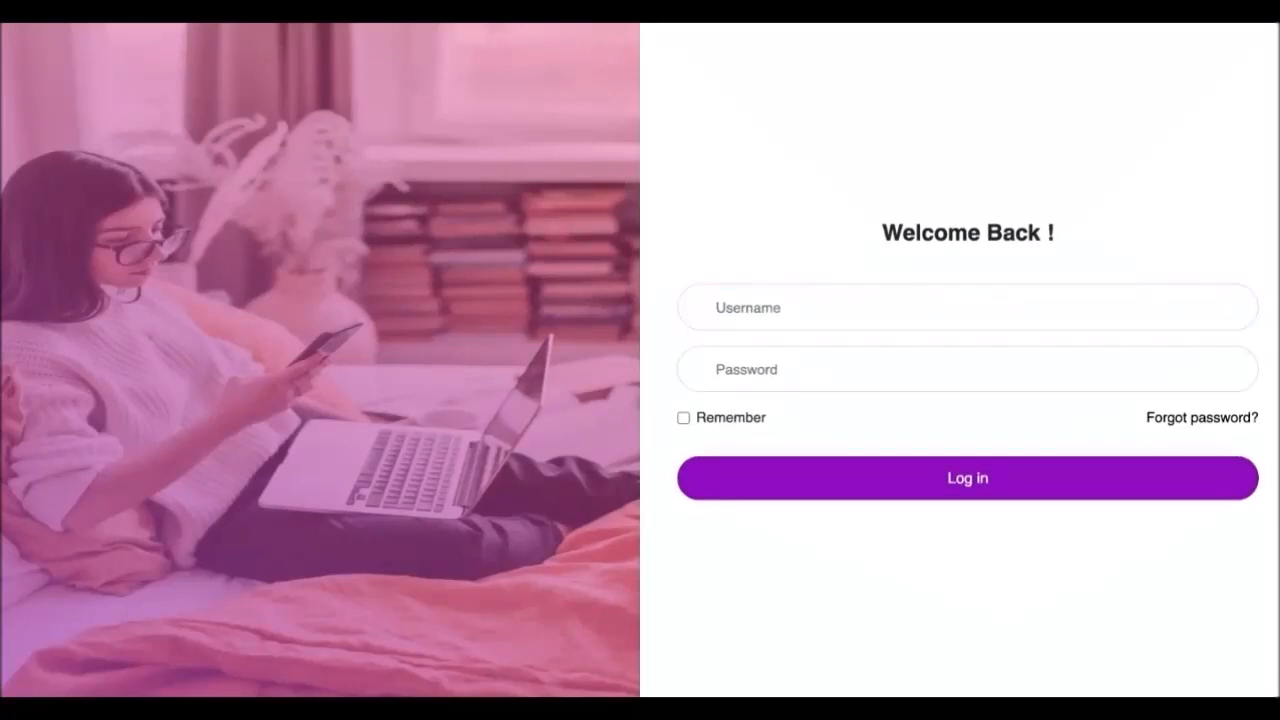
- Log in and view the campaigns list showing seven video funnels and two folders
{"action": "left_click", "coordinate": [967, 307]}
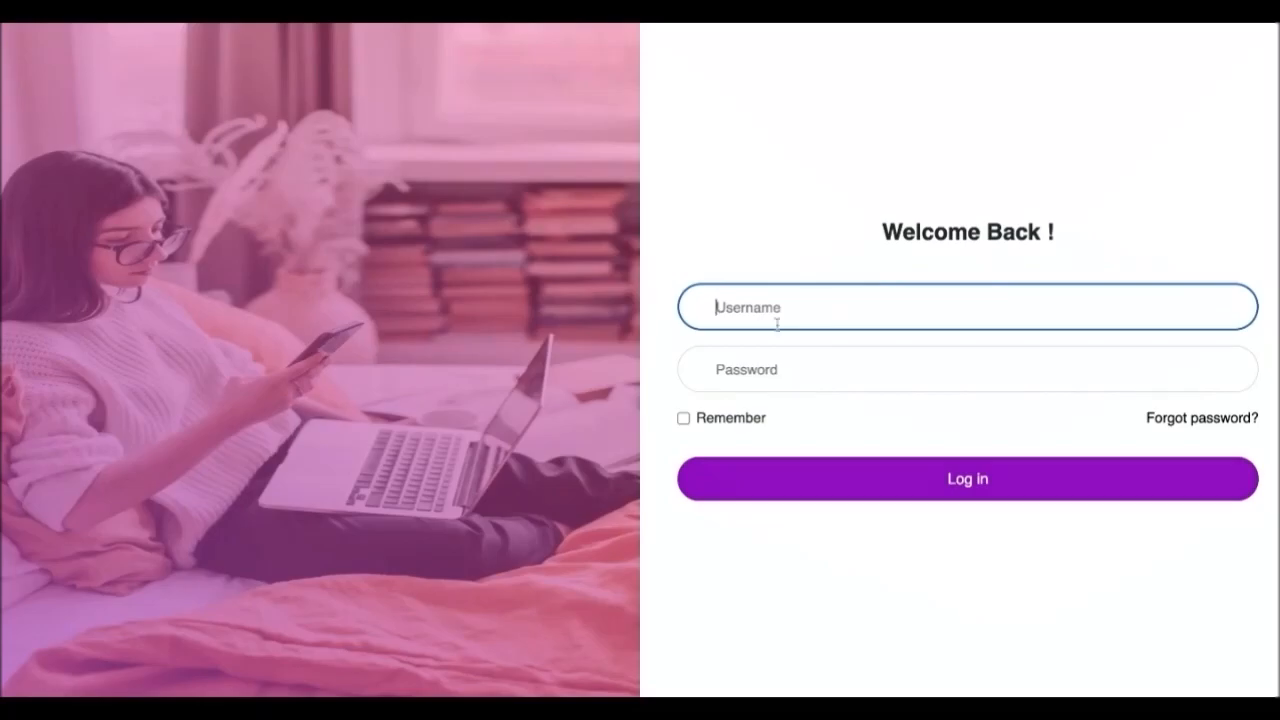
{"action": "left_click", "coordinate": [966, 478]}
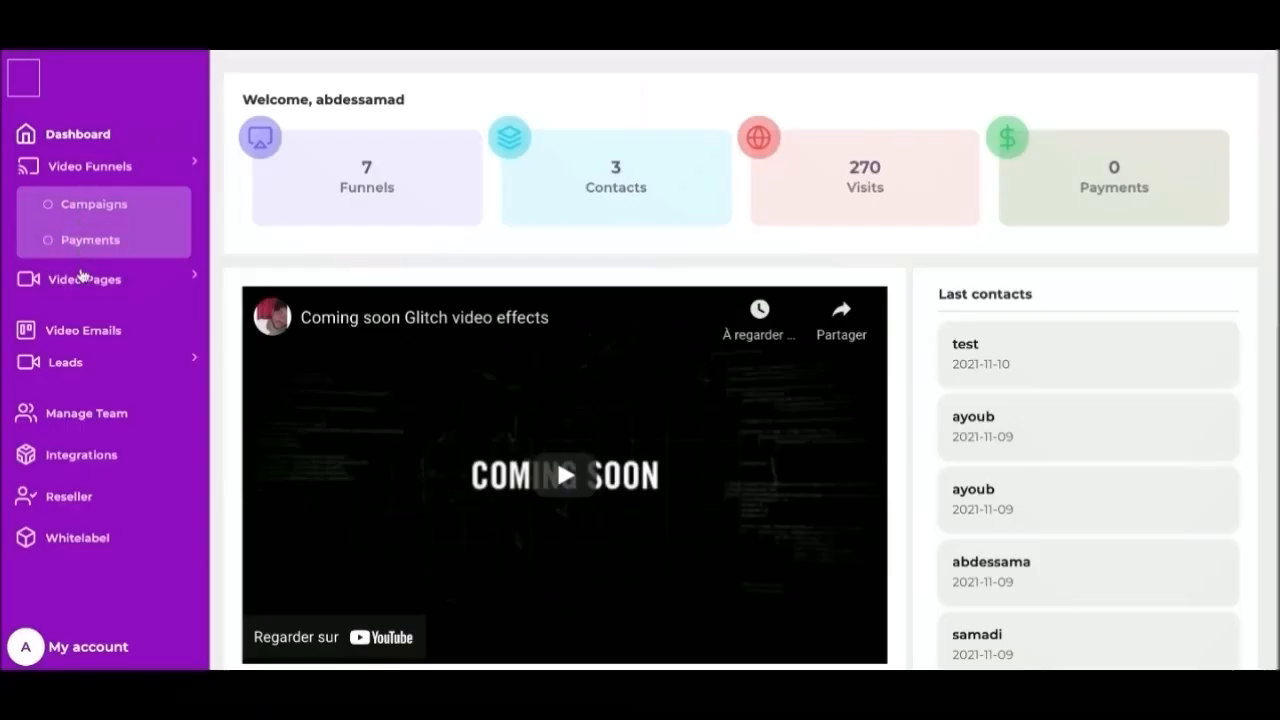
{"action": "left_click", "coordinate": [84, 279]}
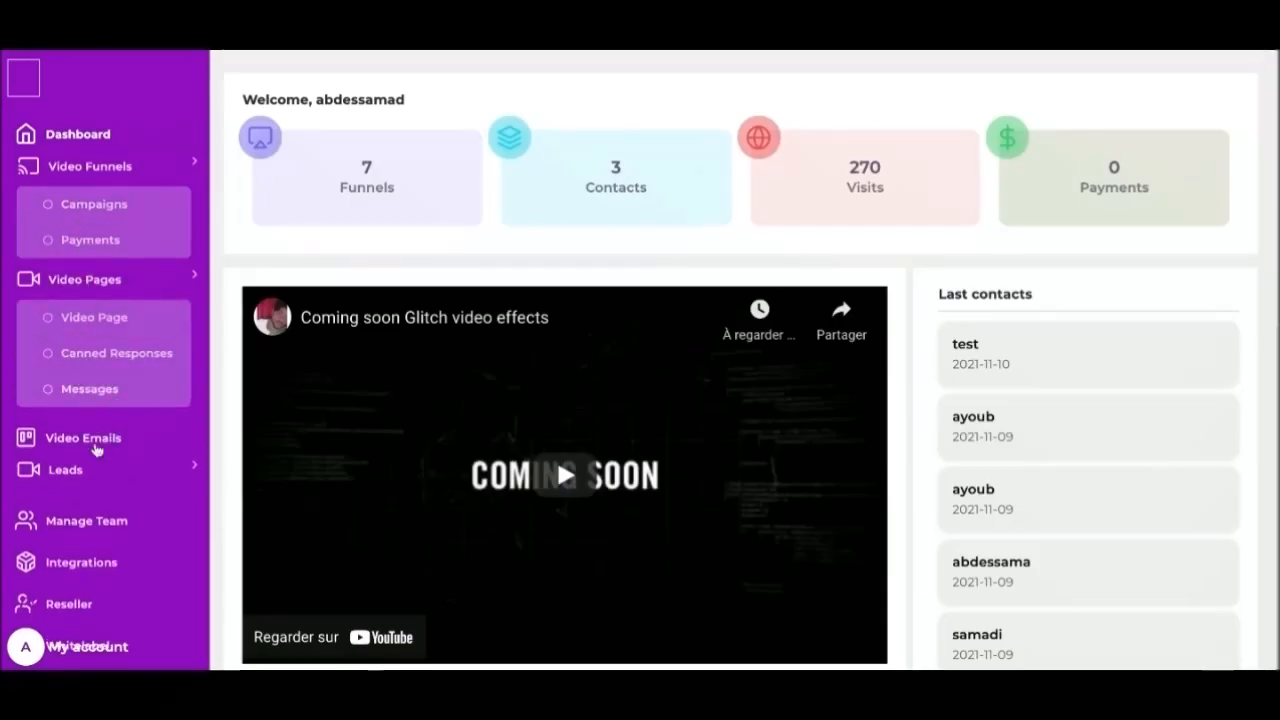
{"action": "left_click", "coordinate": [65, 470]}
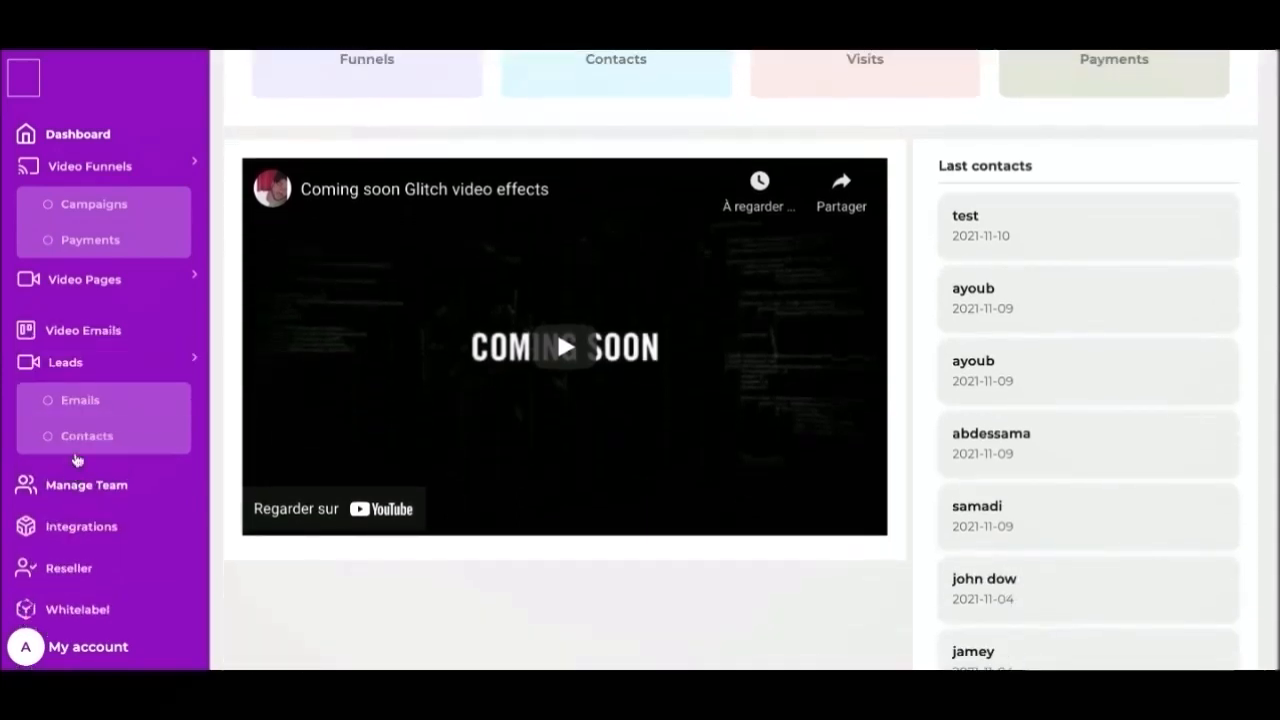
{"action": "left_click", "coordinate": [65, 362]}
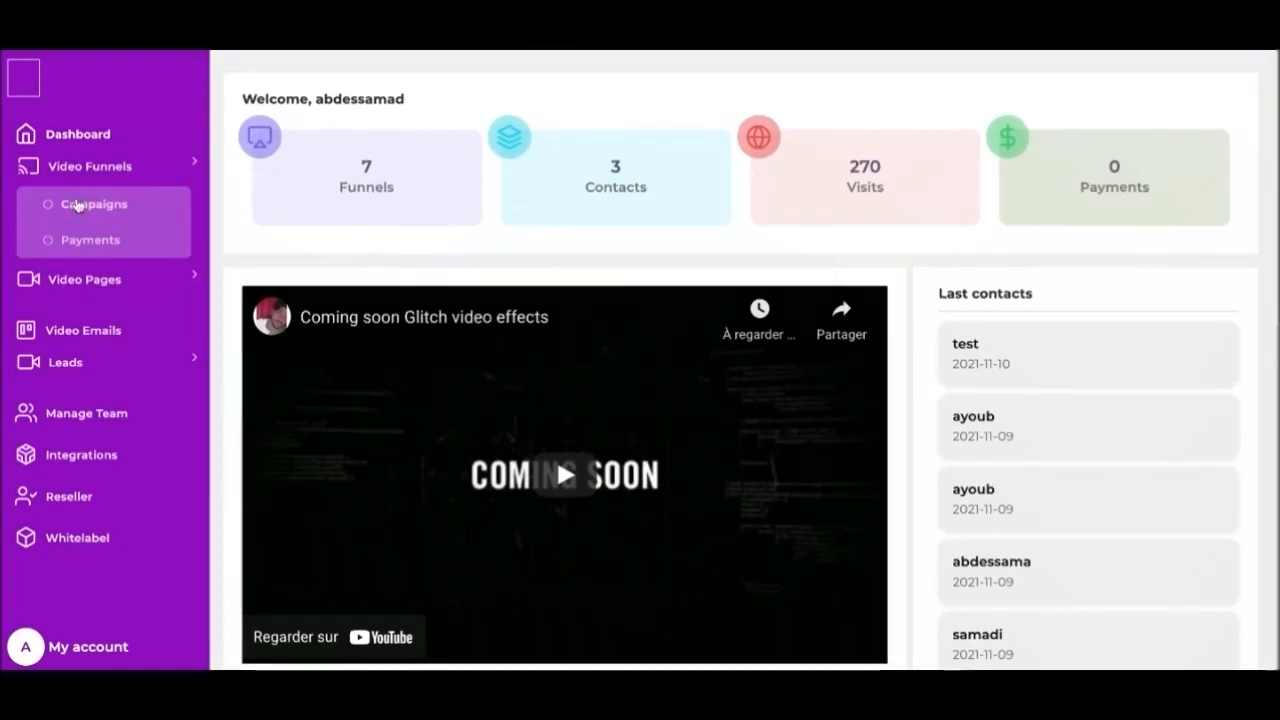
{"action": "left_click", "coordinate": [94, 204]}
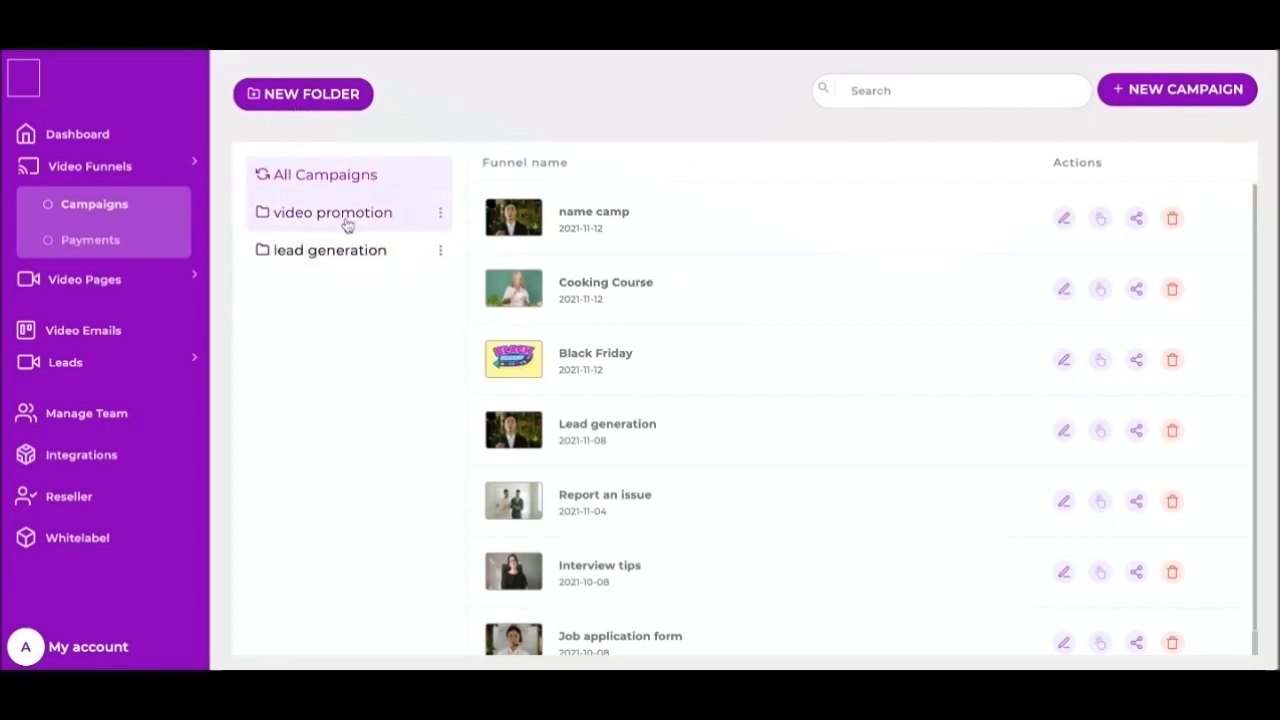
- Create a campaign folder 'lead generation 2' after the duplicate 'lead generation' is rejected
{"action": "left_click", "coordinate": [302, 93]}
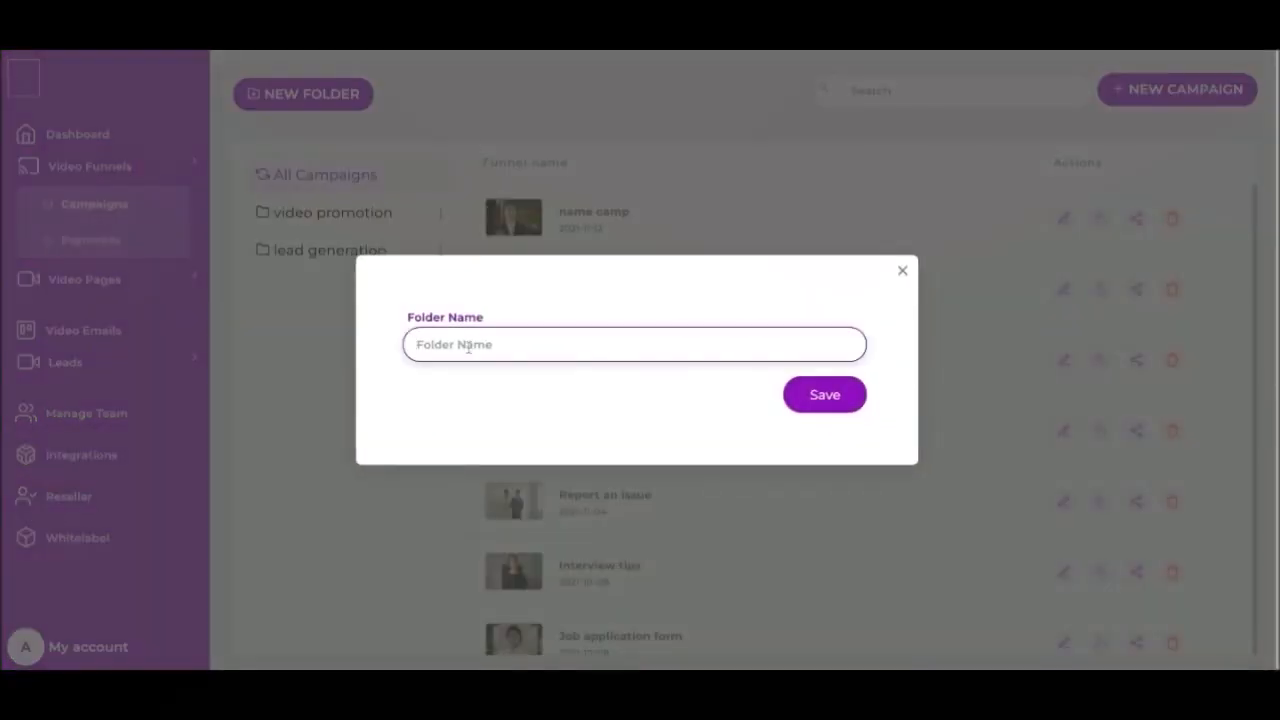
{"action": "type", "text": "lead gene"}
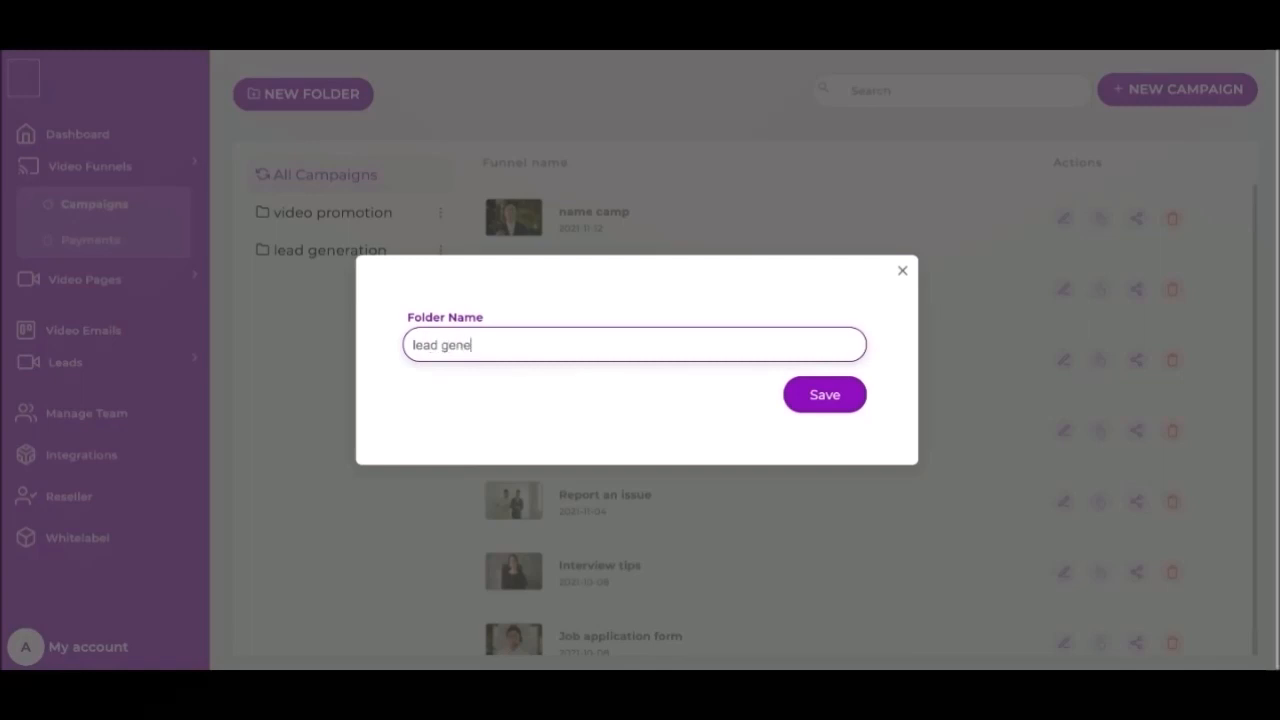
{"action": "type", "text": "ration"}
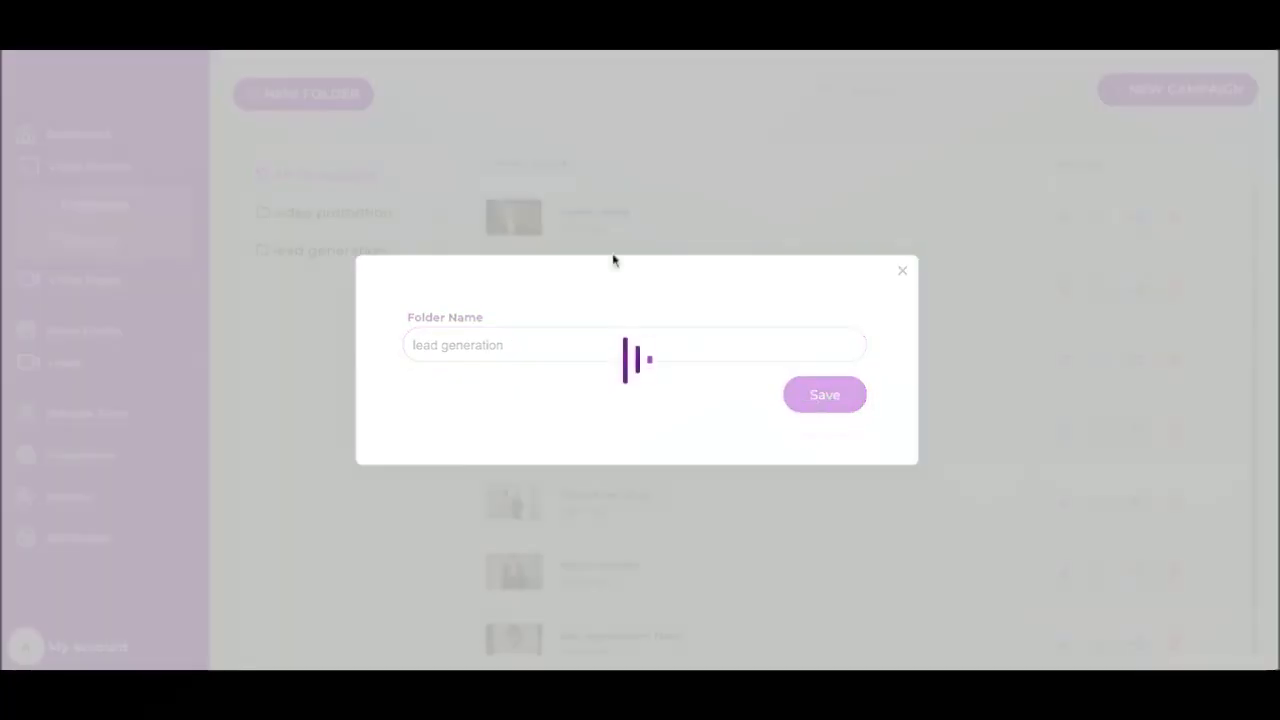
{"action": "left_click", "coordinate": [823, 394]}
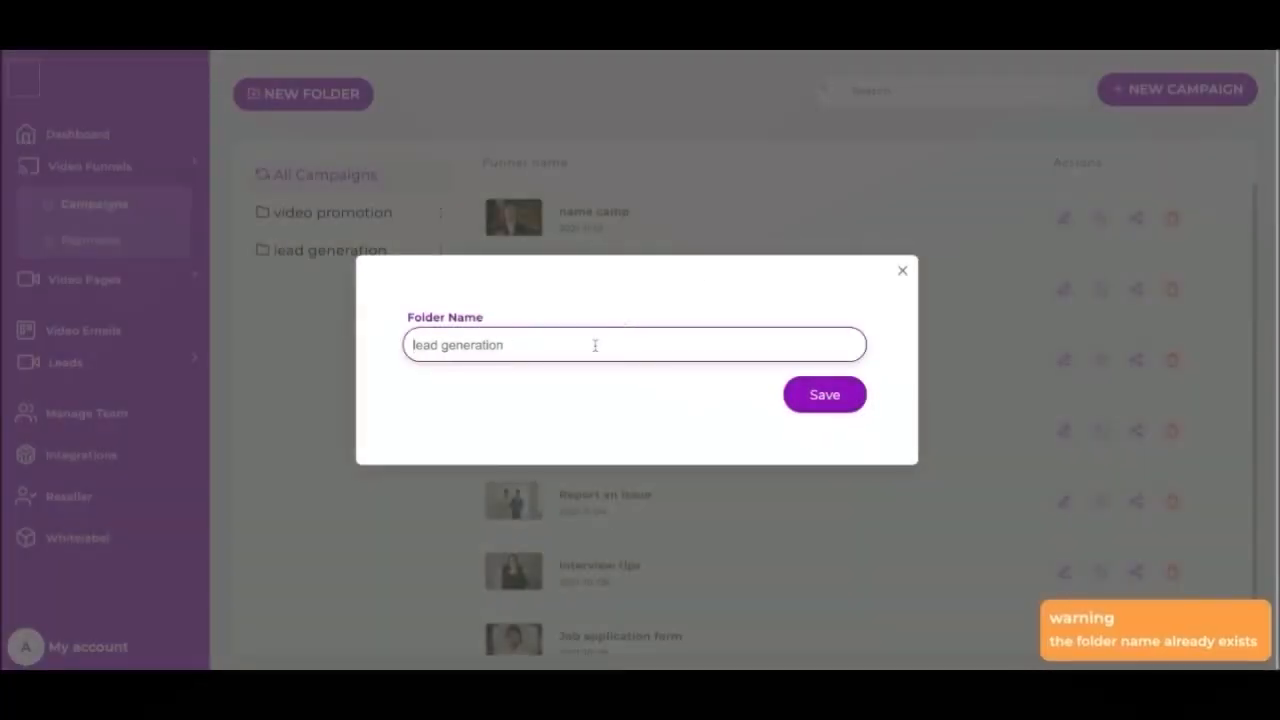
{"action": "type", "text": "2"}
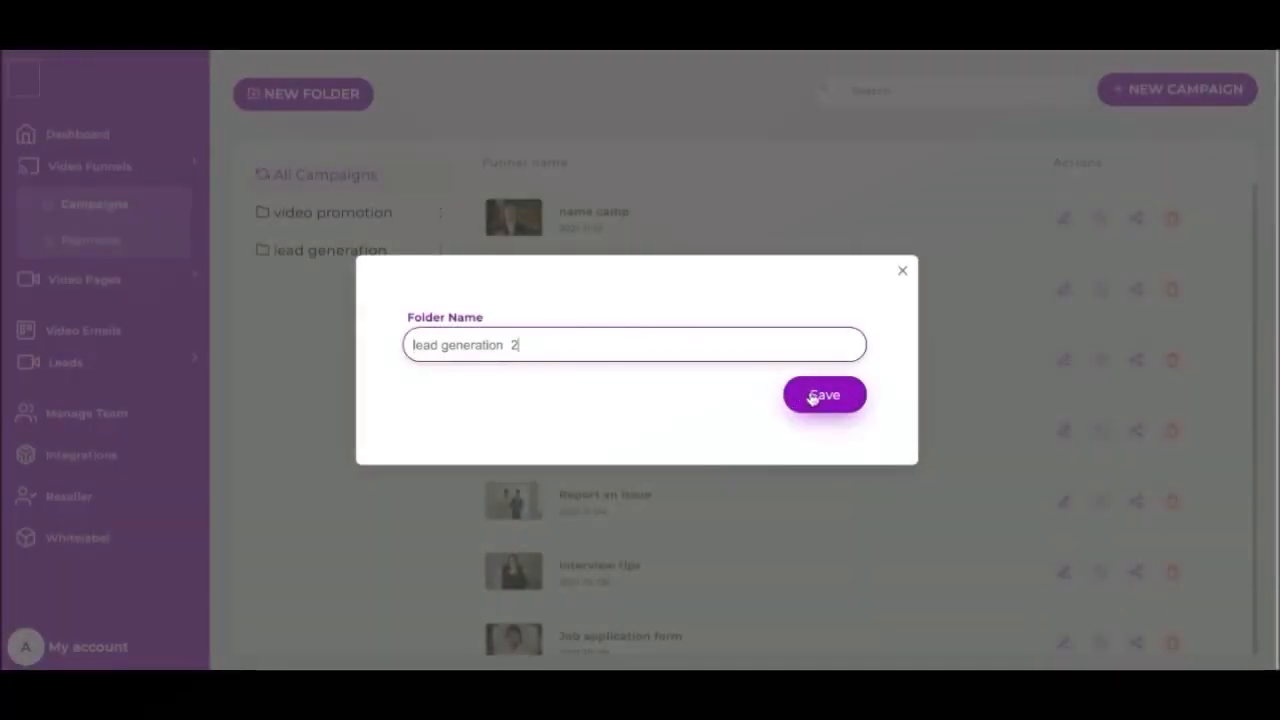
{"action": "left_click", "coordinate": [823, 394]}
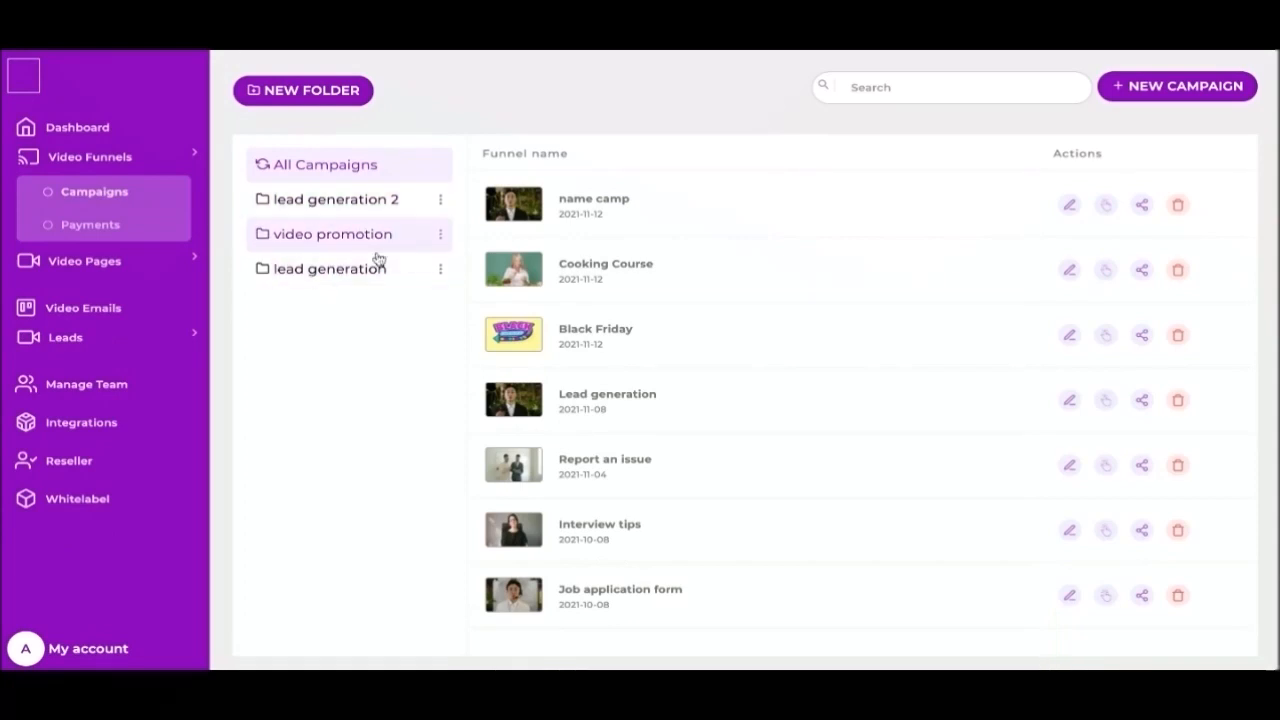
- Create campaign 'name' with description 'descri' in the lead generation folder
{"action": "left_click", "coordinate": [328, 268]}
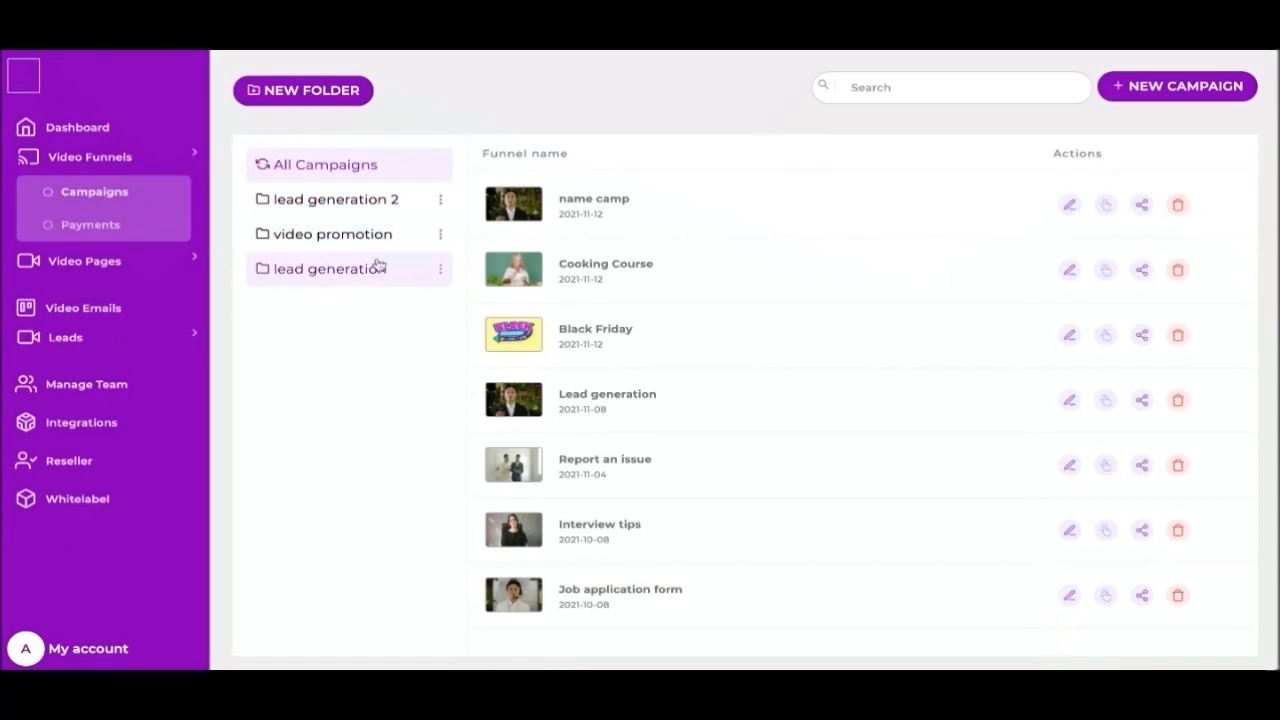
{"action": "left_click", "coordinate": [333, 233]}
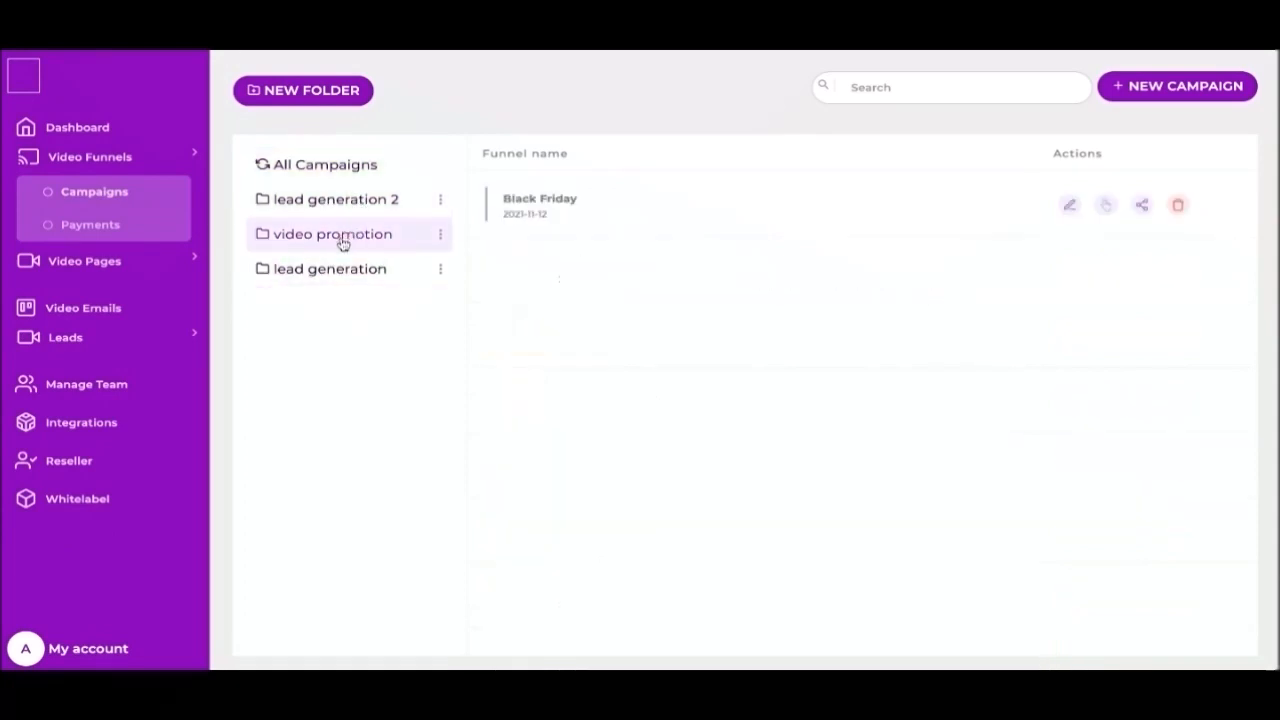
{"action": "left_click", "coordinate": [323, 164]}
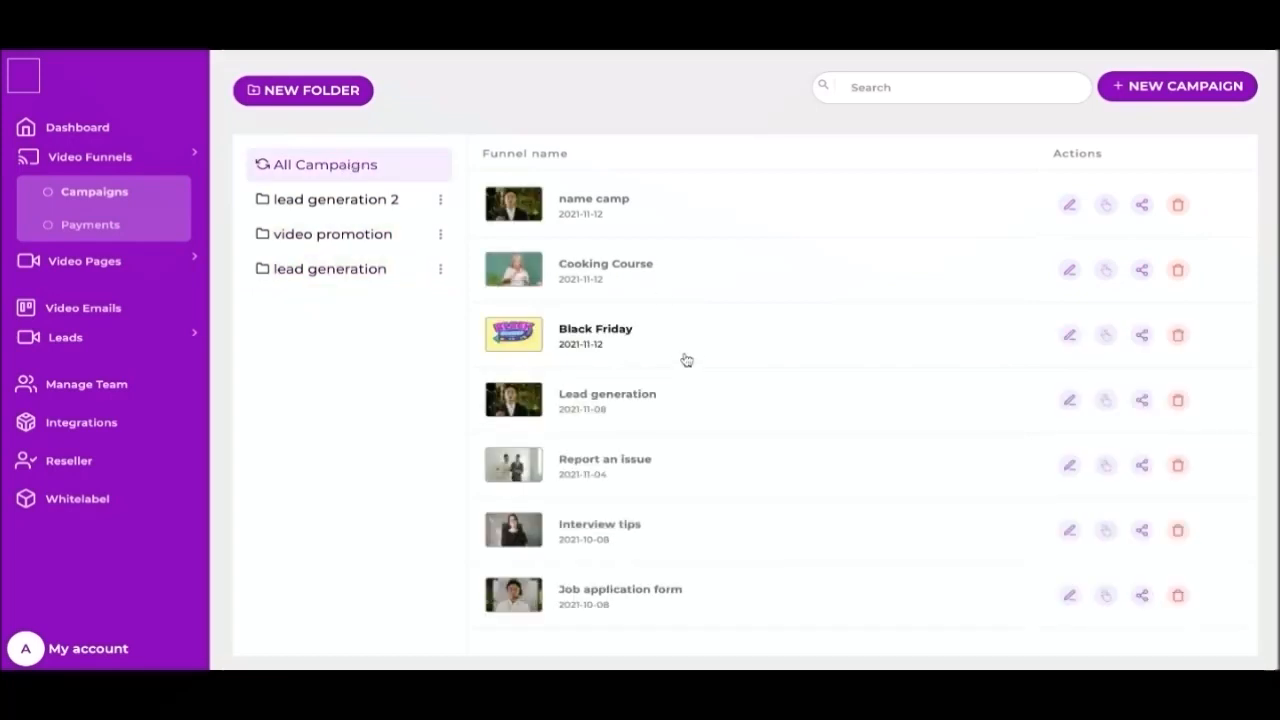
{"action": "left_click", "coordinate": [1177, 85]}
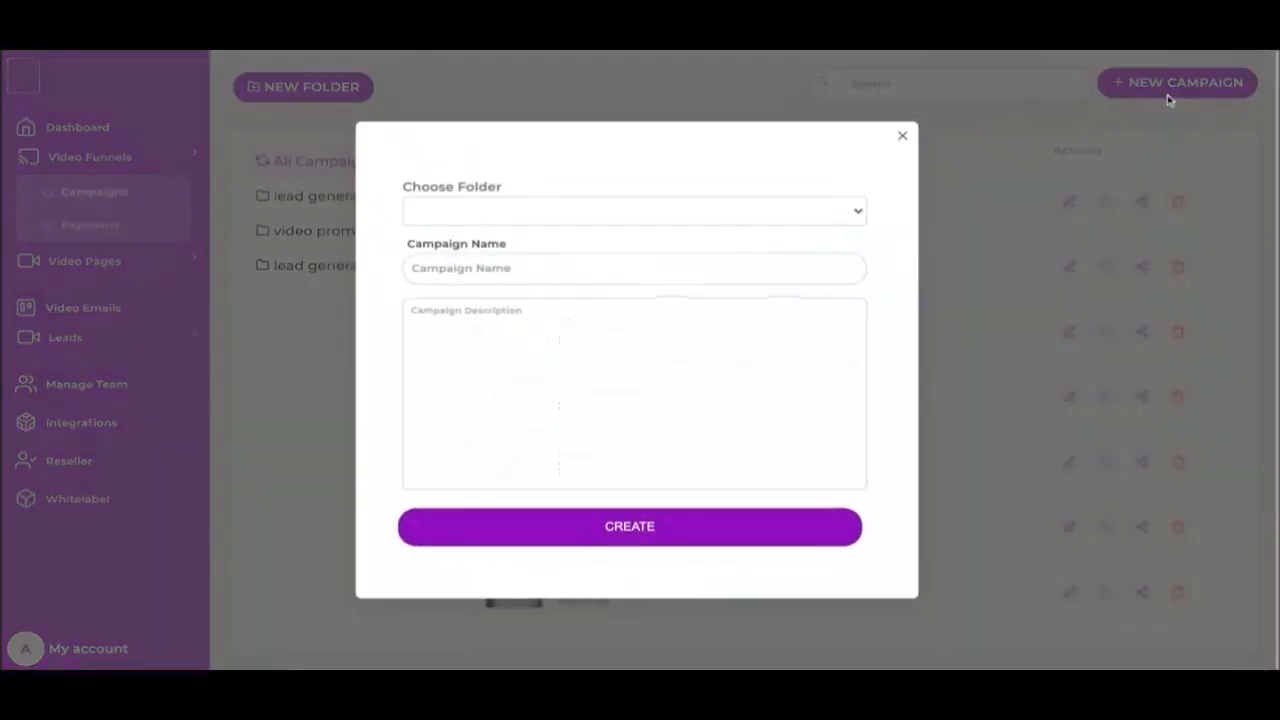
{"action": "left_click", "coordinate": [634, 210]}
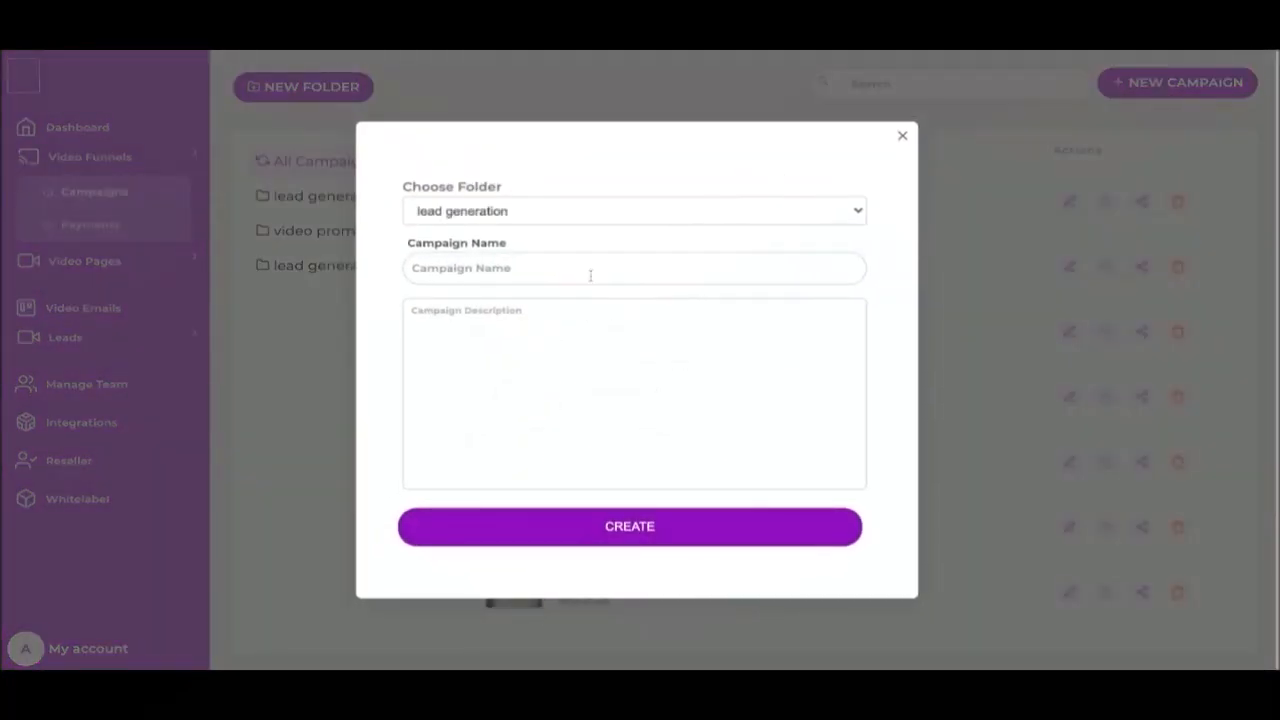
{"action": "type", "text": "name"}
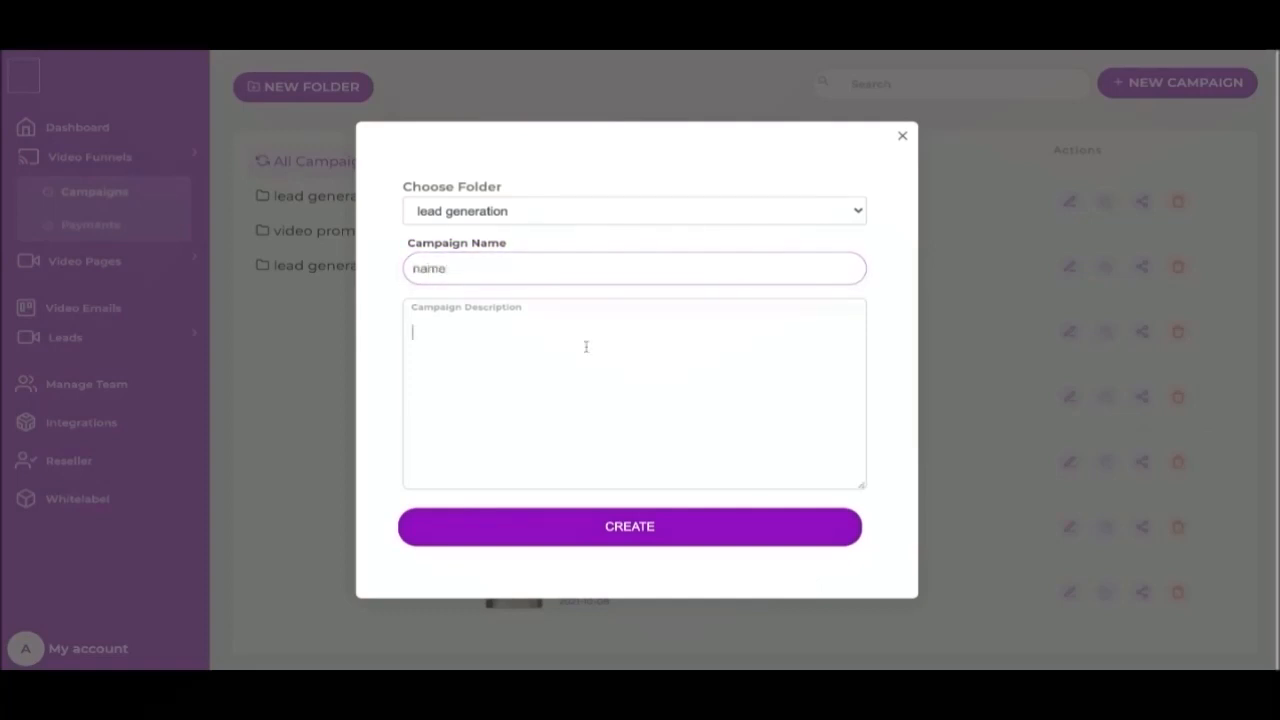
{"action": "type", "text": "descri"}
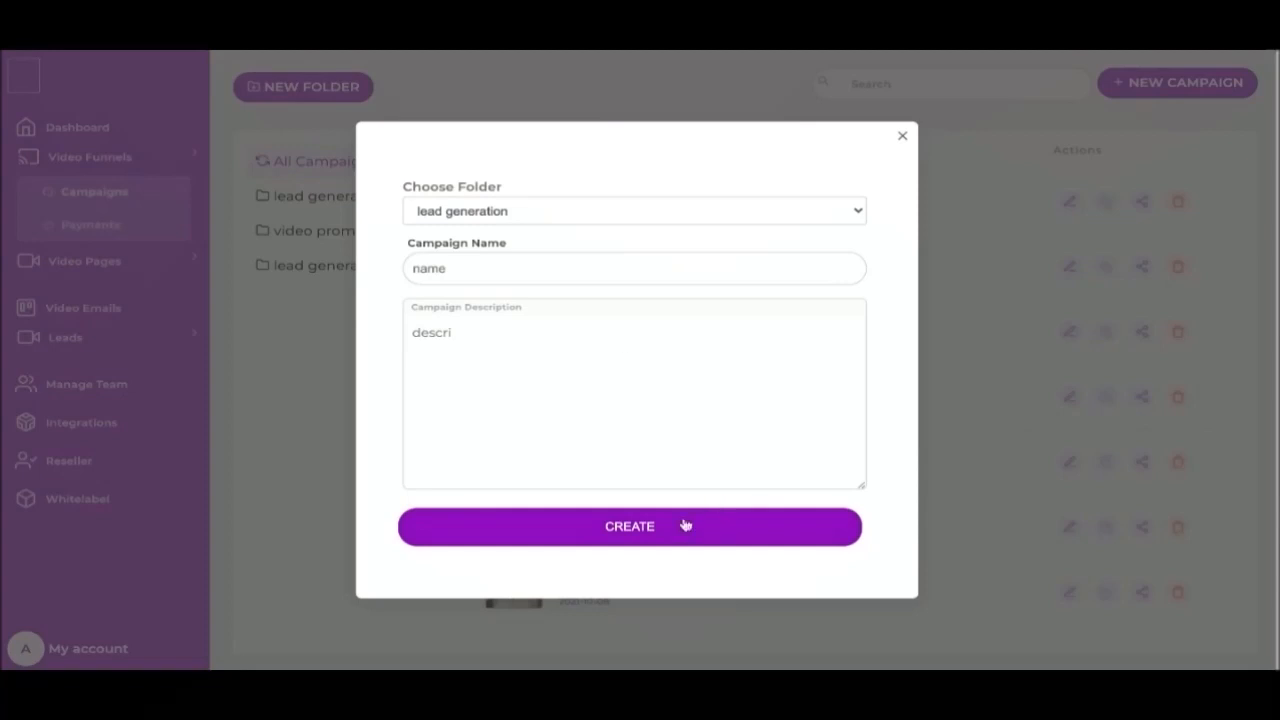
{"action": "left_click", "coordinate": [629, 526]}
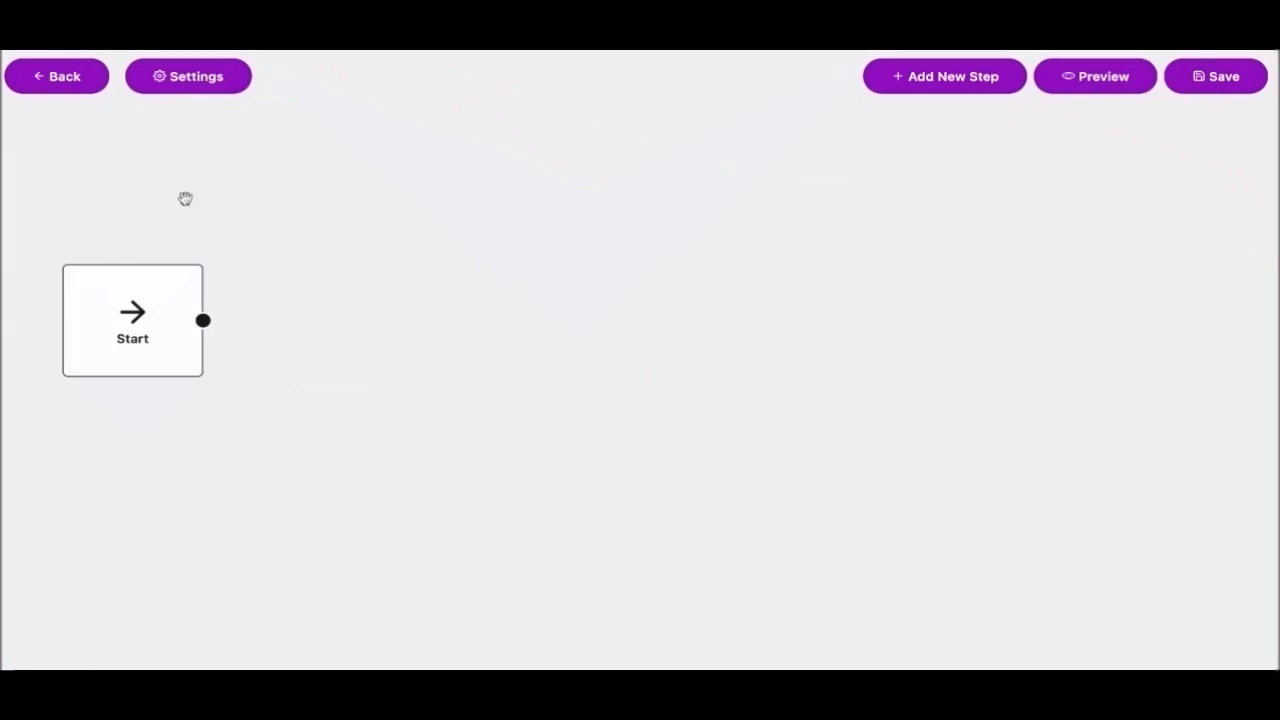
{"action": "mouse_move", "coordinate": [260, 82]}
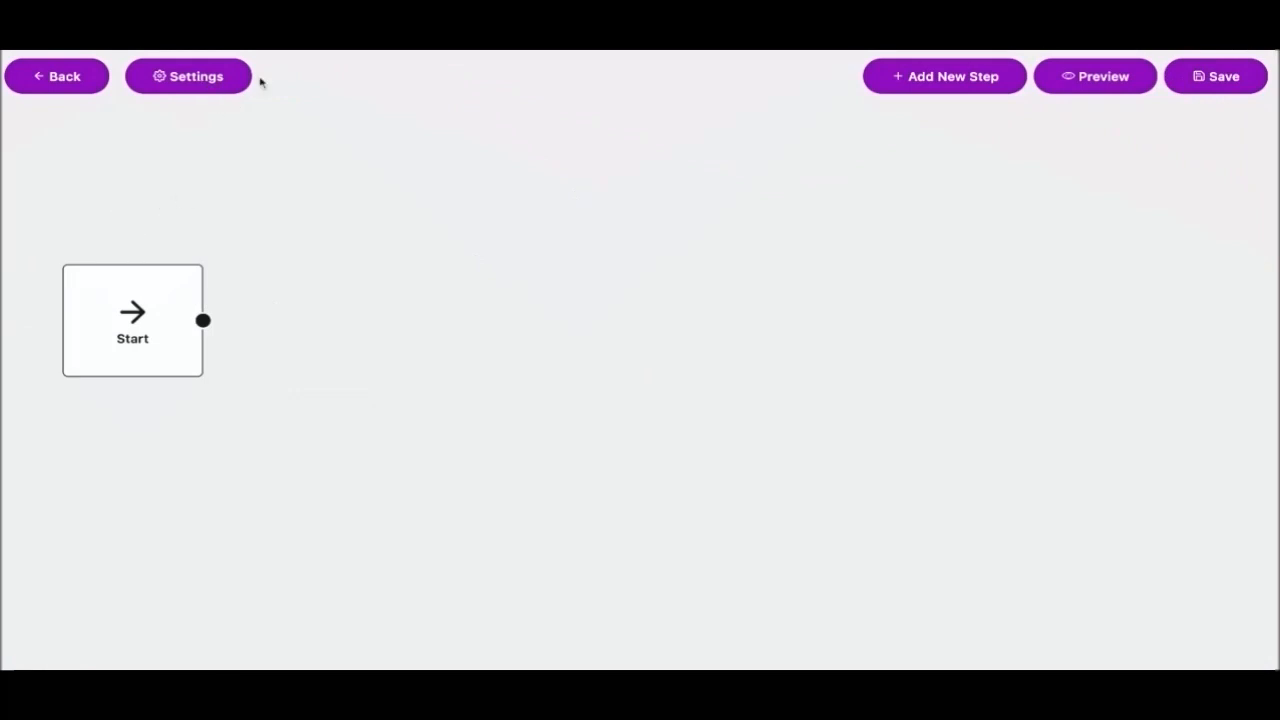
{"action": "mouse_move", "coordinate": [1020, 90]}
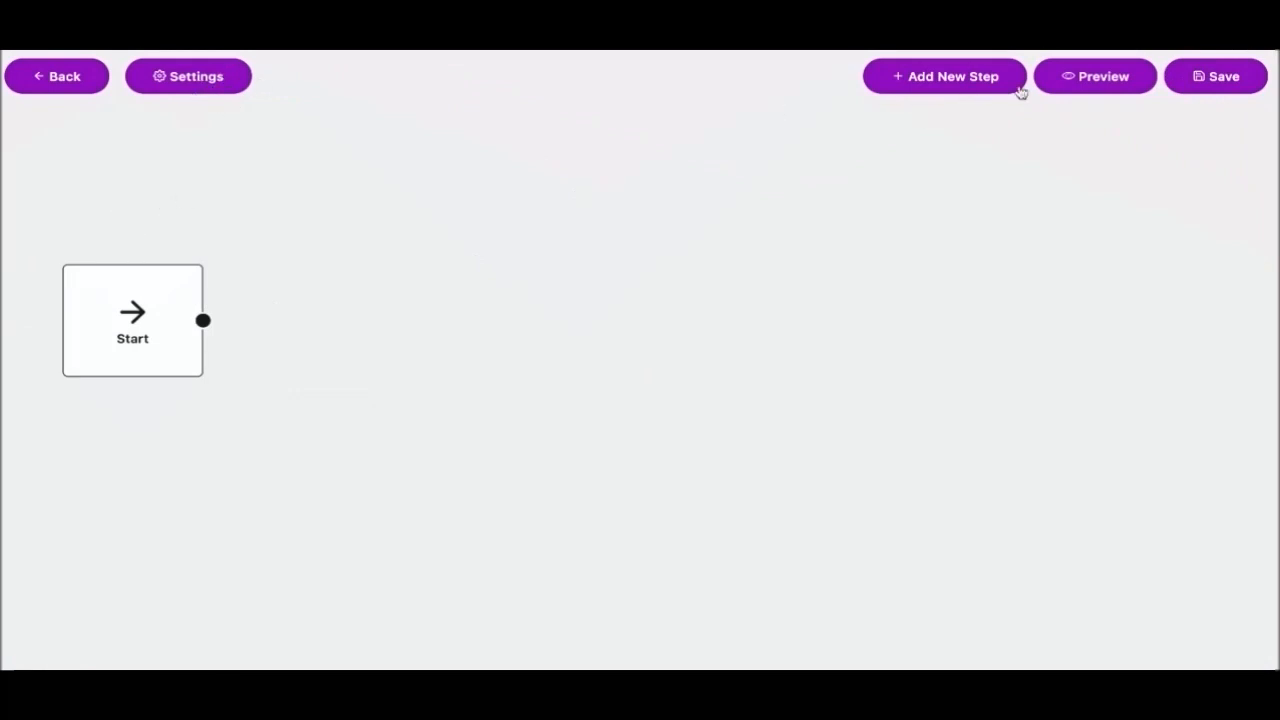
{"action": "mouse_move", "coordinate": [690, 129]}
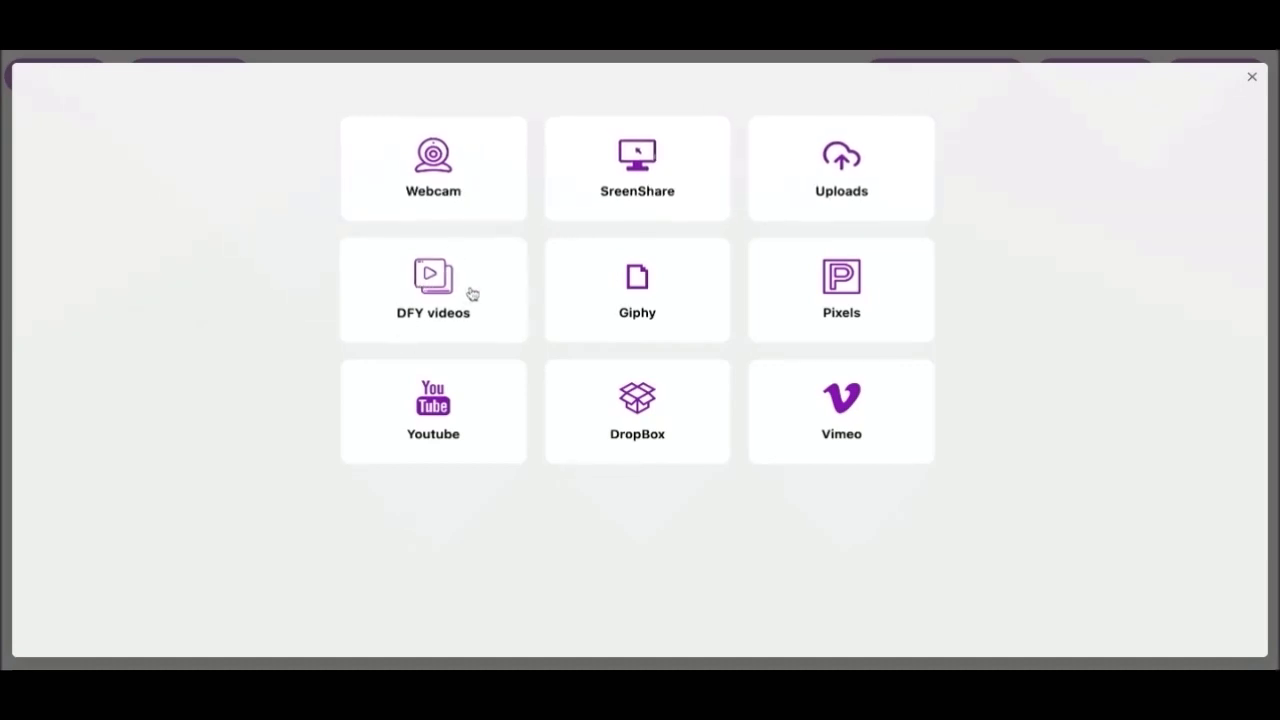
{"action": "mouse_move", "coordinate": [650, 335]}
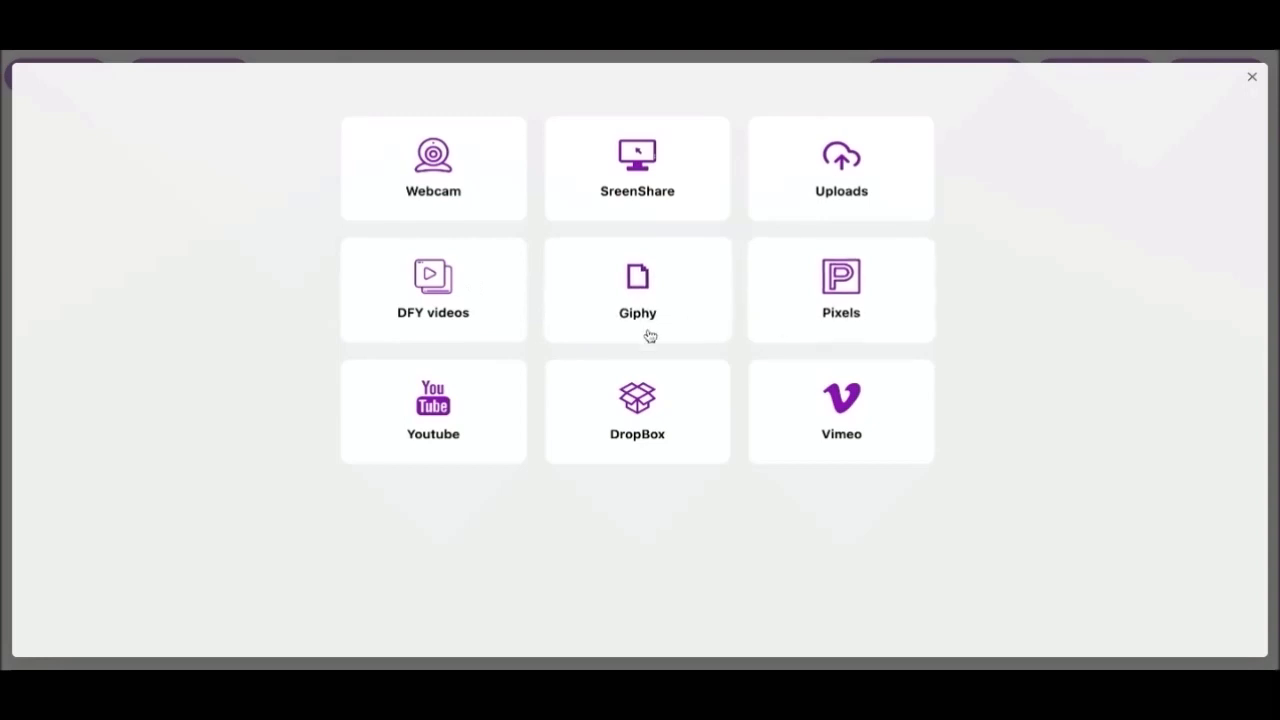
{"action": "mouse_move", "coordinate": [760, 245]}
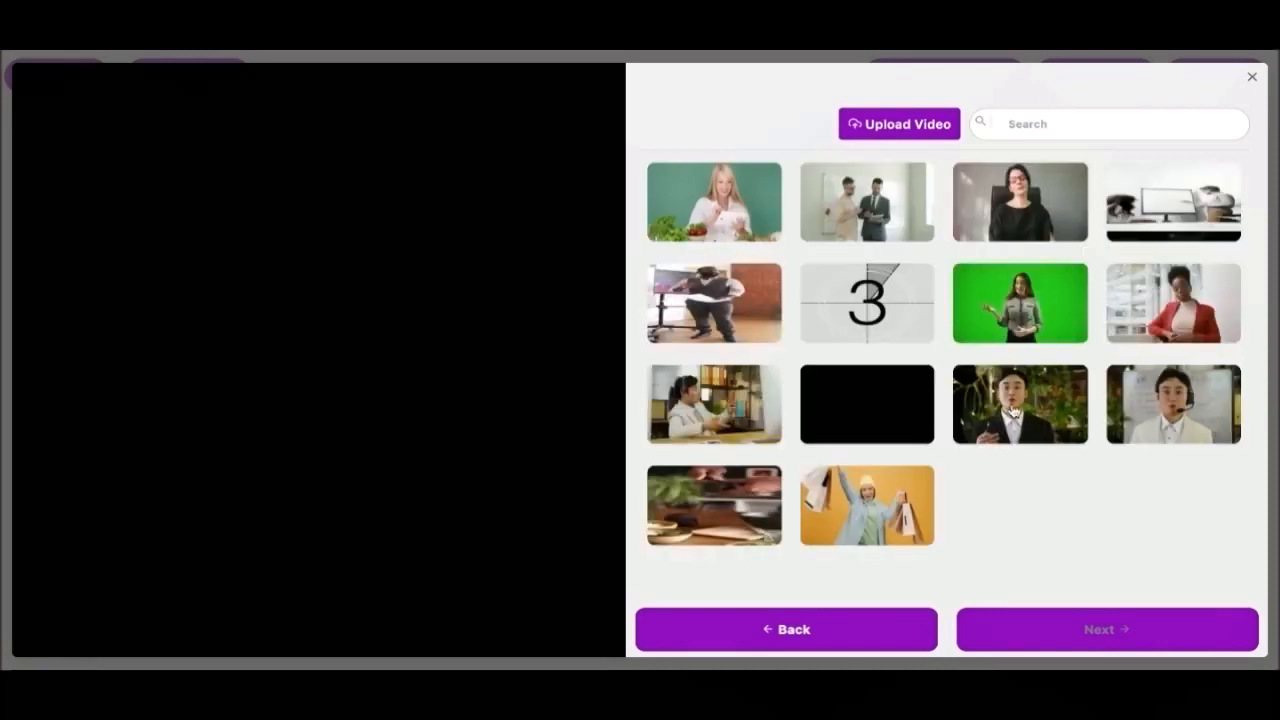
- Add the man-in-suit and man-with-headset stock videos as funnel steps
{"action": "left_click", "coordinate": [1019, 404]}
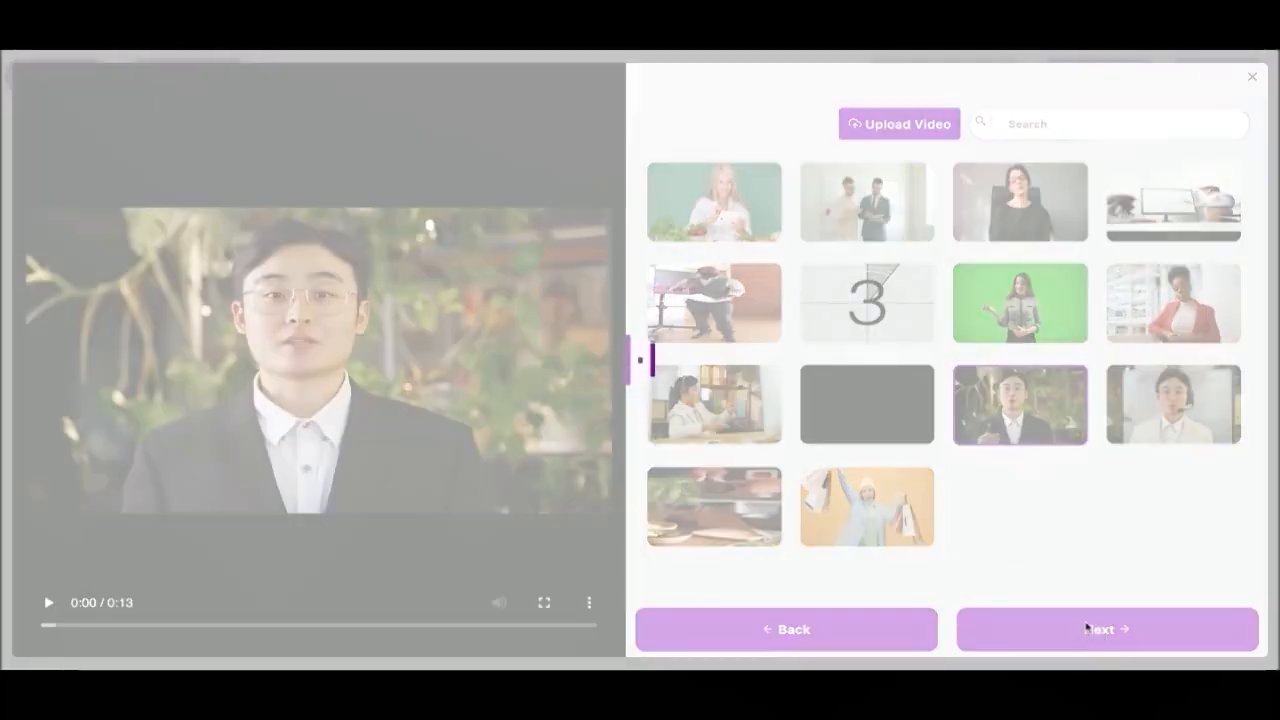
{"action": "left_click", "coordinate": [1107, 629]}
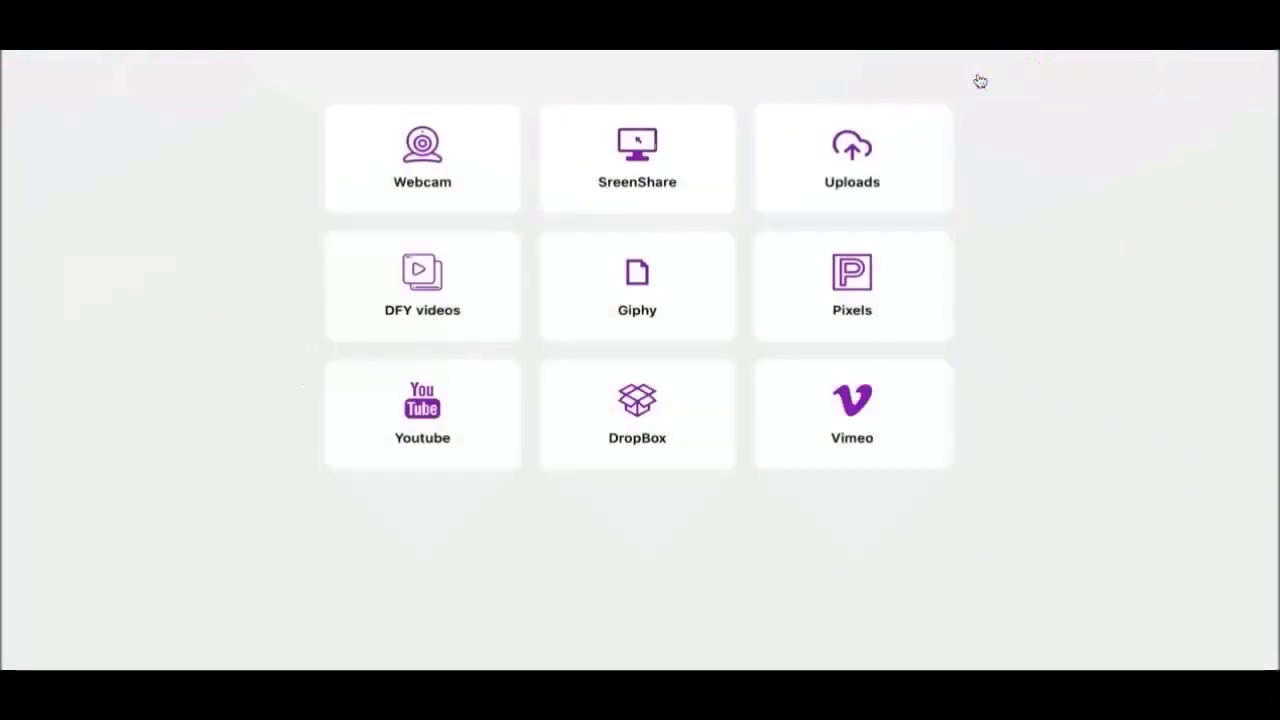
{"action": "left_click", "coordinate": [421, 285]}
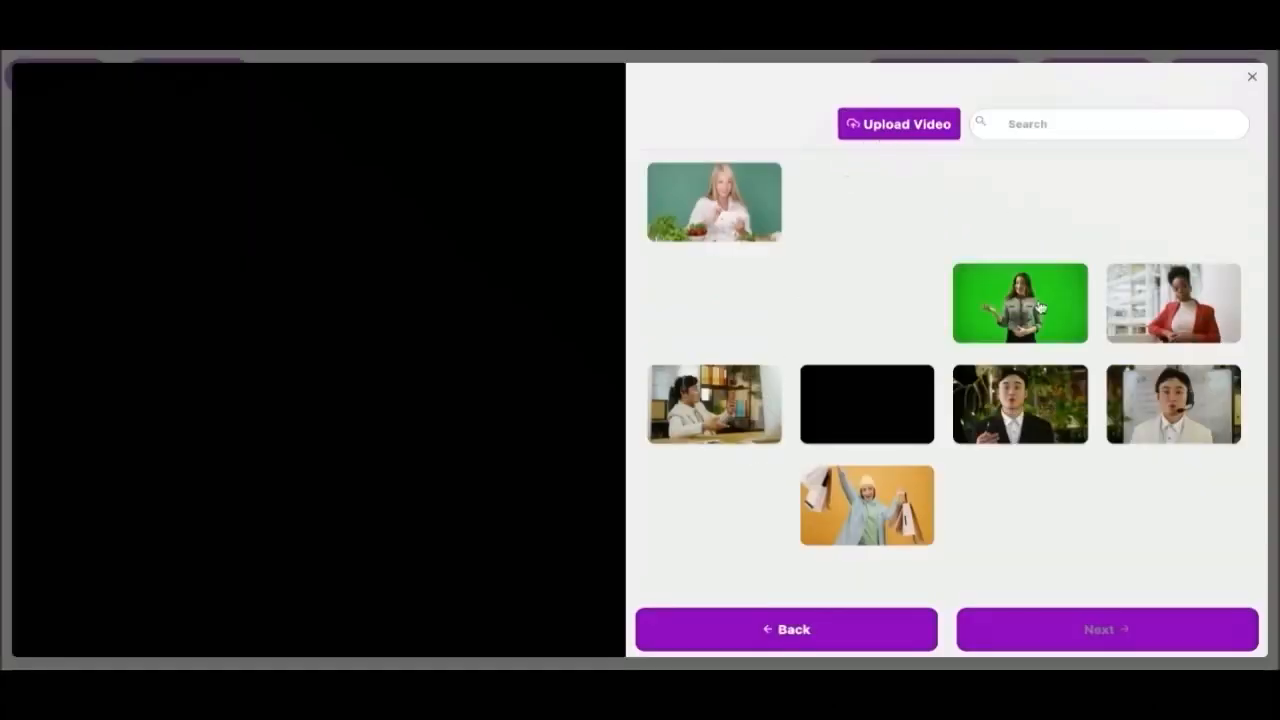
{"action": "left_click", "coordinate": [1172, 404]}
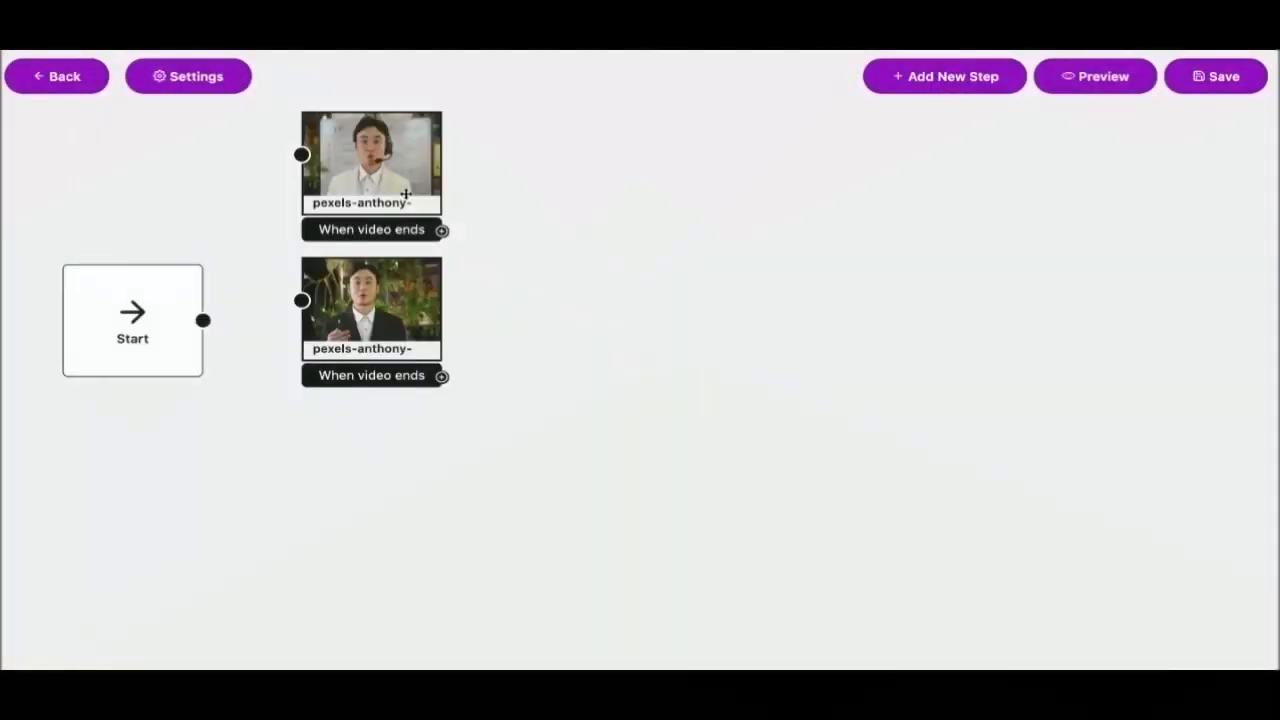
- Reposition the headset video step on the canvas and assign it a stock video
{"action": "left_click_drag", "start_coordinate": [372, 165], "coordinate": [610, 235]}
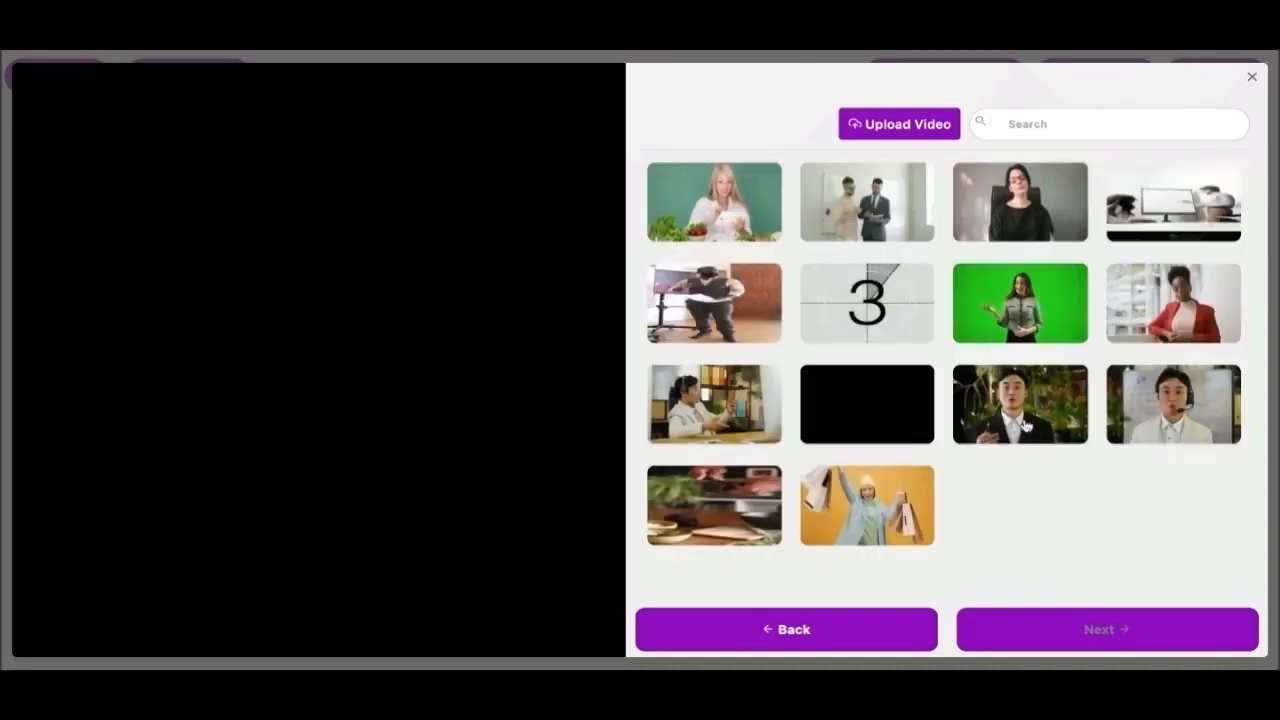
{"action": "left_click", "coordinate": [714, 404]}
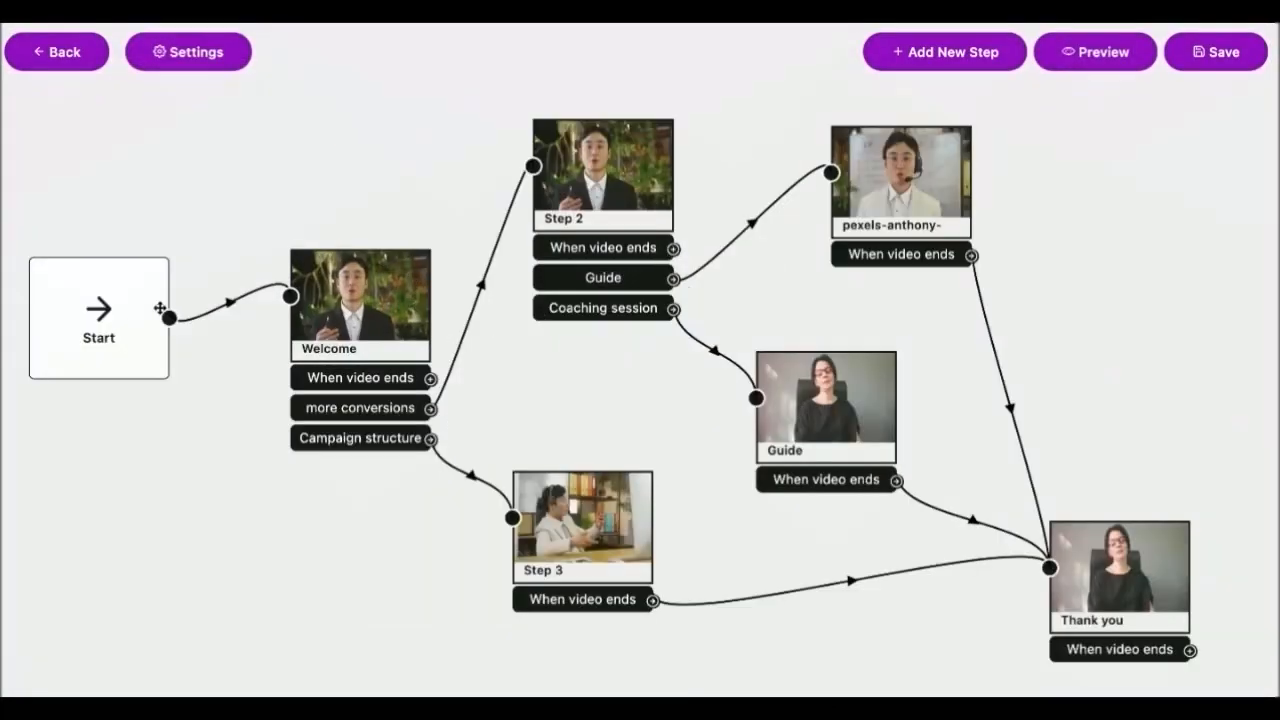
{"action": "mouse_move", "coordinate": [385, 293]}
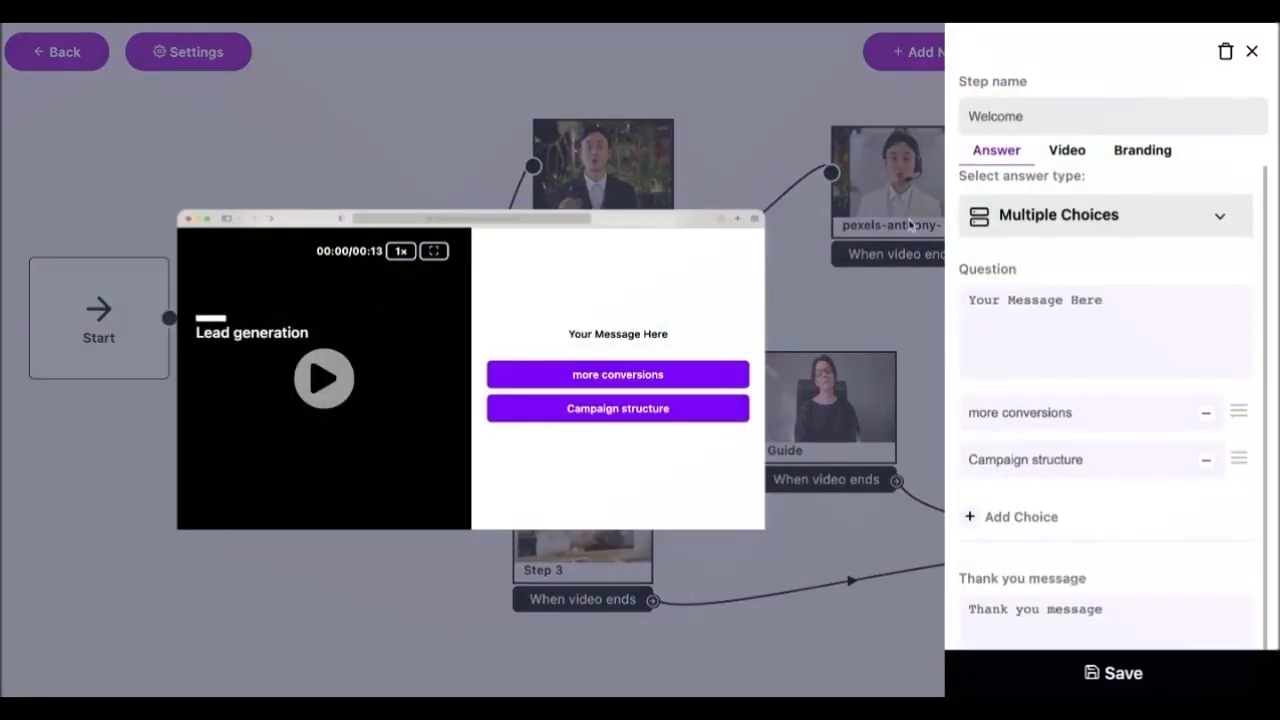
- Set the Welcome step's Primary Text Color to red under Branding
{"action": "left_click", "coordinate": [1104, 330]}
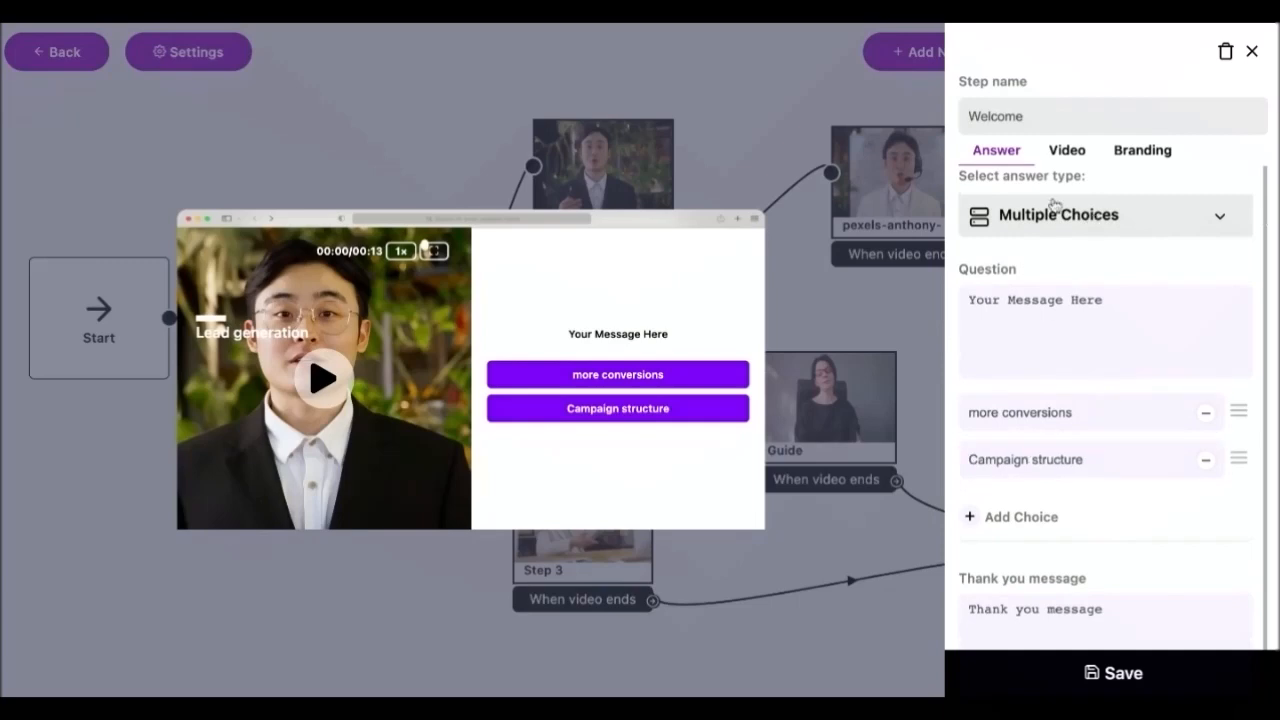
{"action": "left_click", "coordinate": [1066, 150]}
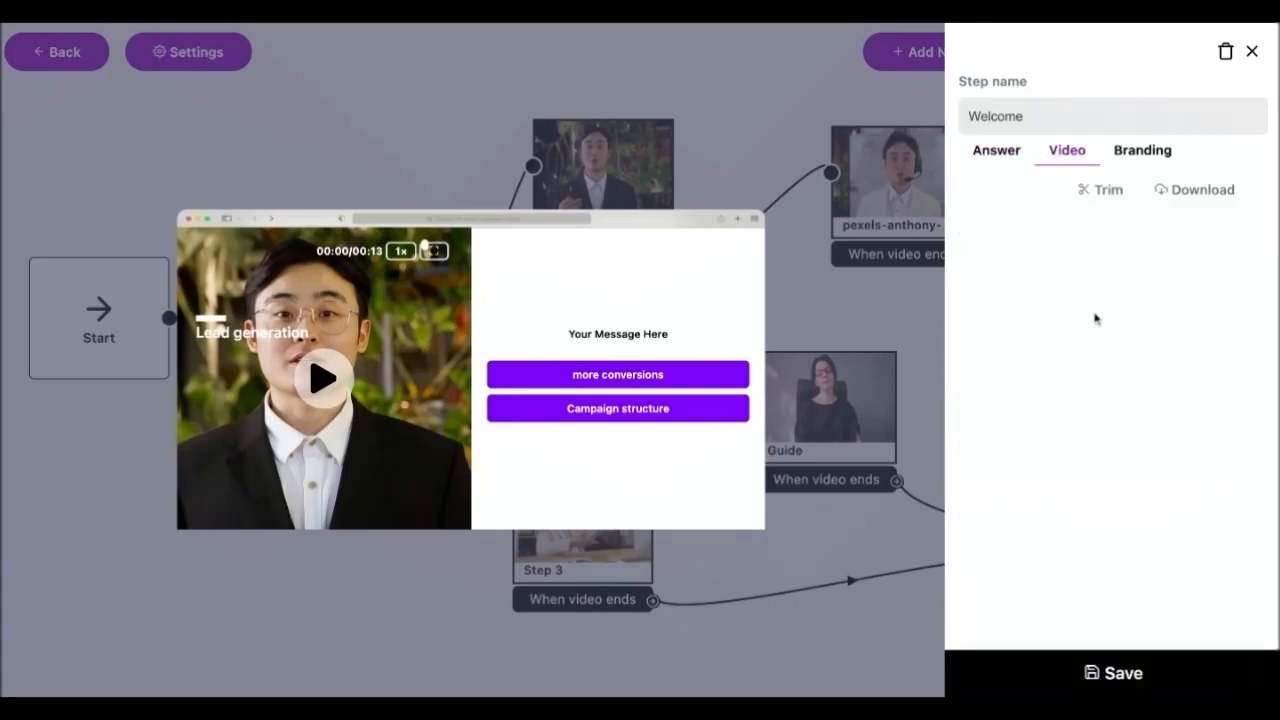
{"action": "mouse_move", "coordinate": [1141, 344]}
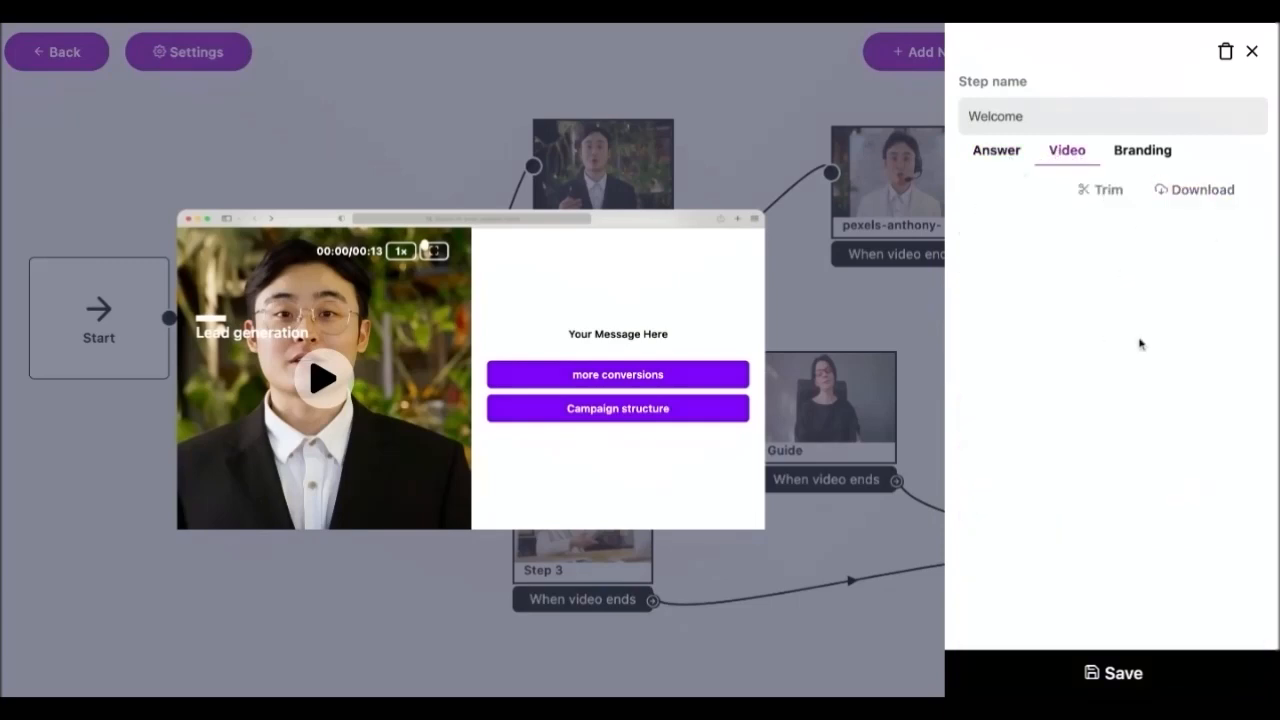
{"action": "left_click", "coordinate": [1142, 150]}
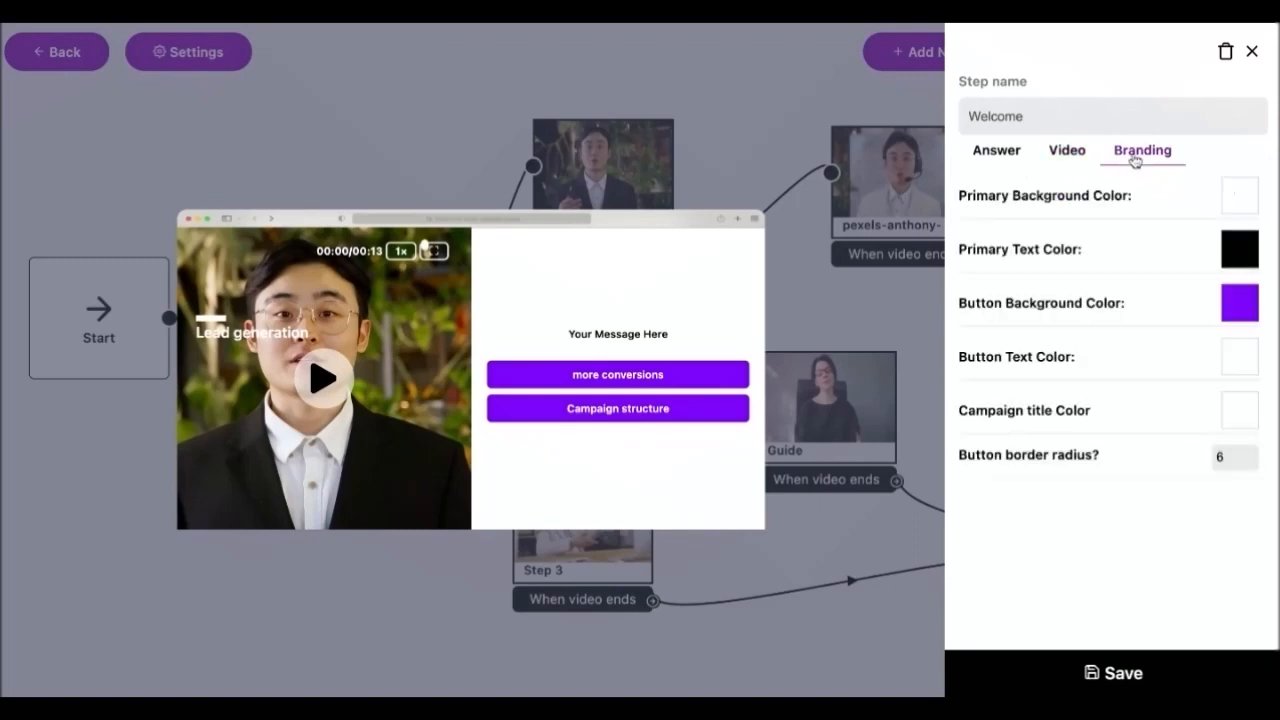
{"action": "mouse_move", "coordinate": [1016, 197]}
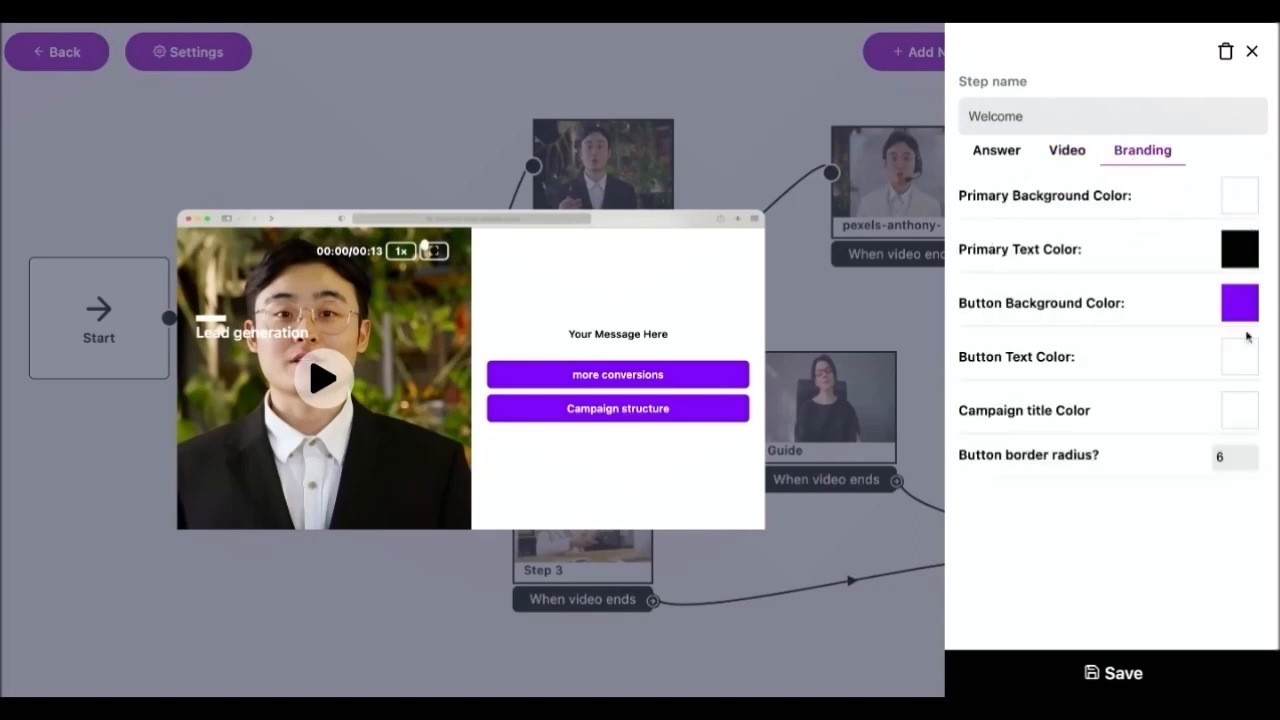
{"action": "mouse_move", "coordinate": [1130, 249]}
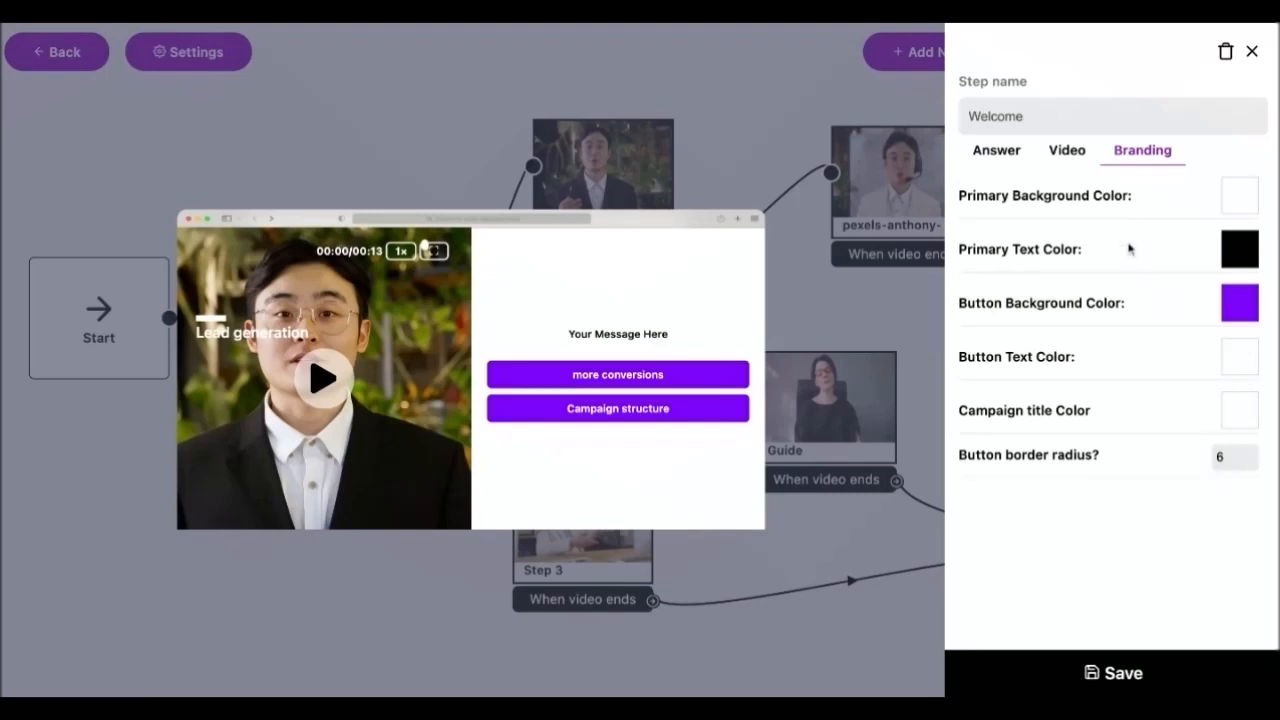
{"action": "mouse_move", "coordinate": [1022, 210]}
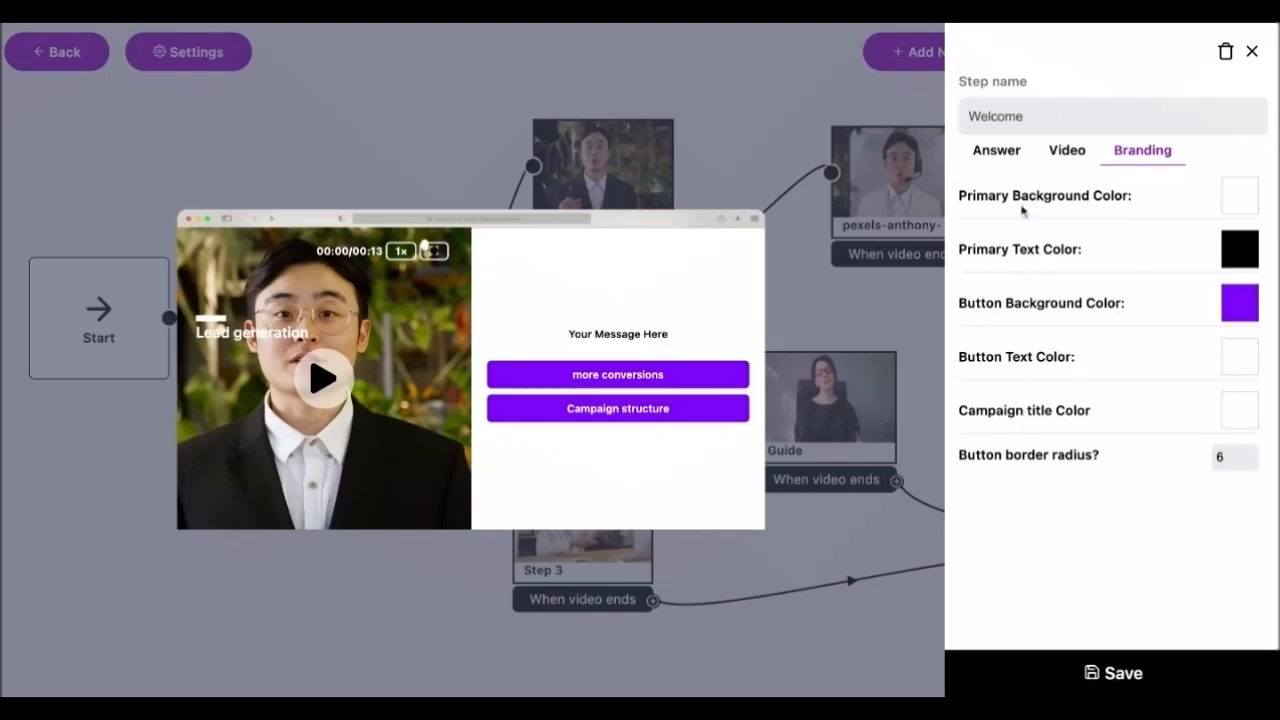
{"action": "left_click", "coordinate": [996, 150]}
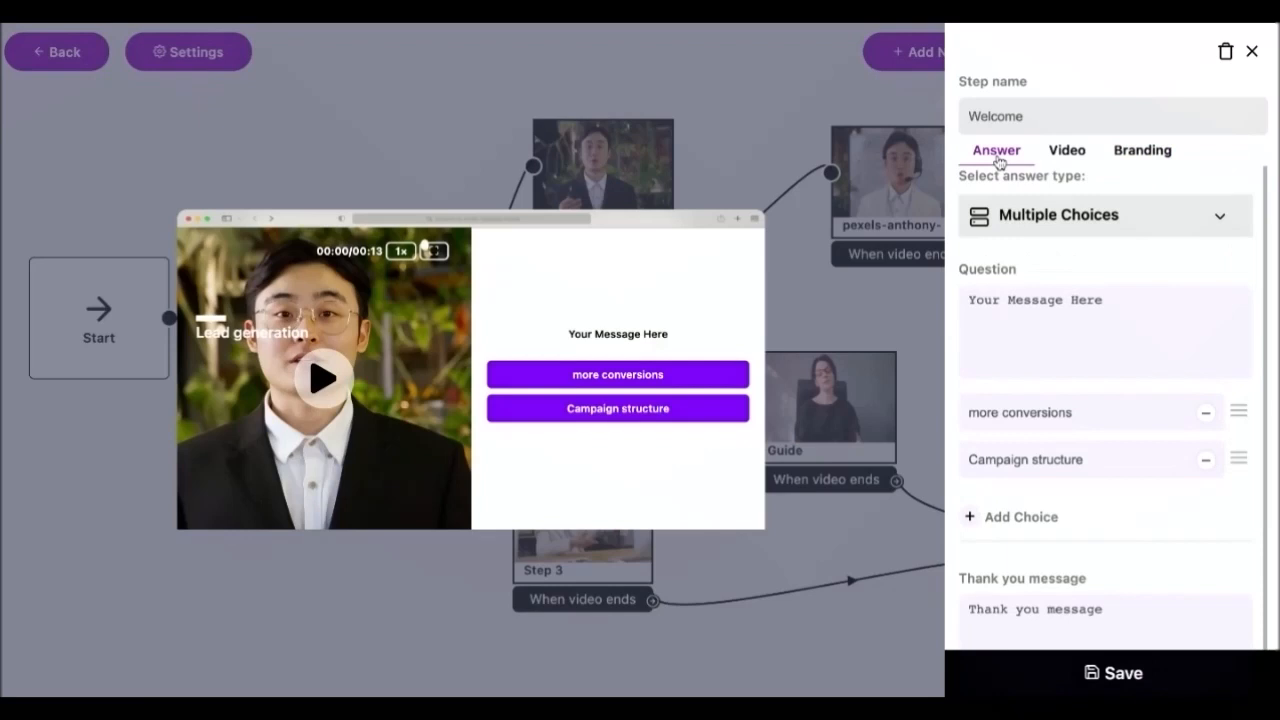
{"action": "left_click", "coordinate": [1141, 150]}
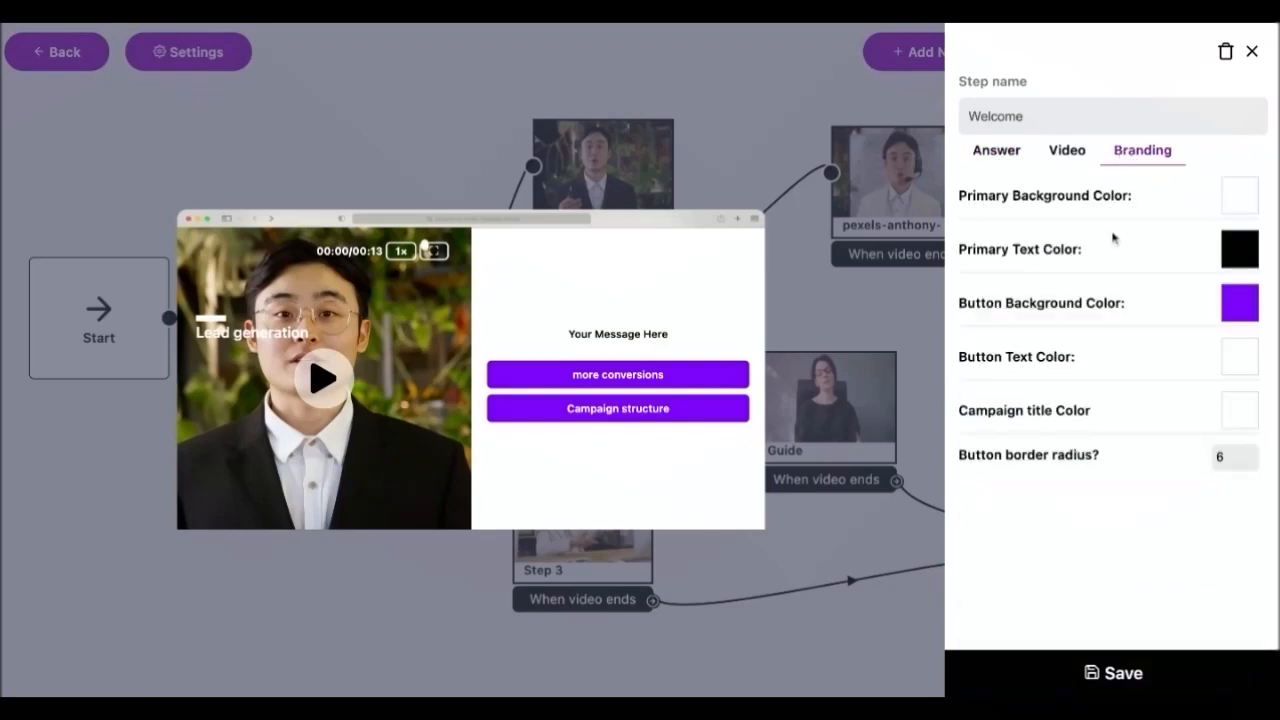
{"action": "mouse_move", "coordinate": [1061, 299]}
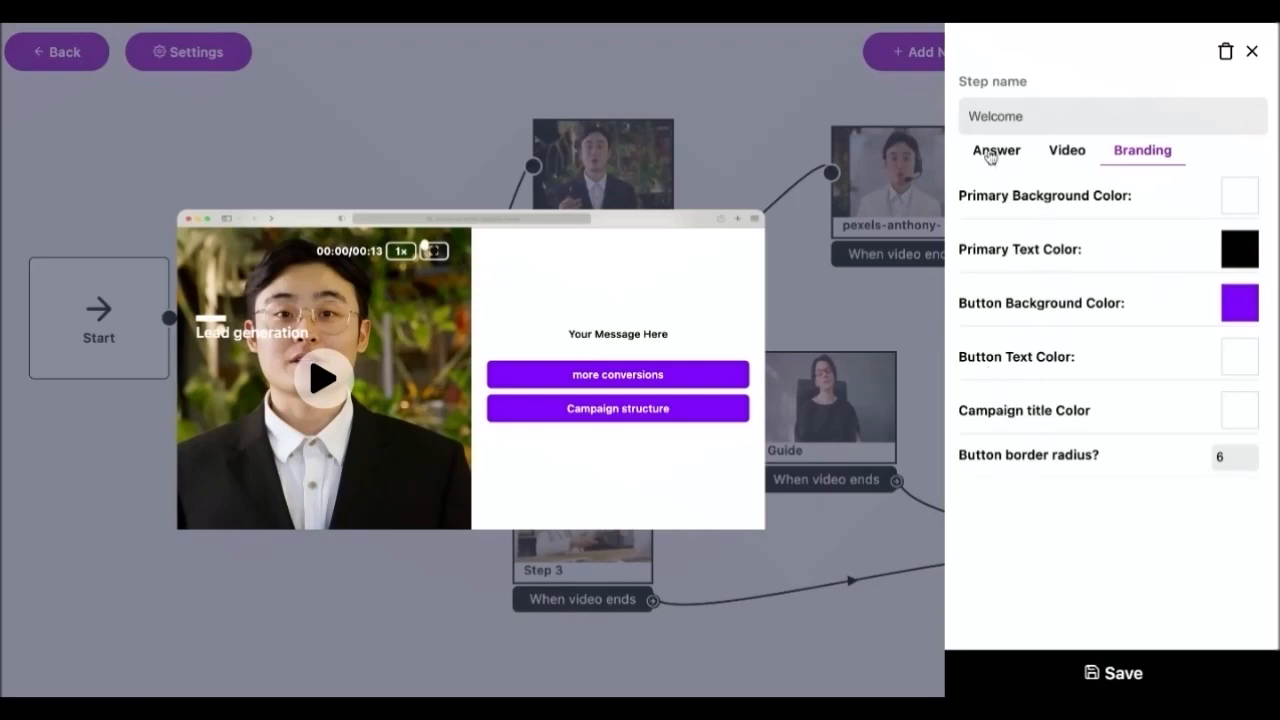
{"action": "left_click", "coordinate": [1239, 248]}
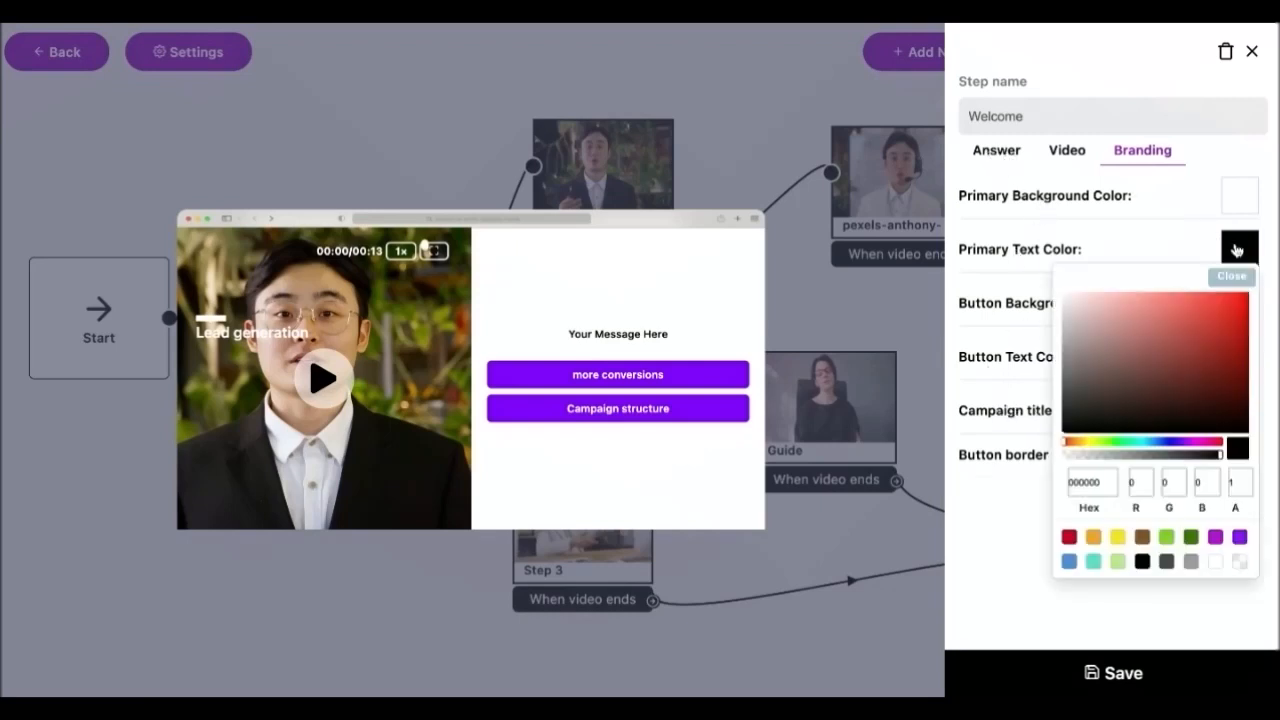
{"action": "left_click", "coordinate": [1231, 276]}
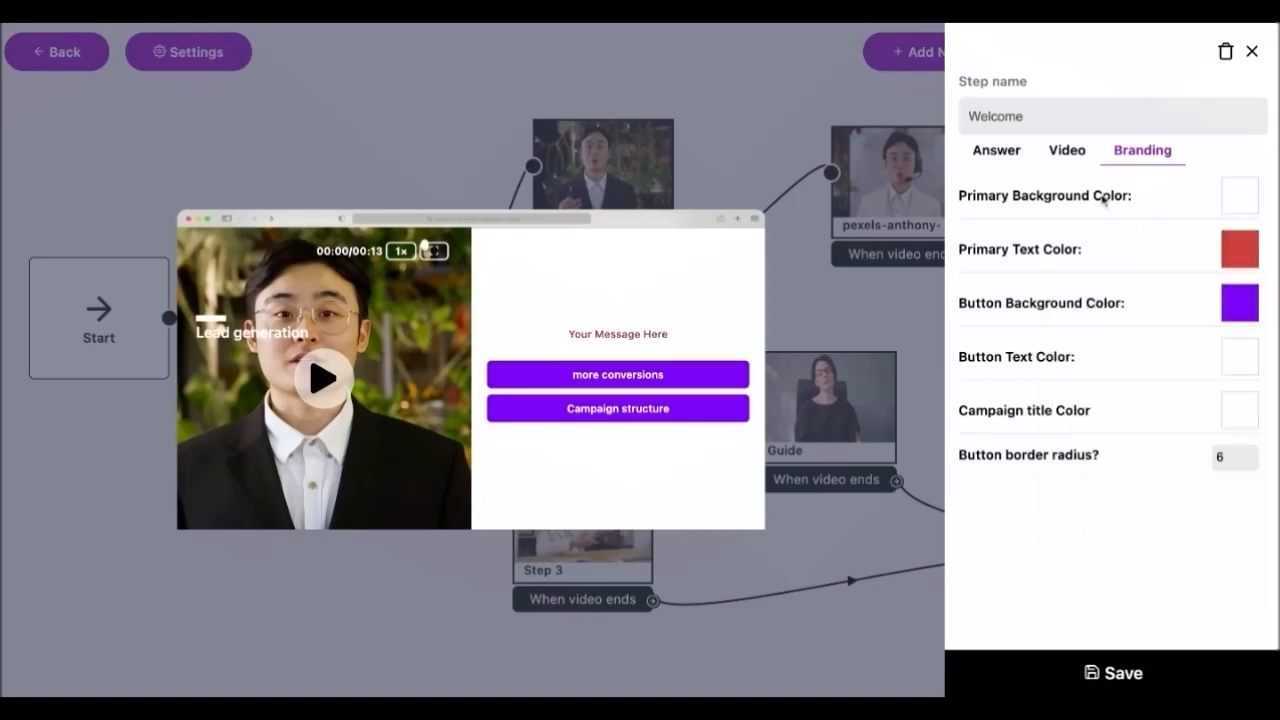
{"action": "left_click", "coordinate": [996, 150]}
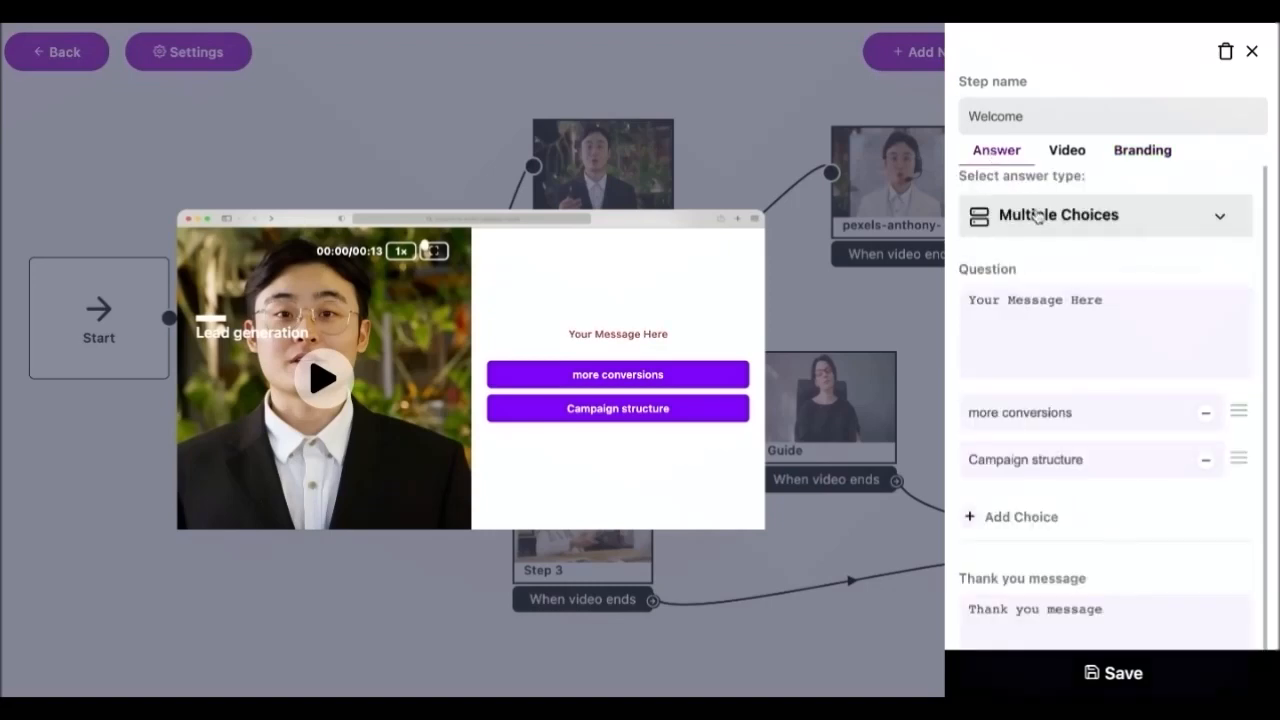
- Set the Welcome answer type to Open Ended with video, audio and text replies on
{"action": "left_click", "coordinate": [1105, 215]}
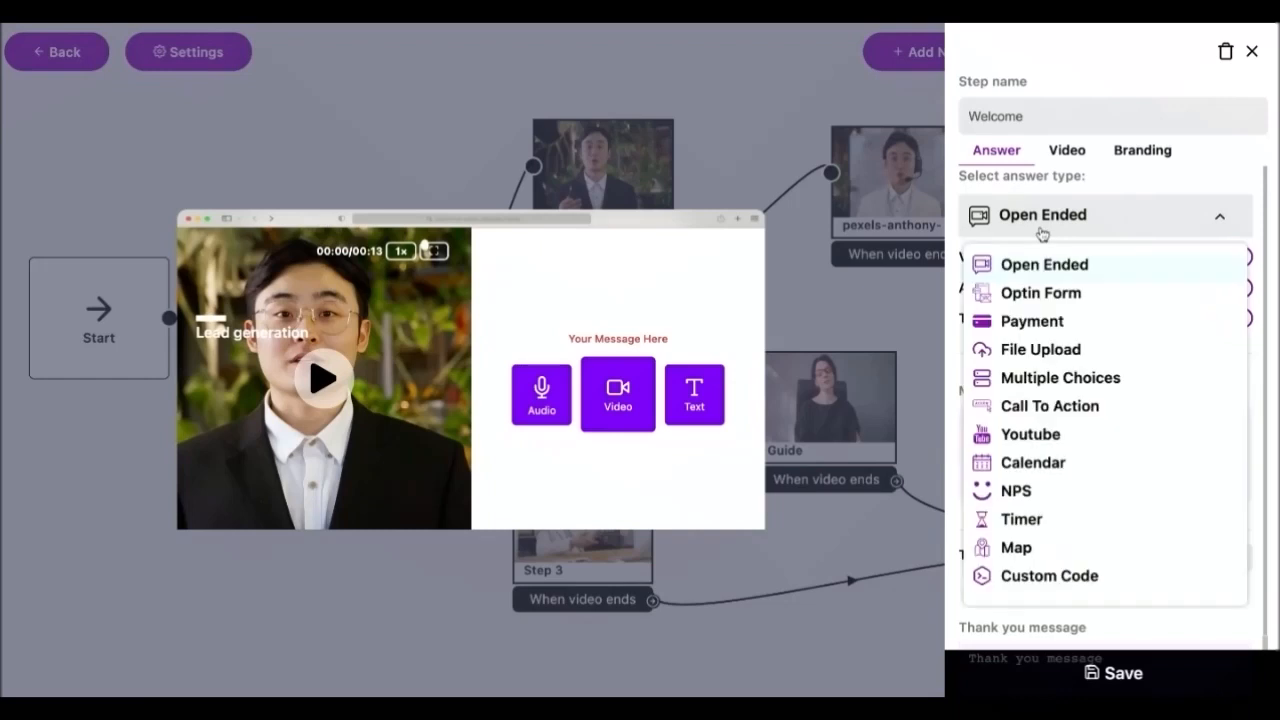
{"action": "mouse_move", "coordinate": [1055, 277]}
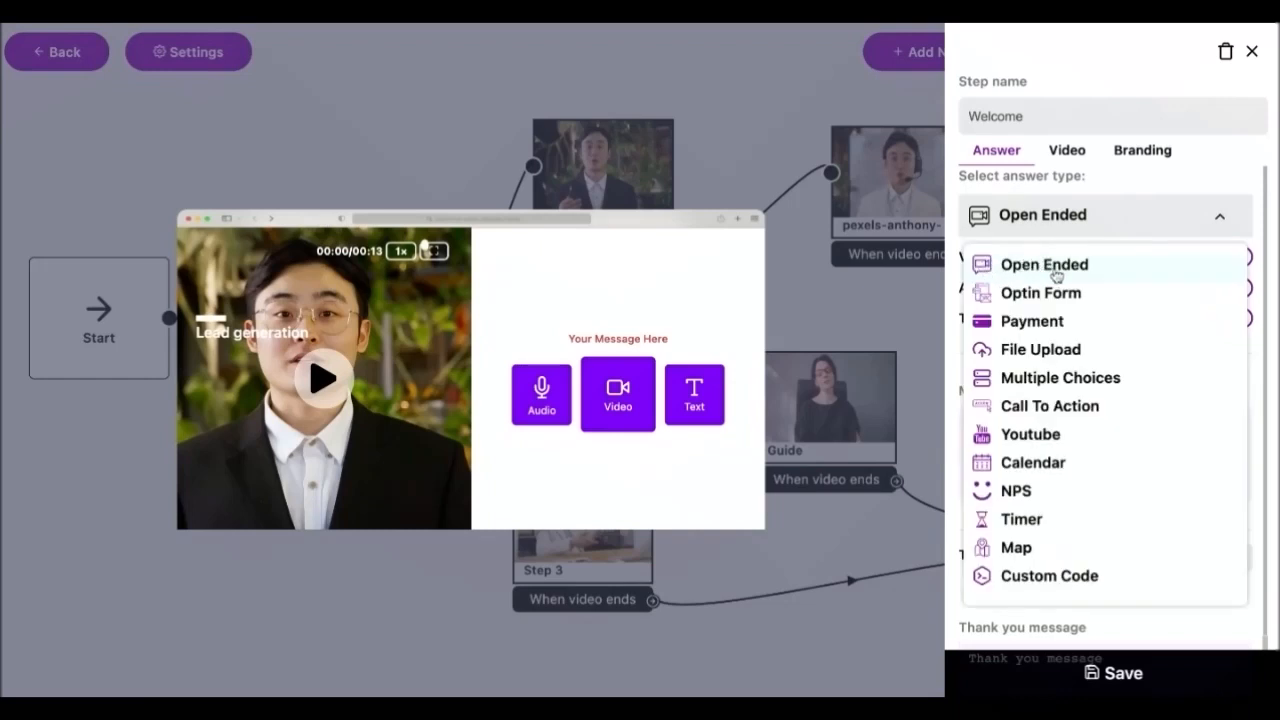
{"action": "mouse_move", "coordinate": [1037, 272]}
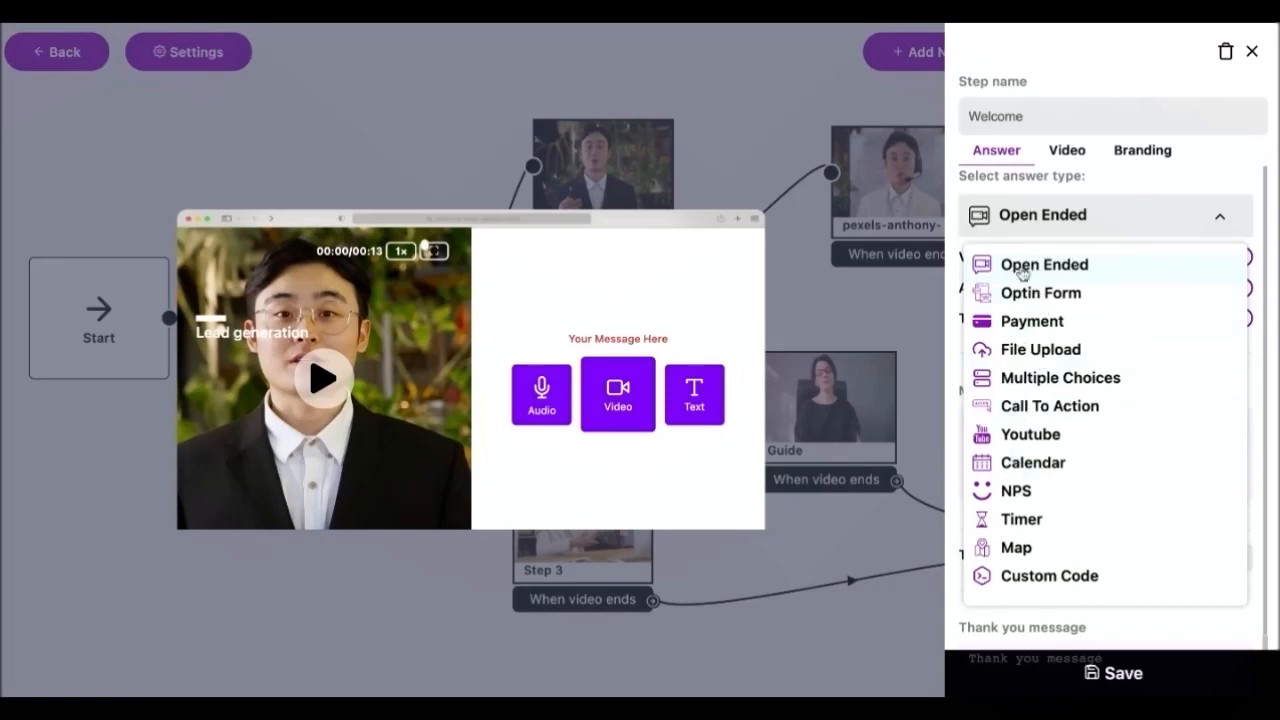
{"action": "left_click", "coordinate": [1043, 264]}
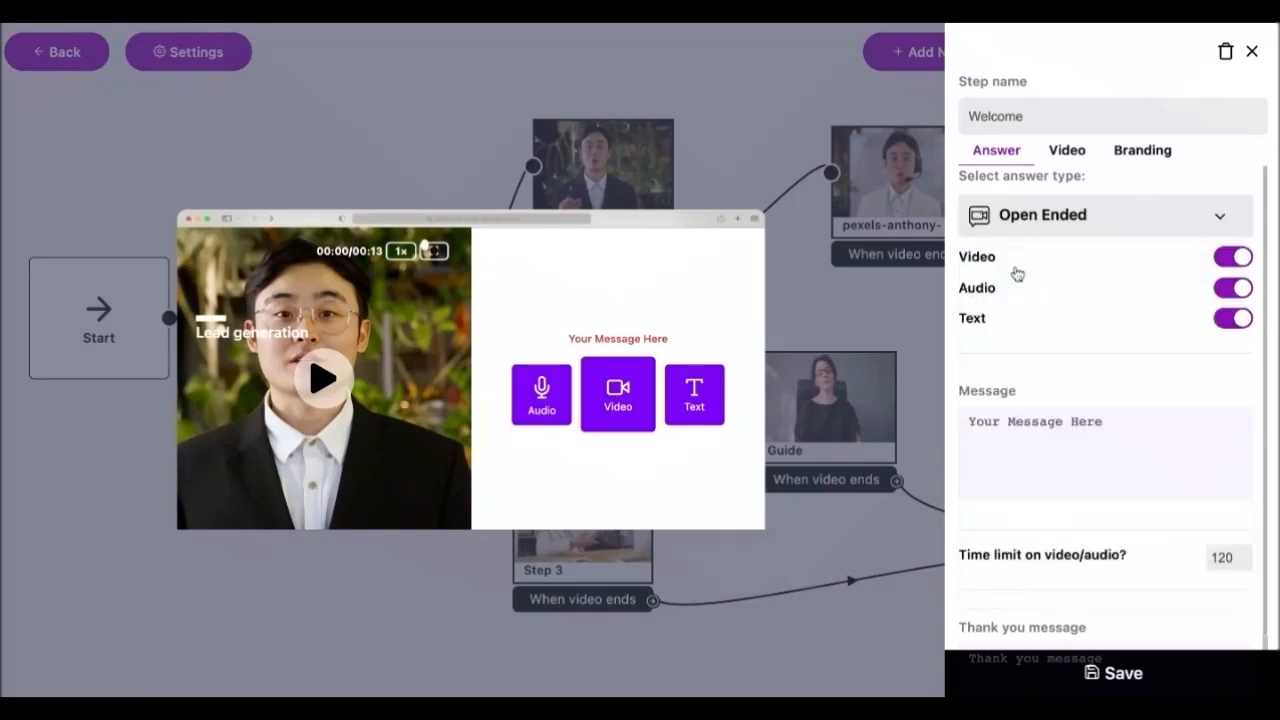
{"action": "left_click", "coordinate": [1232, 256]}
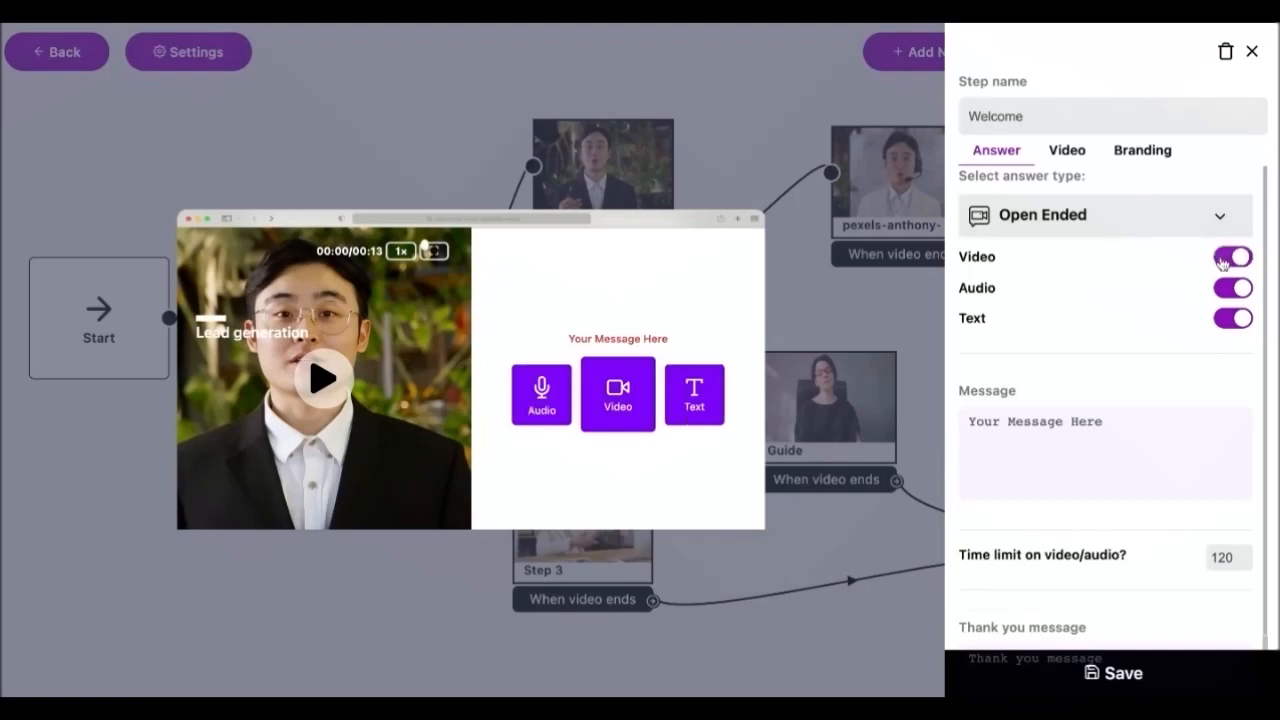
{"action": "left_click", "coordinate": [1232, 318]}
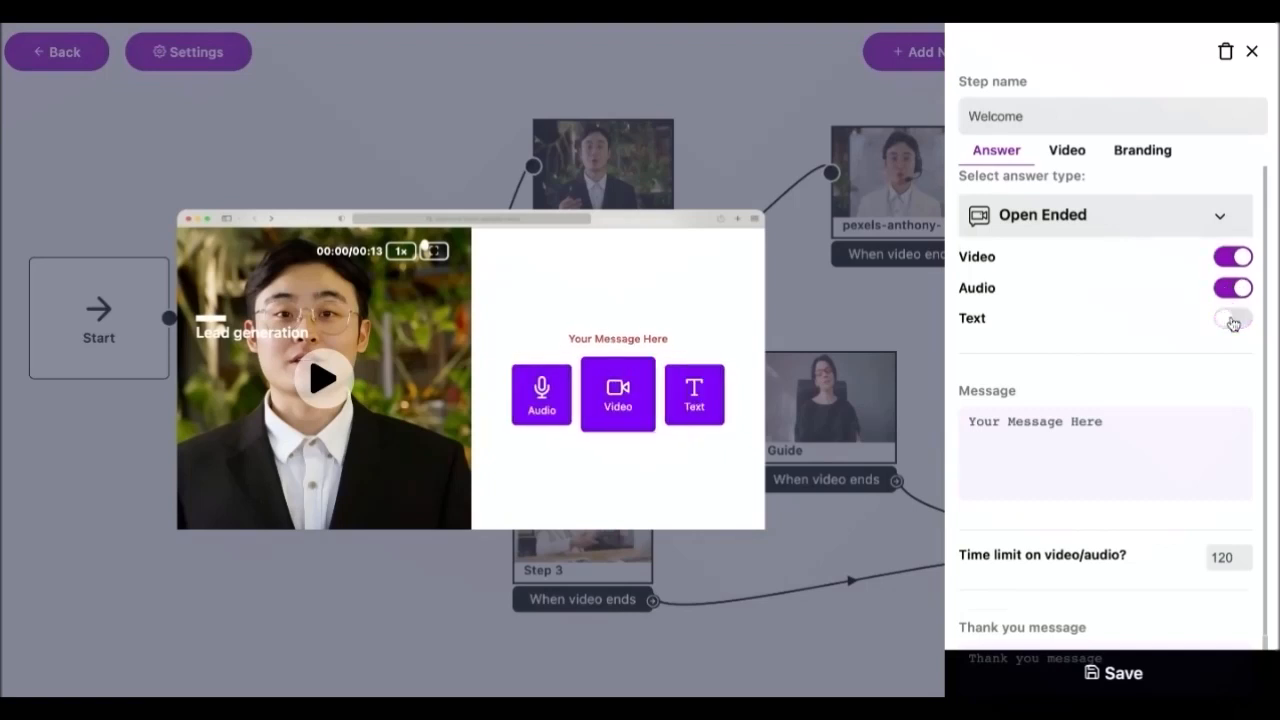
{"action": "left_click", "coordinate": [1232, 318]}
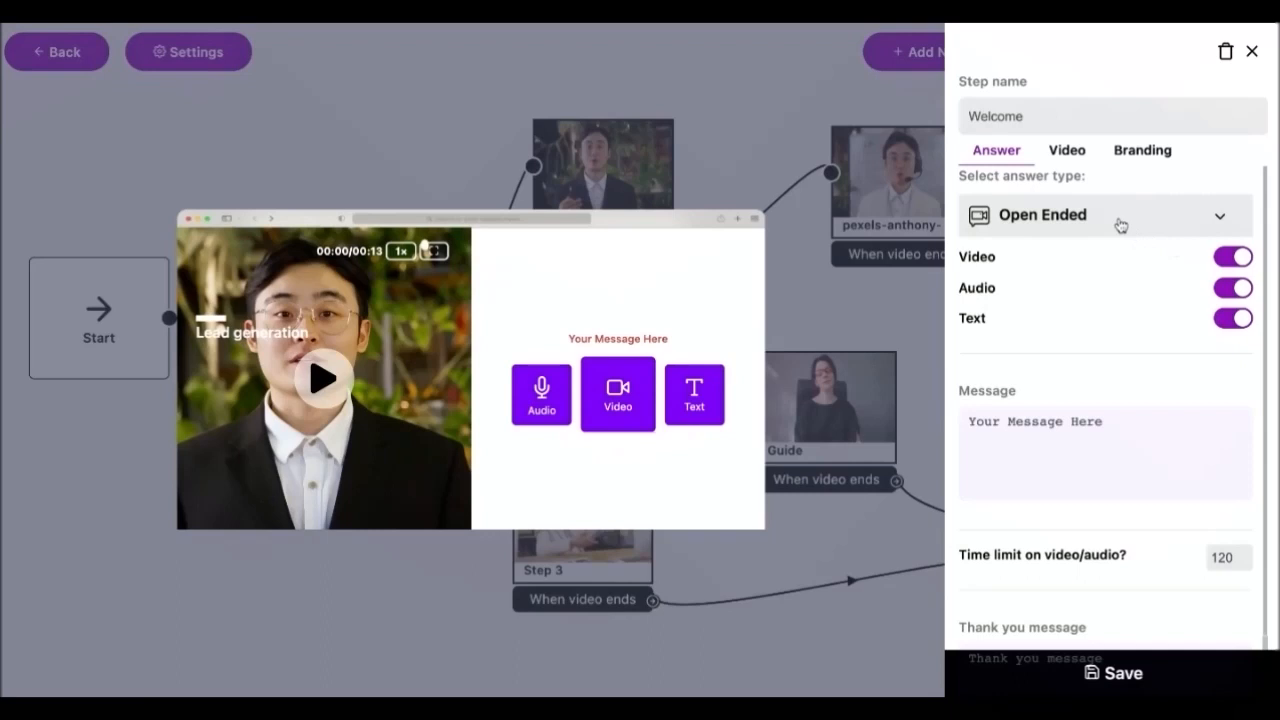
- Set the Welcome answer type to Optin Form with AWeber as autoresponder
{"action": "left_click", "coordinate": [1107, 215]}
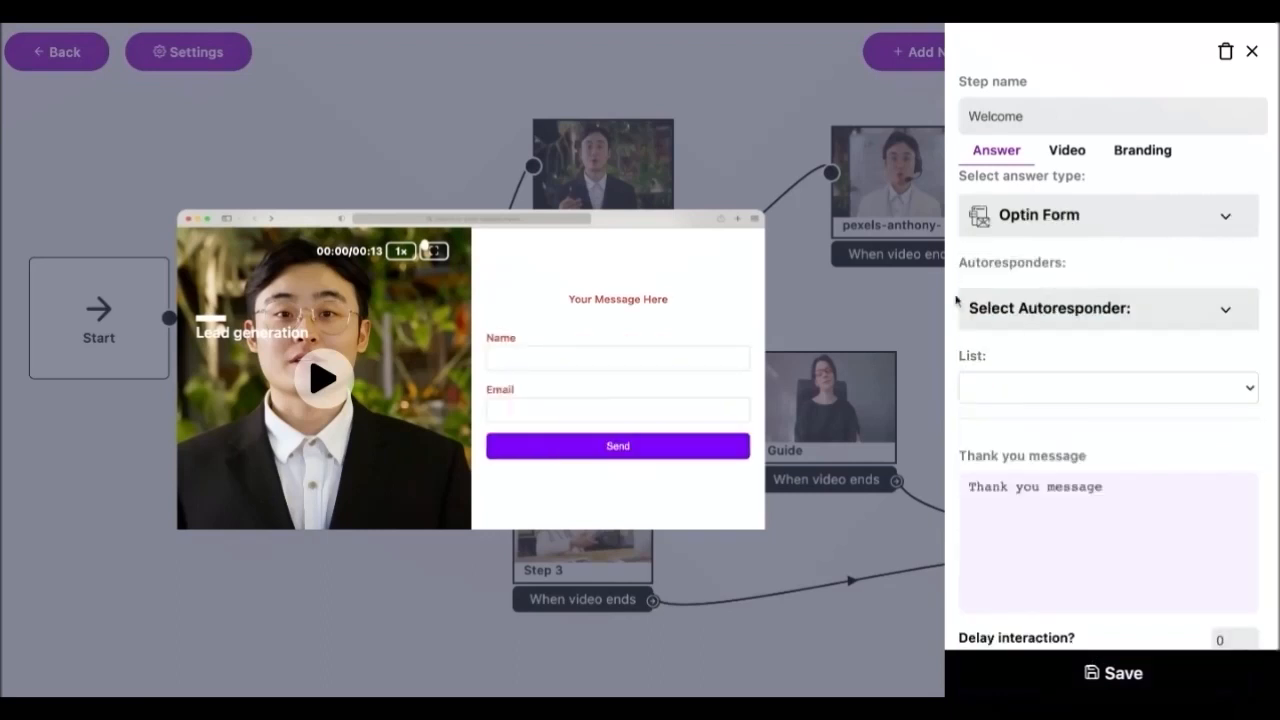
{"action": "left_click", "coordinate": [1107, 308]}
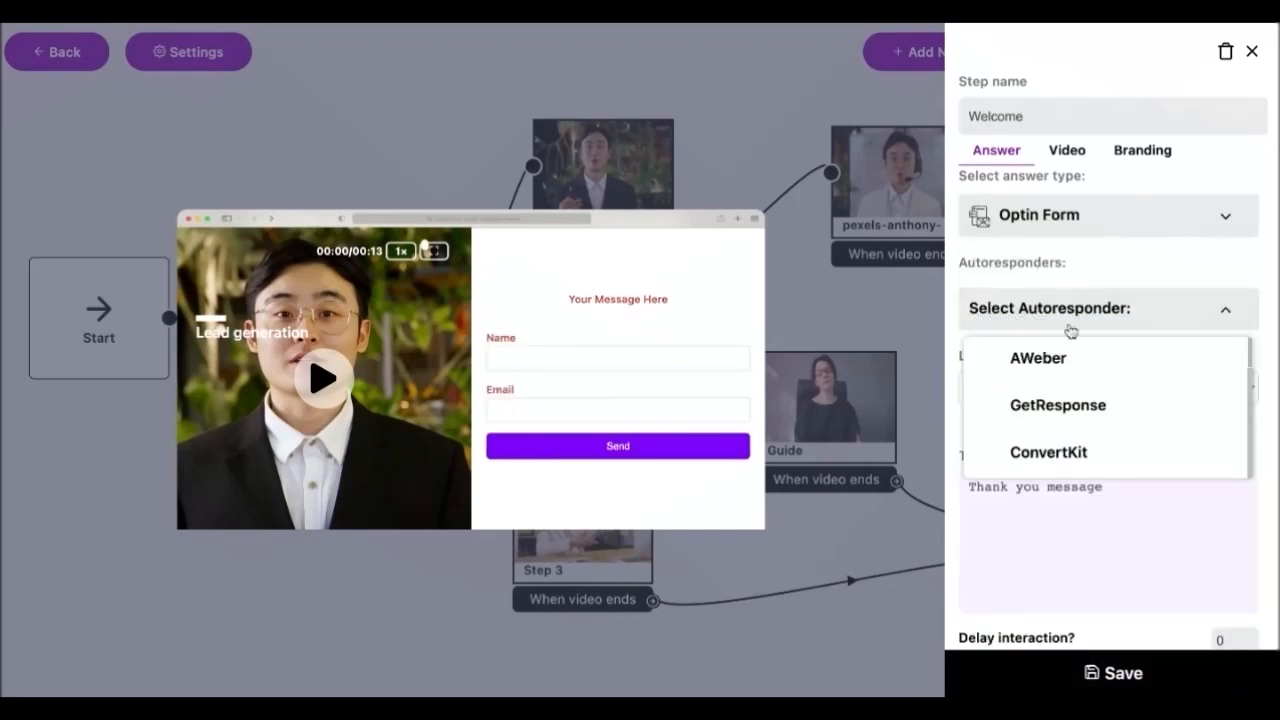
{"action": "scroll", "scroll_direction": "down", "scroll_amount": 3}
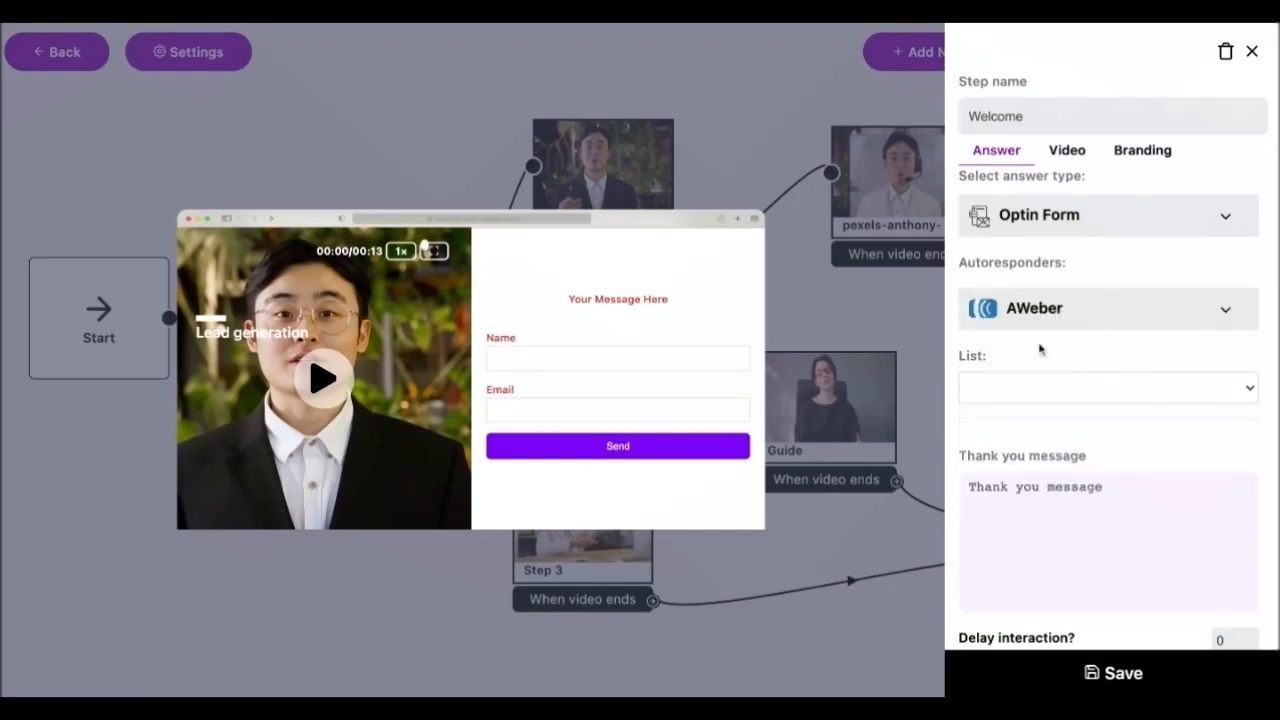
{"action": "mouse_move", "coordinate": [730, 384]}
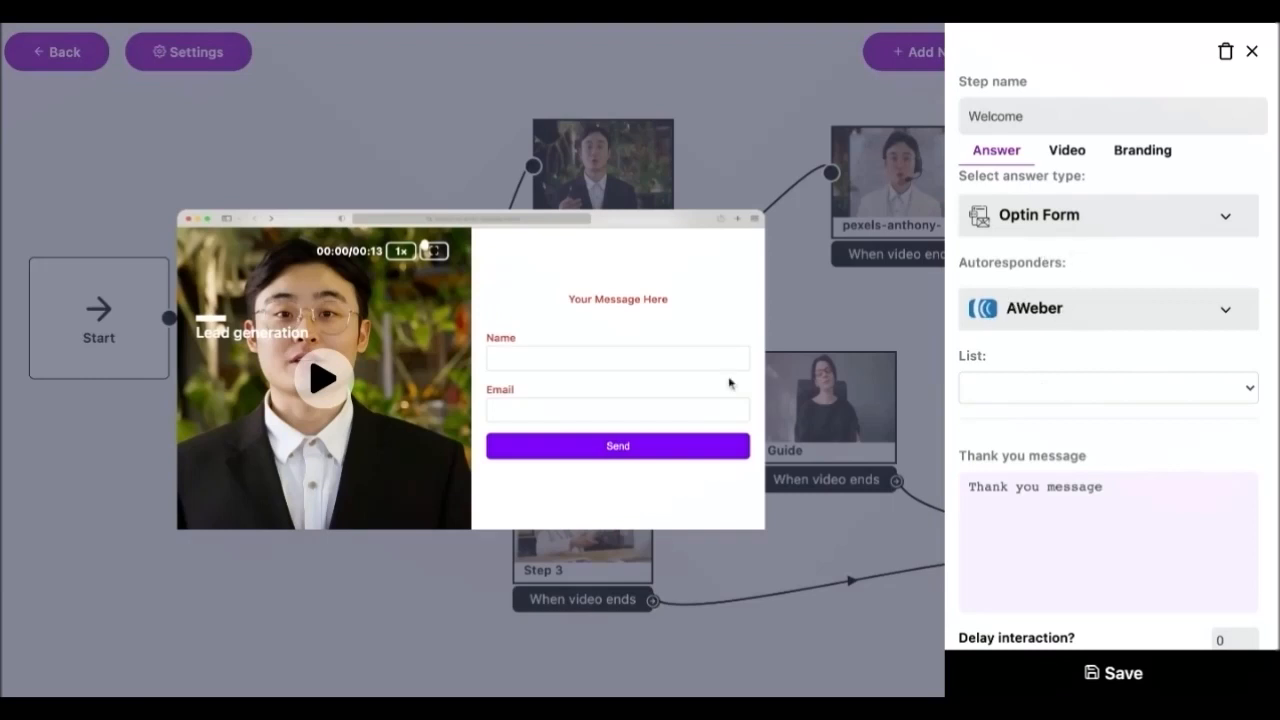
{"action": "mouse_move", "coordinate": [673, 352]}
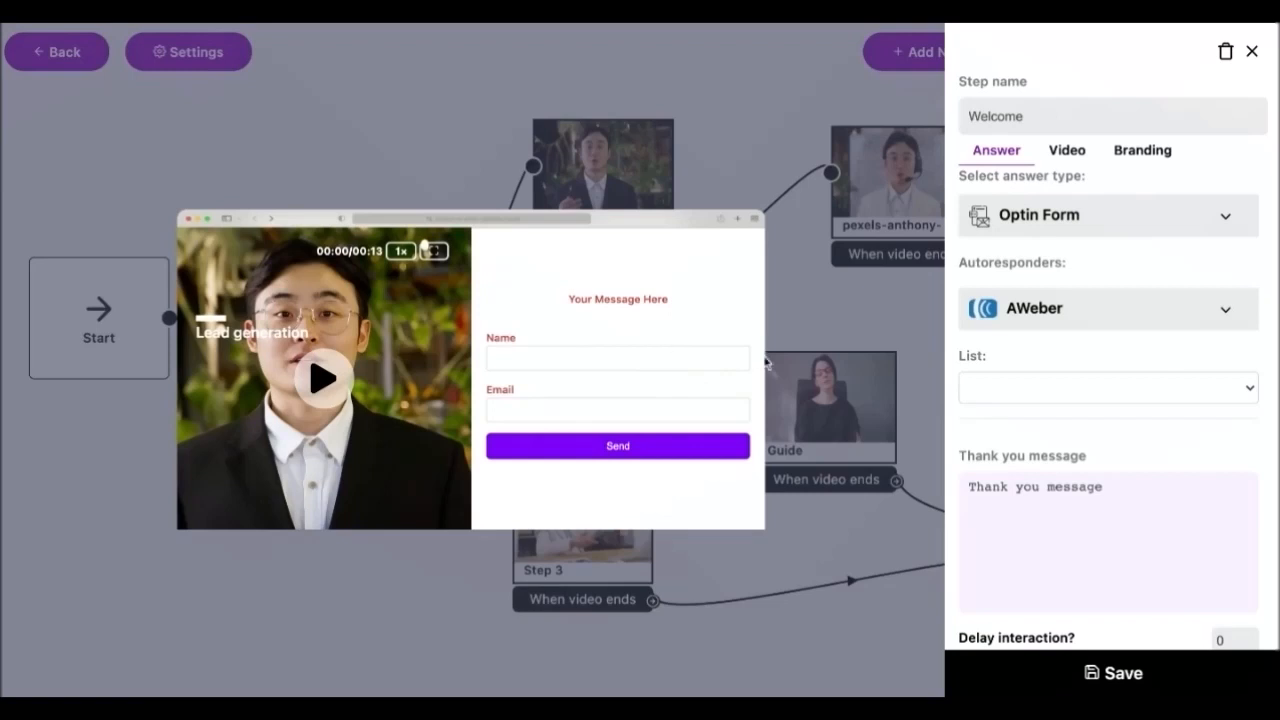
{"action": "mouse_move", "coordinate": [1083, 217]}
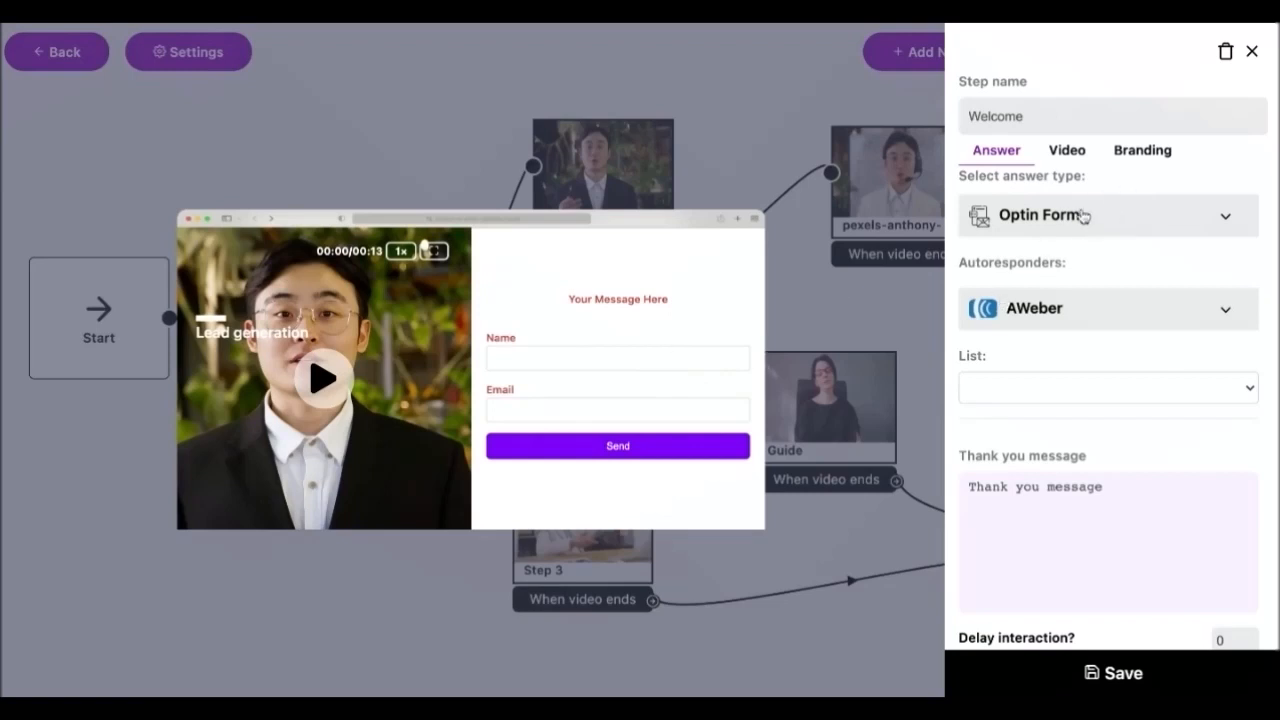
{"action": "mouse_move", "coordinate": [1000, 223]}
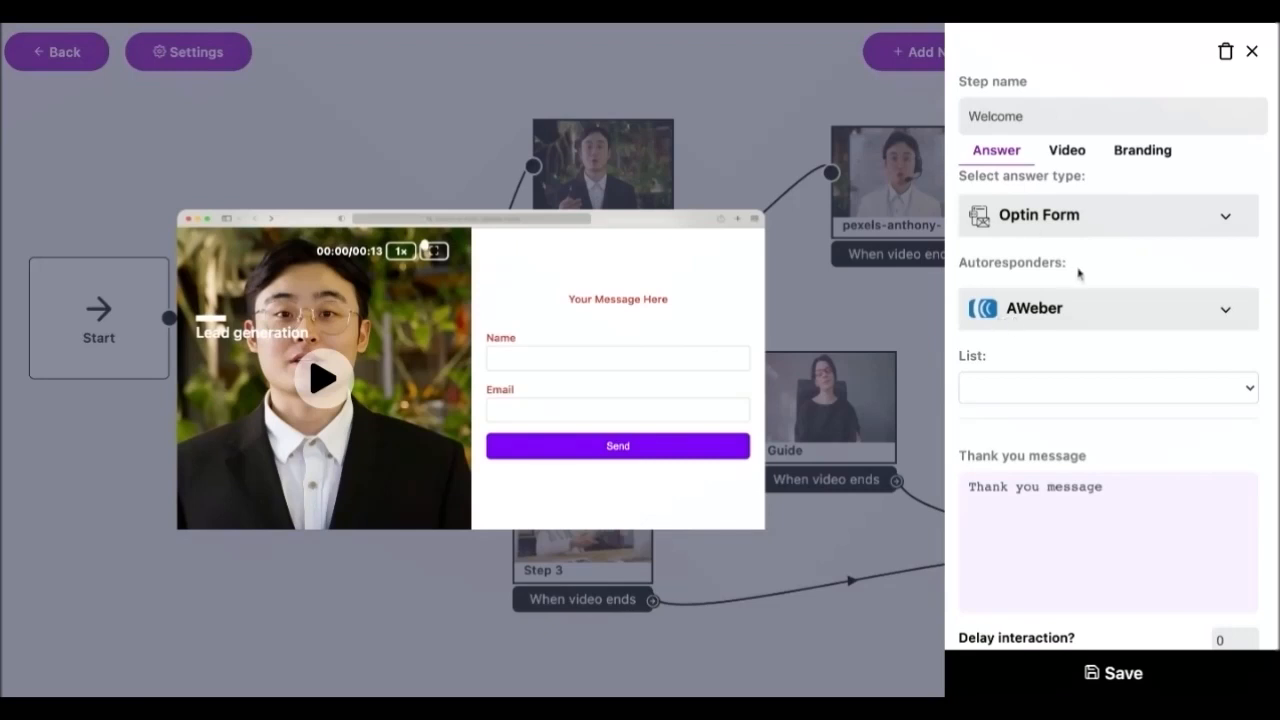
{"action": "left_click", "coordinate": [1107, 540]}
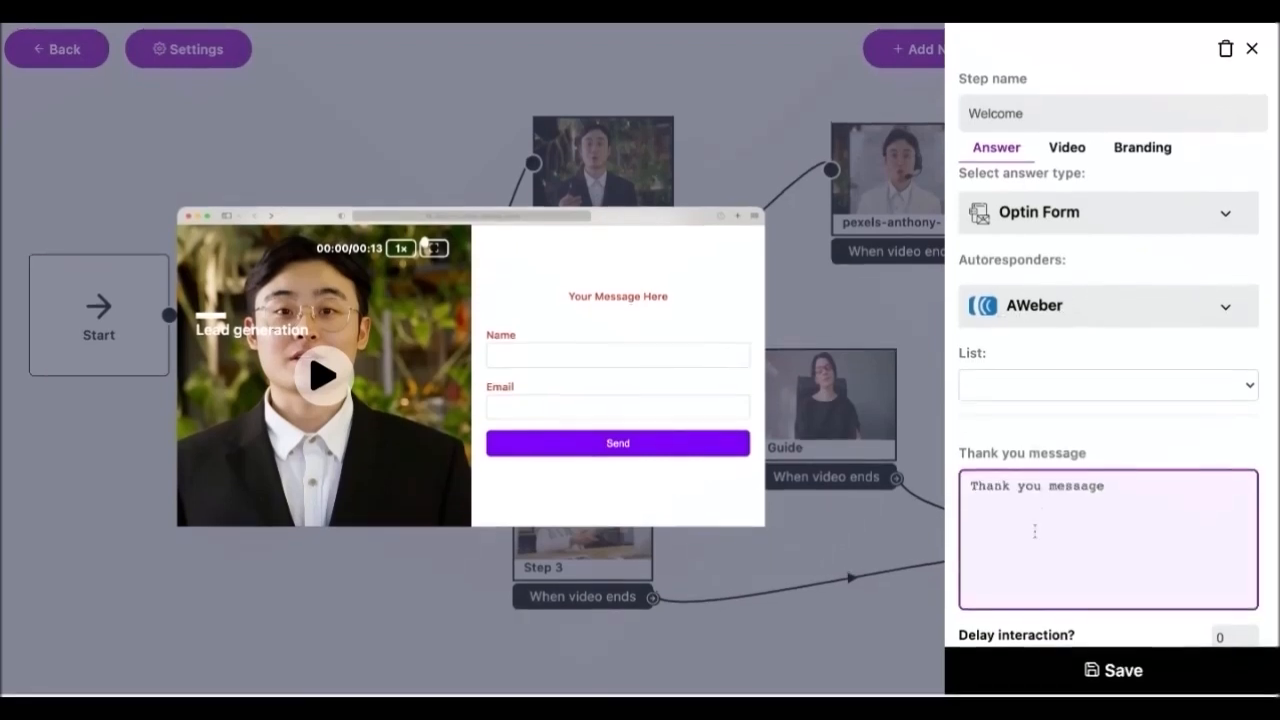
- Switch the Welcome answer type to Payment and enter an amount of 99
{"action": "left_click", "coordinate": [1107, 212]}
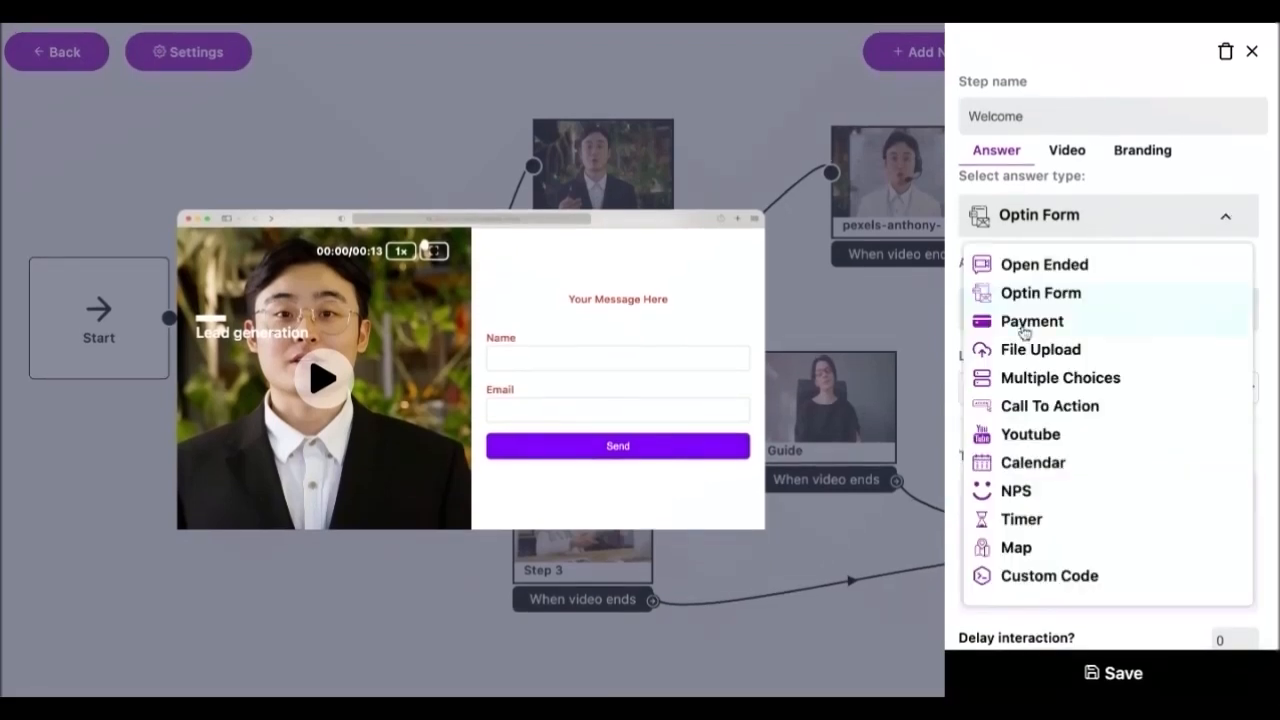
{"action": "left_click", "coordinate": [1031, 321]}
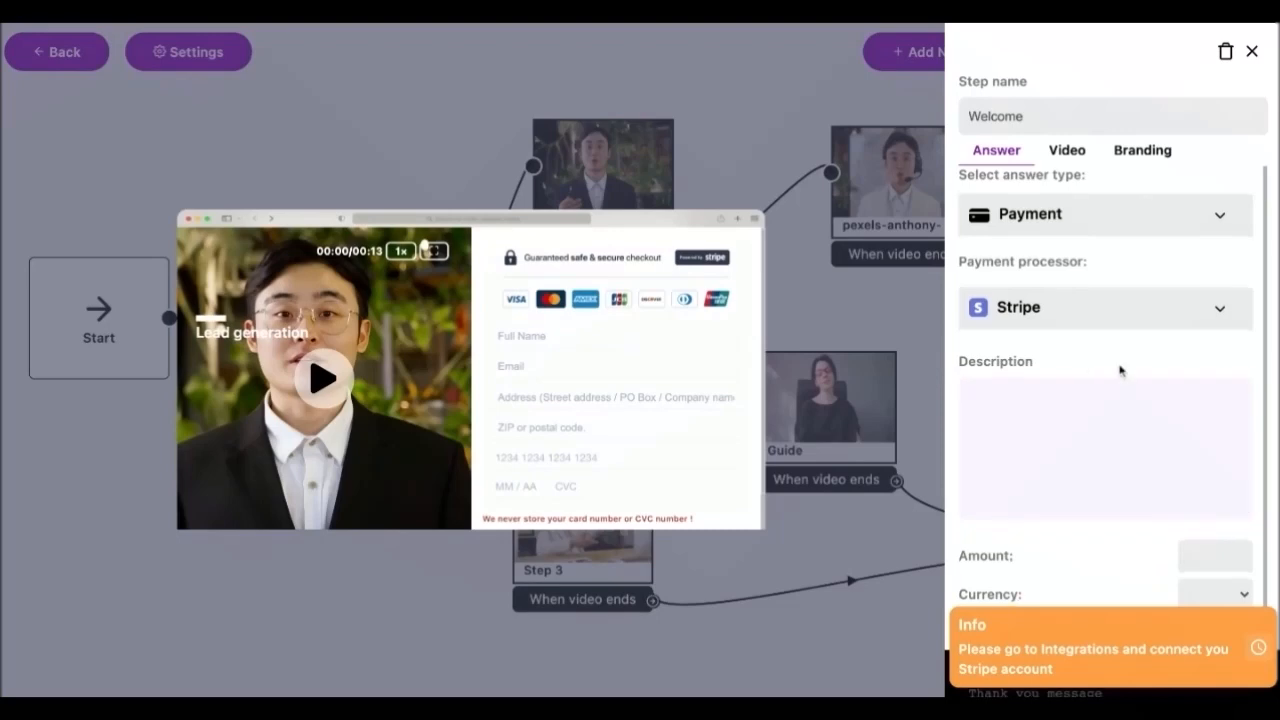
{"action": "scroll", "scroll_direction": "down", "scroll_amount": 3}
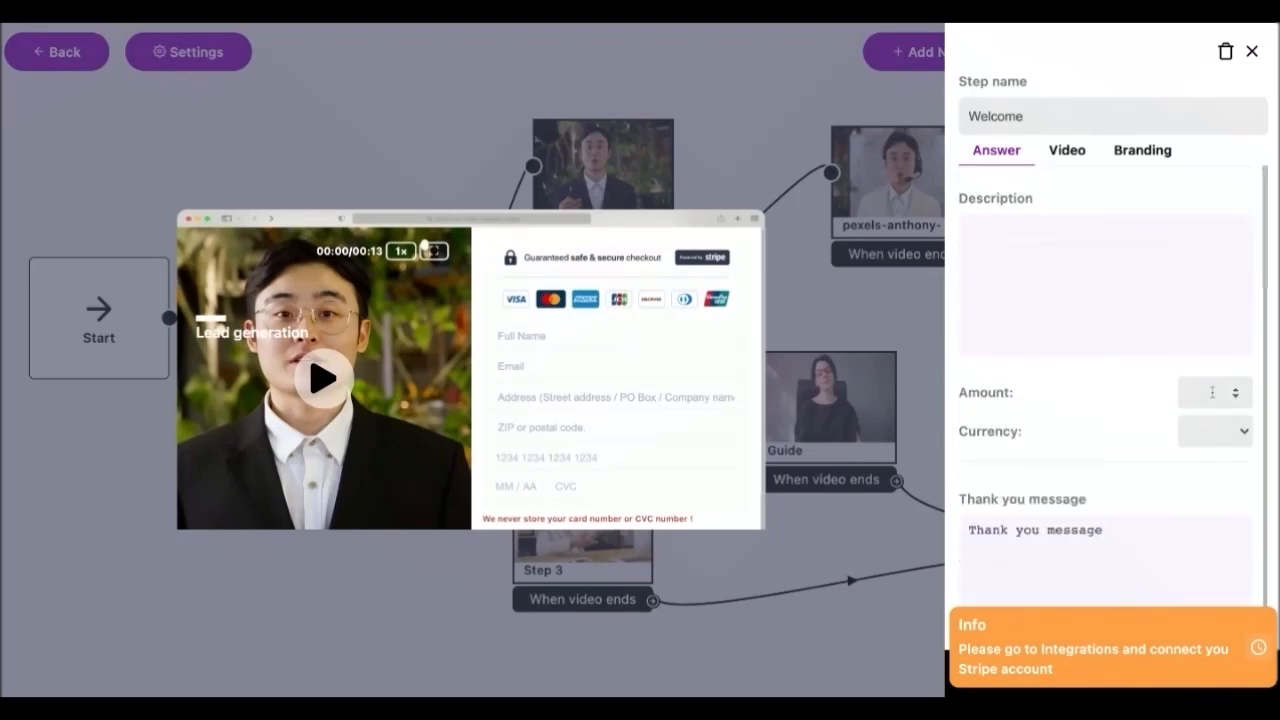
{"action": "type", "text": "99"}
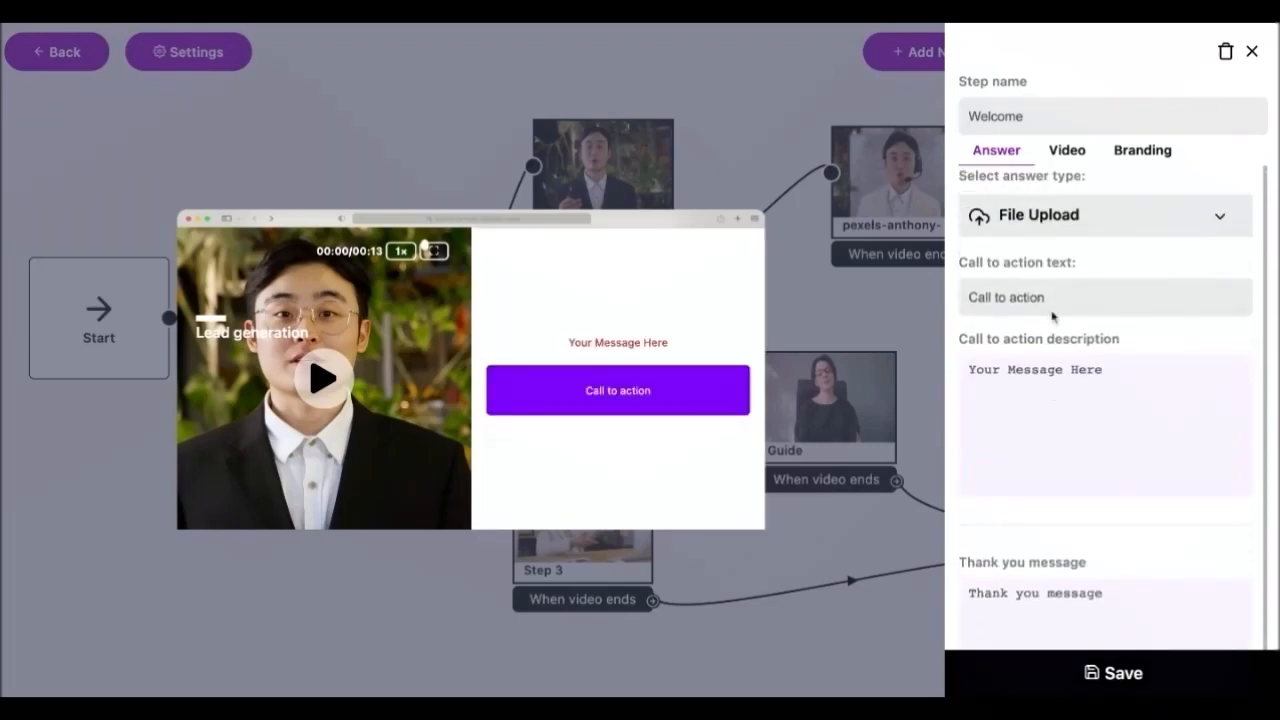
- Set the Welcome answer to Multiple Choices, adding then removing a third choice
{"action": "left_click", "coordinate": [1100, 215]}
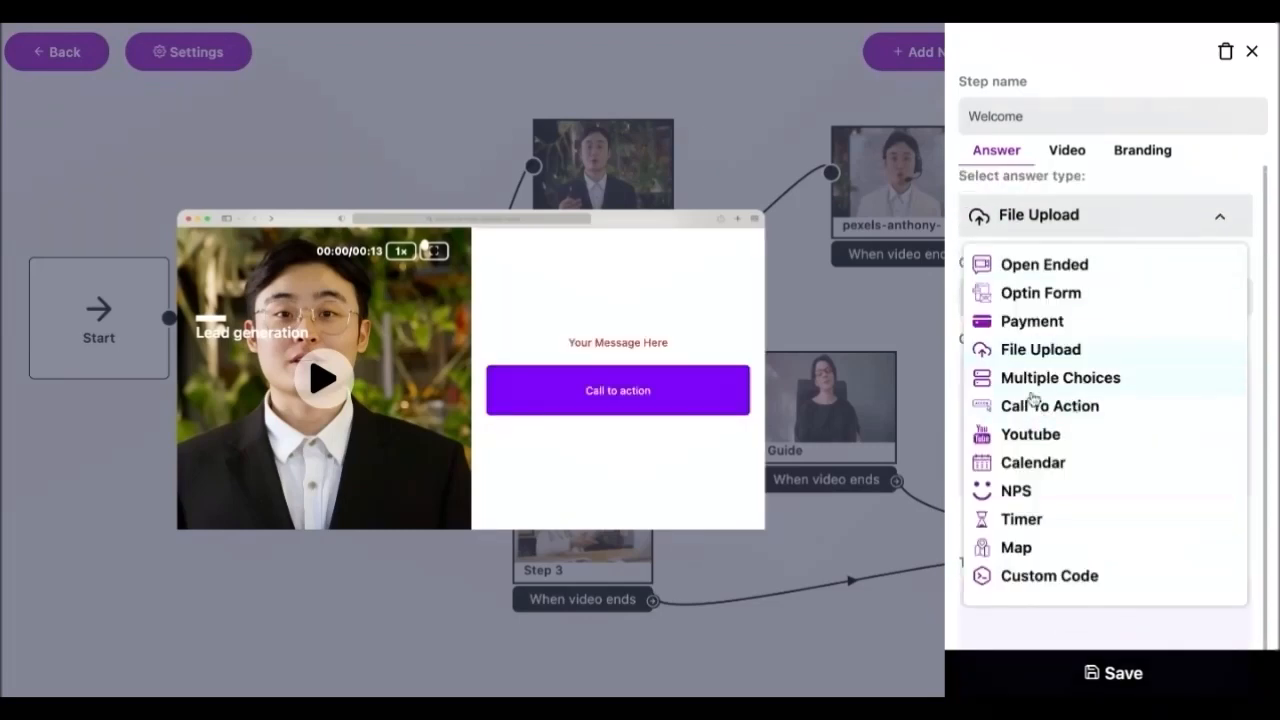
{"action": "left_click", "coordinate": [1060, 377]}
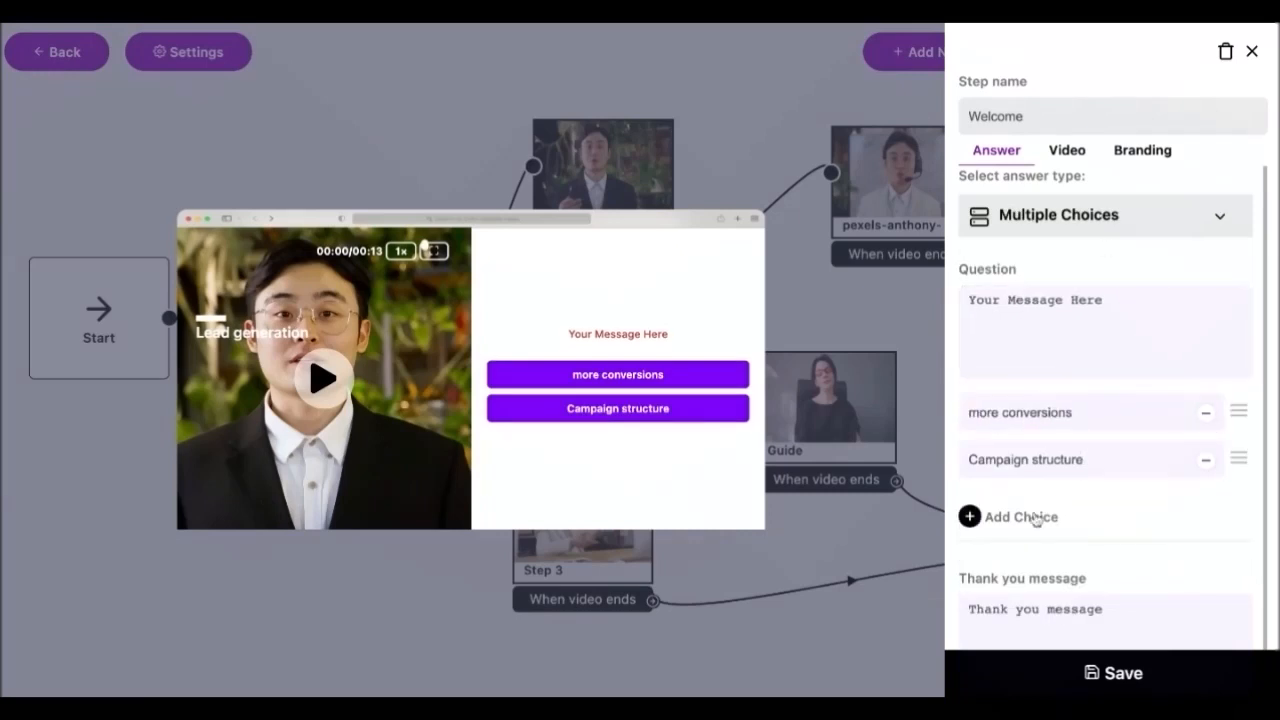
{"action": "left_click", "coordinate": [969, 517]}
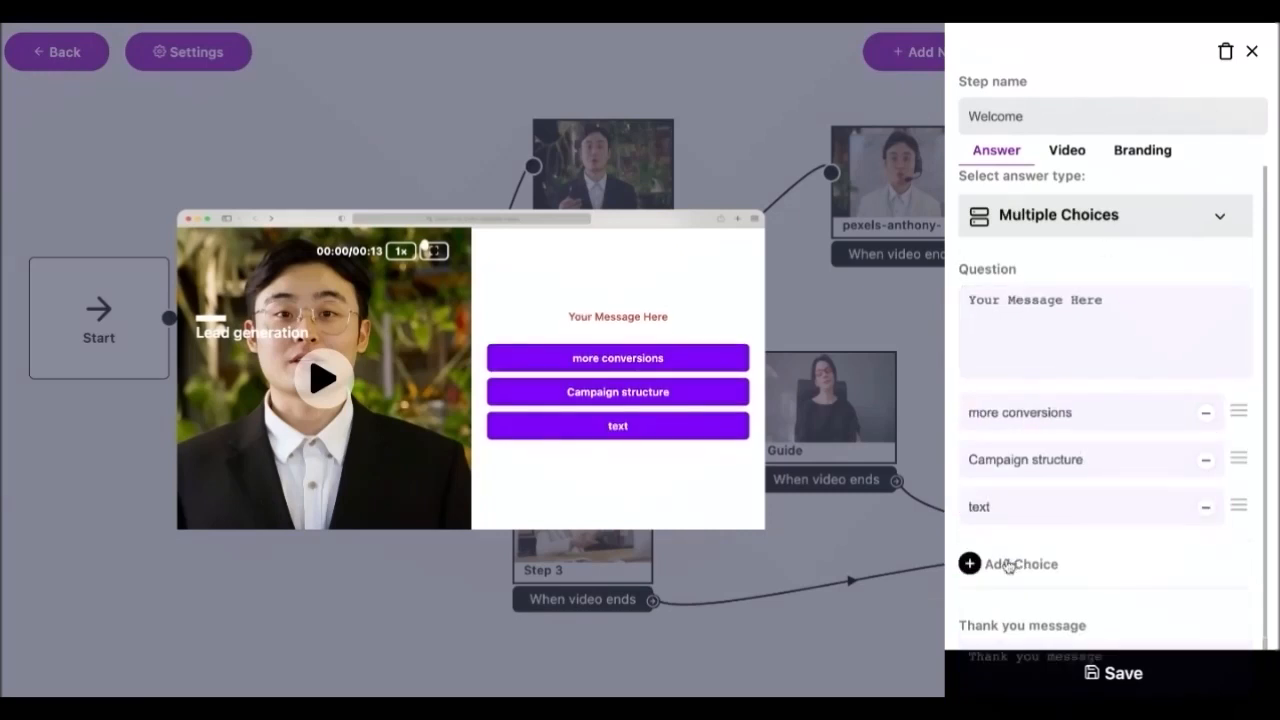
{"action": "left_click", "coordinate": [1019, 564]}
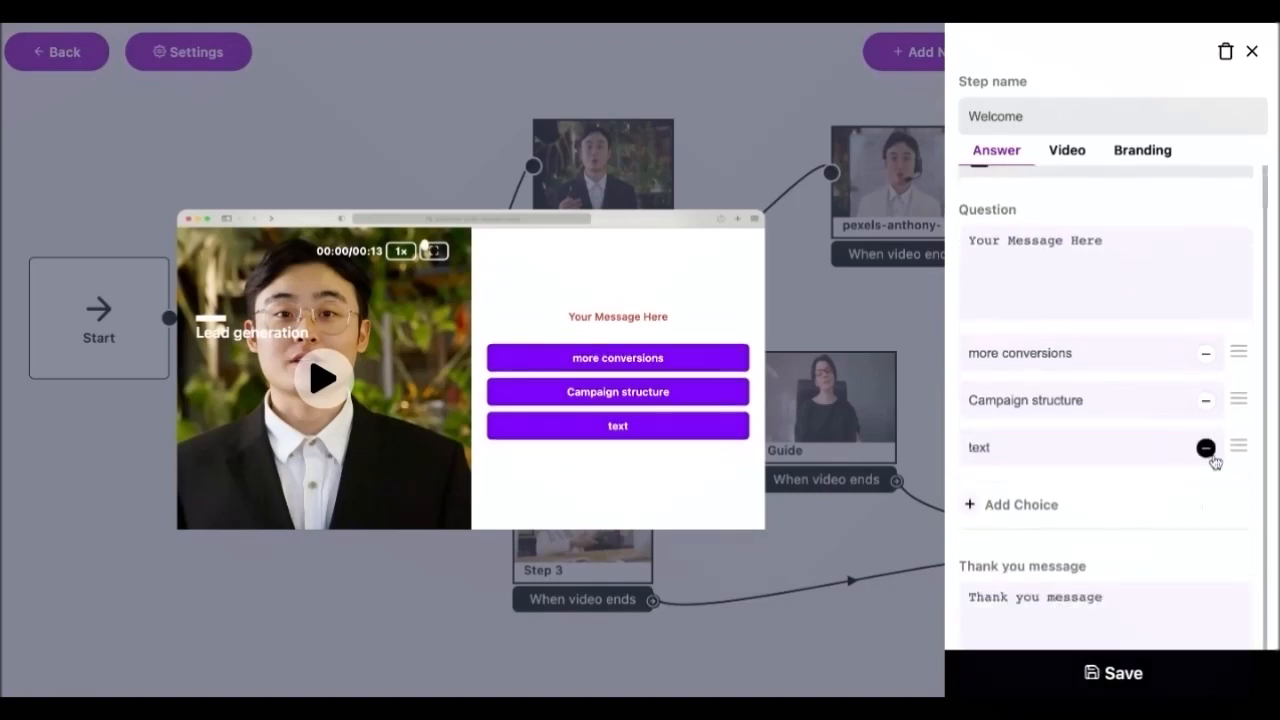
{"action": "left_click", "coordinate": [1206, 447]}
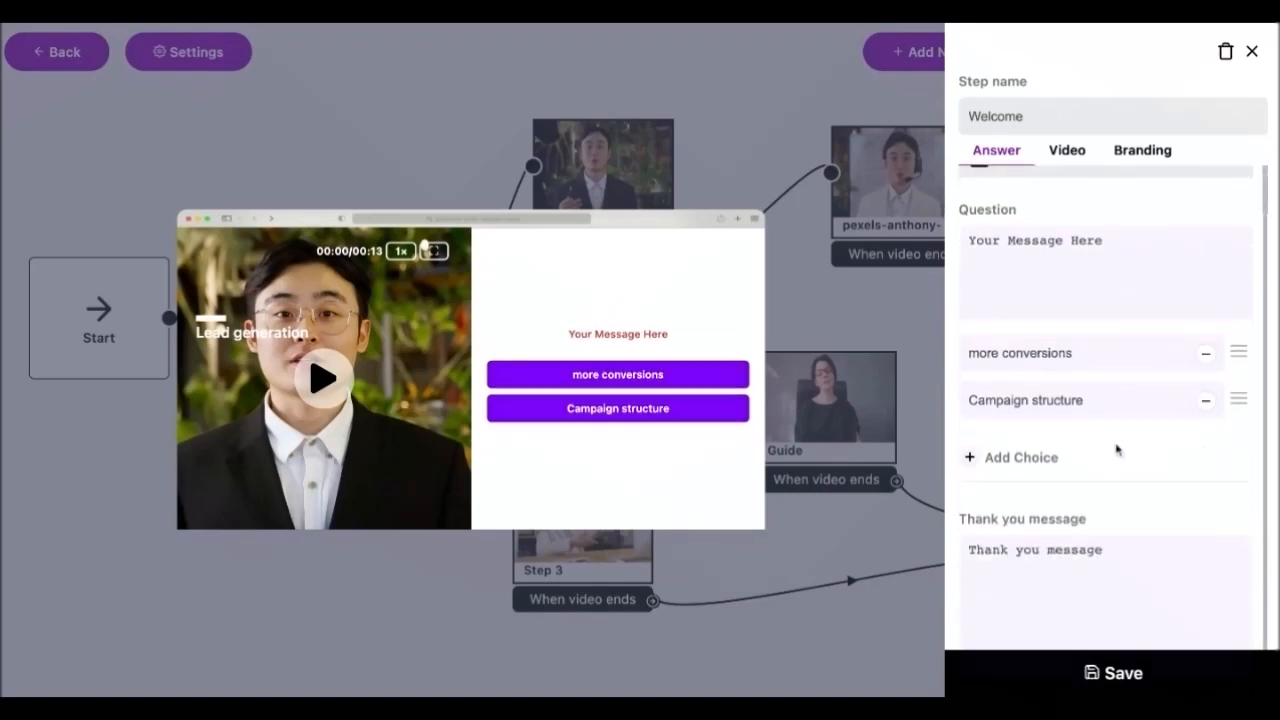
{"action": "left_click", "coordinate": [1105, 215]}
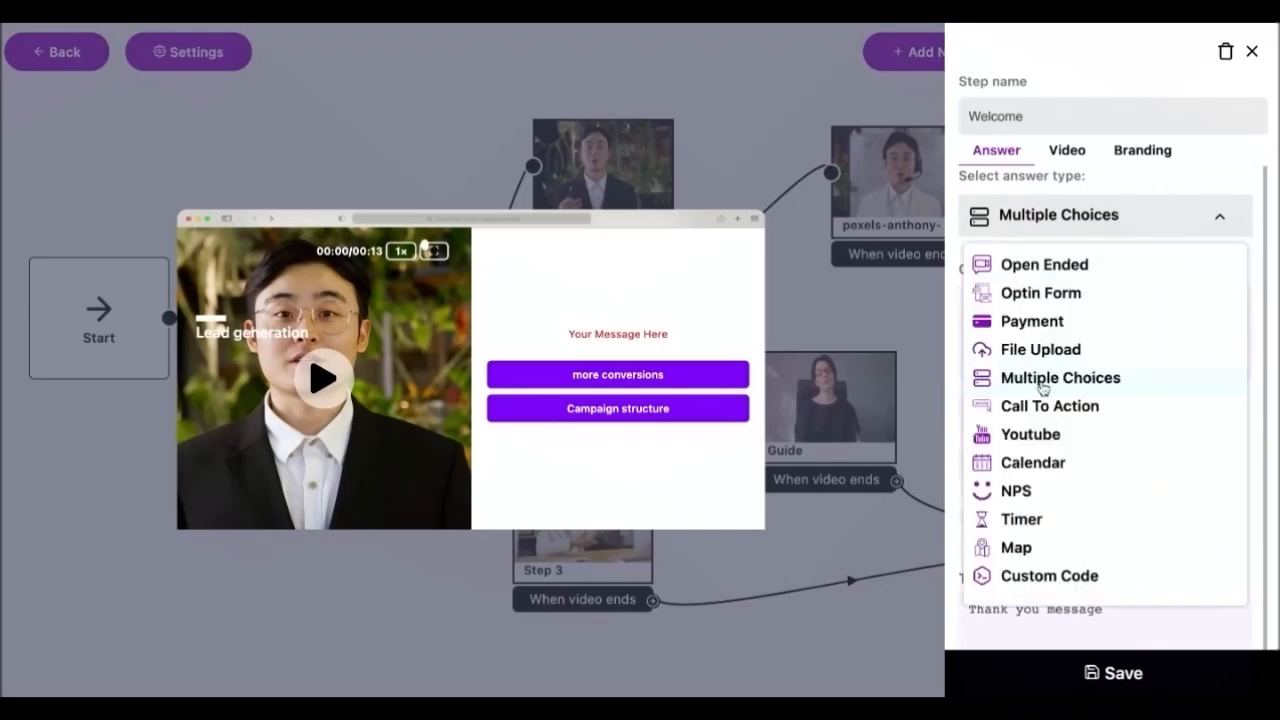
- Switch the Welcome step's answer type to Call To Action and edit its button text
{"action": "left_click", "coordinate": [1049, 405]}
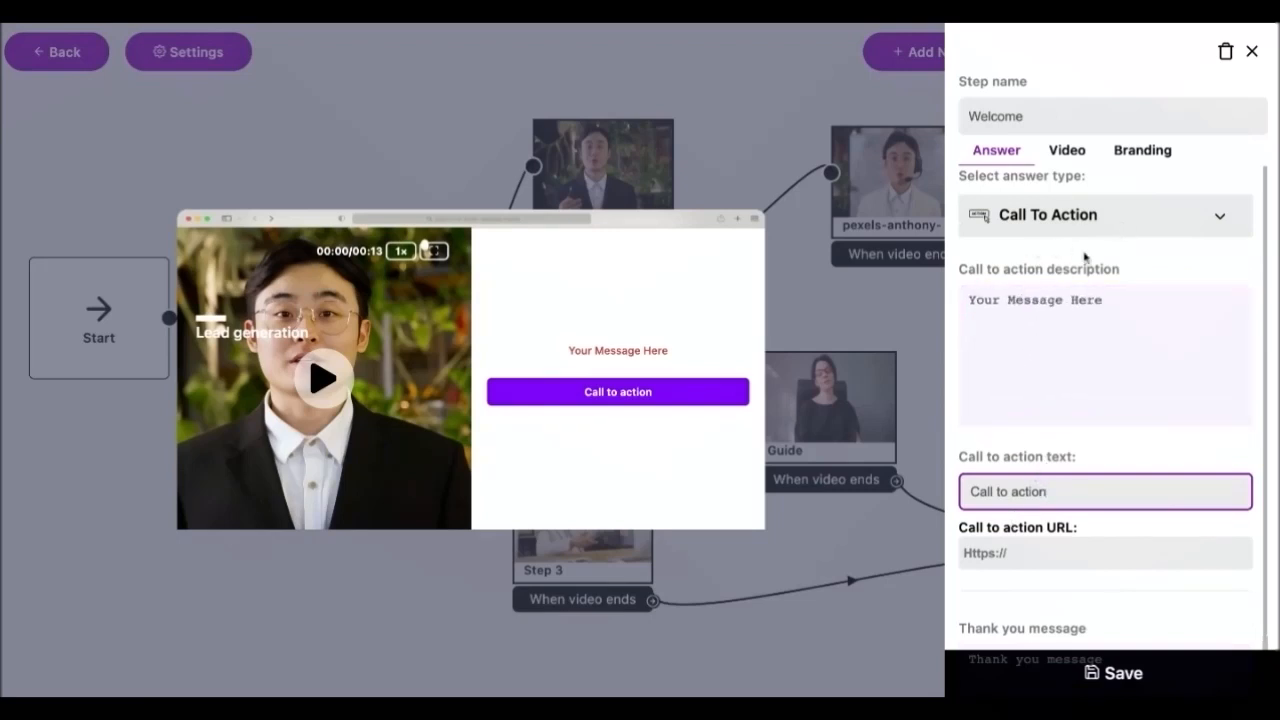
{"action": "mouse_move", "coordinate": [1015, 288]}
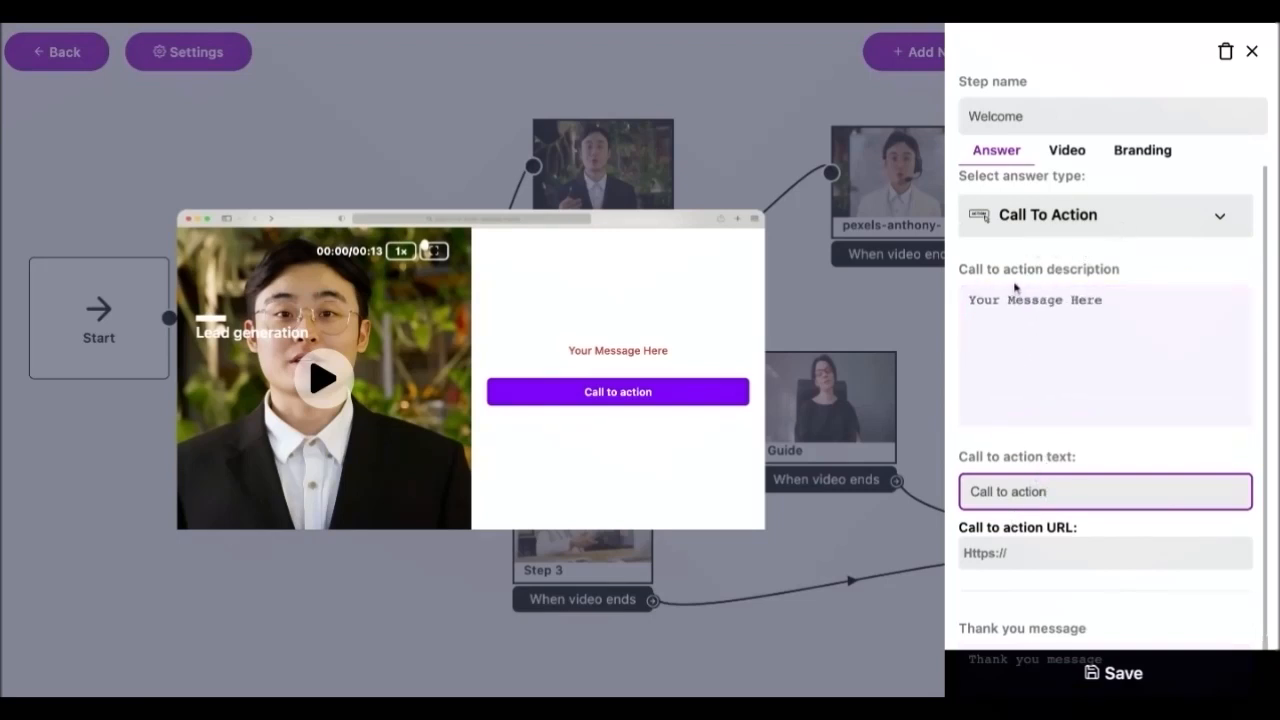
{"action": "left_click", "coordinate": [1105, 491]}
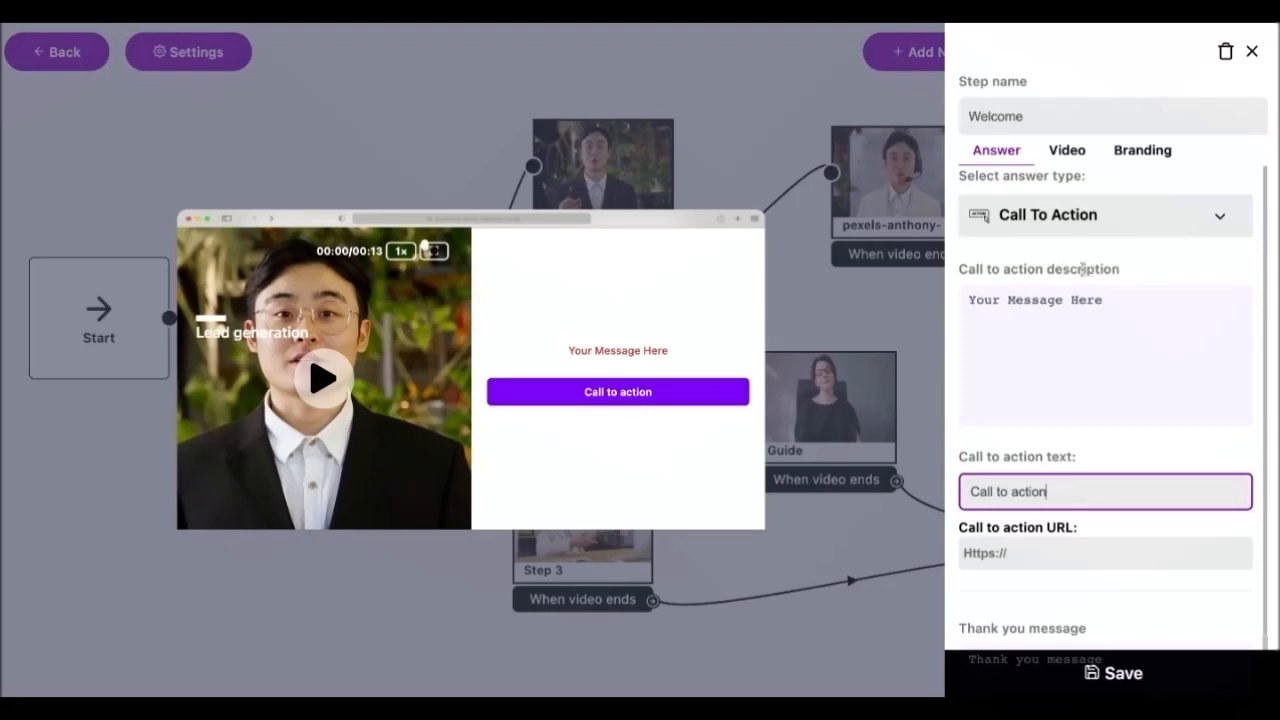
{"action": "left_click", "coordinate": [1104, 215]}
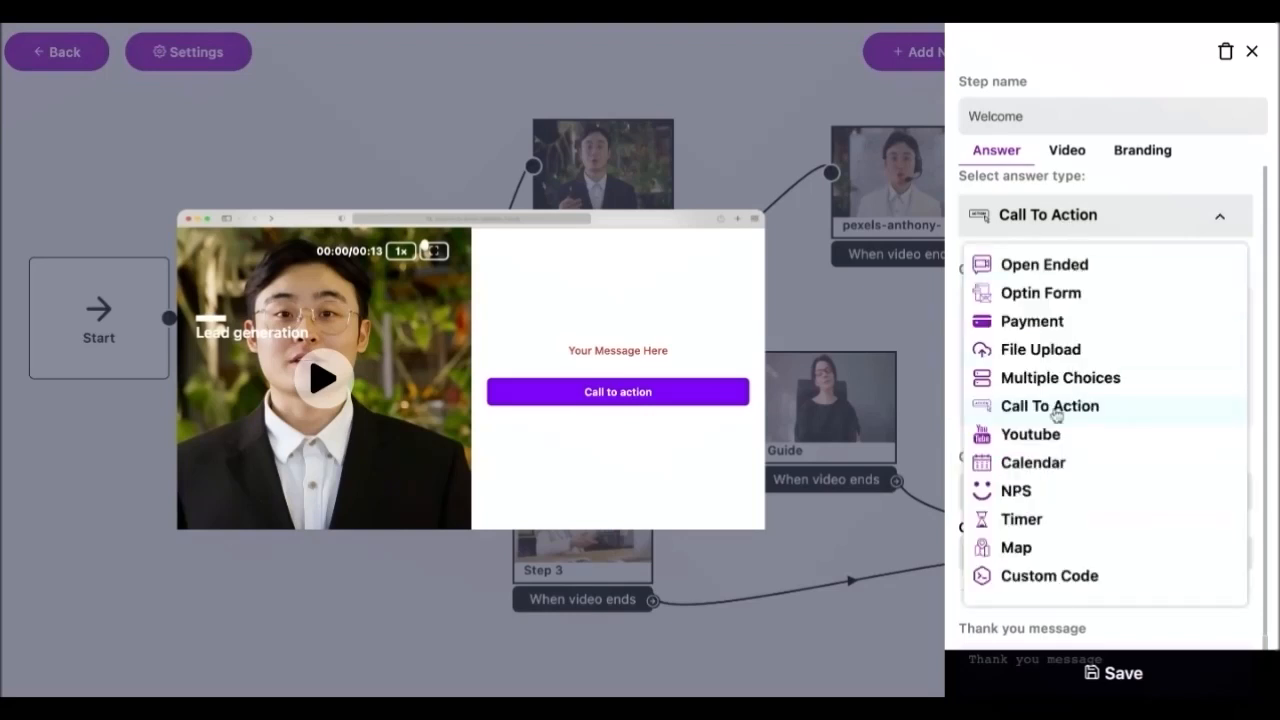
- Set the Welcome step's answer type to Calendar and start entering the scheduling link
{"action": "left_click", "coordinate": [1032, 462]}
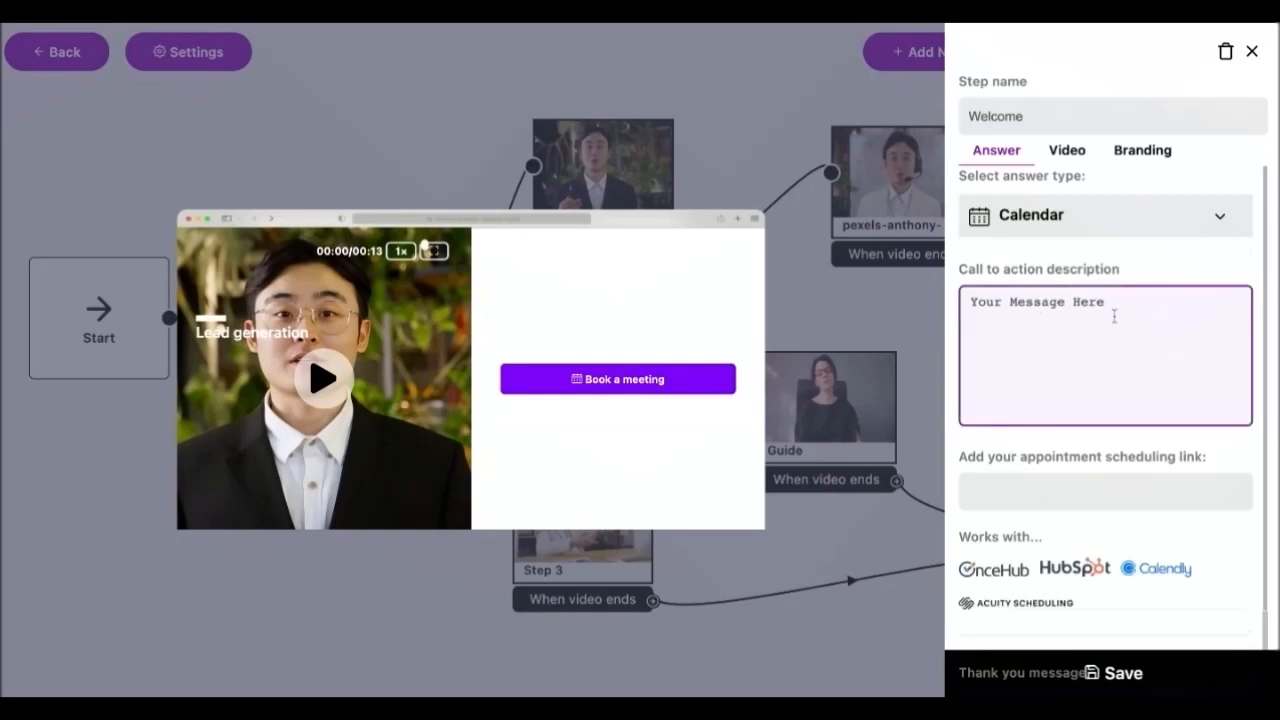
{"action": "left_click", "coordinate": [1105, 490]}
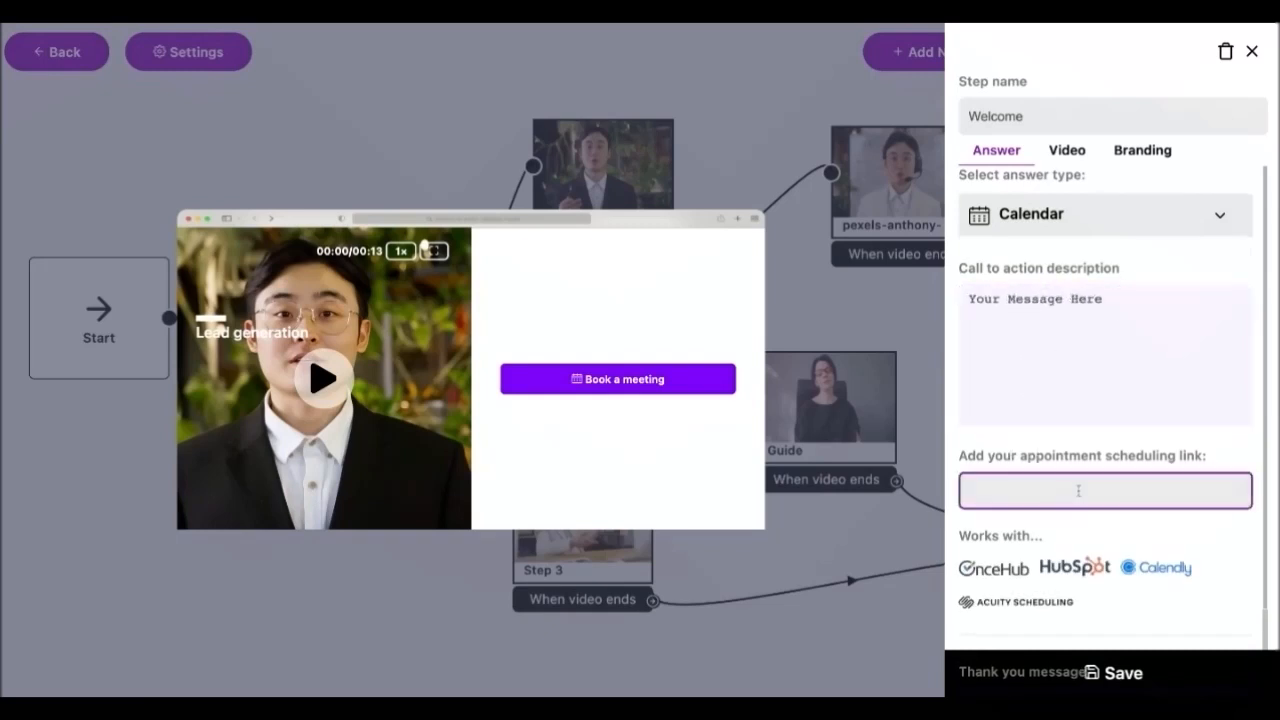
{"action": "scroll", "scroll_direction": "down", "scroll_amount": 3}
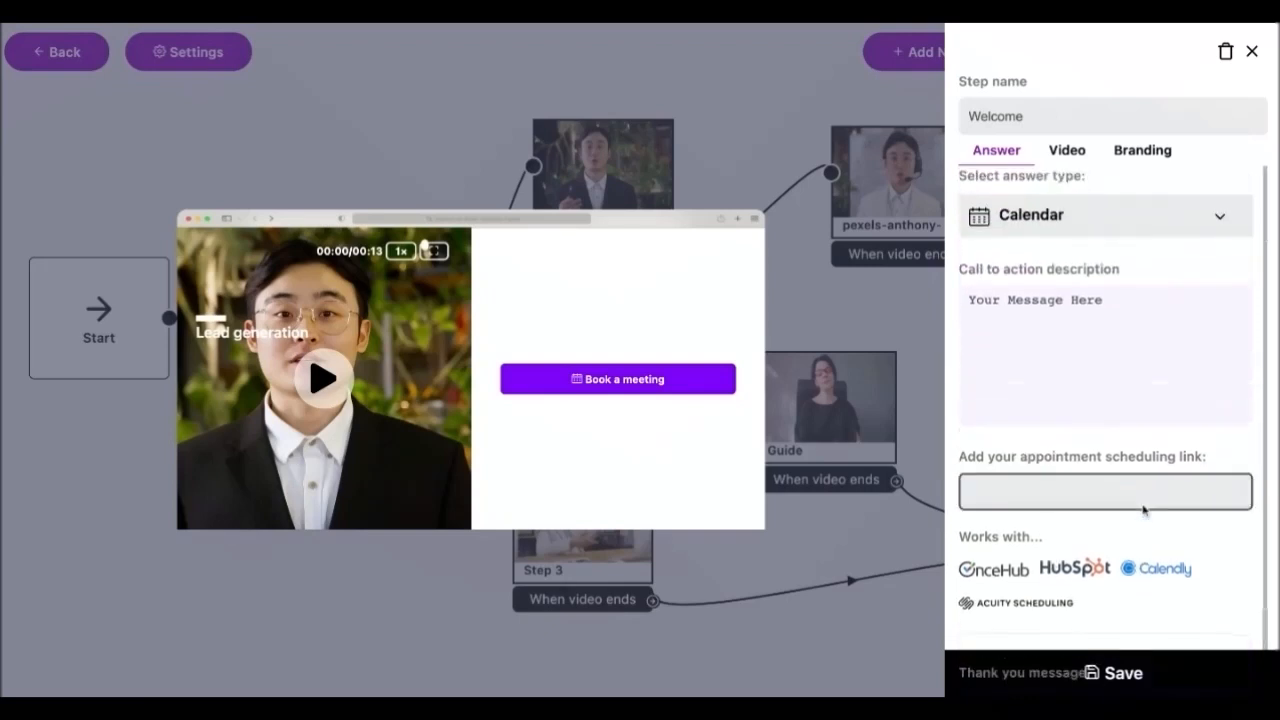
{"action": "left_click", "coordinate": [1100, 215]}
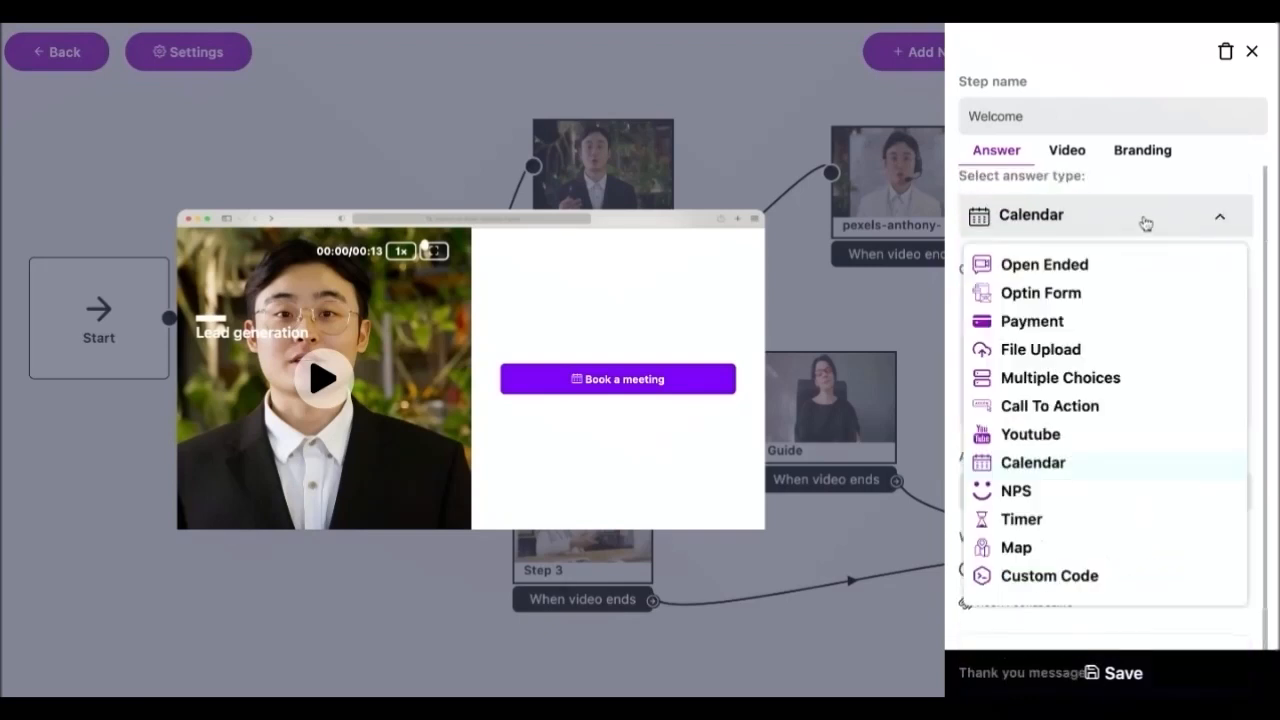
- Set the Welcome step's answer to NPS with the Not likely at all–Very likely scale
{"action": "left_click", "coordinate": [1016, 490]}
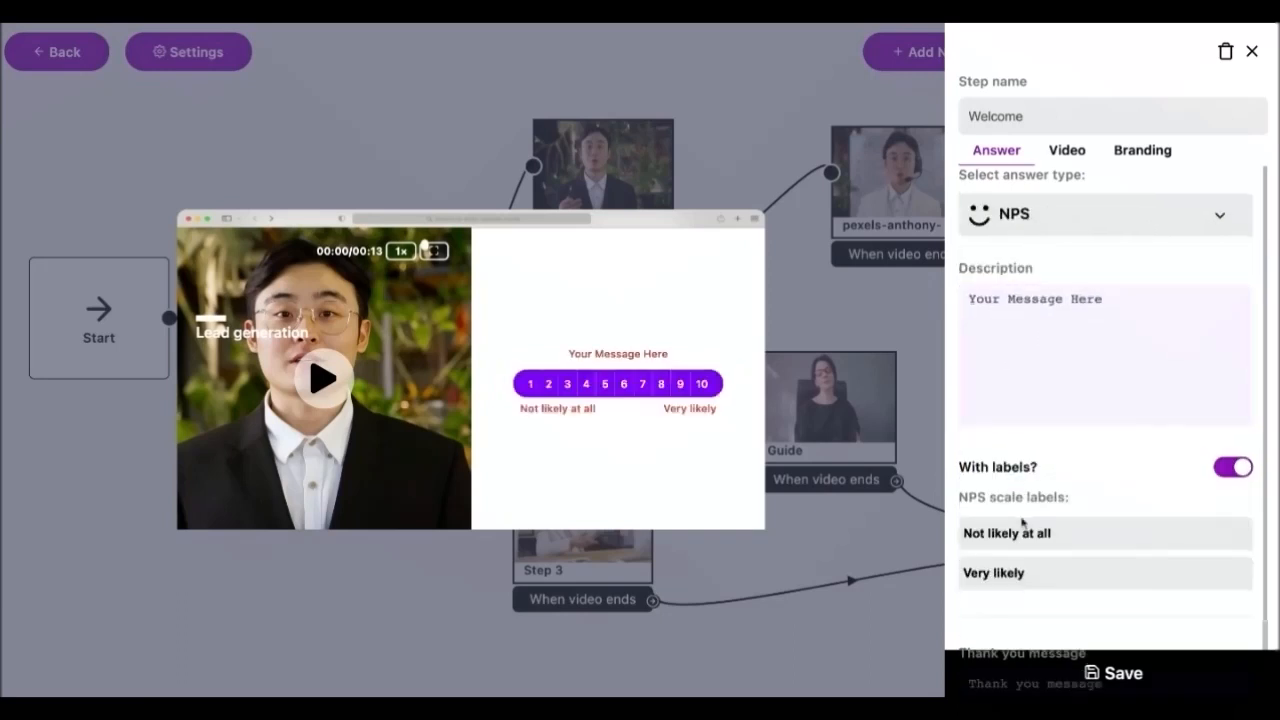
{"action": "scroll", "scroll_direction": "down", "scroll_amount": 3}
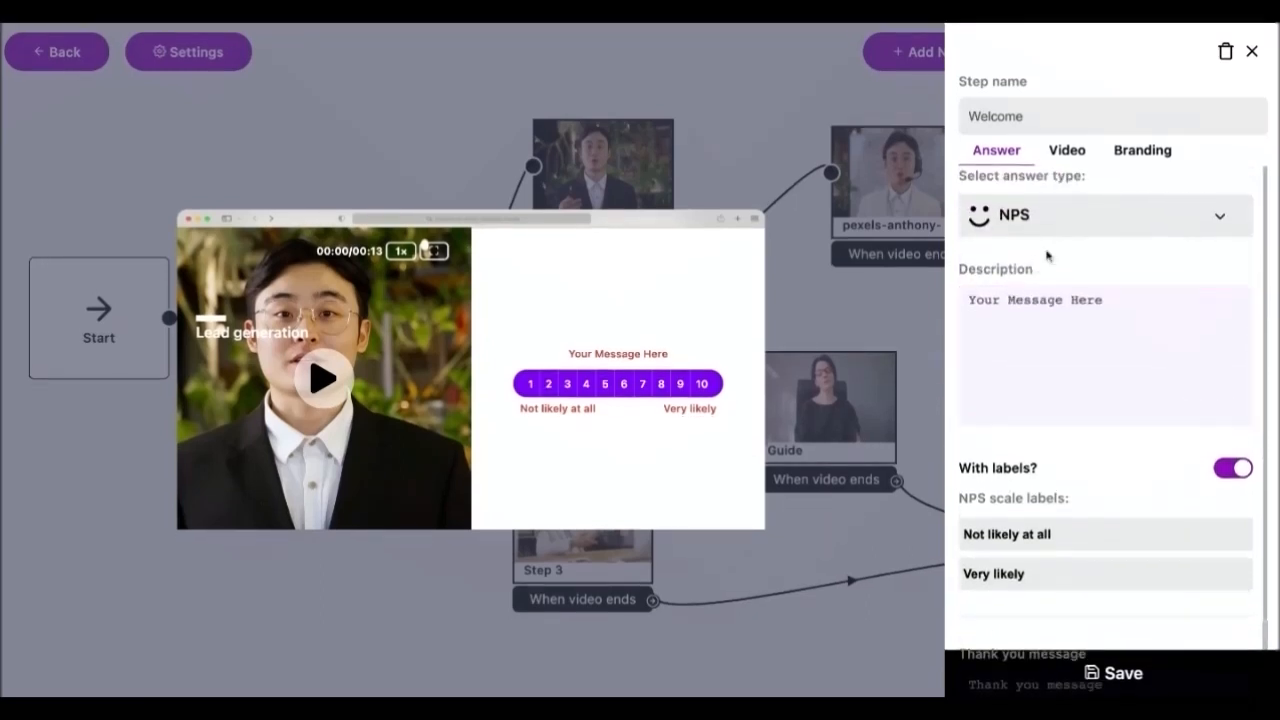
{"action": "left_click", "coordinate": [1105, 215]}
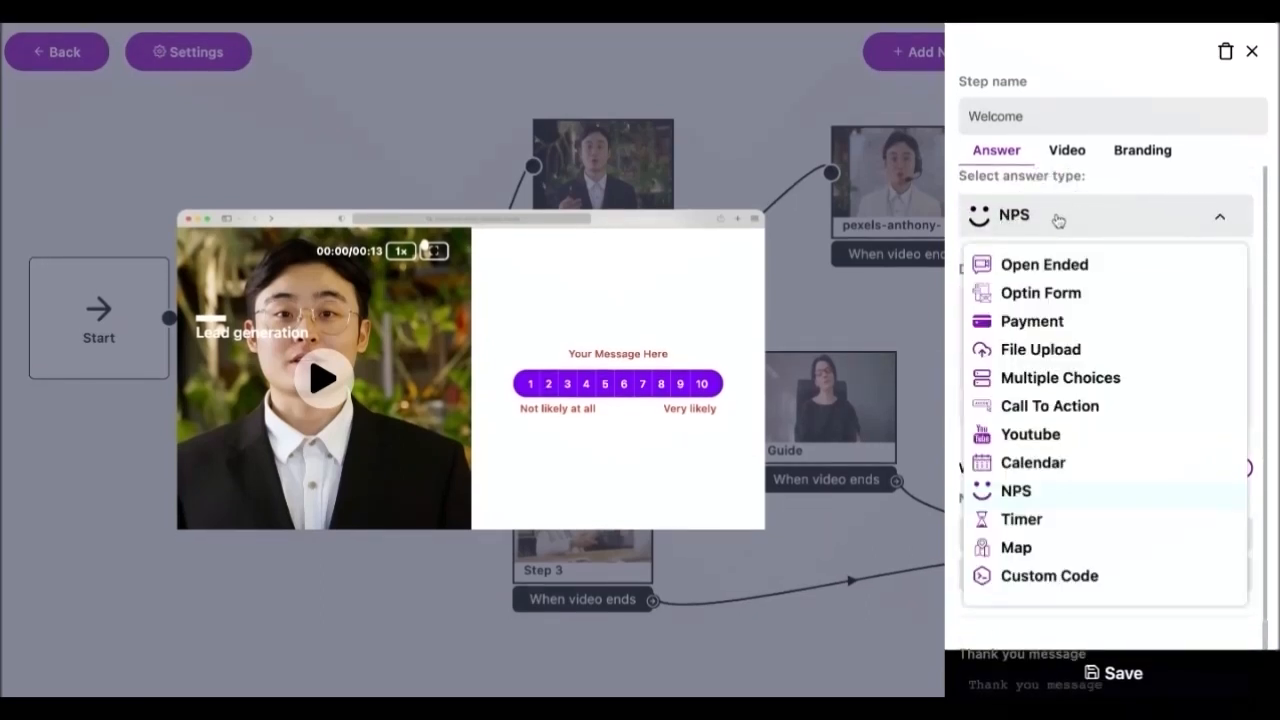
{"action": "mouse_move", "coordinate": [1016, 495]}
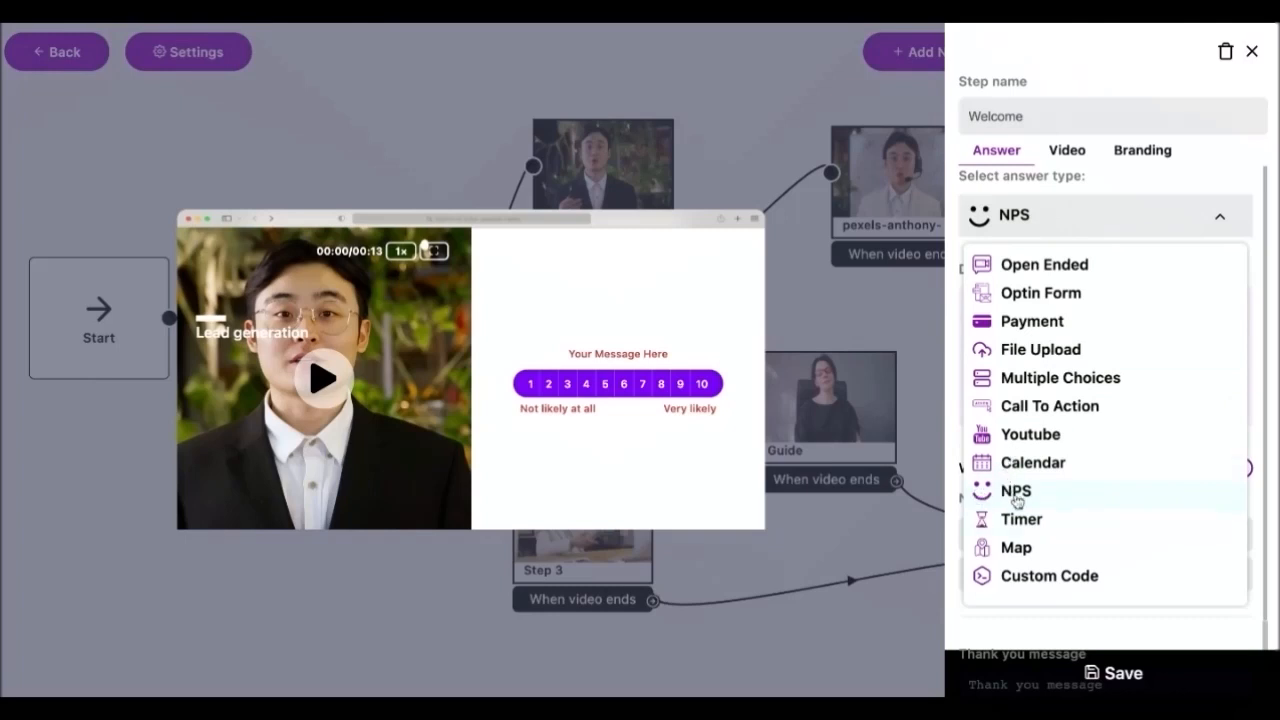
- Make the Welcome step a Timer answer, check its Branding tab, and close the editor
{"action": "left_click", "coordinate": [1021, 519]}
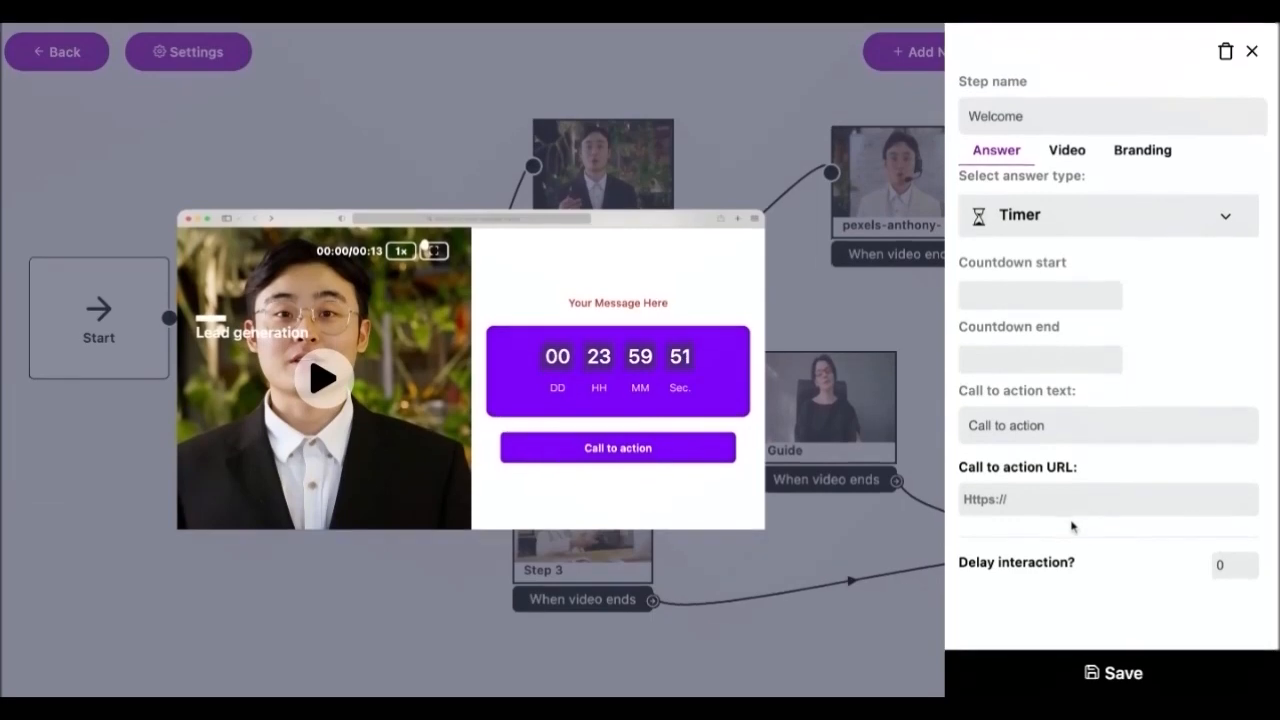
{"action": "left_click", "coordinate": [1141, 150]}
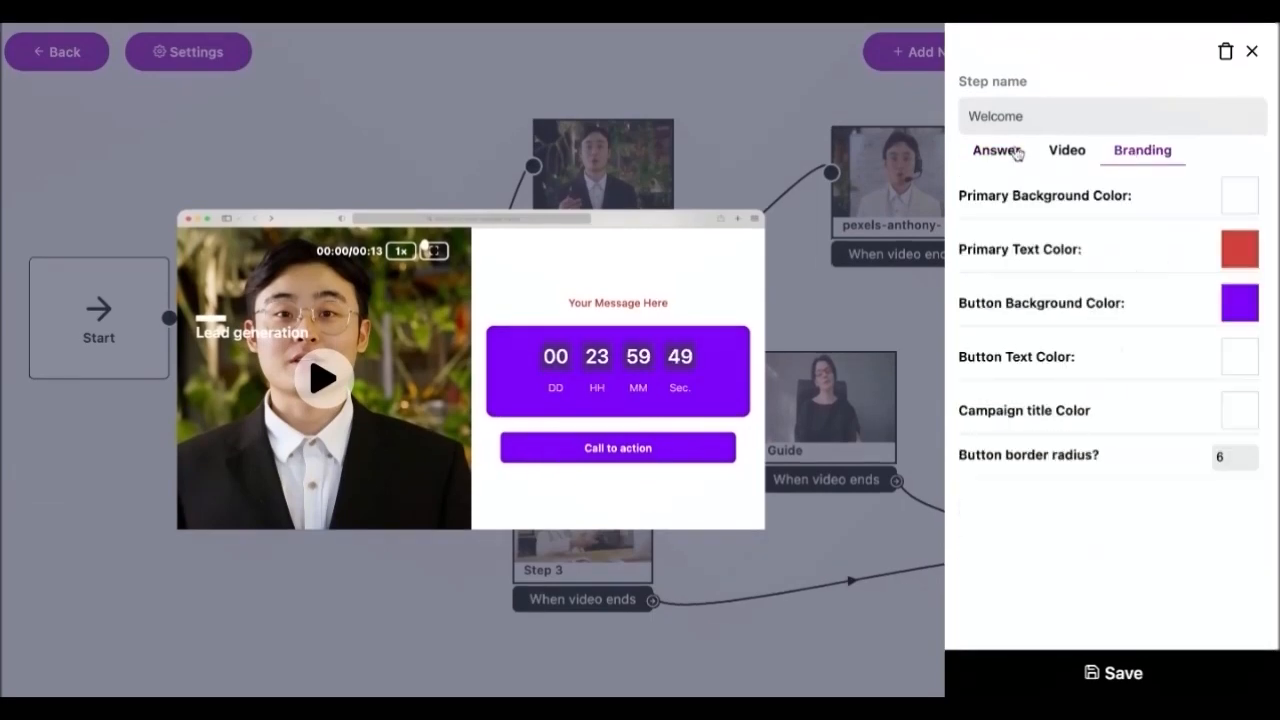
{"action": "left_click", "coordinate": [994, 150]}
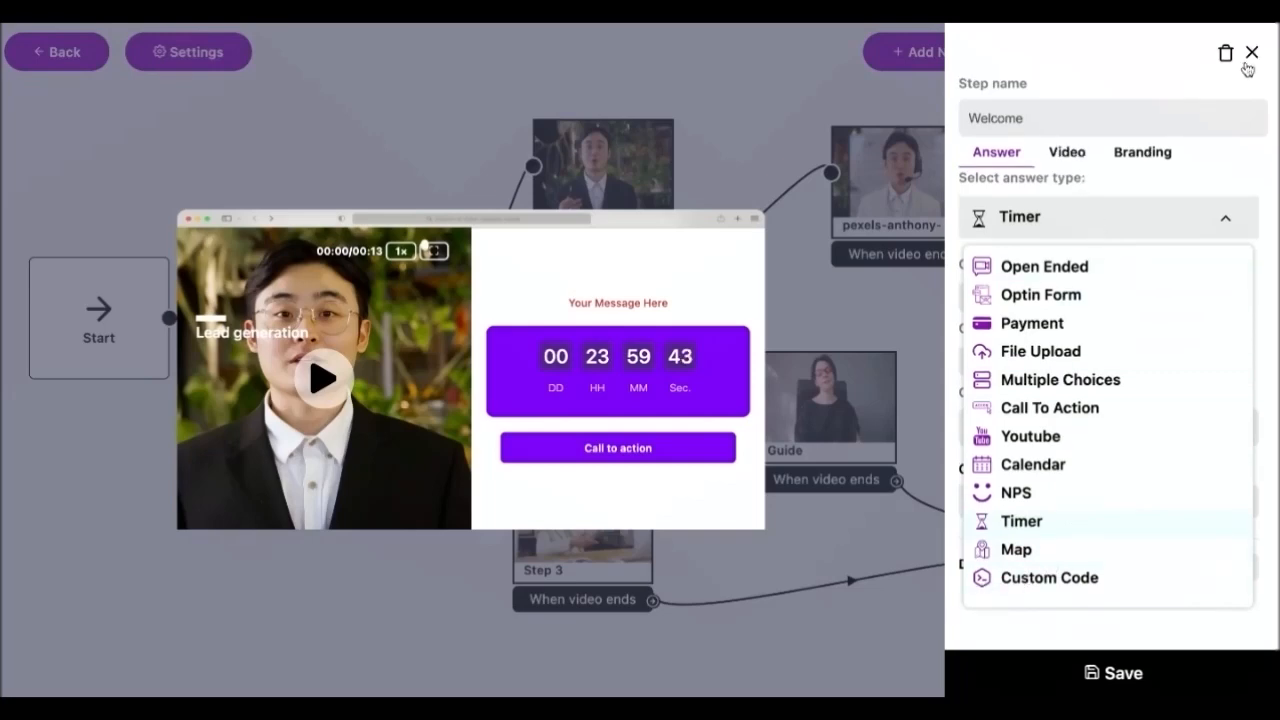
{"action": "left_click", "coordinate": [1251, 52]}
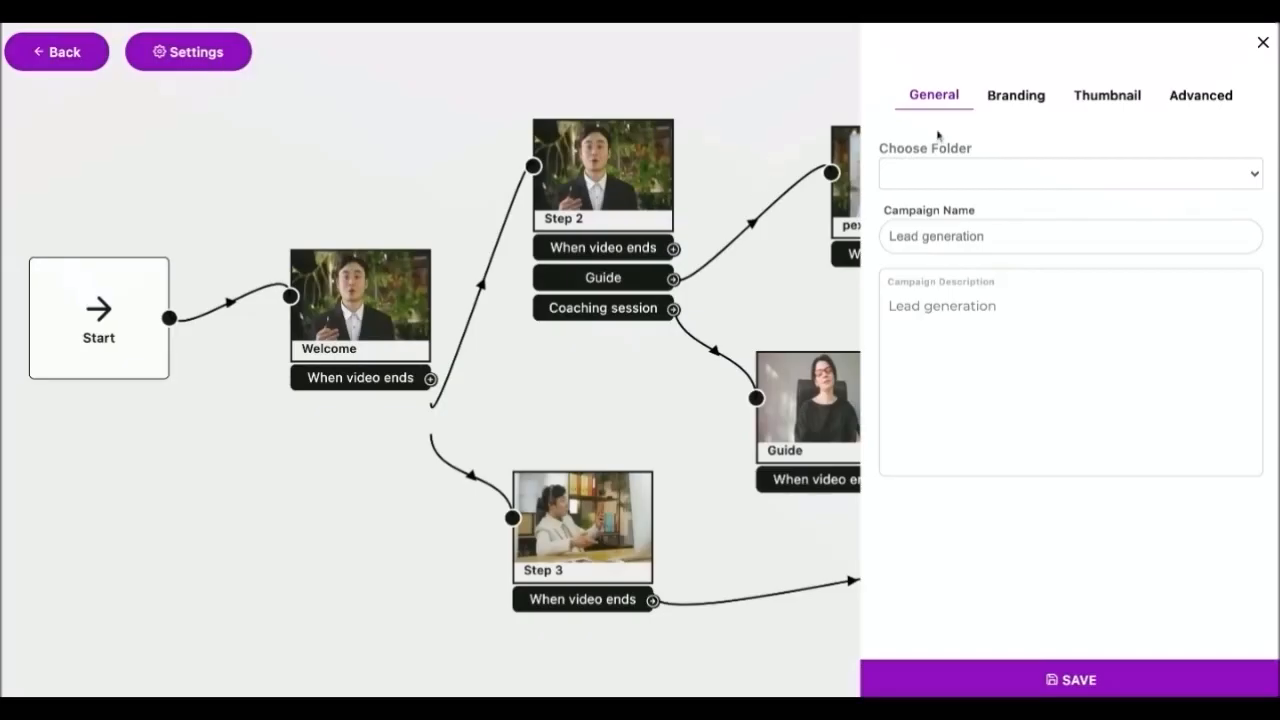
{"action": "mouse_move", "coordinate": [945, 180]}
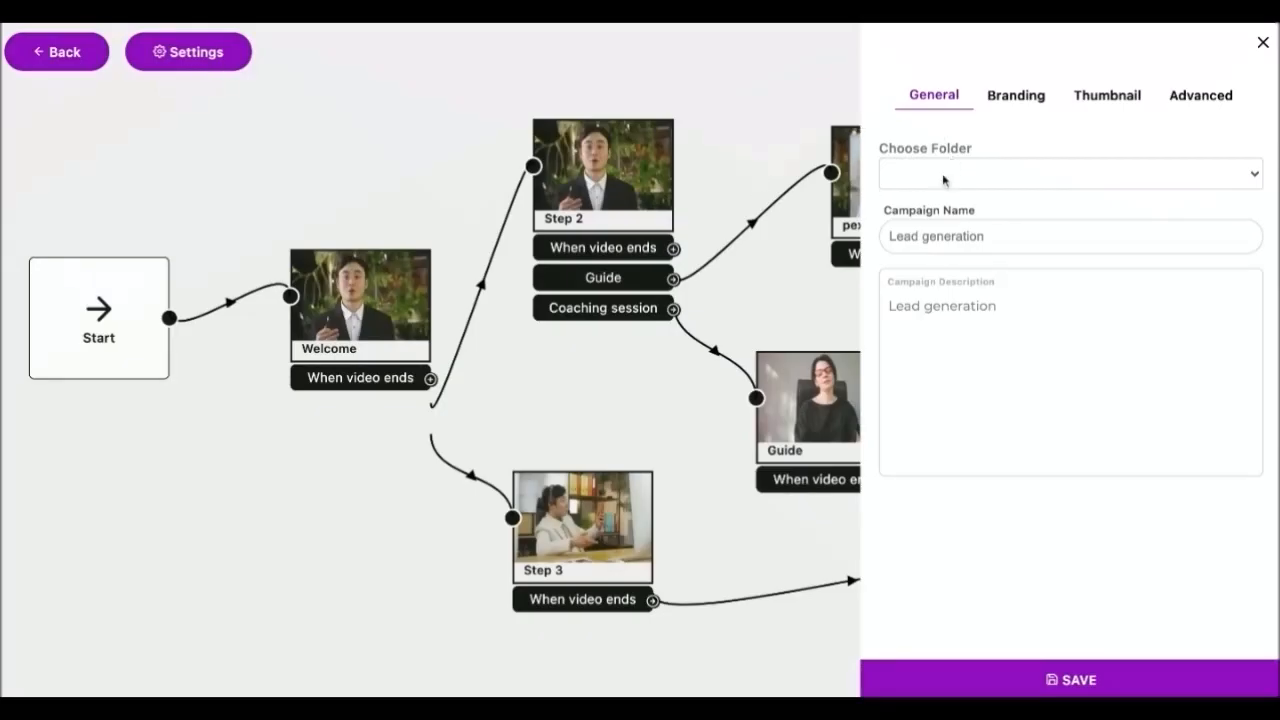
- Place the campaign in the shared folder and view its Branding colours and button radius
{"action": "left_click", "coordinate": [1068, 173]}
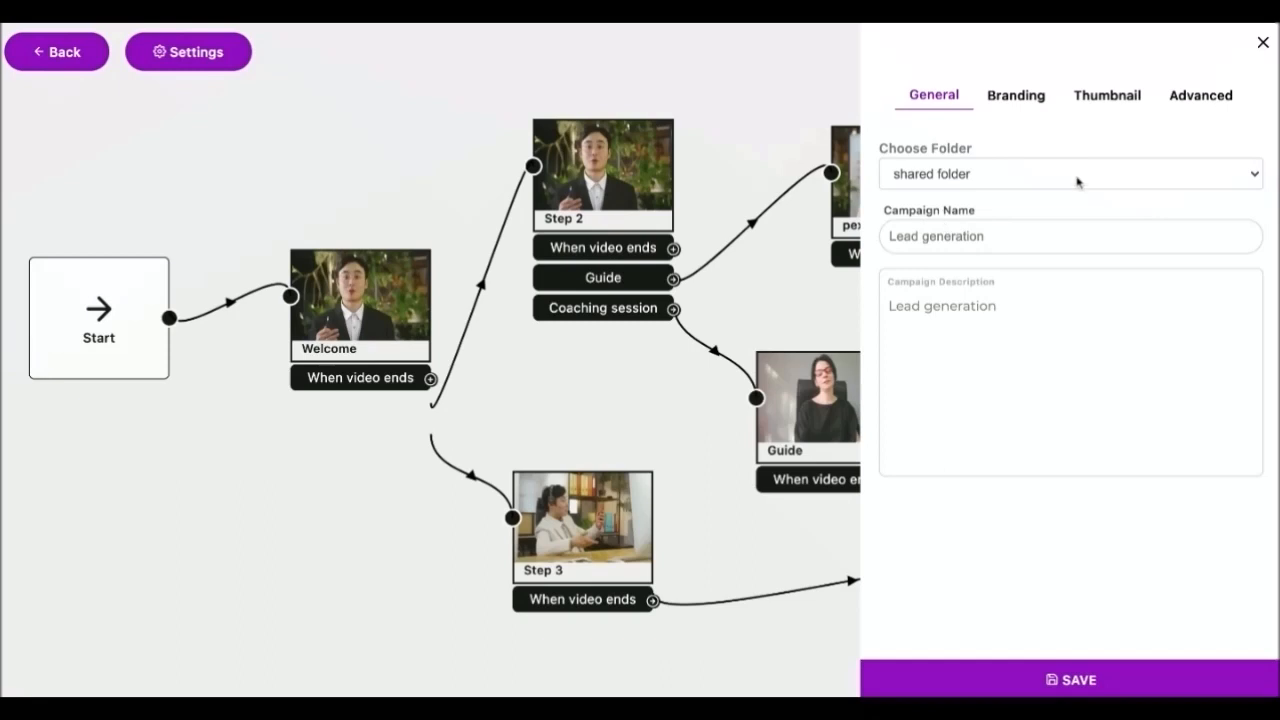
{"action": "mouse_move", "coordinate": [913, 162]}
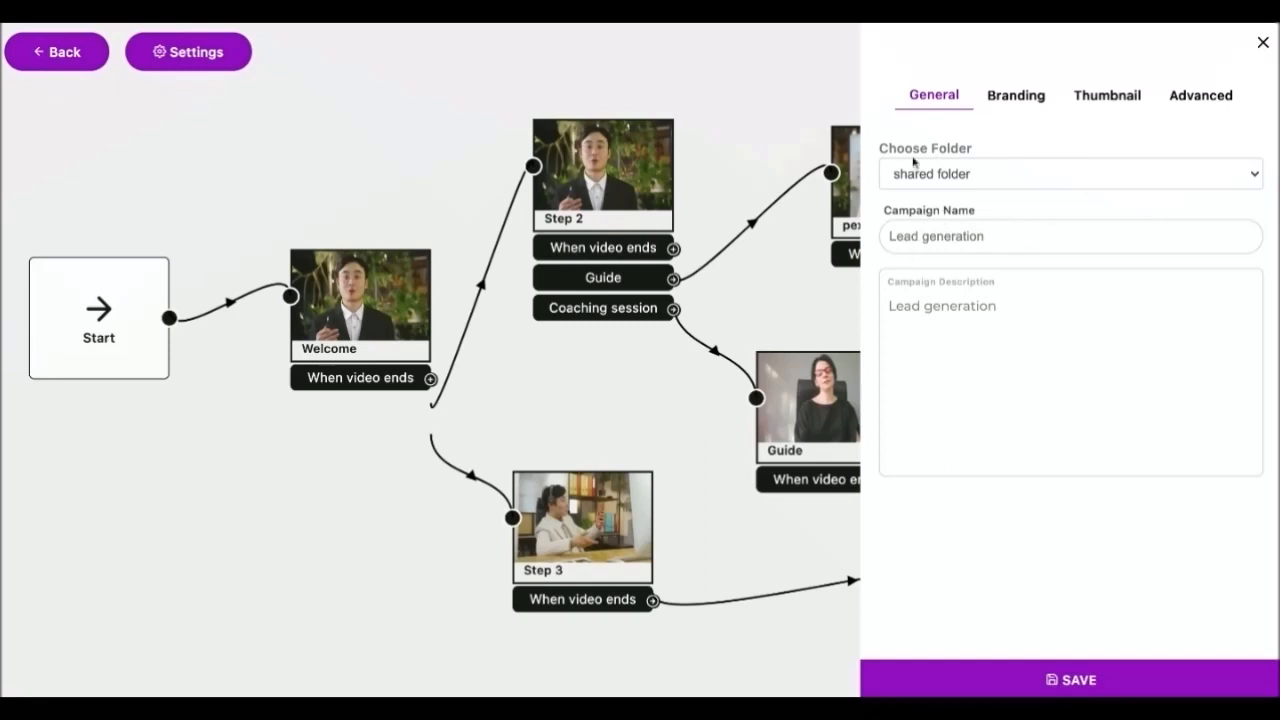
{"action": "left_click", "coordinate": [1015, 95]}
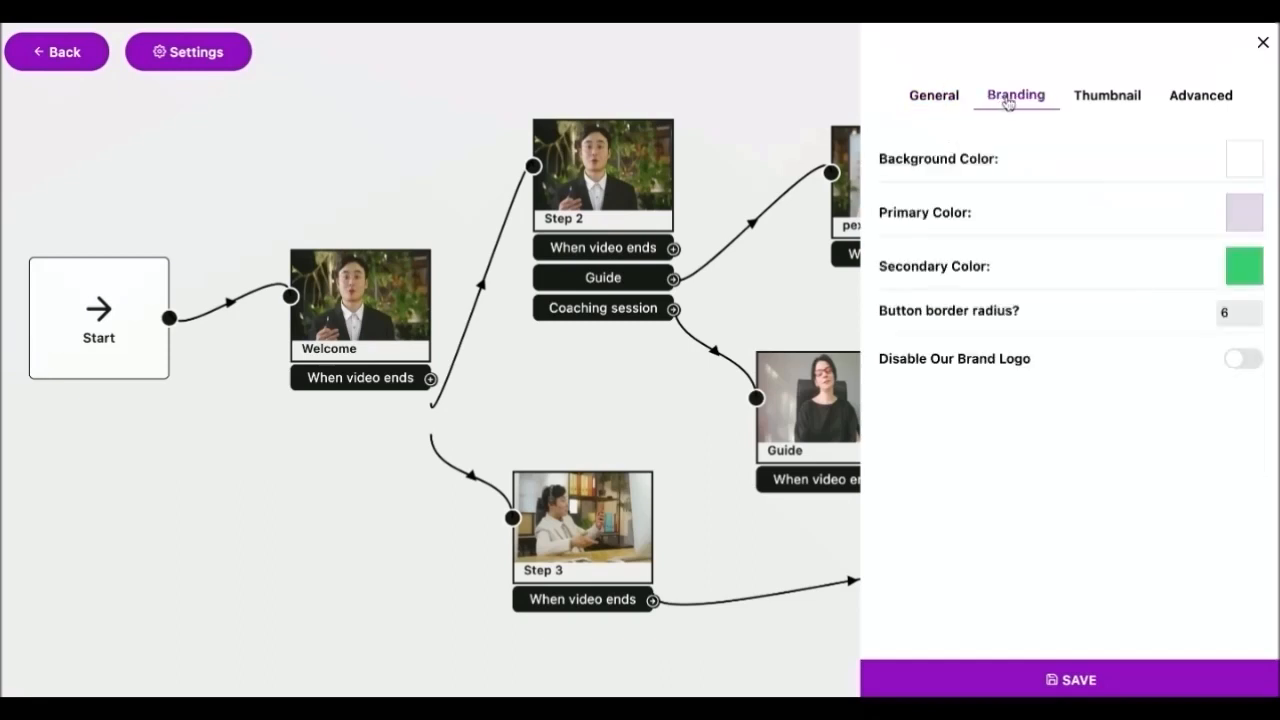
{"action": "mouse_move", "coordinate": [916, 225]}
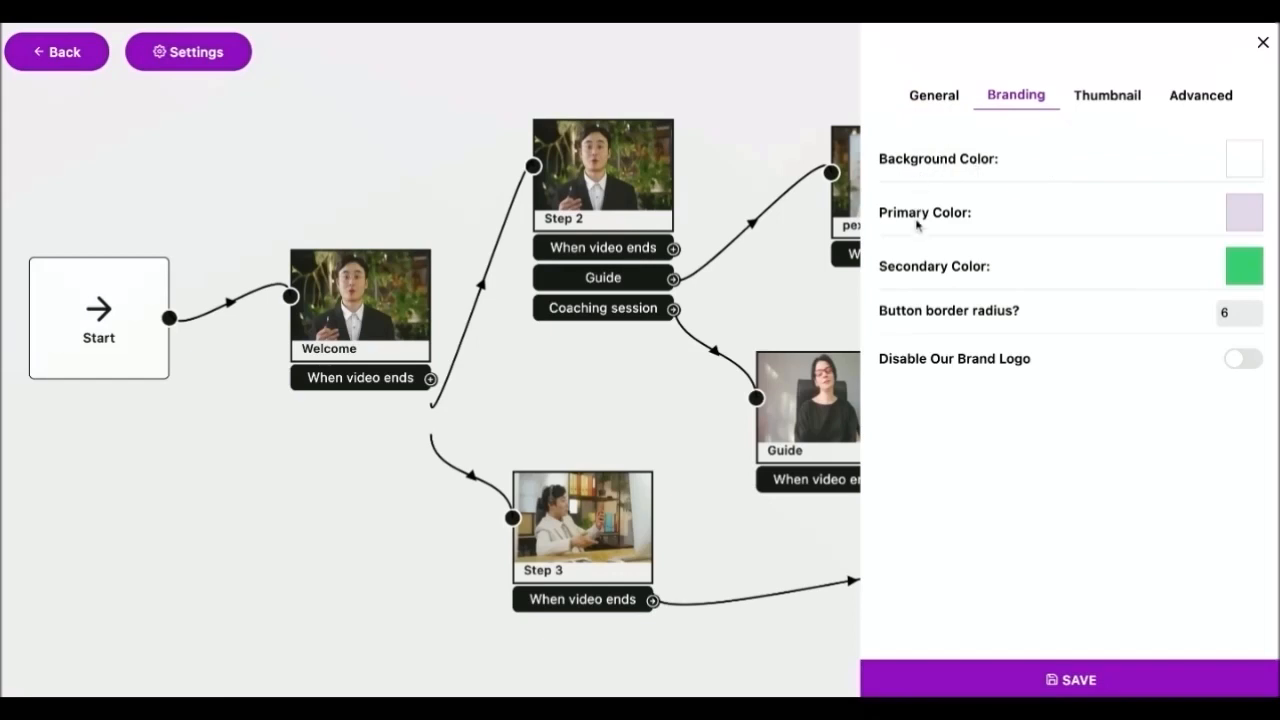
- Look at the Thumbnail tab, then switch off Reply notifications under Advanced
{"action": "left_click", "coordinate": [1107, 95]}
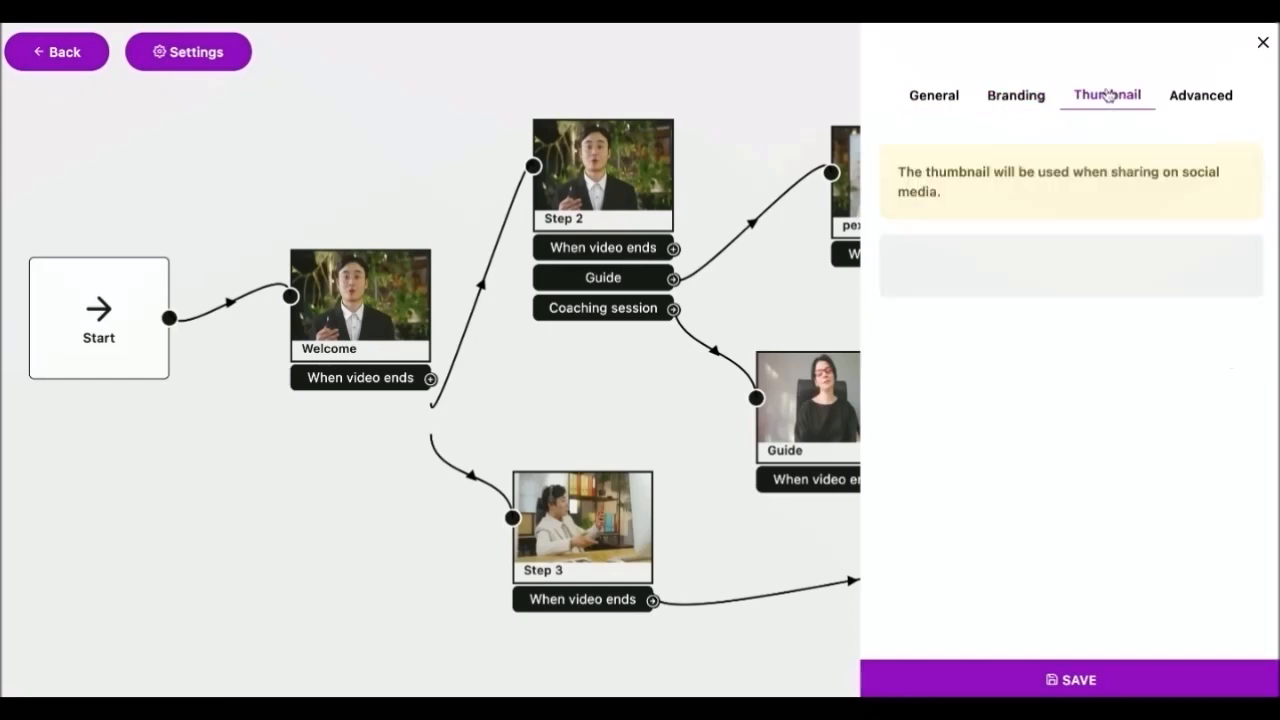
{"action": "left_click", "coordinate": [1200, 95]}
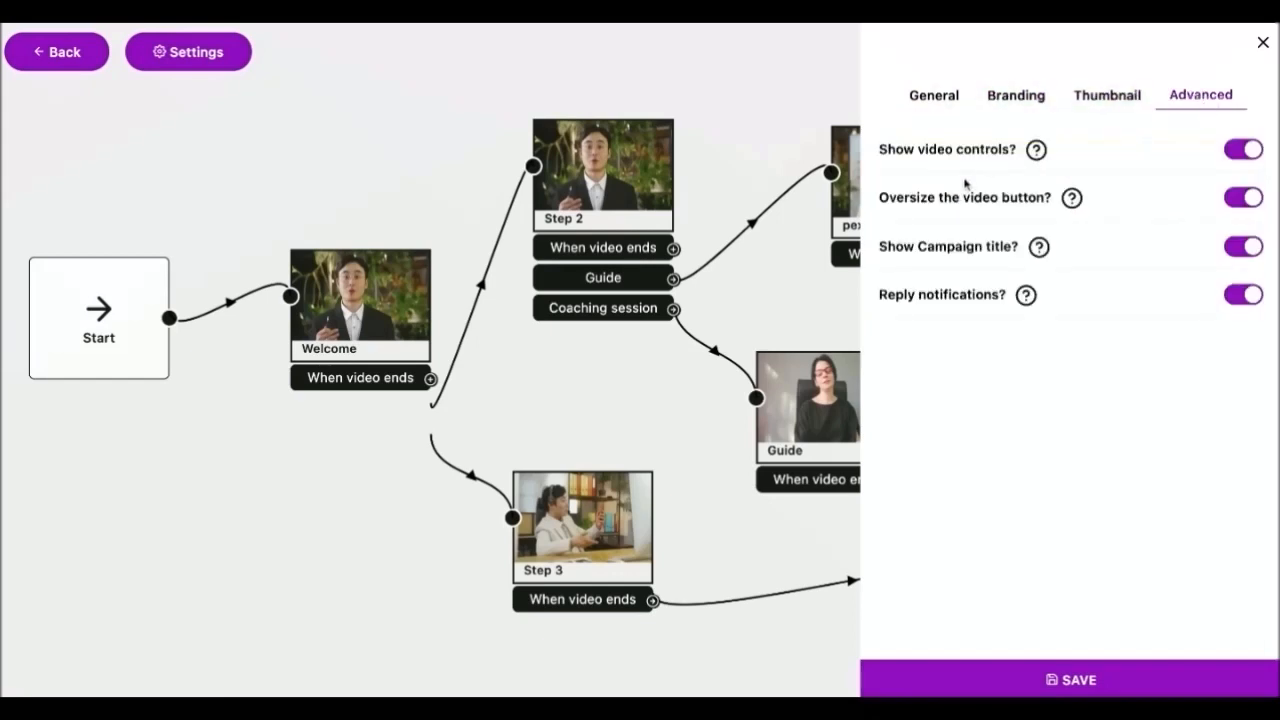
{"action": "left_click", "coordinate": [1243, 149]}
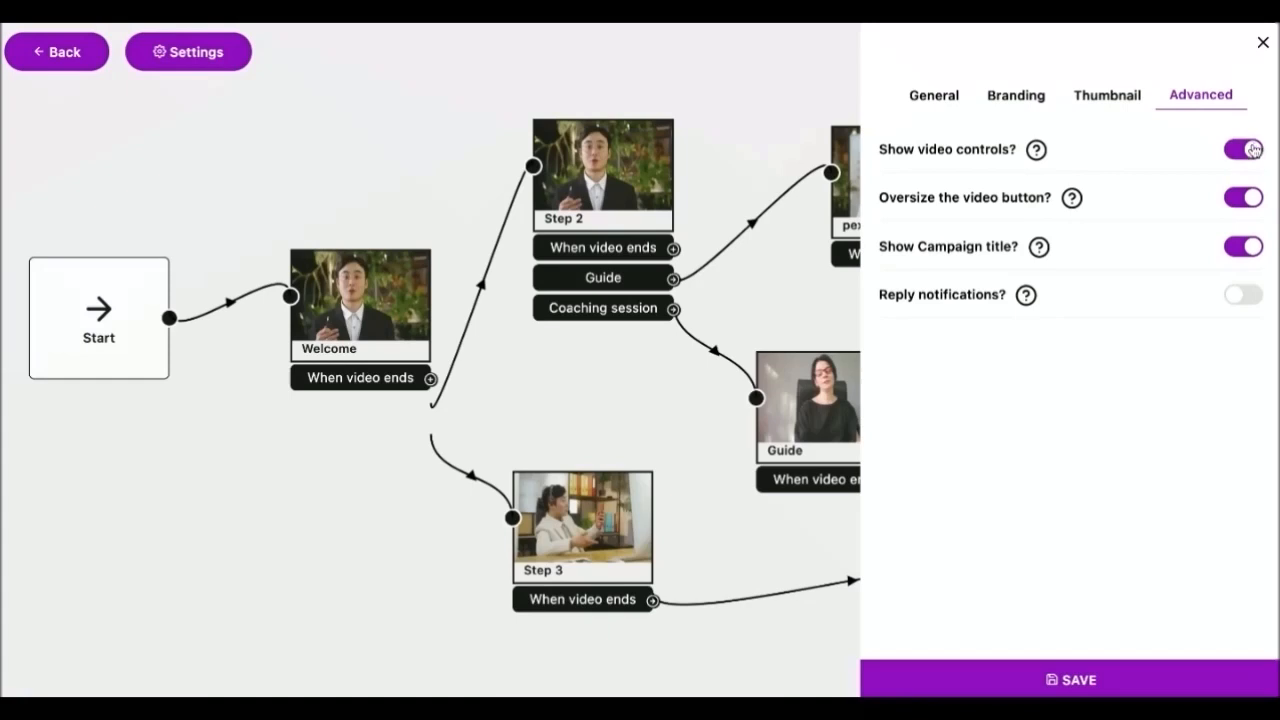
{"action": "mouse_move", "coordinate": [1097, 185]}
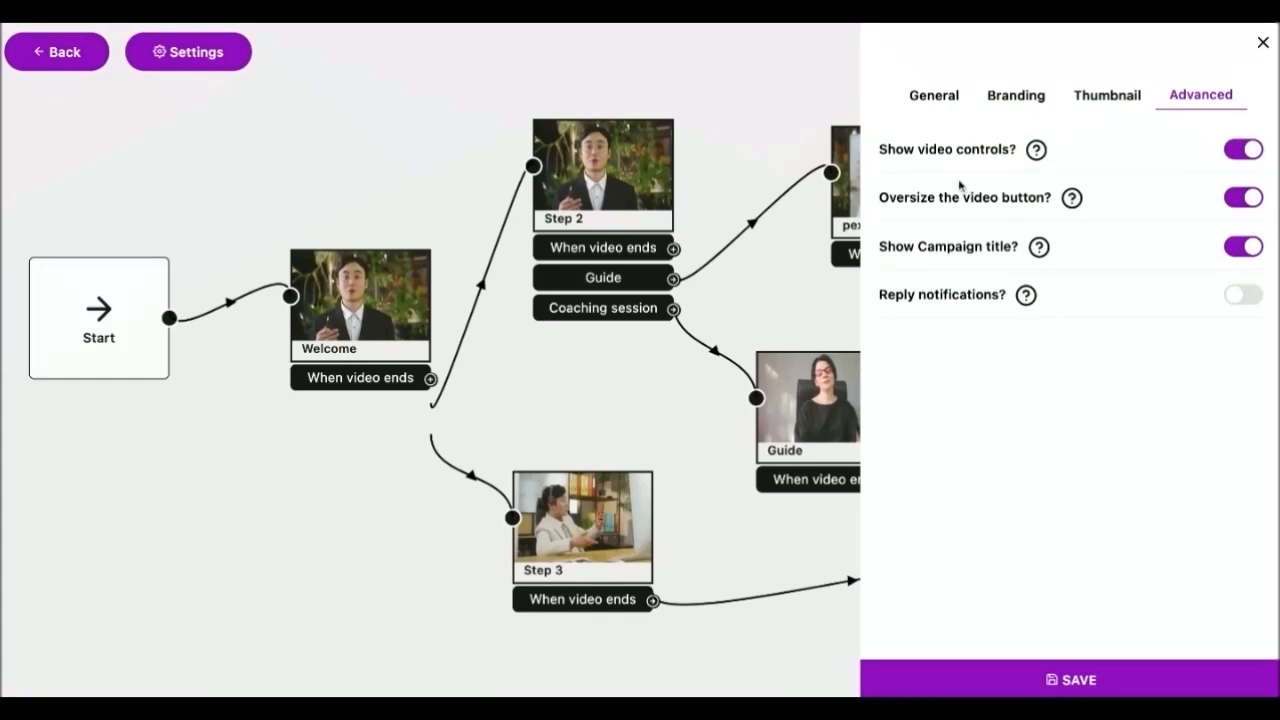
{"action": "mouse_move", "coordinate": [970, 152]}
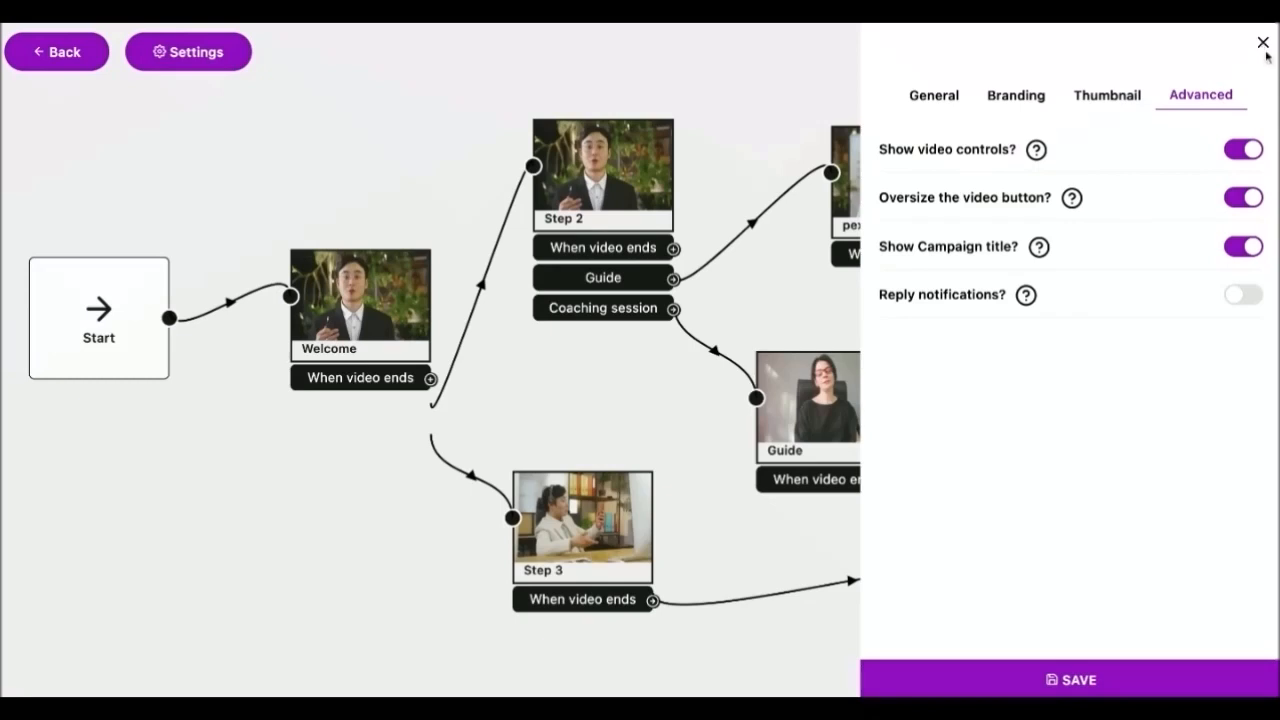
- Close the funnel Settings panel and go back to the Campaigns list
{"action": "left_click", "coordinate": [1262, 43]}
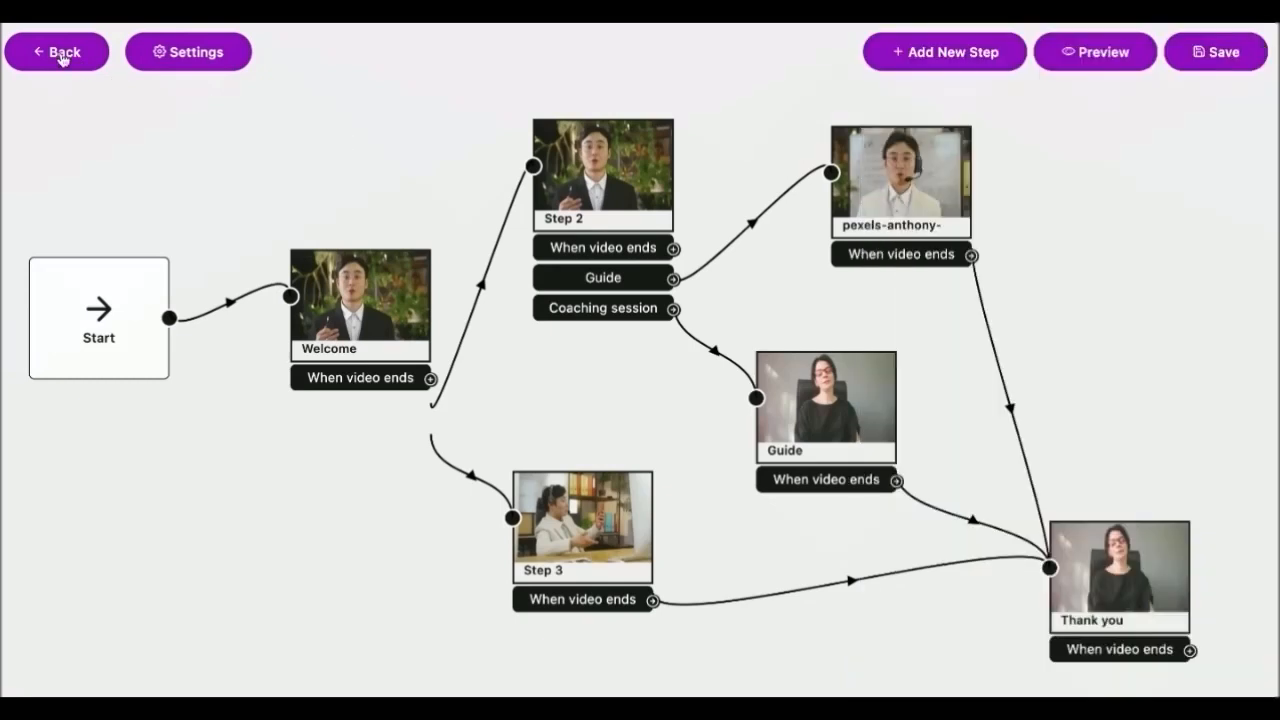
{"action": "left_click", "coordinate": [57, 51]}
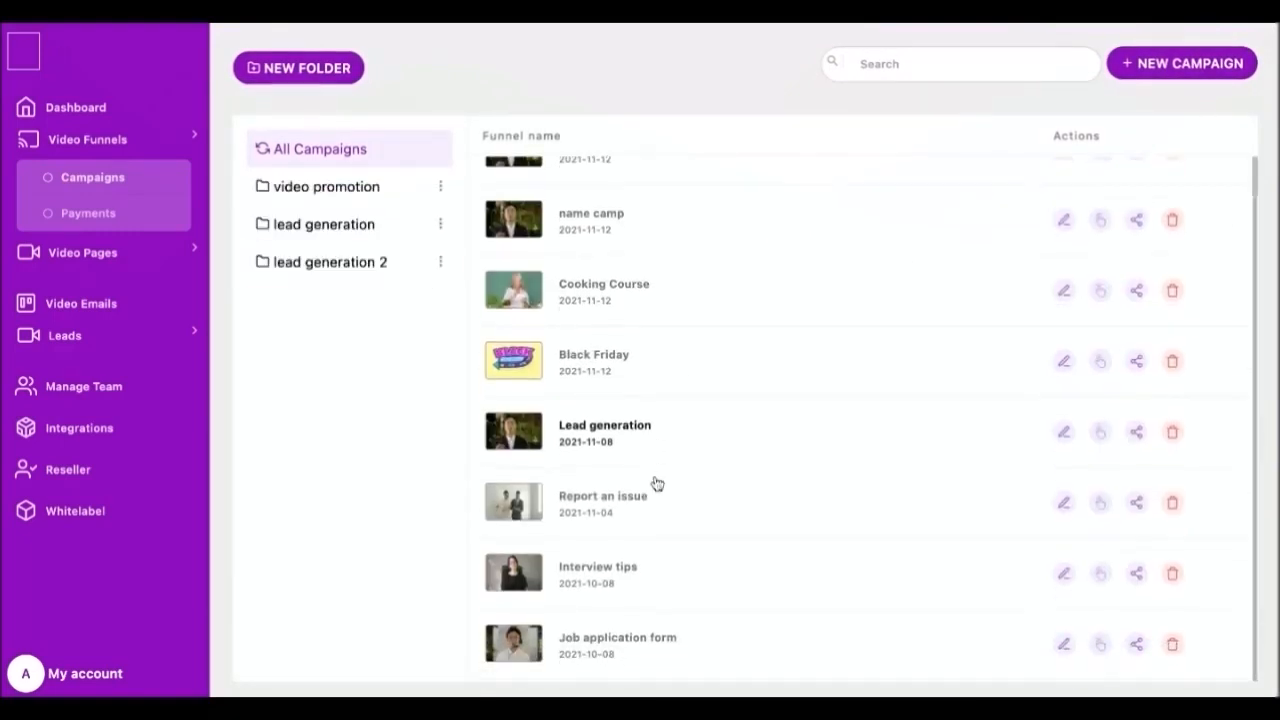
{"action": "mouse_move", "coordinate": [1018, 470]}
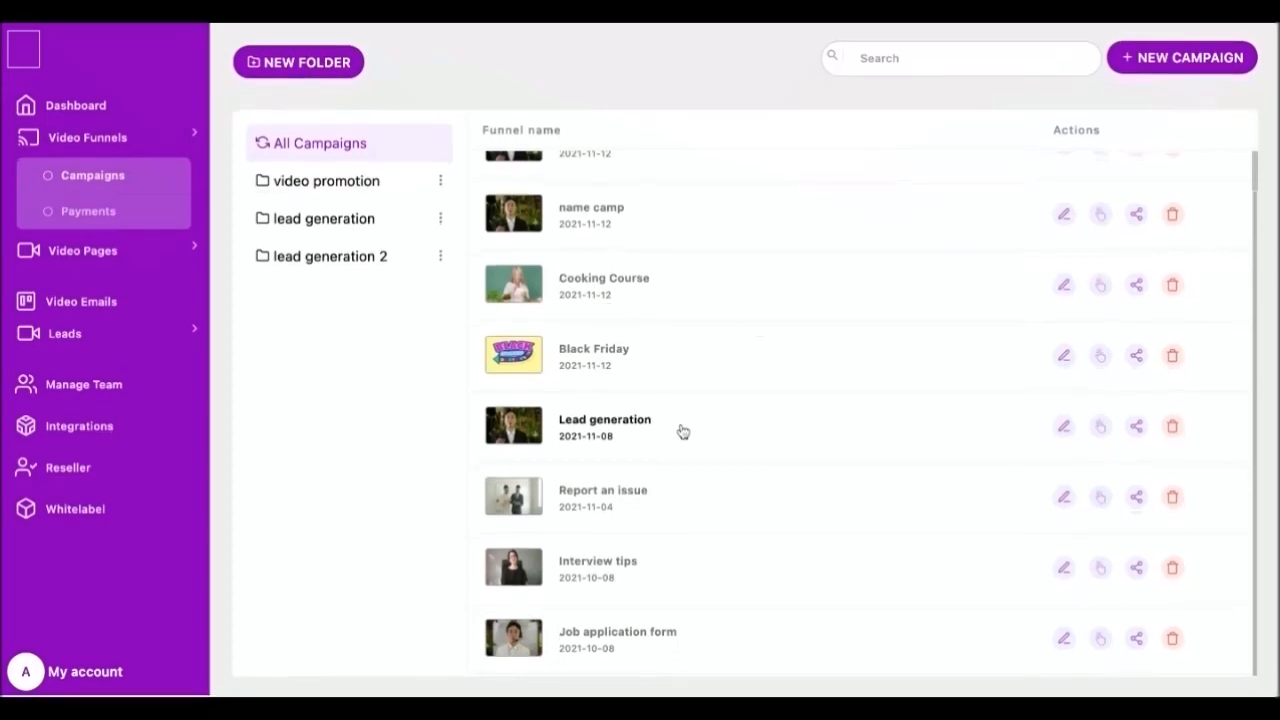
- Copy the Lead generation campaign's share link and bring up its Widget settings
{"action": "left_click", "coordinate": [1135, 426]}
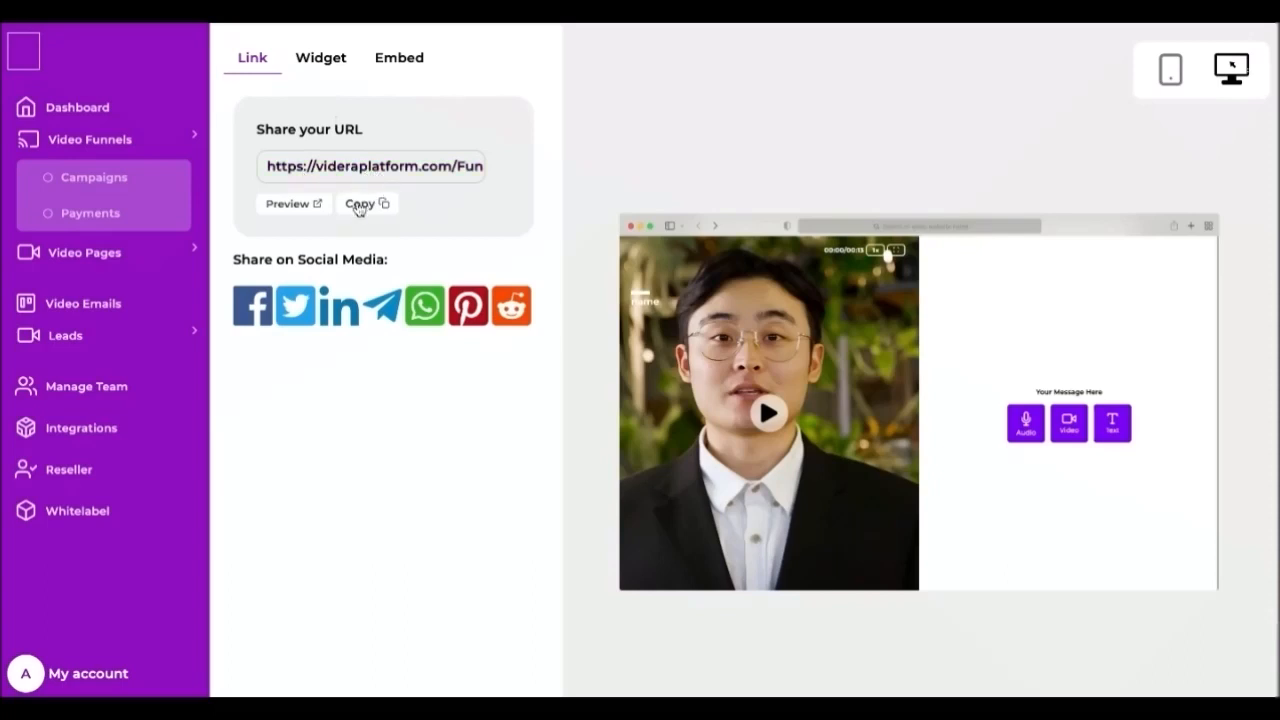
{"action": "left_click", "coordinate": [360, 204]}
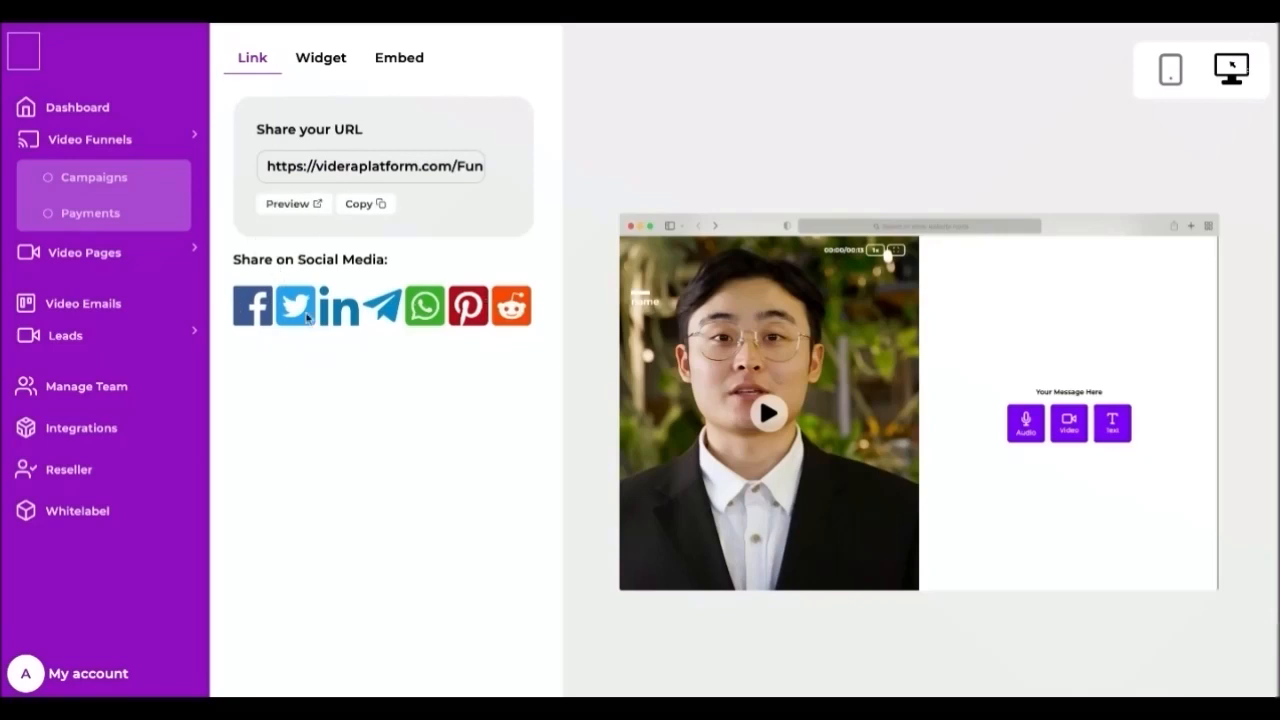
{"action": "left_click", "coordinate": [372, 166]}
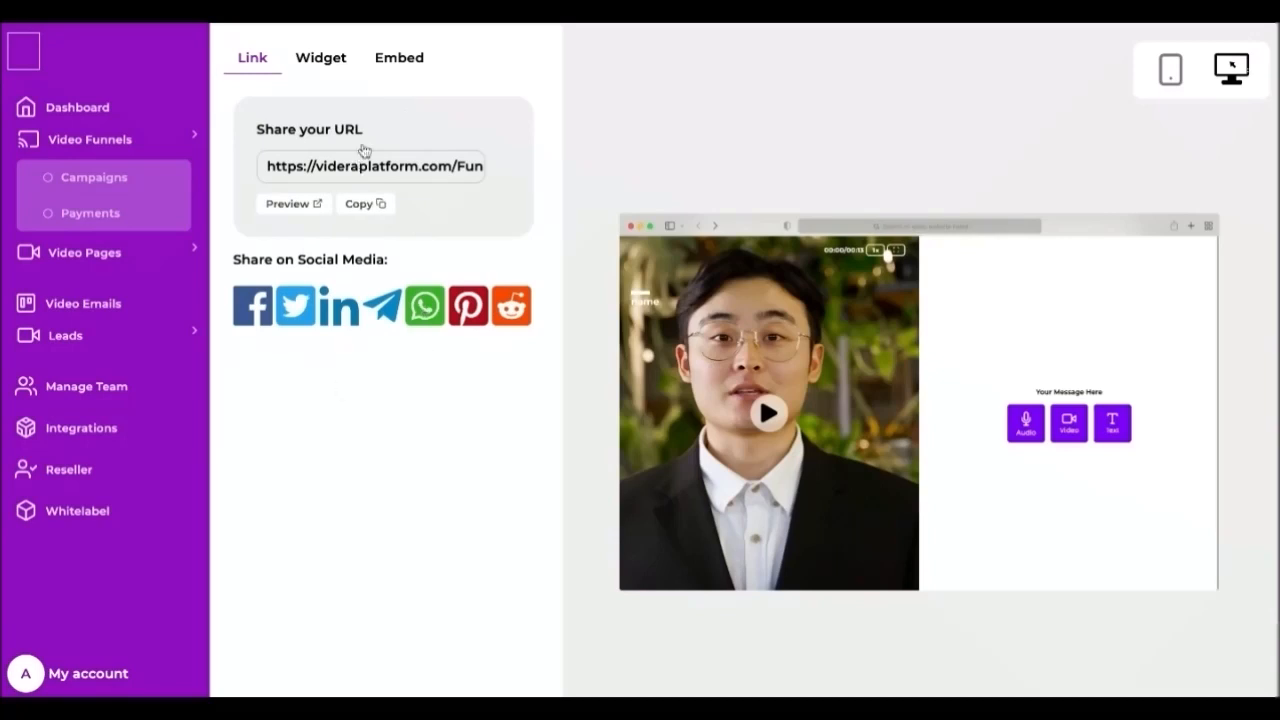
{"action": "left_click", "coordinate": [320, 57]}
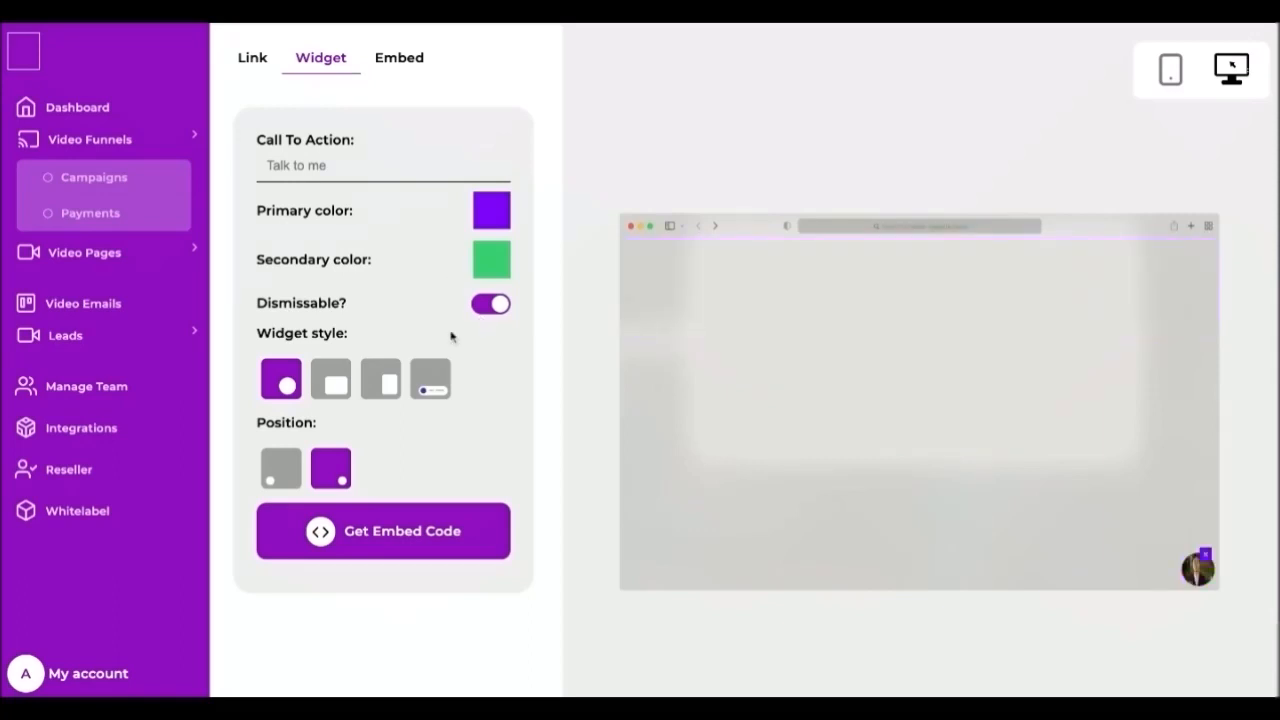
- Give the widget the pill style reading 'call to action', previewed on mobile and desktop
{"action": "left_click", "coordinate": [330, 379]}
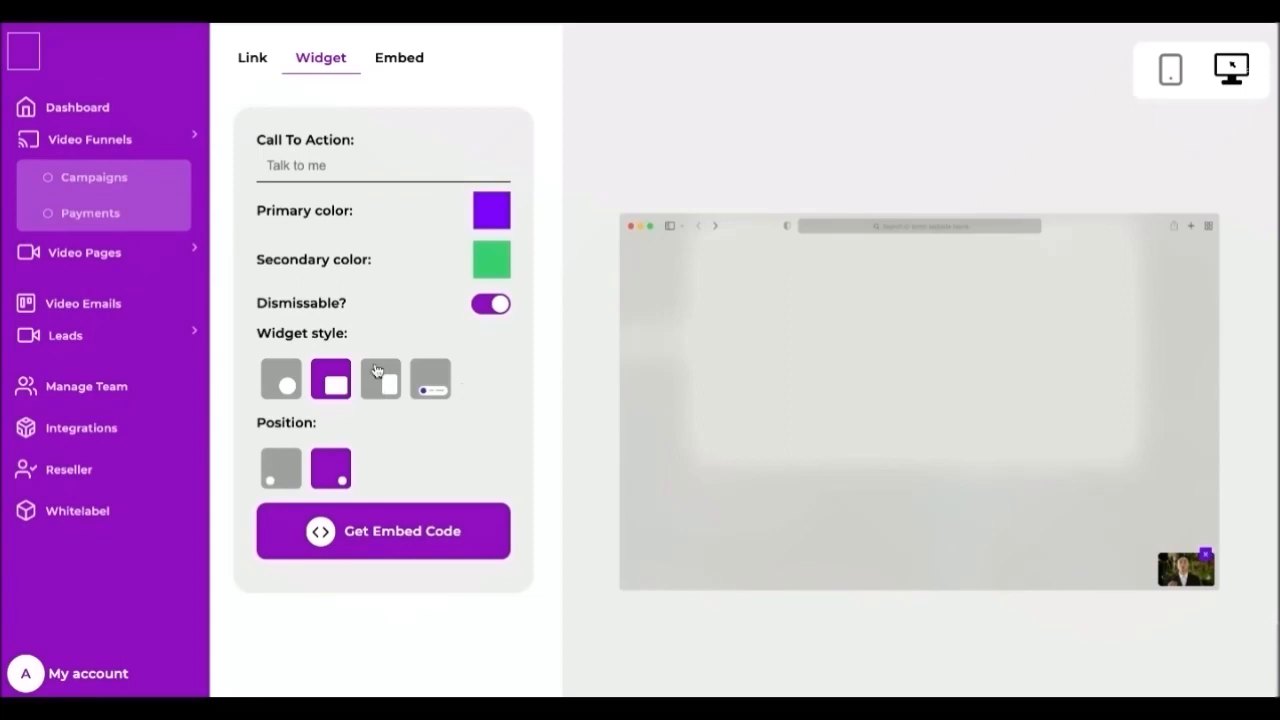
{"action": "left_click", "coordinate": [430, 378]}
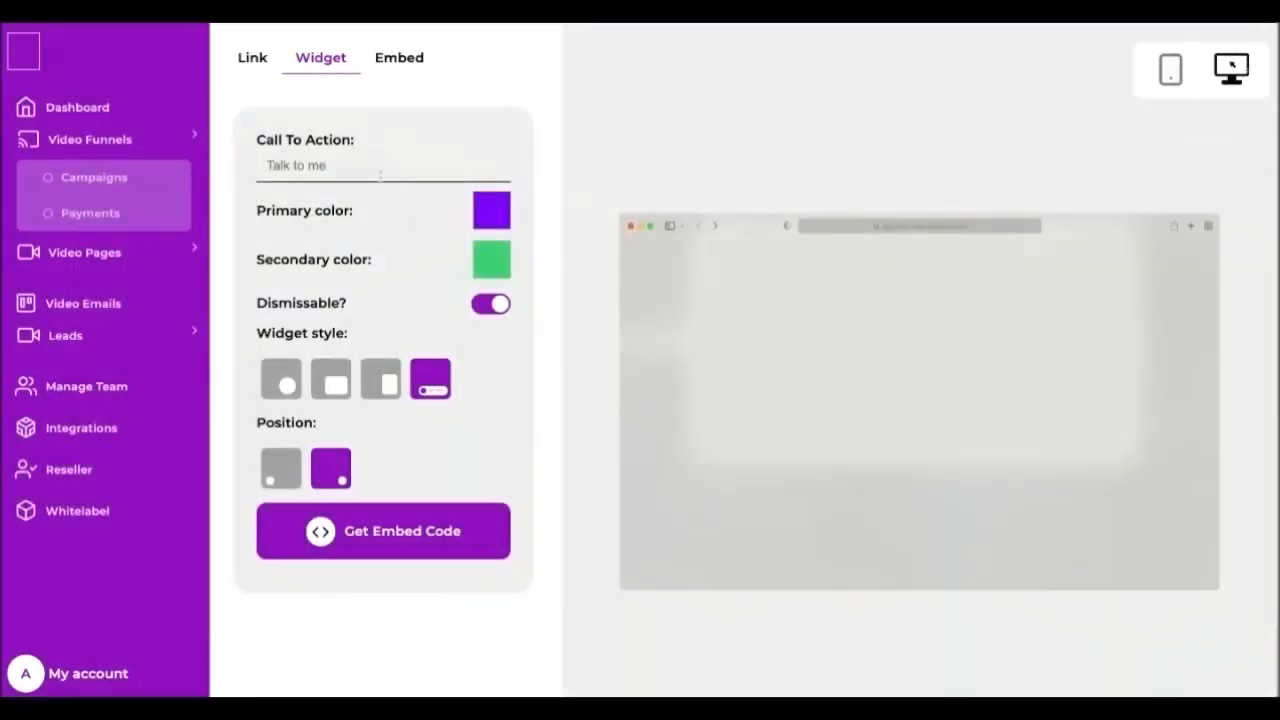
{"action": "type", "text": "call to action"}
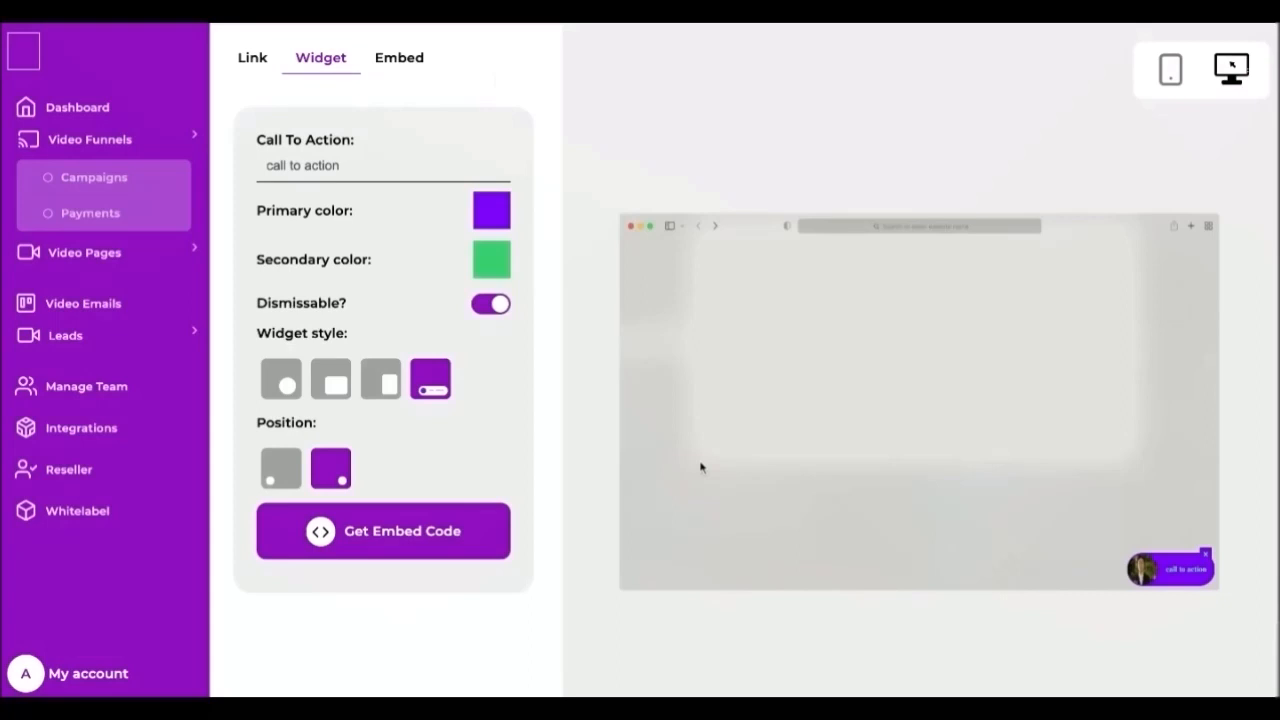
{"action": "mouse_move", "coordinate": [713, 218]}
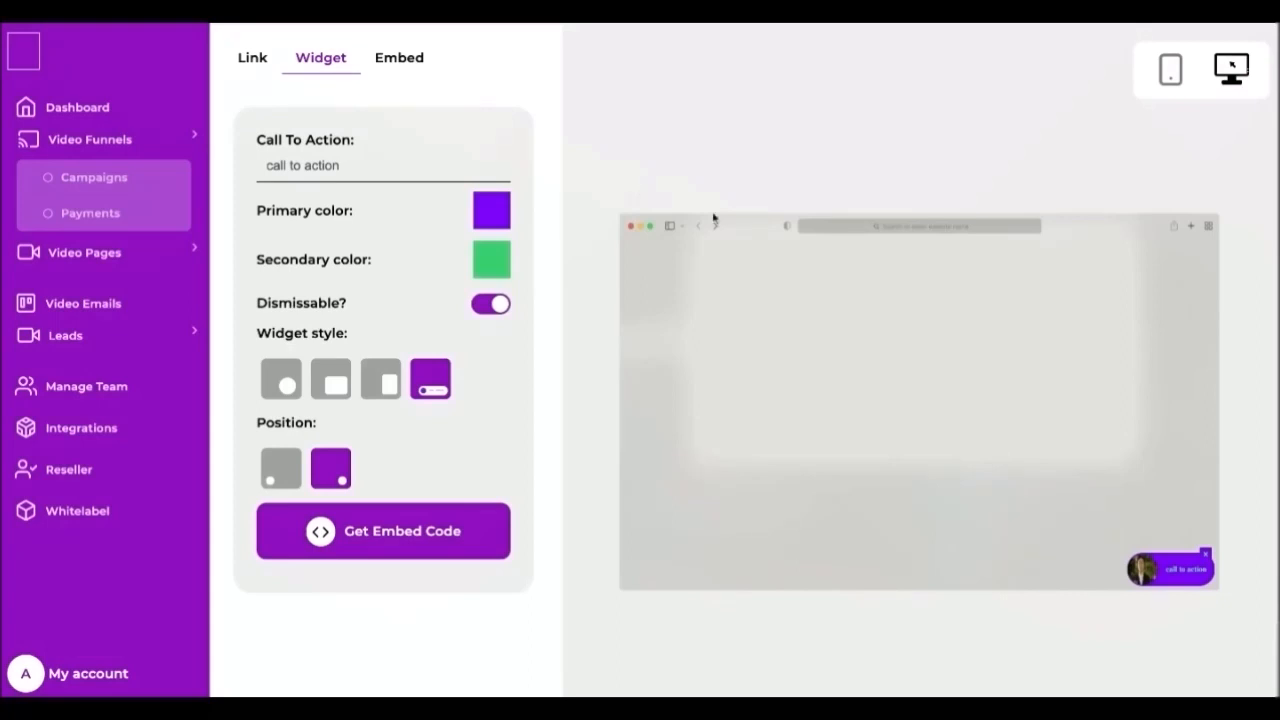
{"action": "left_click", "coordinate": [1169, 70]}
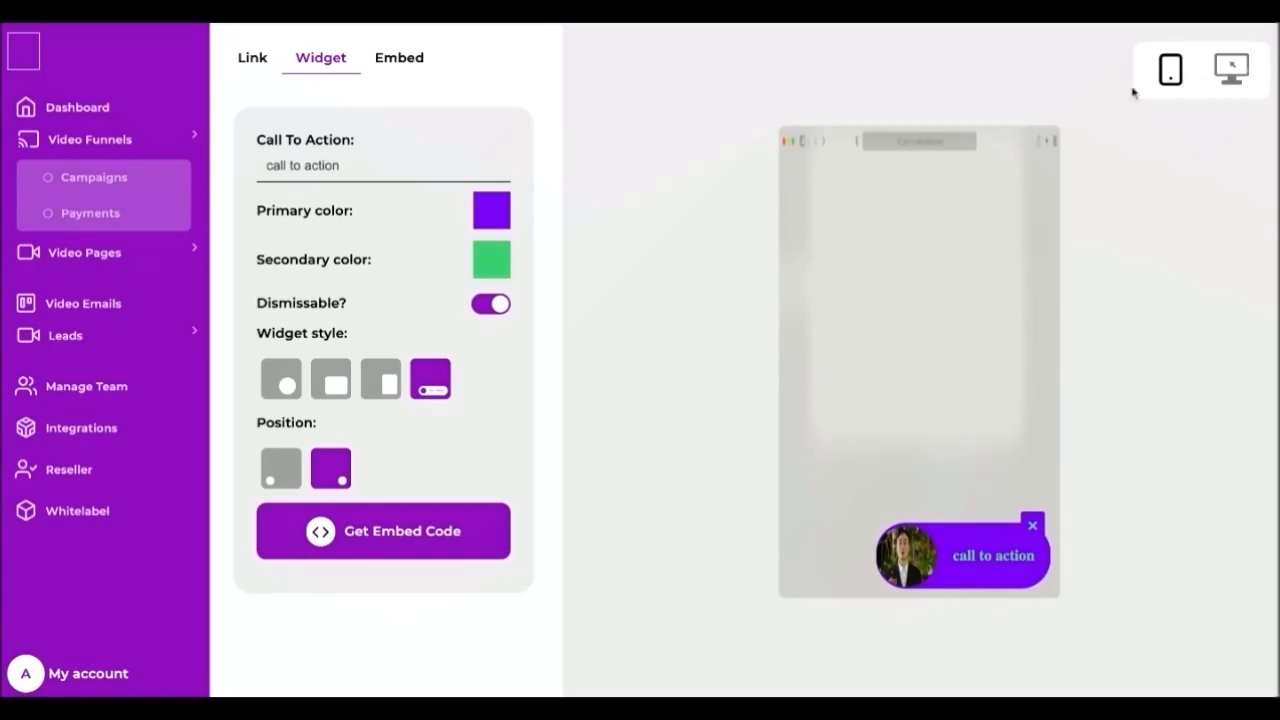
{"action": "left_click", "coordinate": [1231, 69]}
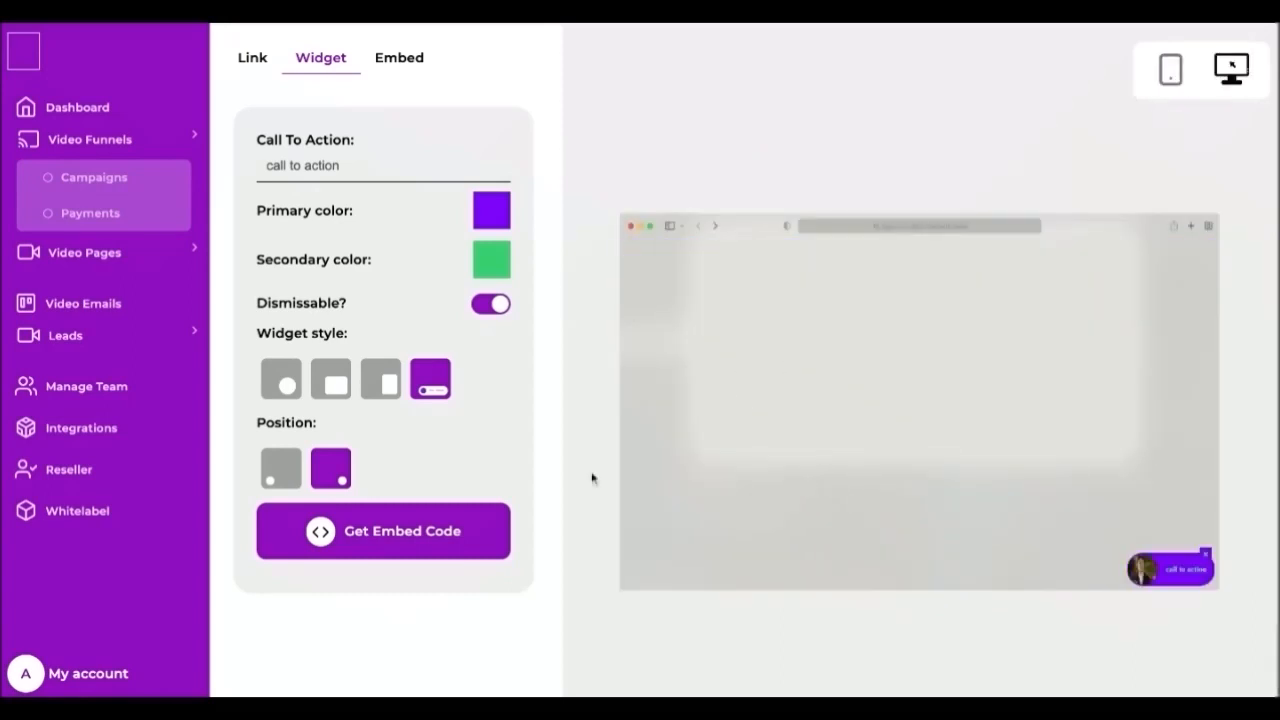
- Generate and copy the widget embed code, then switch to the iframe Embed options
{"action": "left_click", "coordinate": [383, 531]}
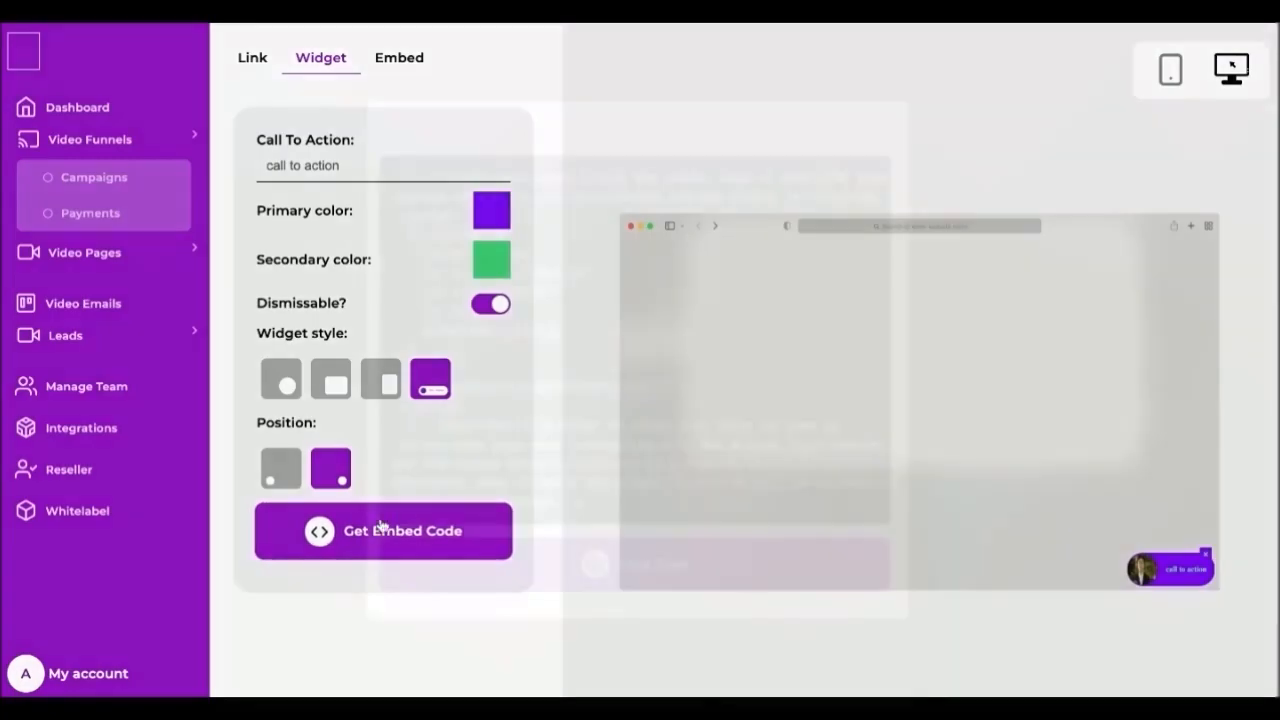
{"action": "left_click", "coordinate": [383, 531]}
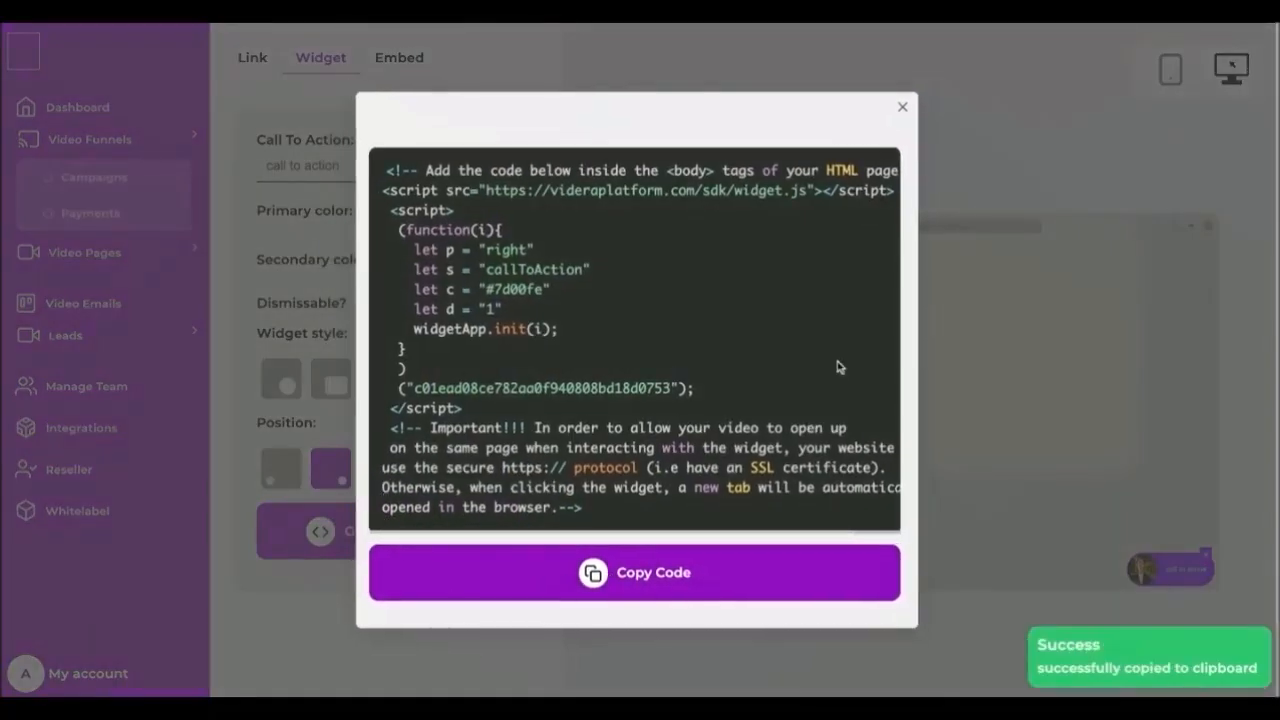
{"action": "left_click", "coordinate": [901, 106]}
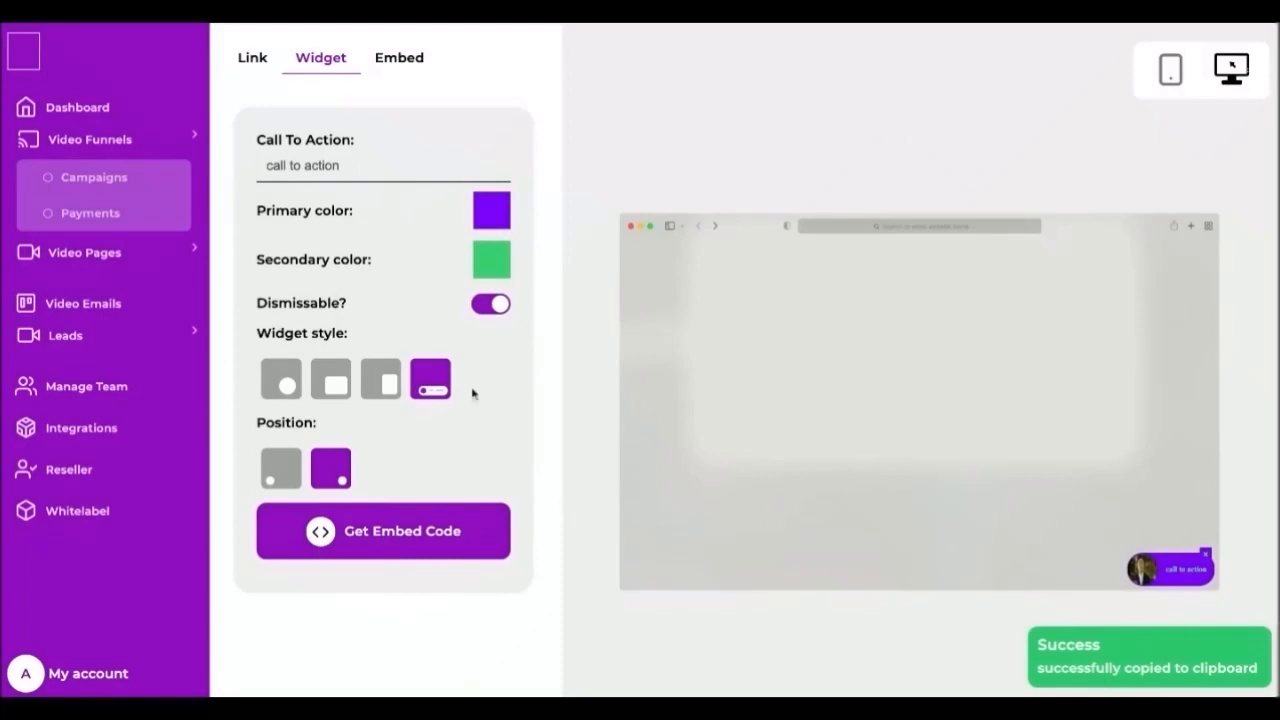
{"action": "left_click", "coordinate": [398, 57]}
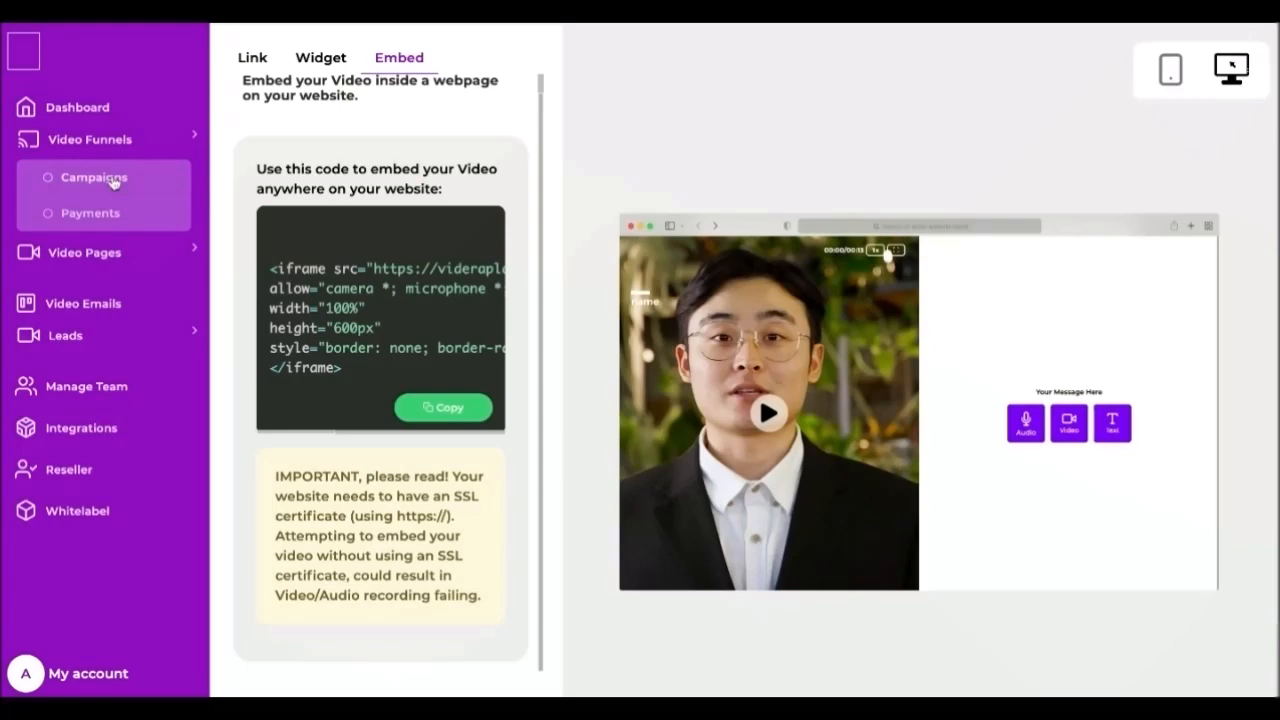
- Return to the Campaigns list and scroll to the live Lead generation campaign
{"action": "left_click", "coordinate": [94, 177]}
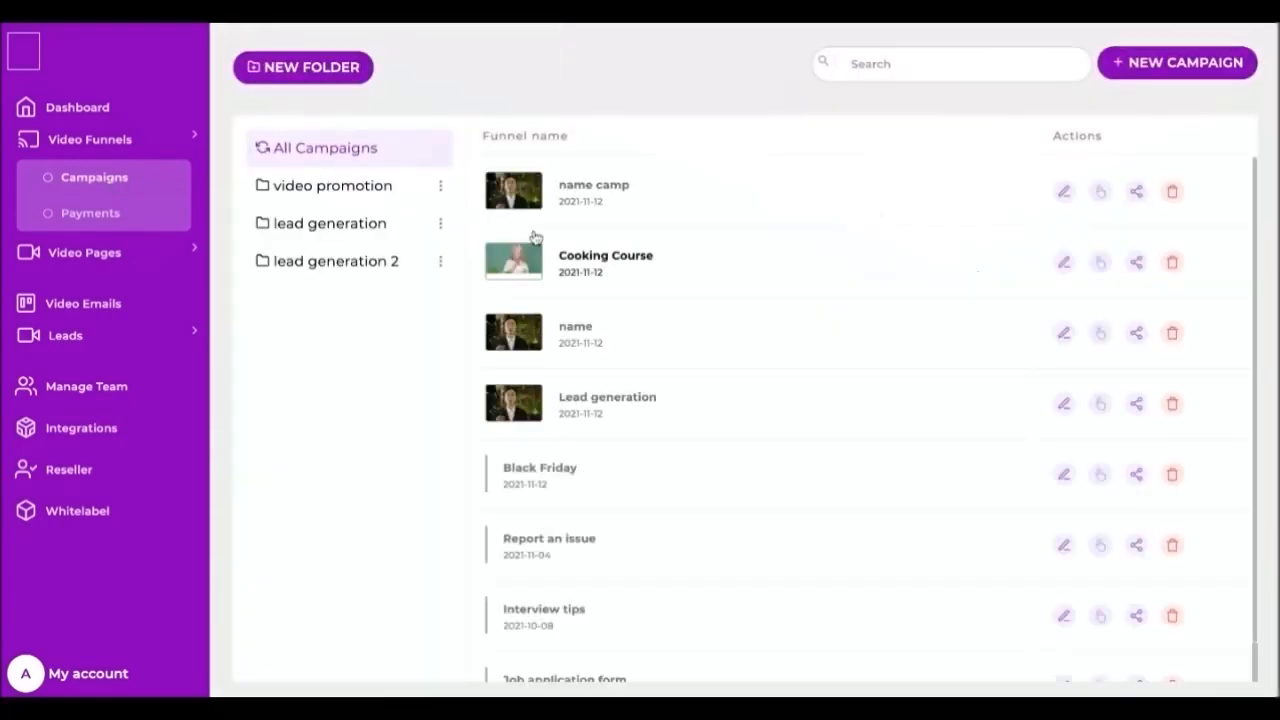
{"action": "scroll", "scroll_direction": "down", "scroll_amount": 3}
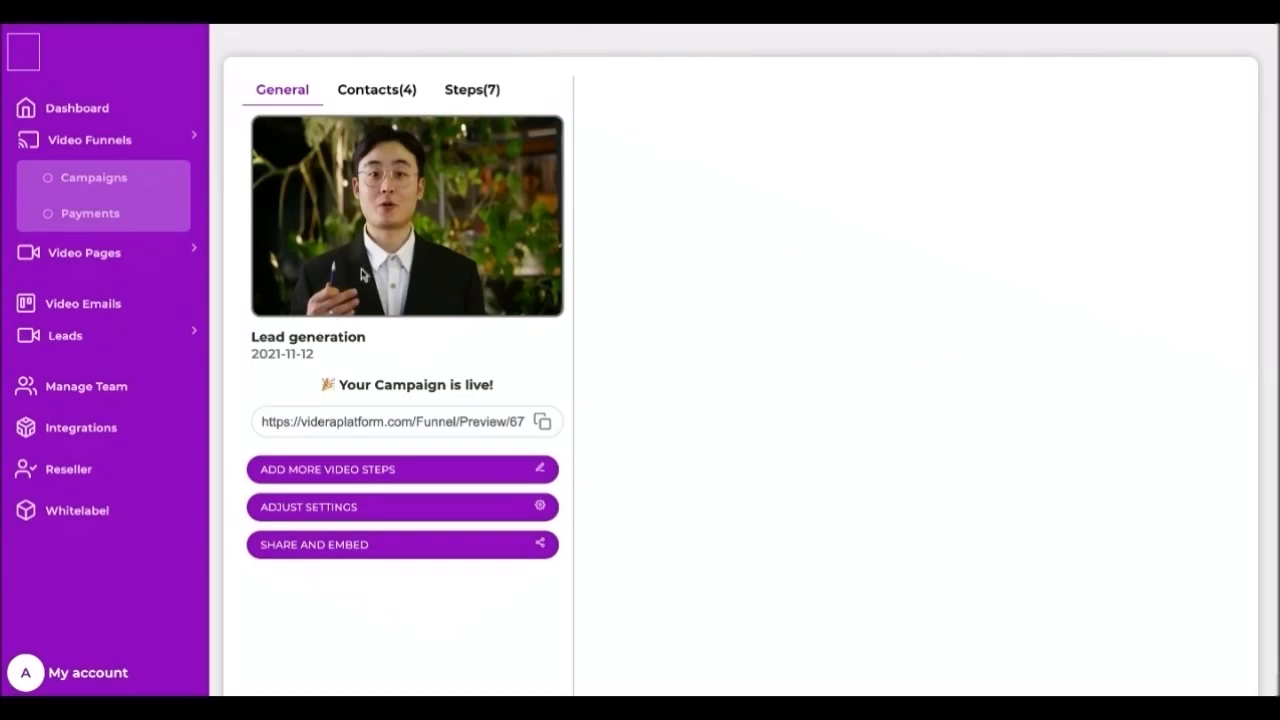
- Browse the four contacts, play and download an audio reply, and view the third contact's timeline
{"action": "left_click", "coordinate": [377, 89]}
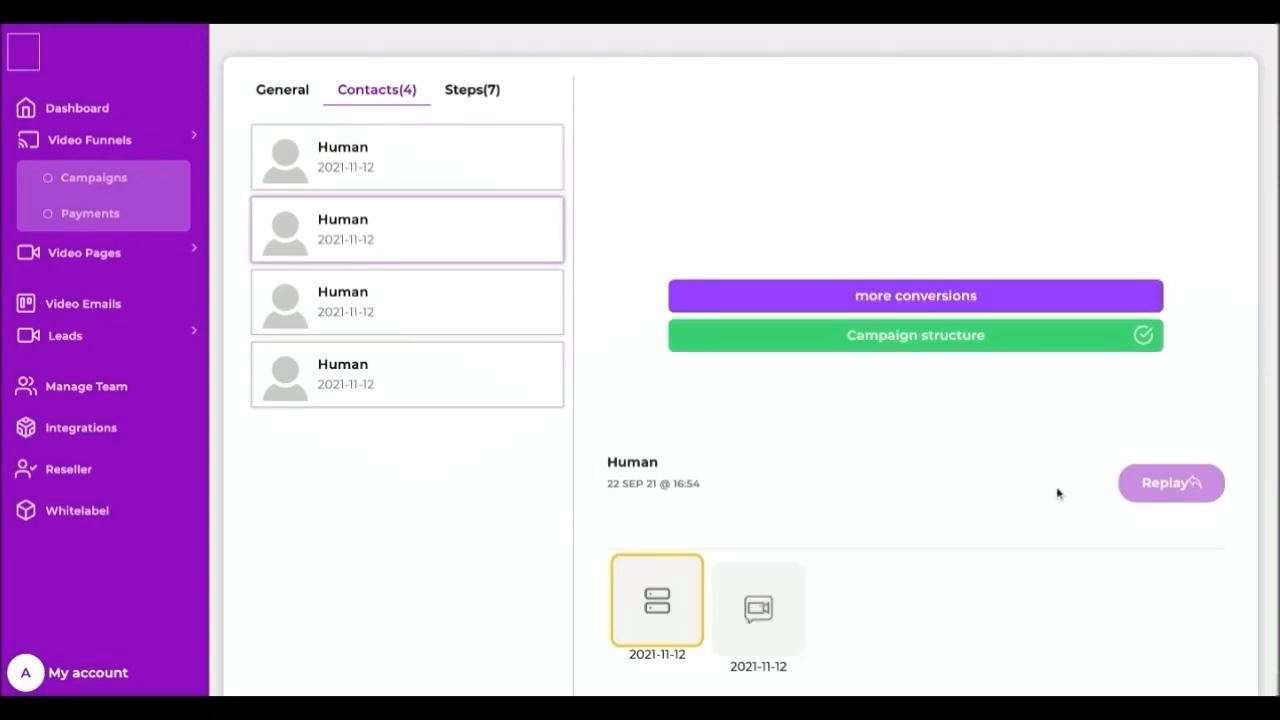
{"action": "mouse_move", "coordinate": [817, 611]}
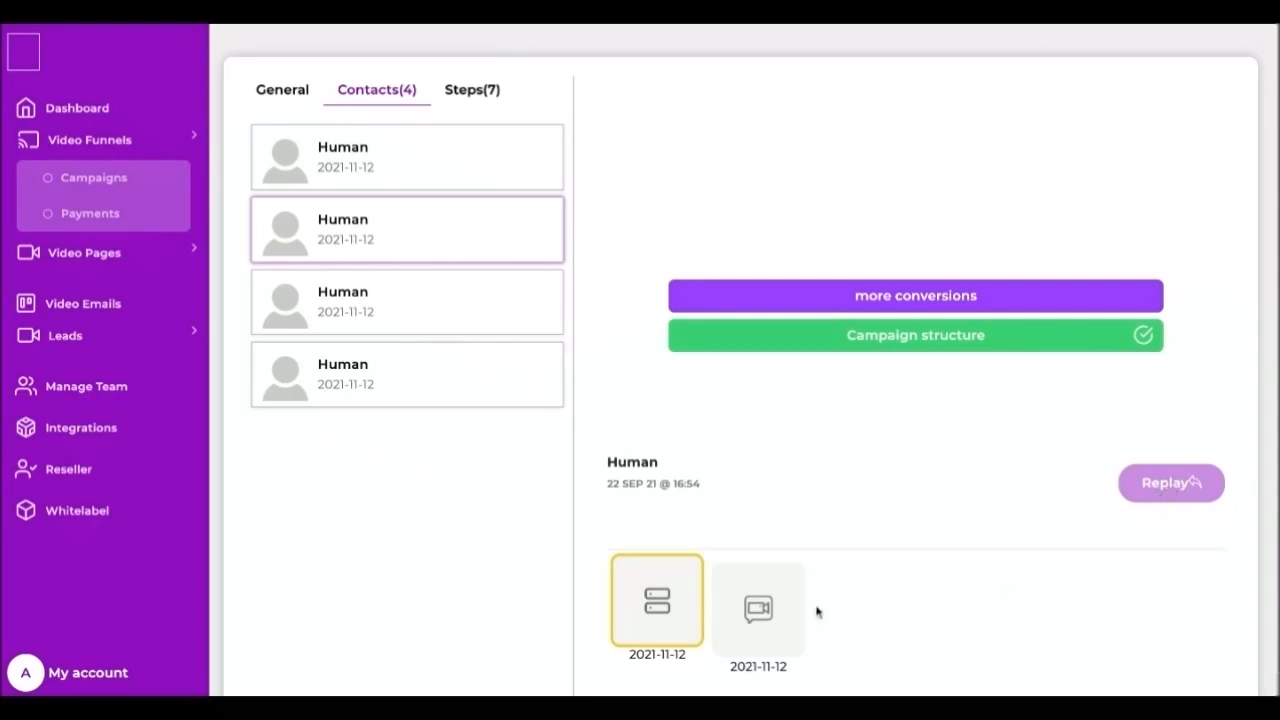
{"action": "left_click", "coordinate": [757, 600]}
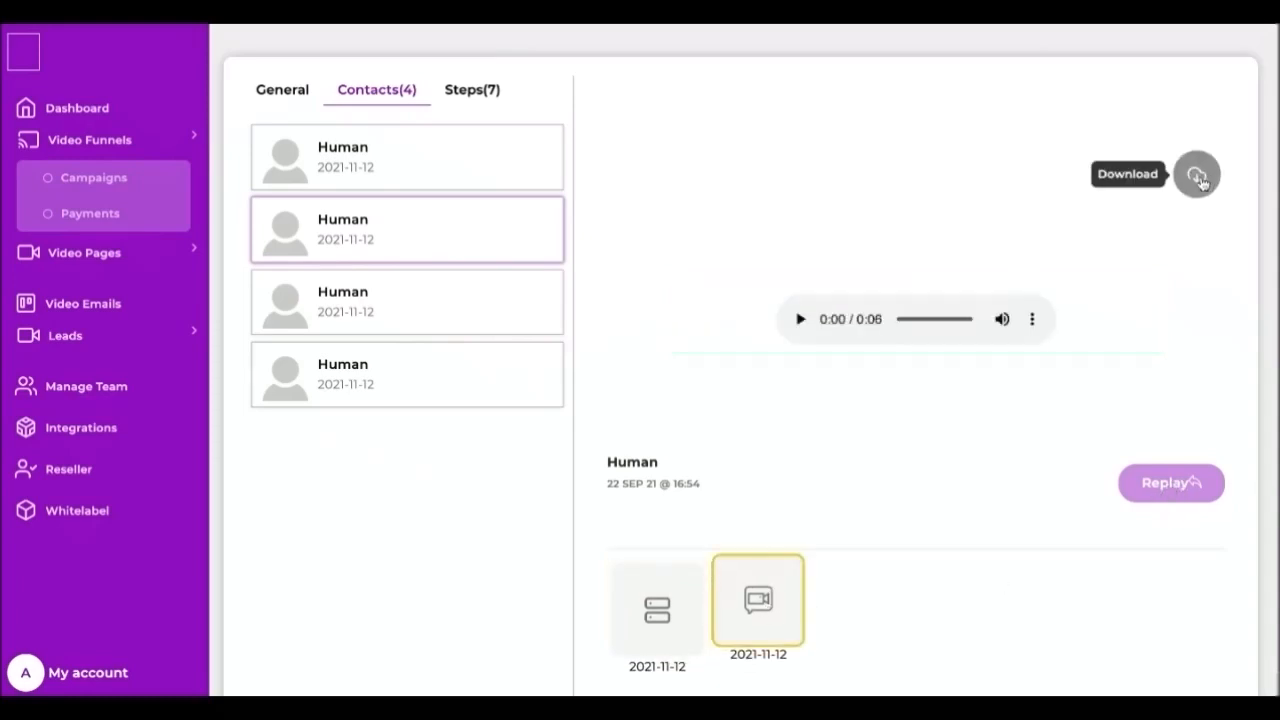
{"action": "left_click", "coordinate": [656, 600]}
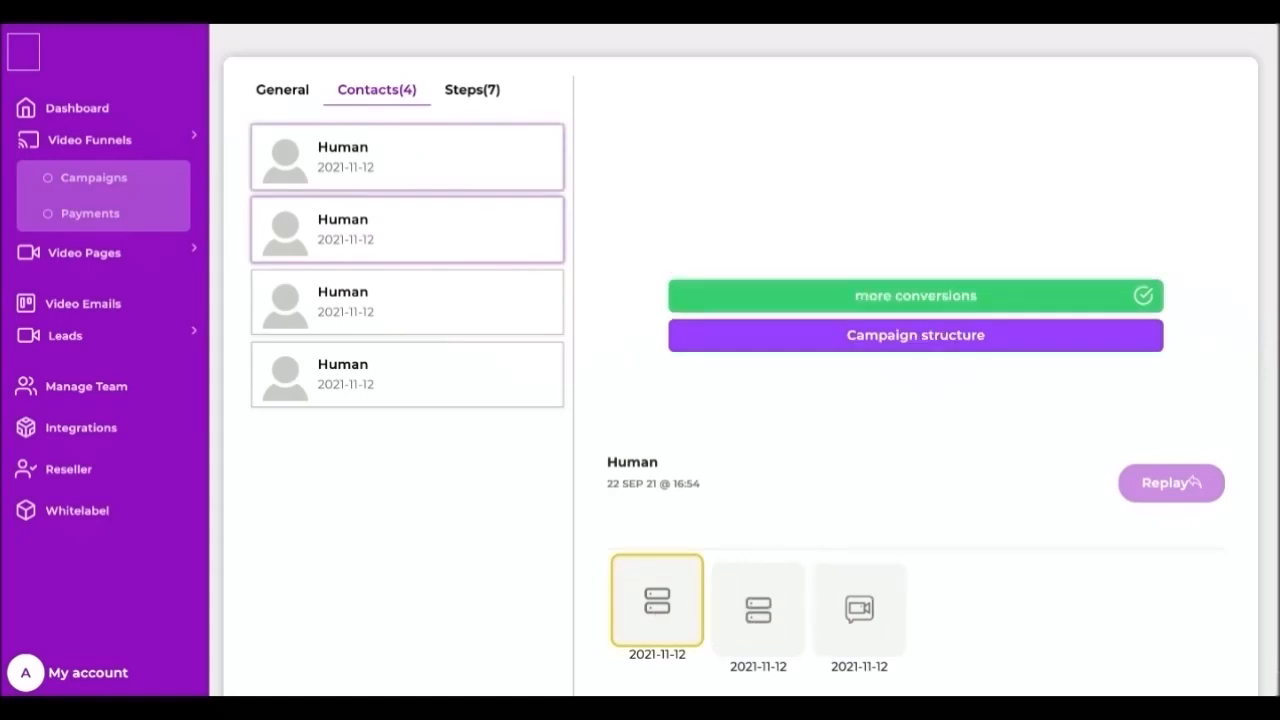
{"action": "mouse_move", "coordinate": [452, 317]}
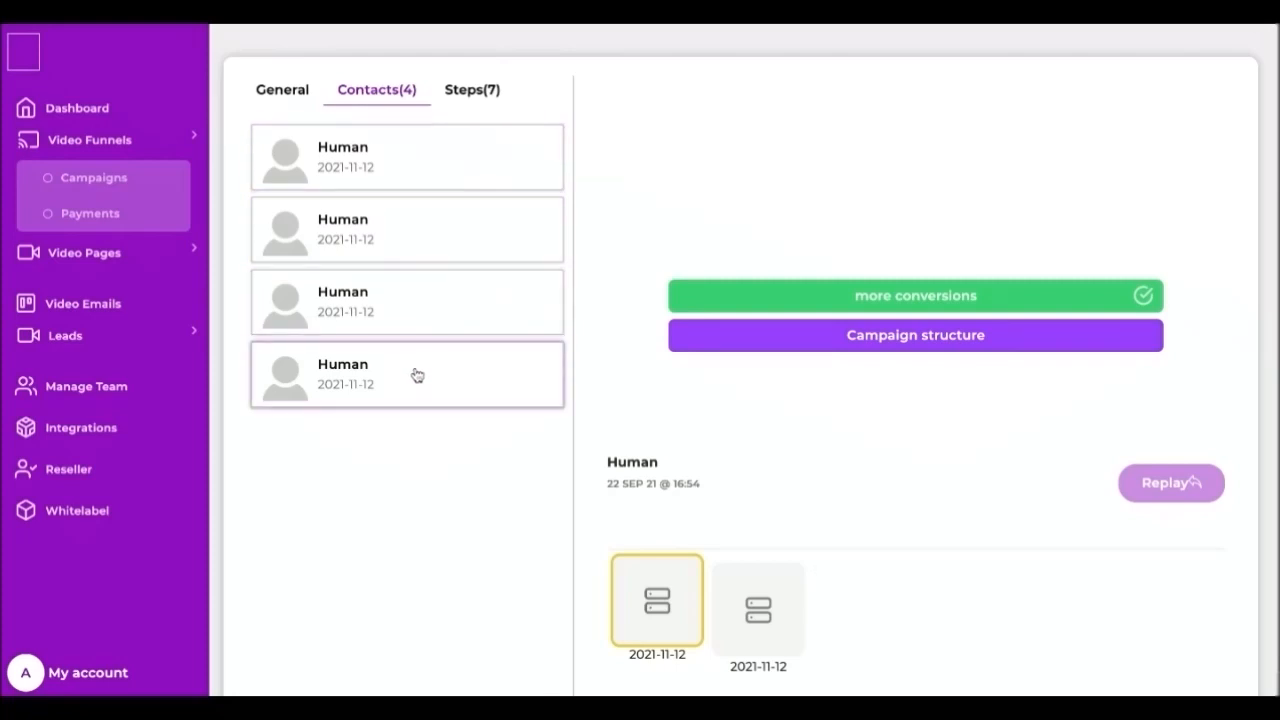
{"action": "left_click", "coordinate": [757, 600]}
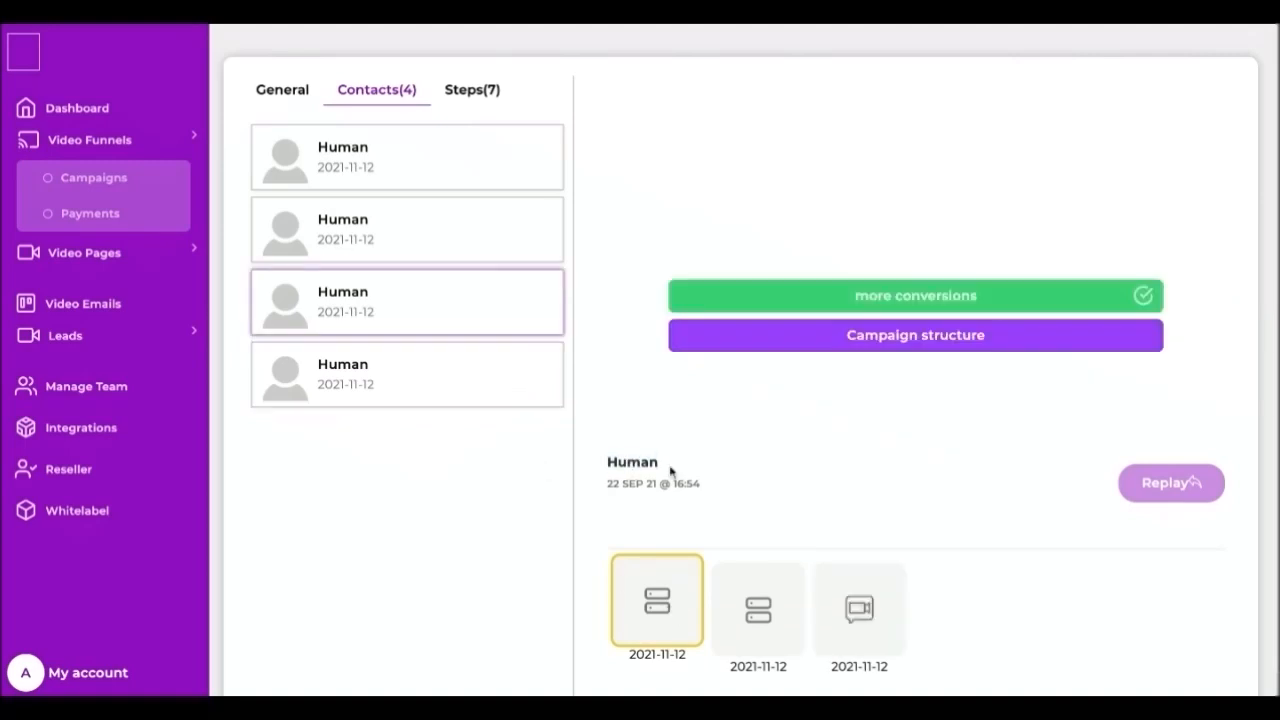
{"action": "mouse_move", "coordinate": [1162, 496]}
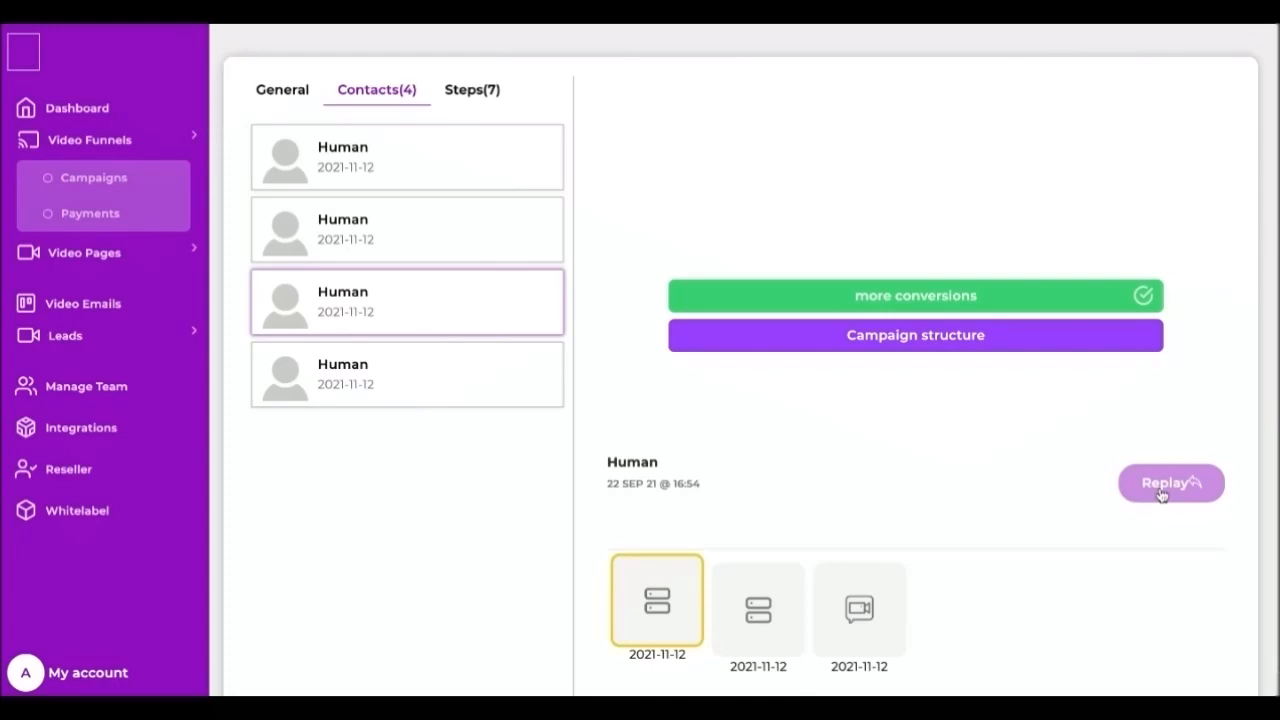
{"action": "mouse_move", "coordinate": [740, 595]}
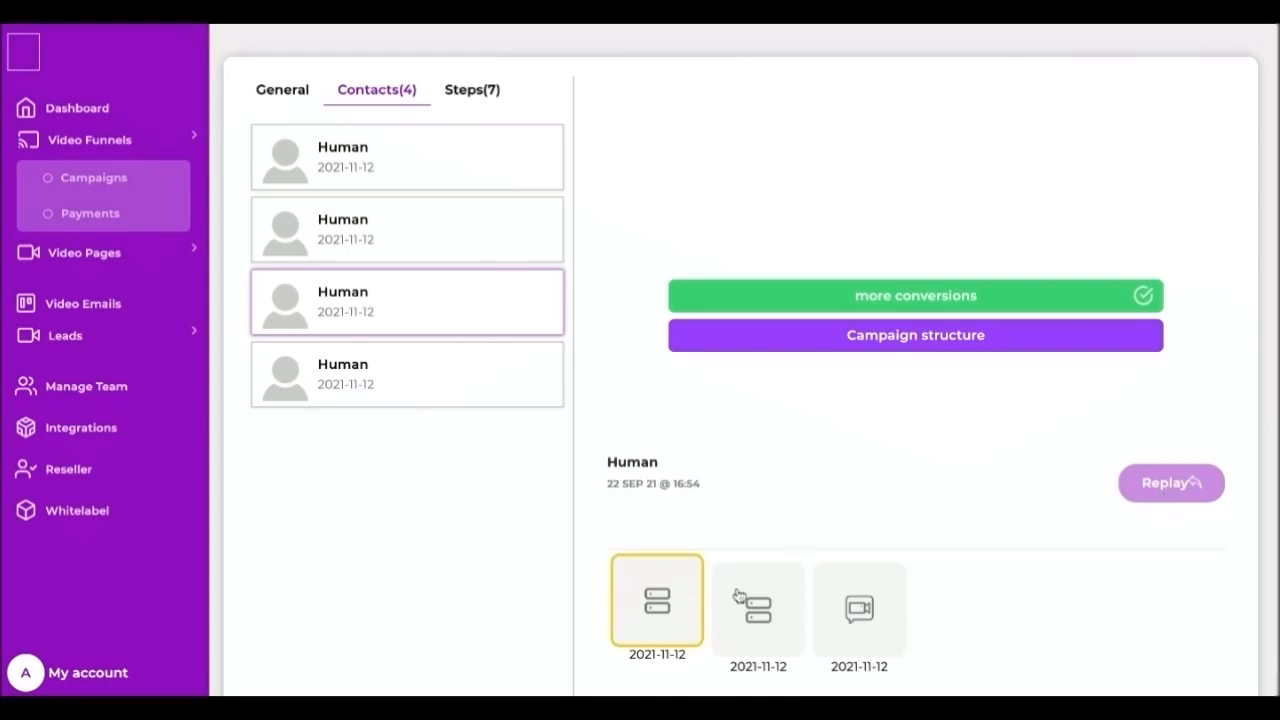
{"action": "mouse_move", "coordinate": [863, 381]}
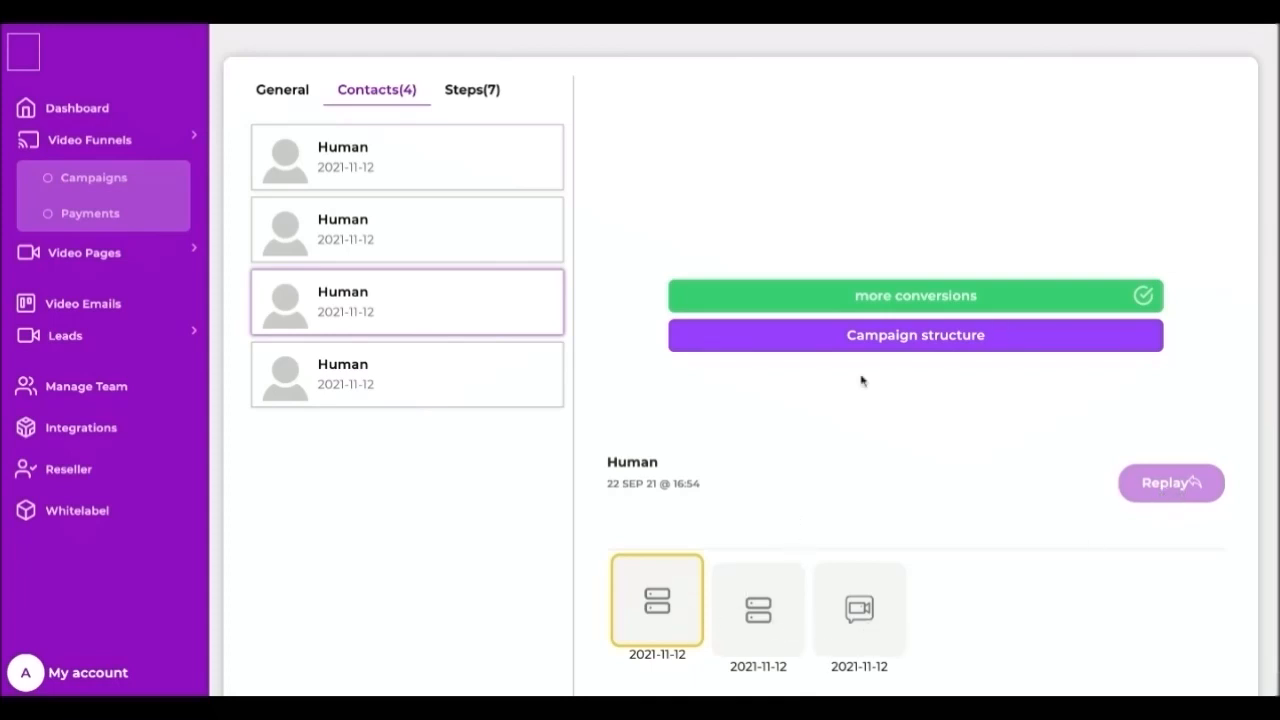
- Inspect the Introduction step's tiles and its 66% more conversions, 33% Campaign structure split
{"action": "left_click", "coordinate": [472, 89]}
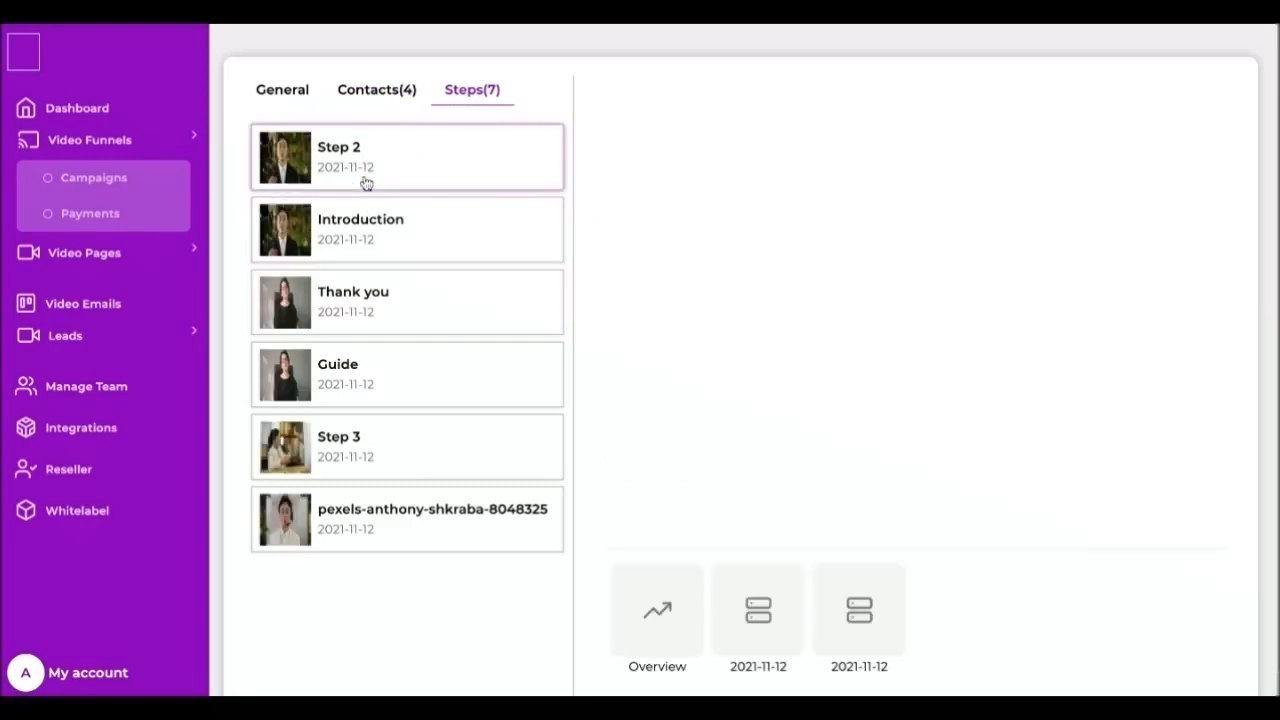
{"action": "left_click", "coordinate": [657, 608]}
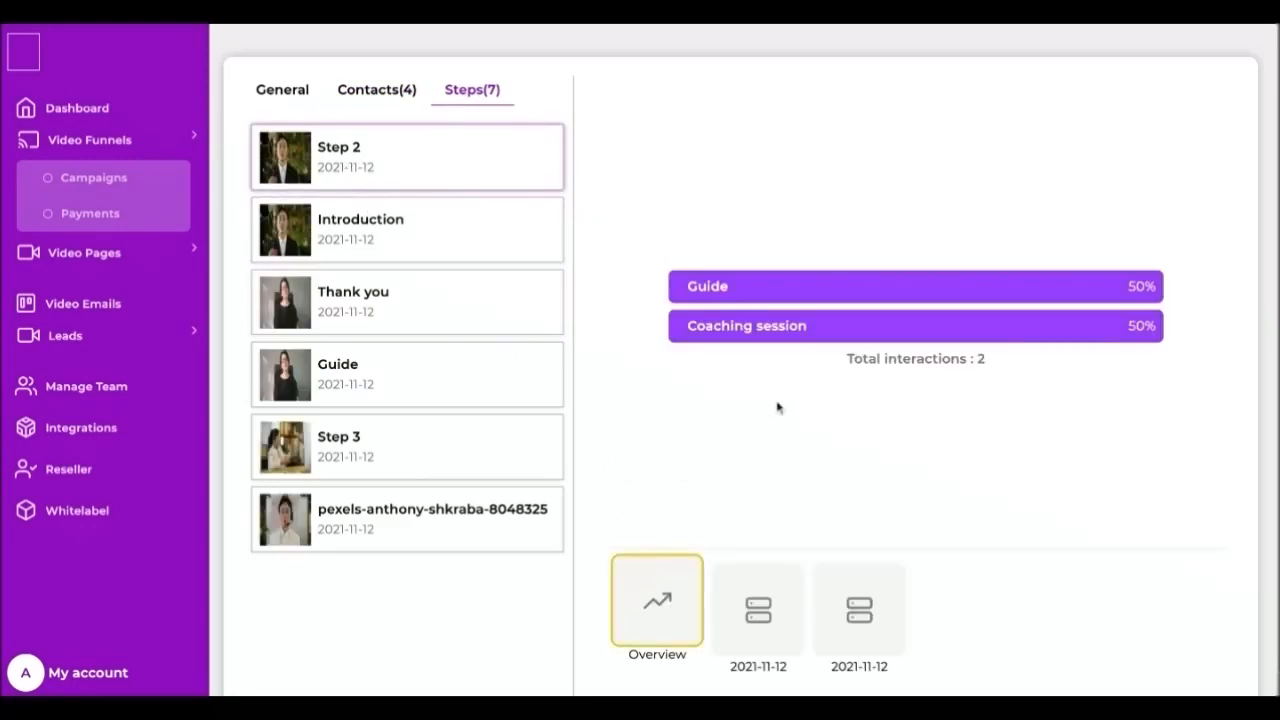
{"action": "left_click", "coordinate": [406, 229]}
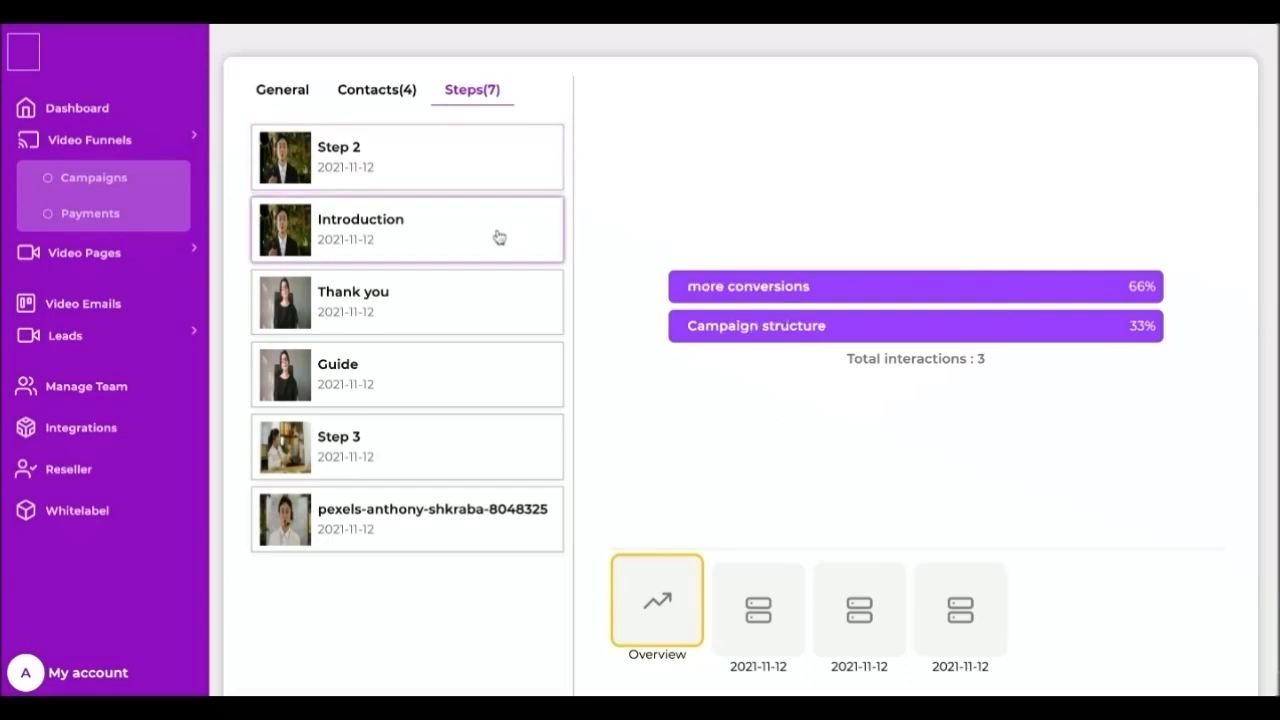
{"action": "left_click", "coordinate": [757, 600]}
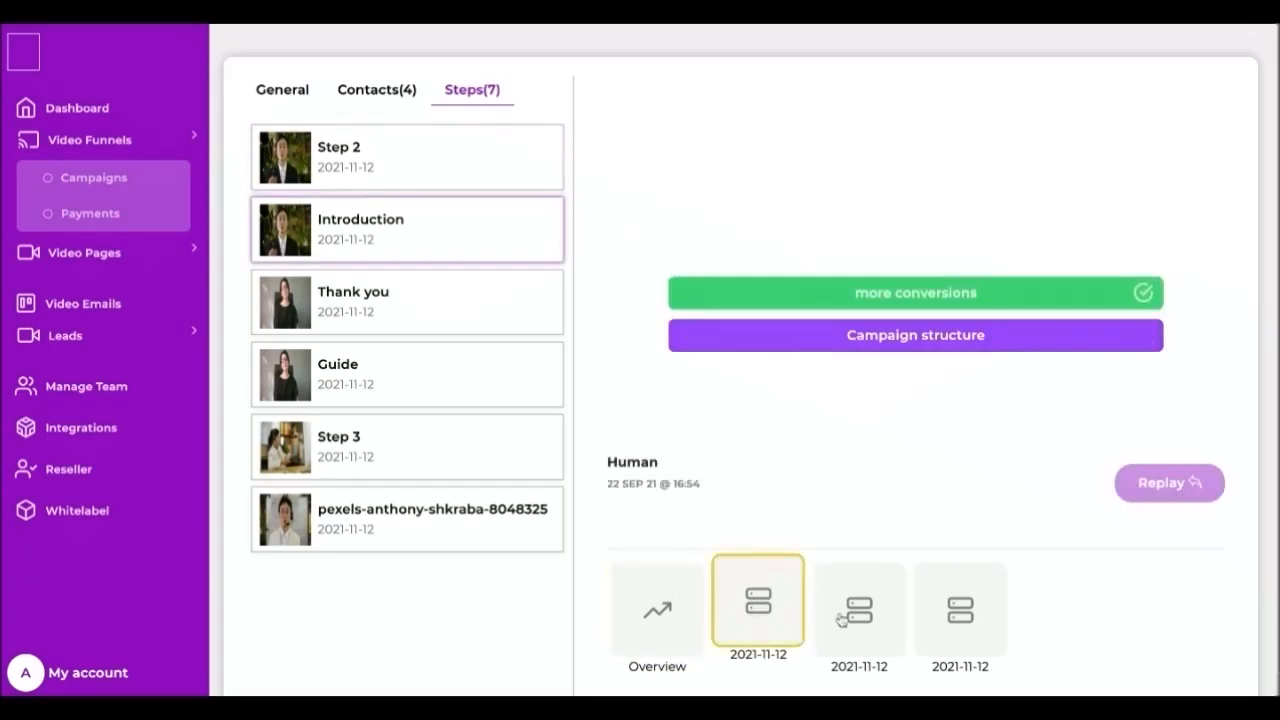
{"action": "left_click", "coordinate": [959, 600]}
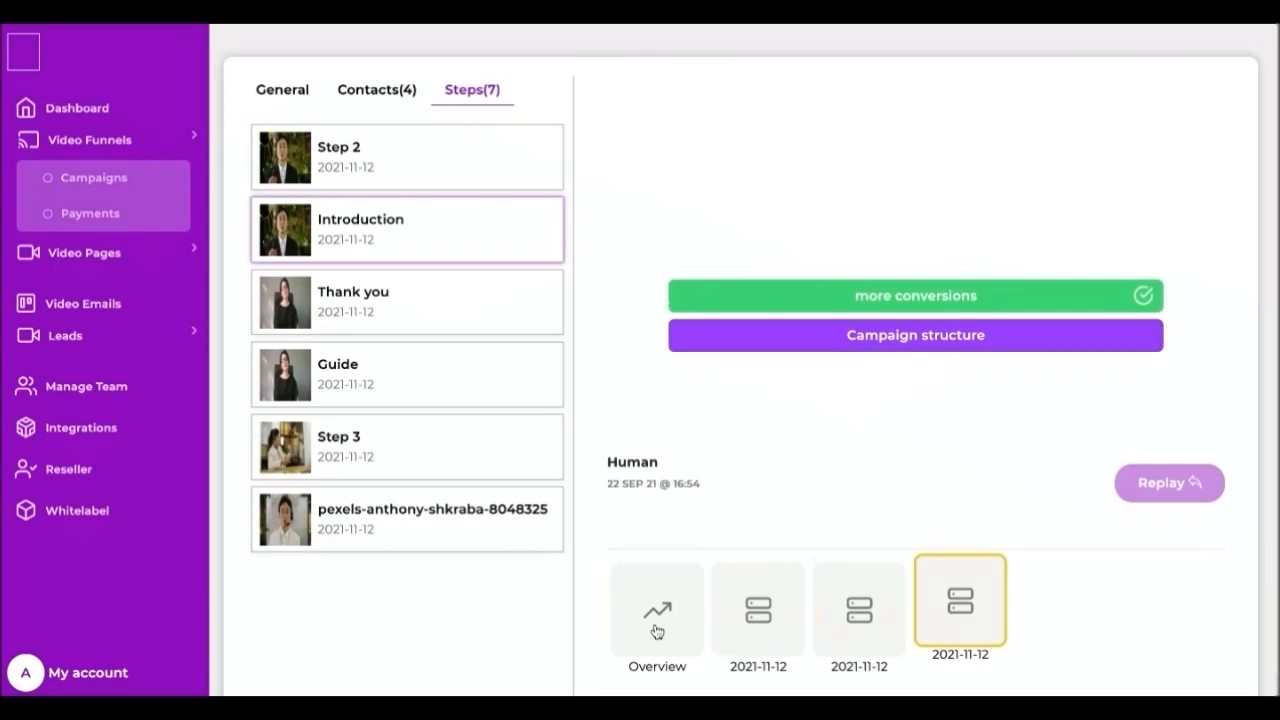
{"action": "left_click", "coordinate": [656, 610]}
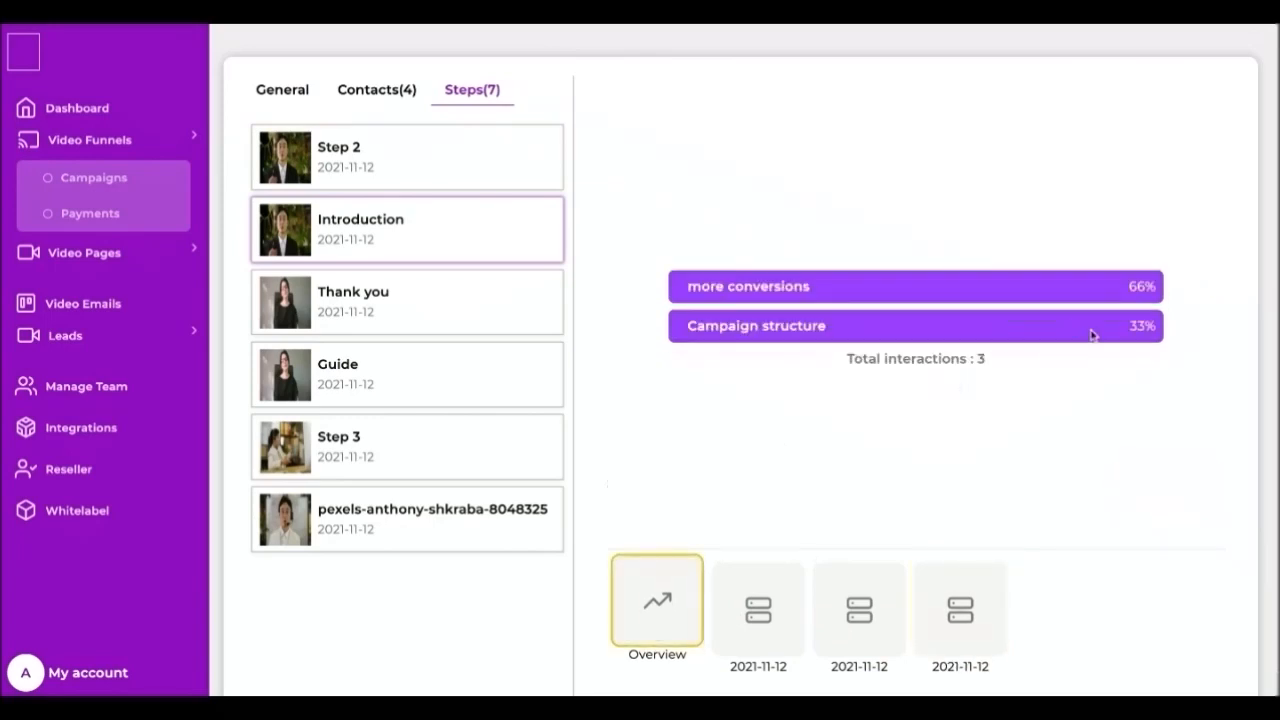
{"action": "mouse_move", "coordinate": [1060, 332]}
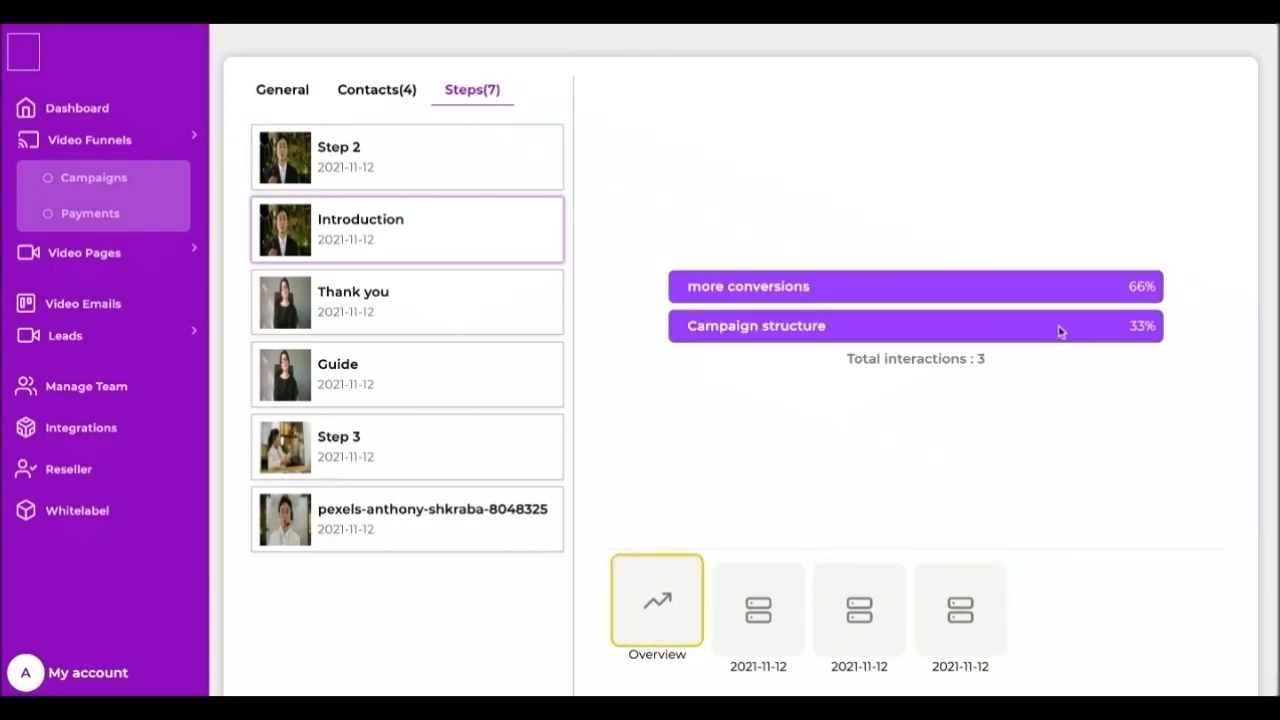
{"action": "mouse_move", "coordinate": [60, 253]}
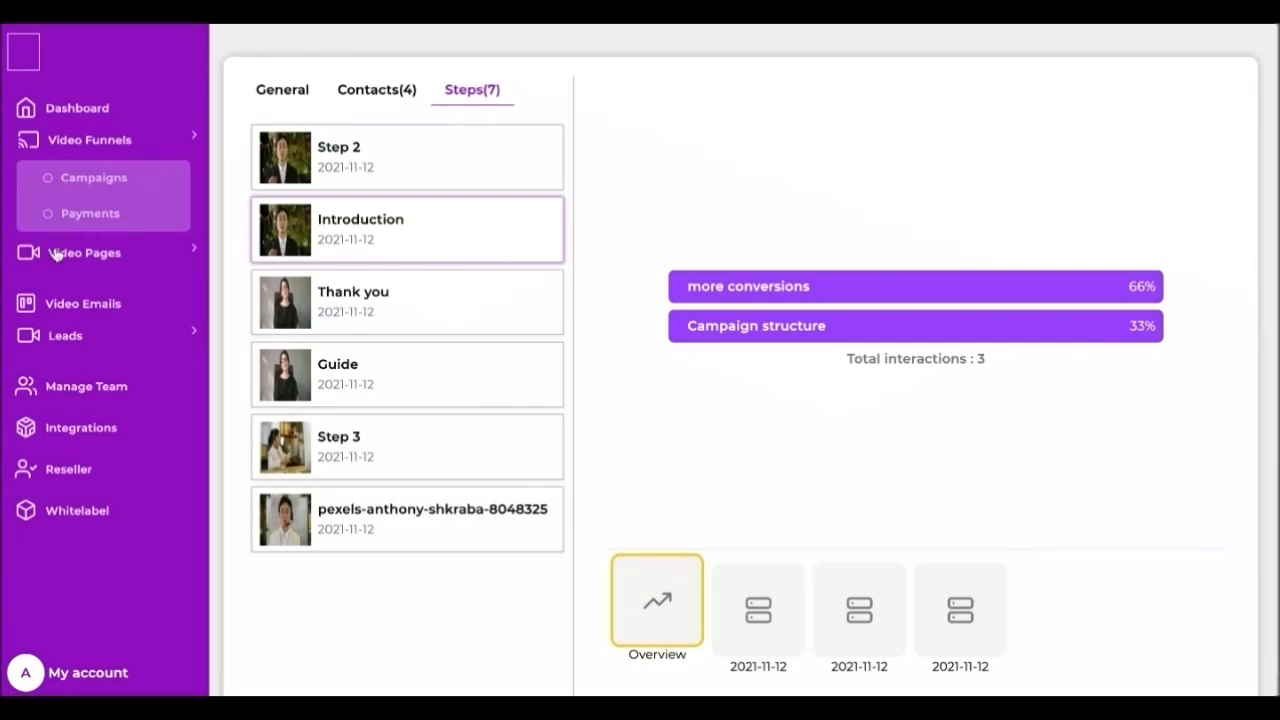
- Go to Video Pages to see the test 1 project and four folders
{"action": "left_click", "coordinate": [84, 252]}
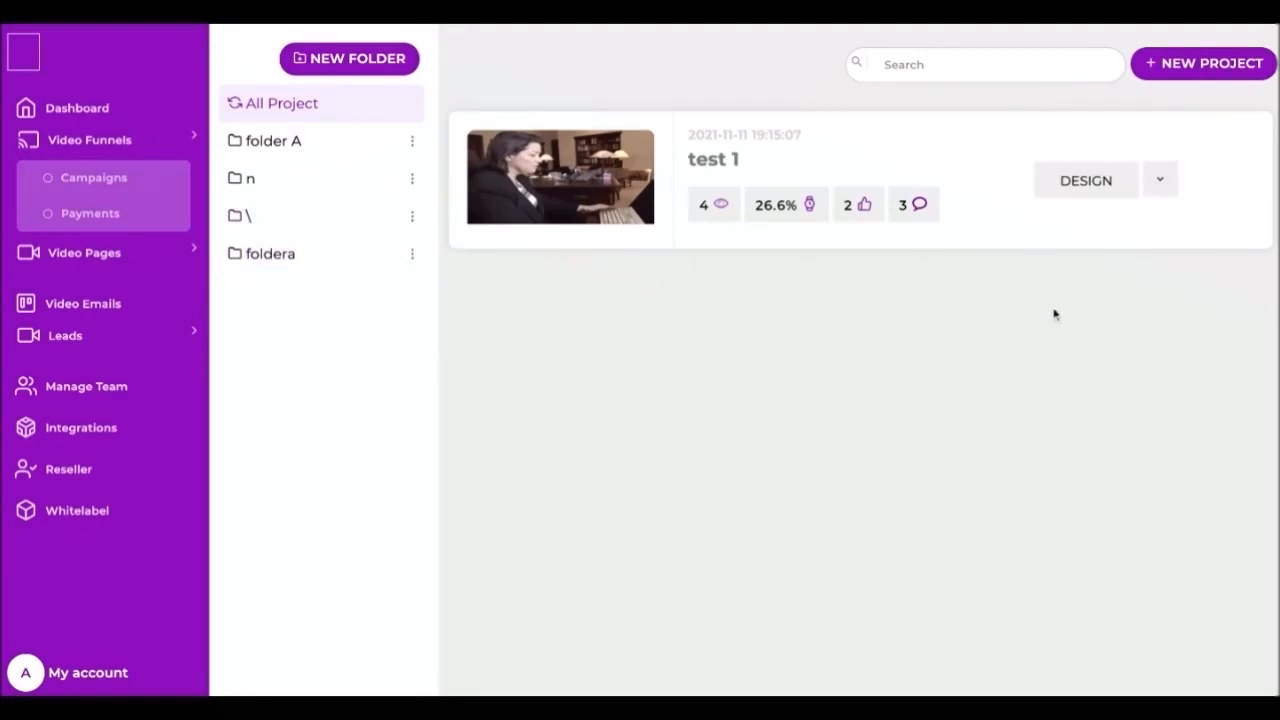
{"action": "mouse_move", "coordinate": [1042, 280]}
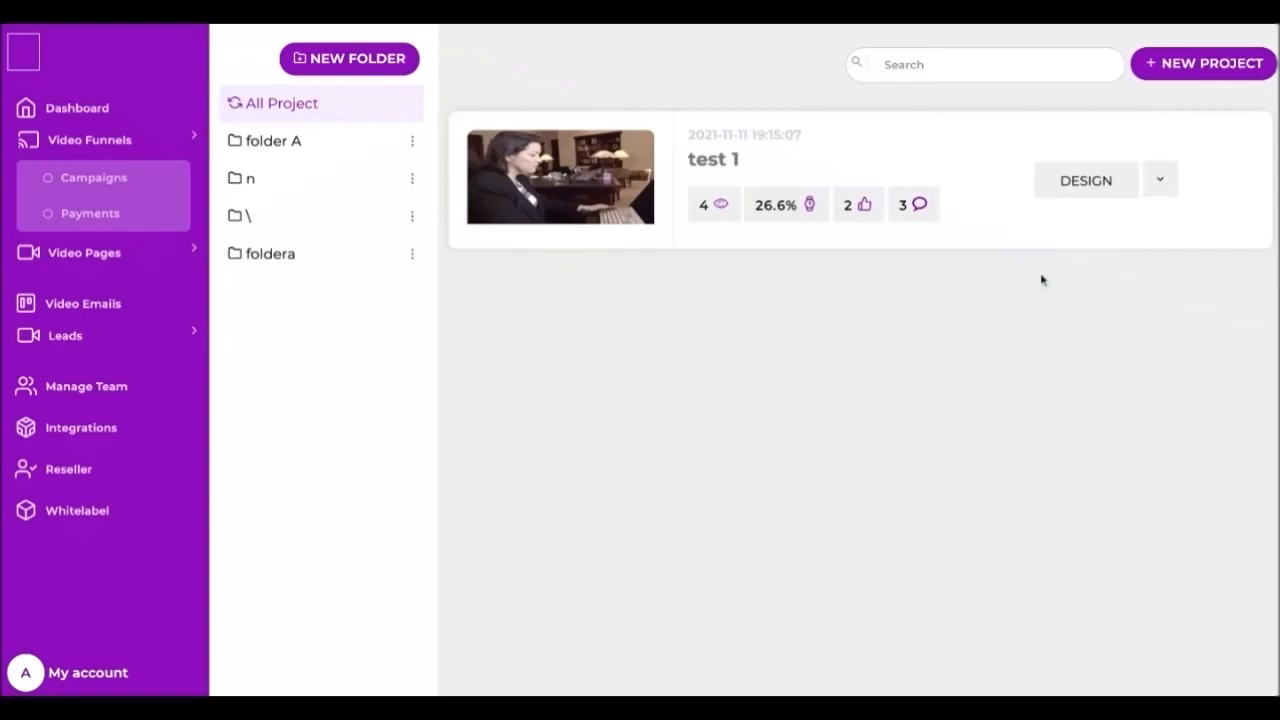
{"action": "mouse_move", "coordinate": [940, 168]}
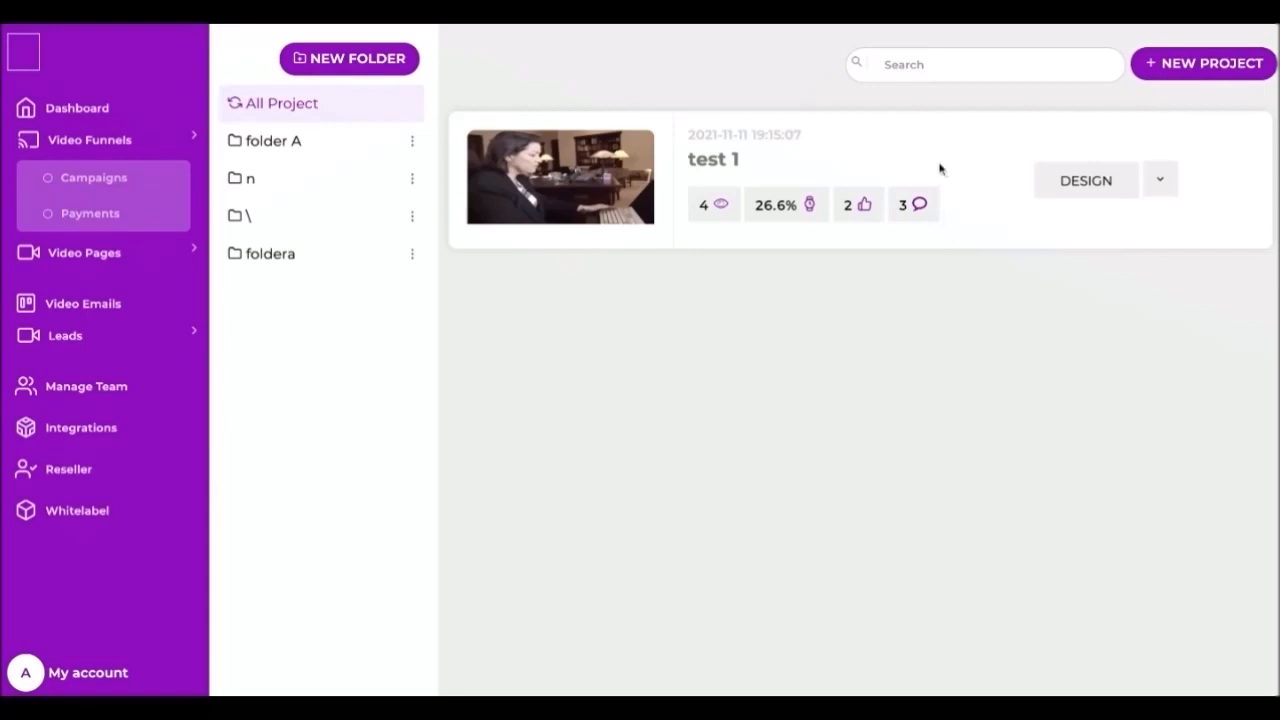
{"action": "mouse_move", "coordinate": [453, 205]}
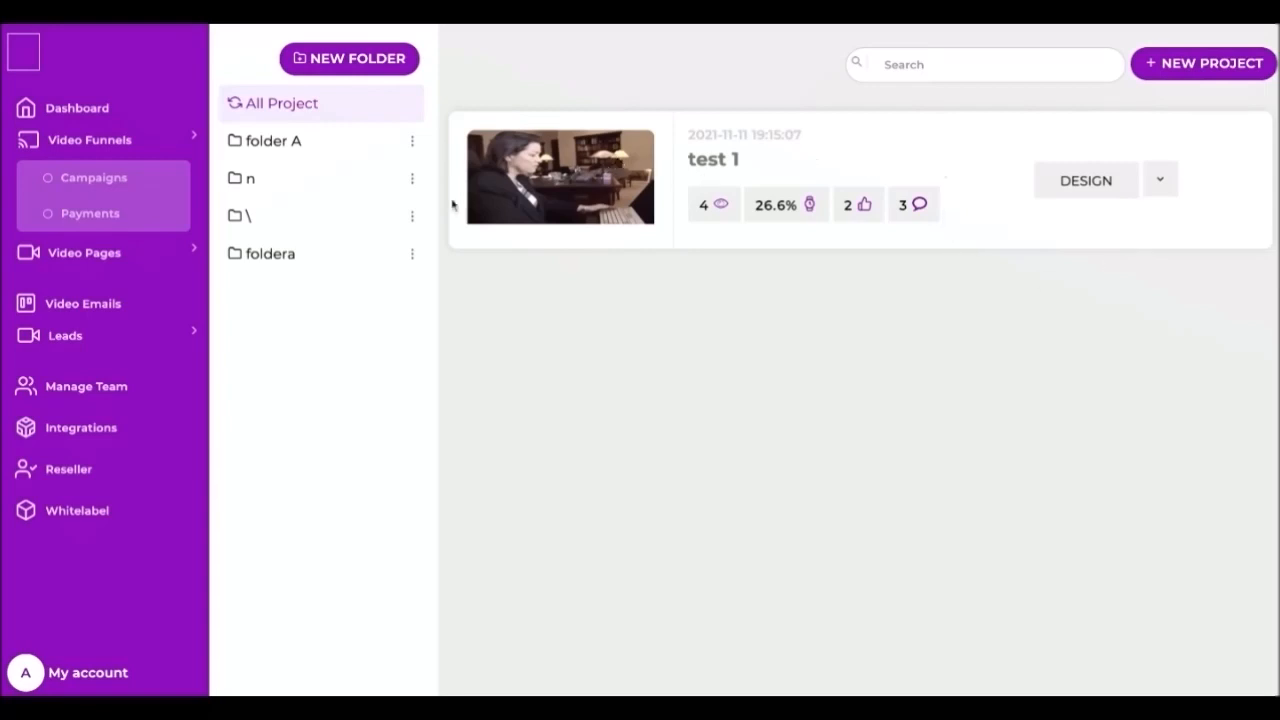
{"action": "mouse_move", "coordinate": [483, 308]}
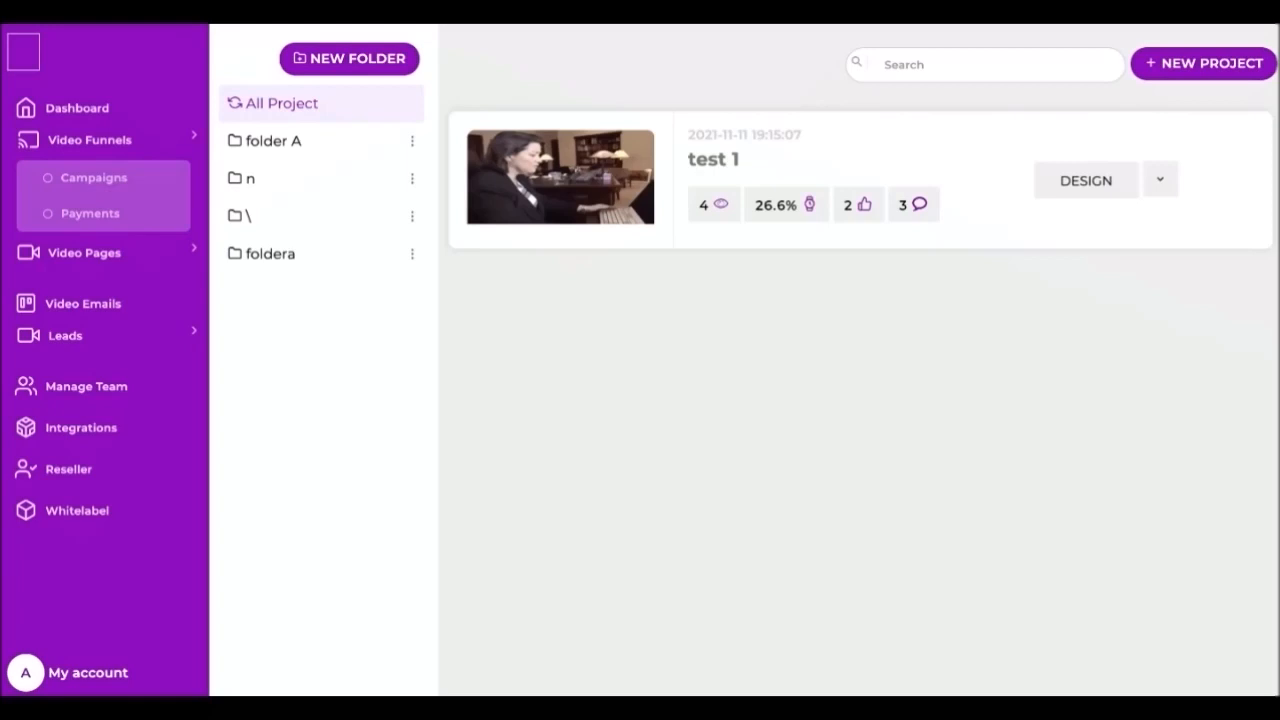
{"action": "mouse_move", "coordinate": [626, 261]}
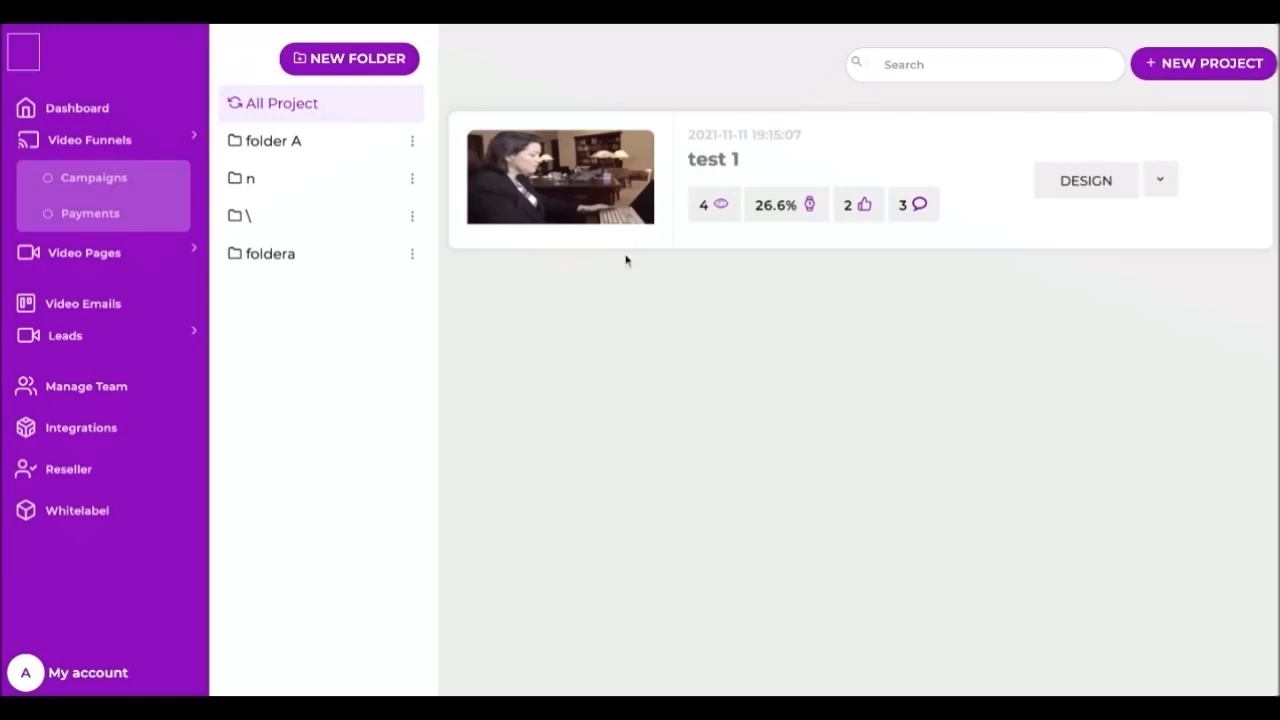
{"action": "mouse_move", "coordinate": [560, 295]}
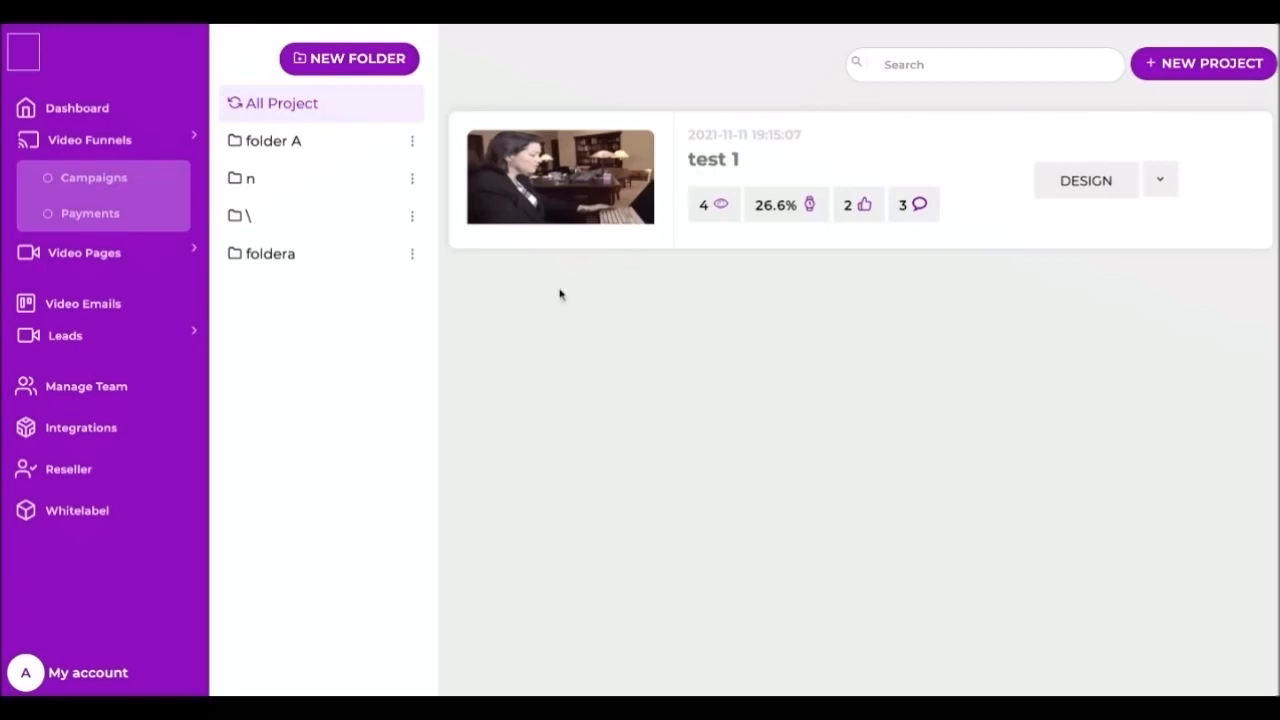
{"action": "mouse_move", "coordinate": [574, 263]}
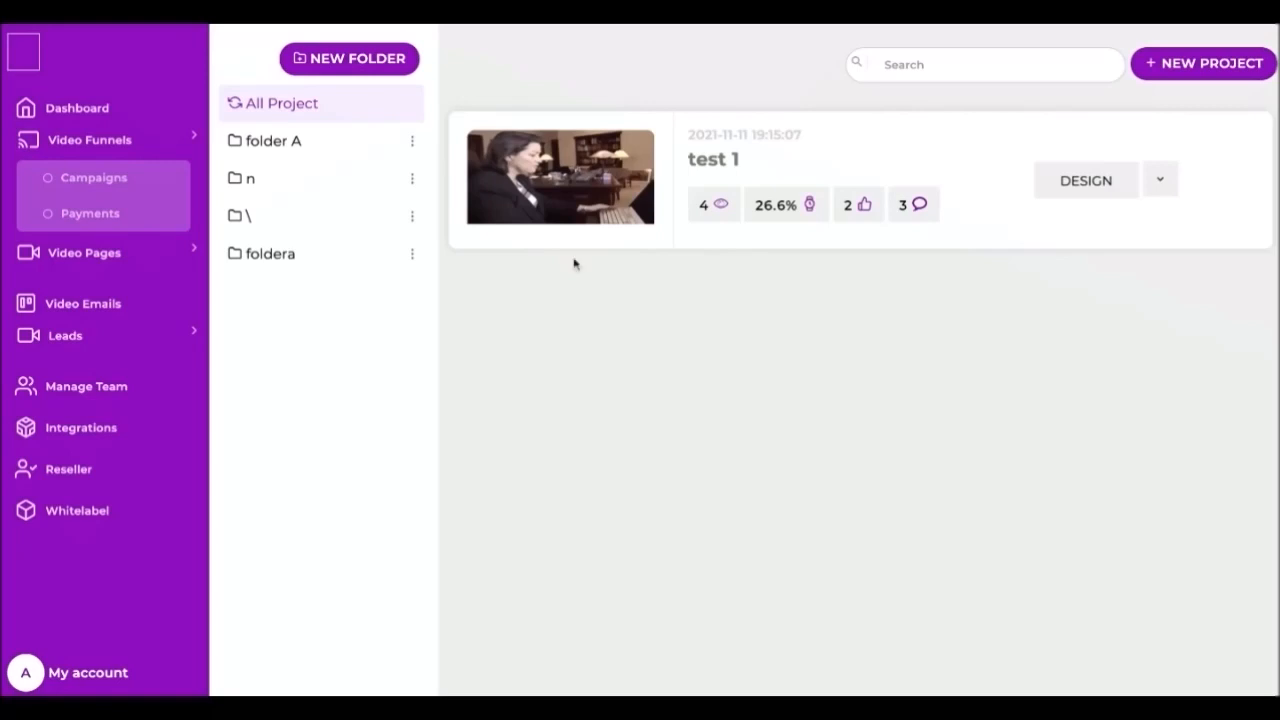
{"action": "mouse_move", "coordinate": [770, 163]}
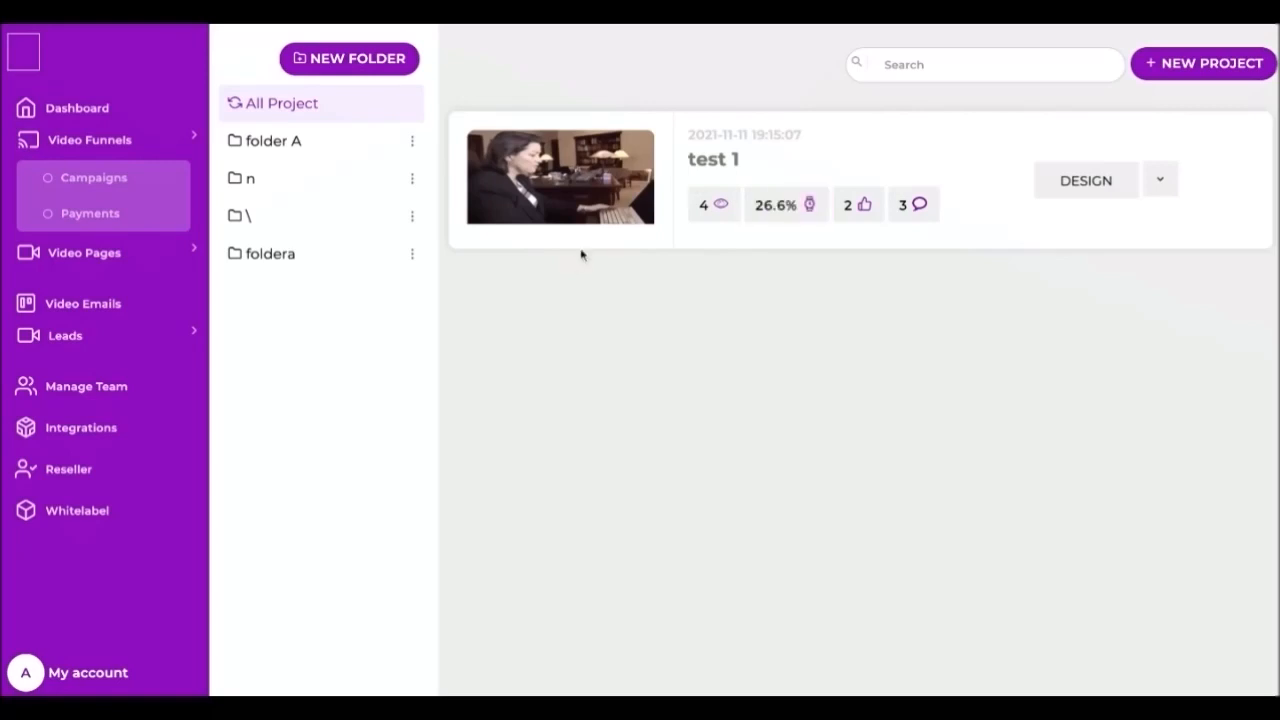
{"action": "mouse_move", "coordinate": [550, 368]}
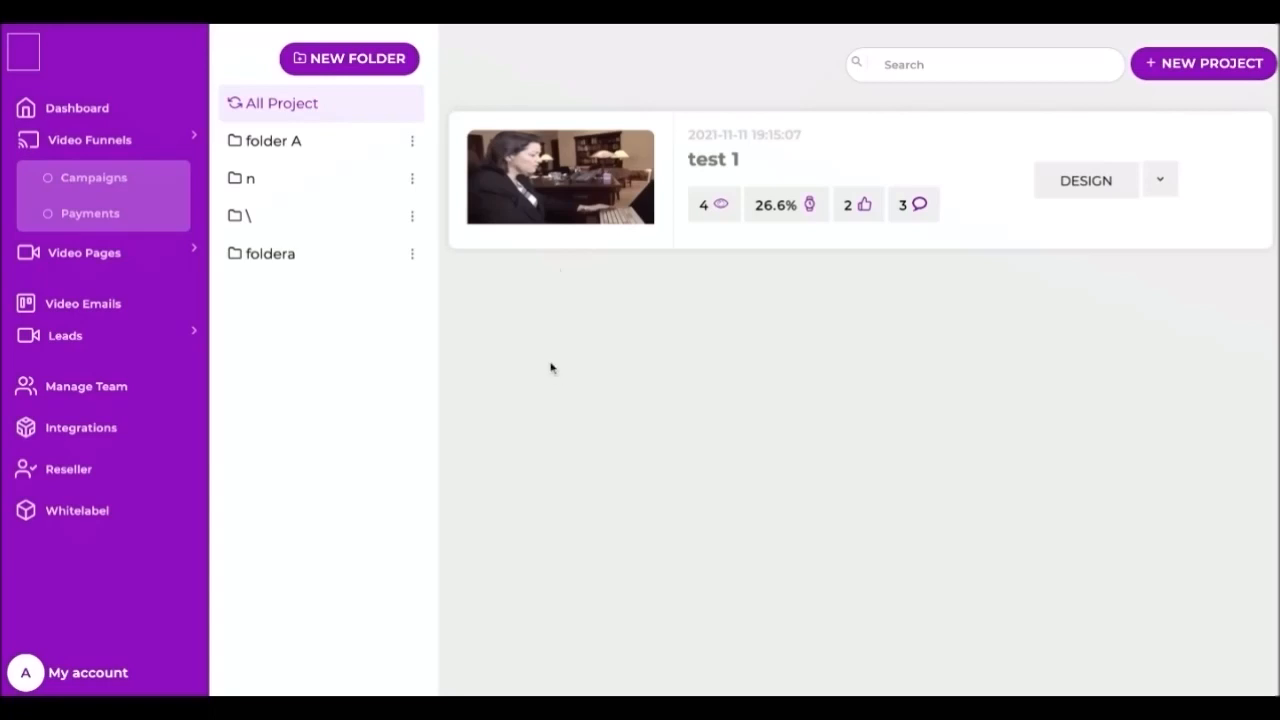
{"action": "mouse_move", "coordinate": [650, 148]}
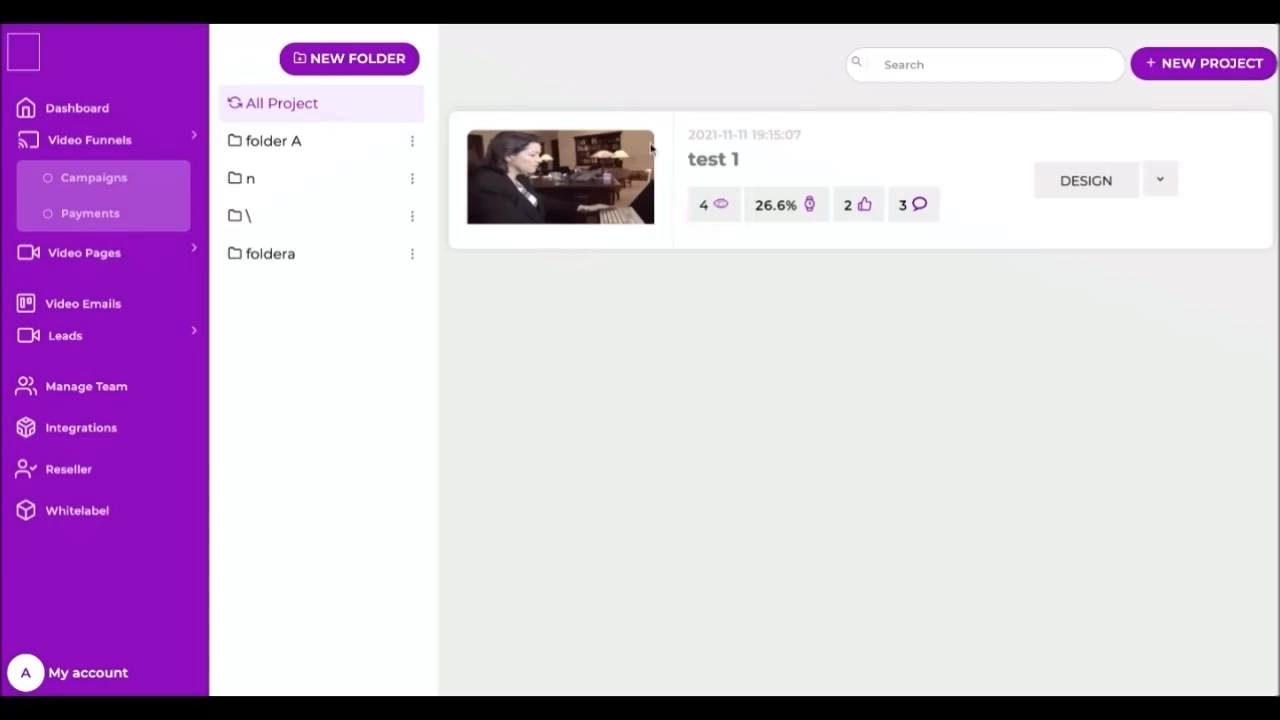
{"action": "mouse_move", "coordinate": [527, 237]}
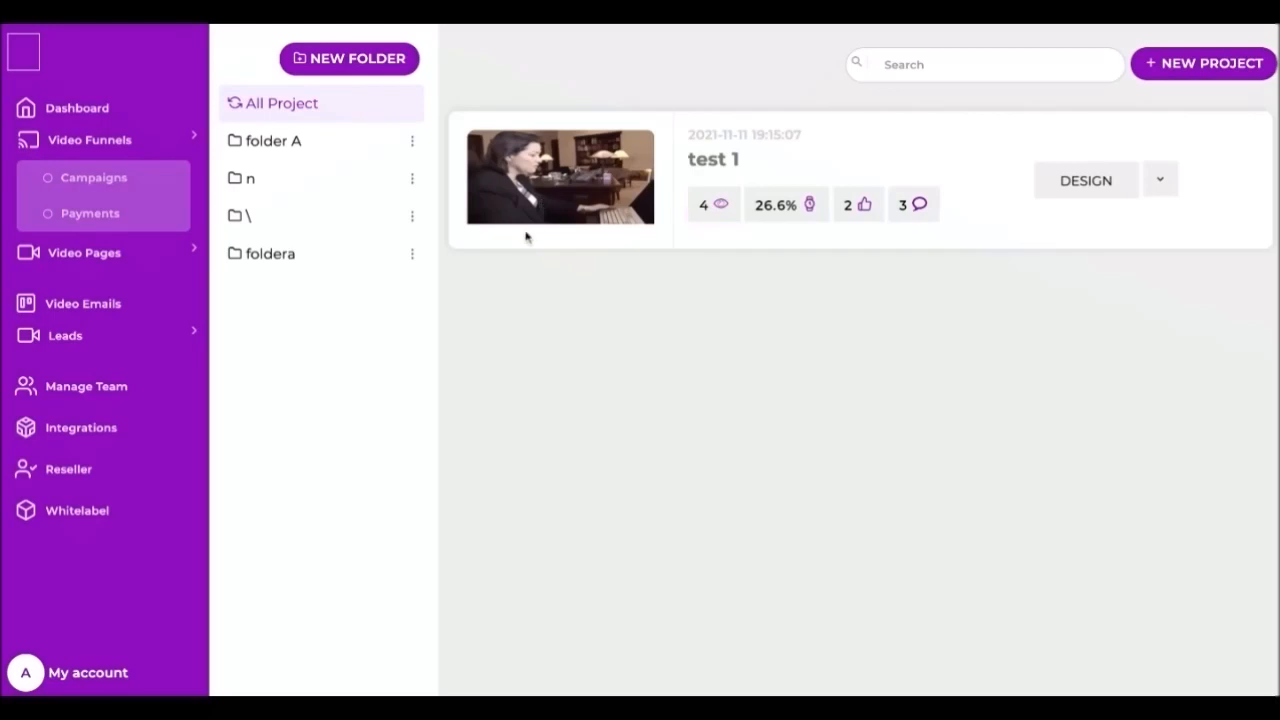
{"action": "mouse_move", "coordinate": [887, 155]}
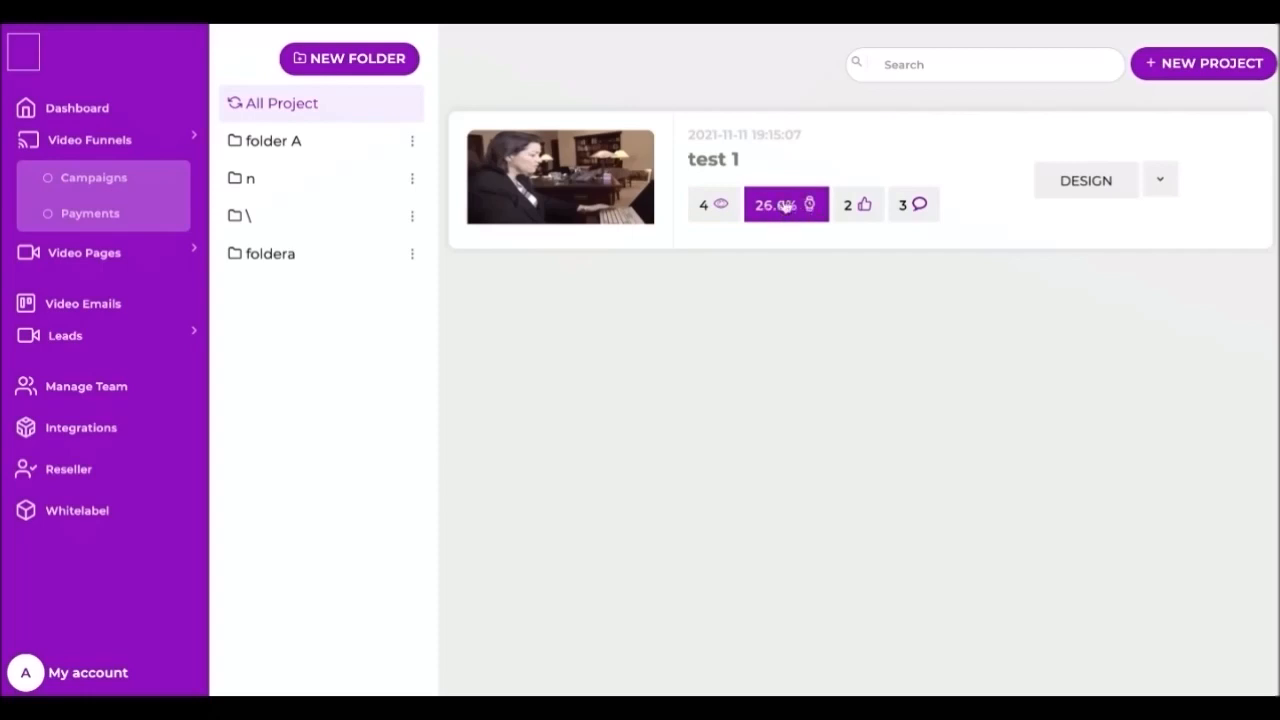
{"action": "mouse_move", "coordinate": [820, 210]}
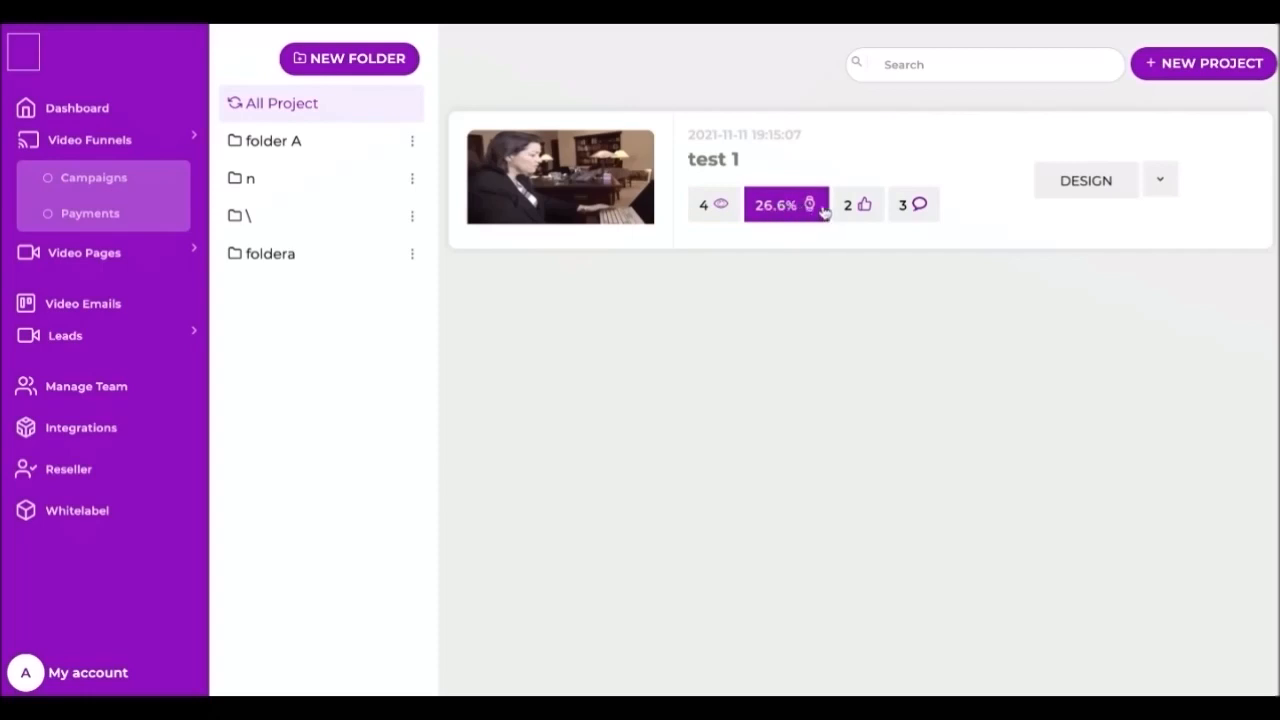
{"action": "mouse_move", "coordinate": [800, 205]}
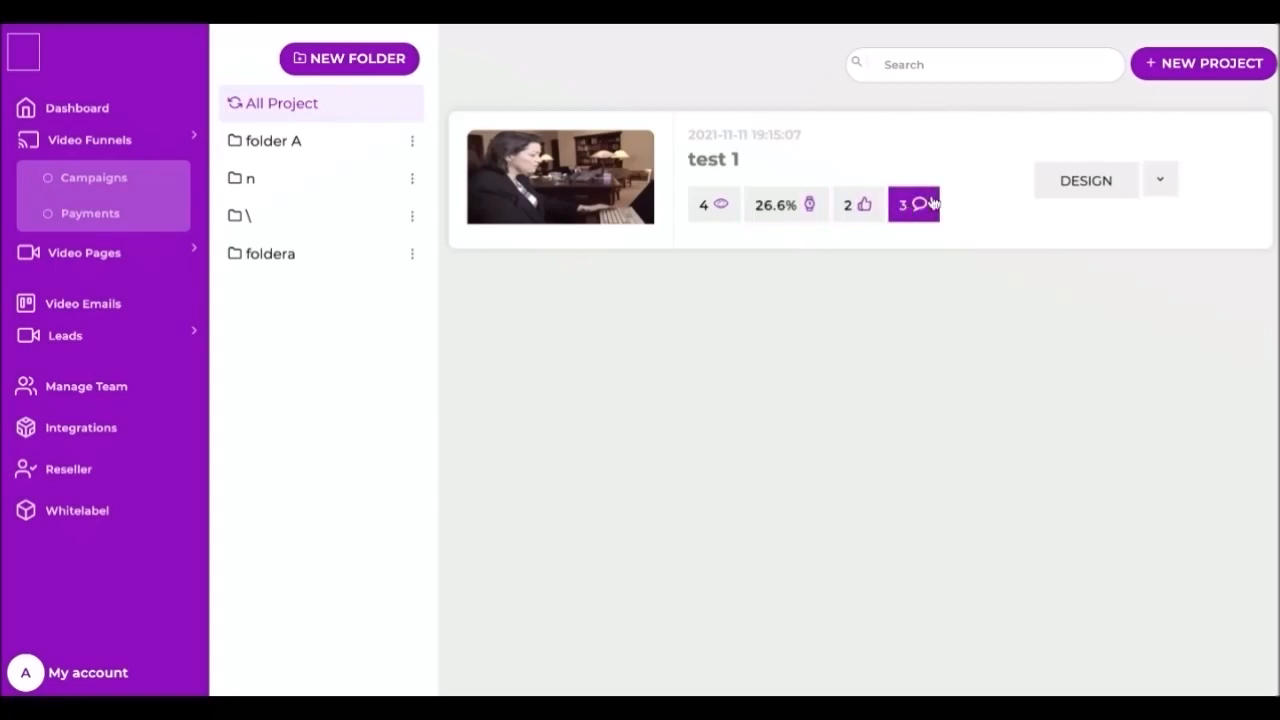
- Create a new video page project titled 'name' in folder A
{"action": "left_click", "coordinate": [1203, 63]}
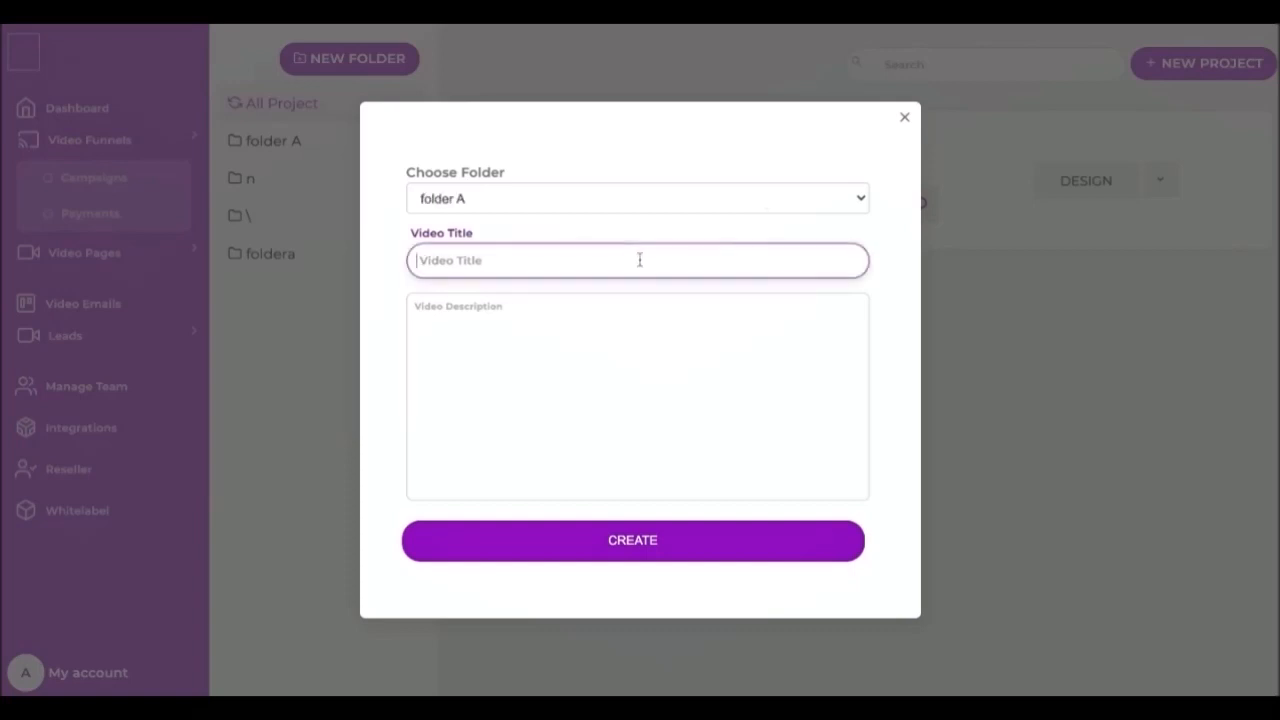
{"action": "type", "text": "na,e"}
{"action": "left_click", "coordinate": [637, 396]}
{"action": "type", "text": "desc"}
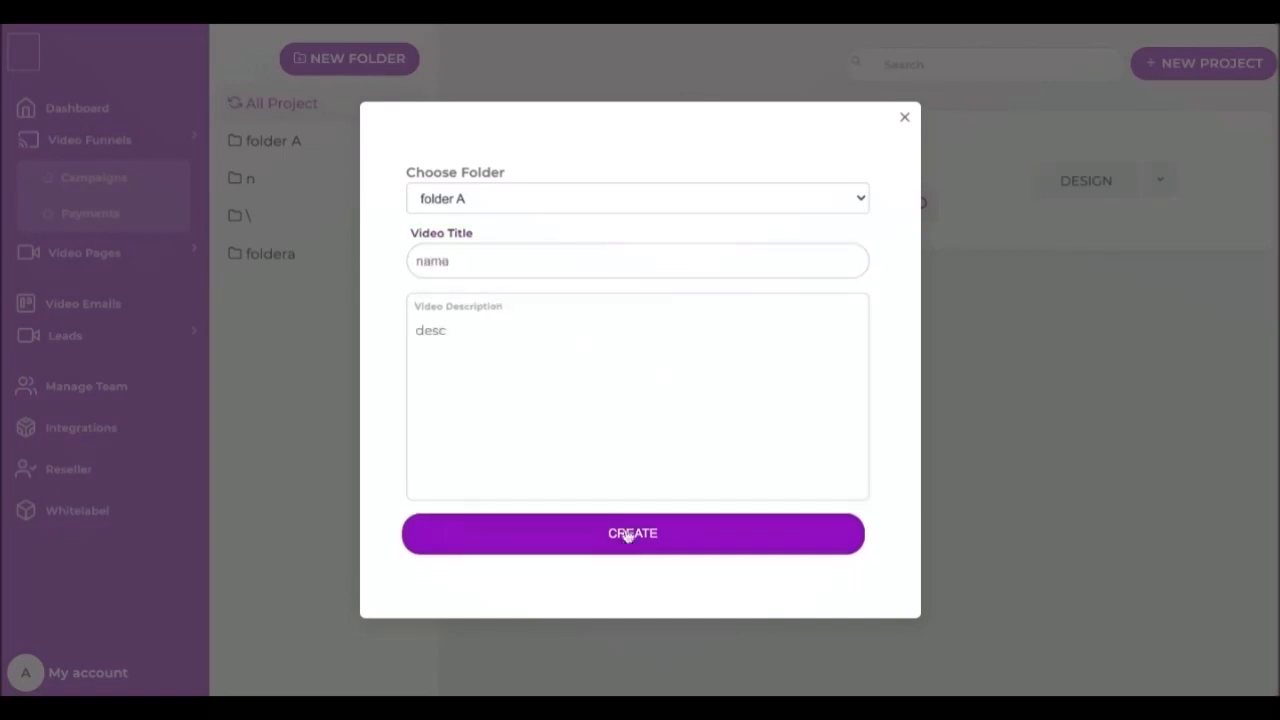
{"action": "left_click", "coordinate": [632, 533]}
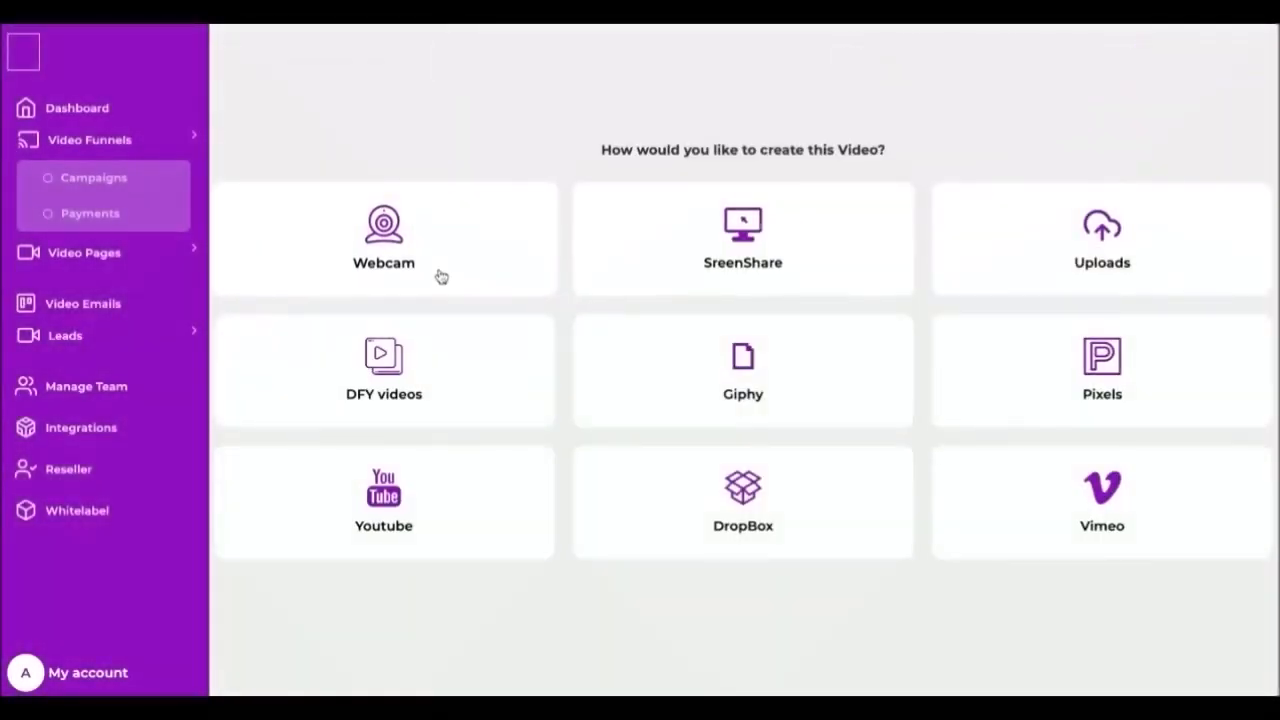
{"action": "mouse_move", "coordinate": [800, 447]}
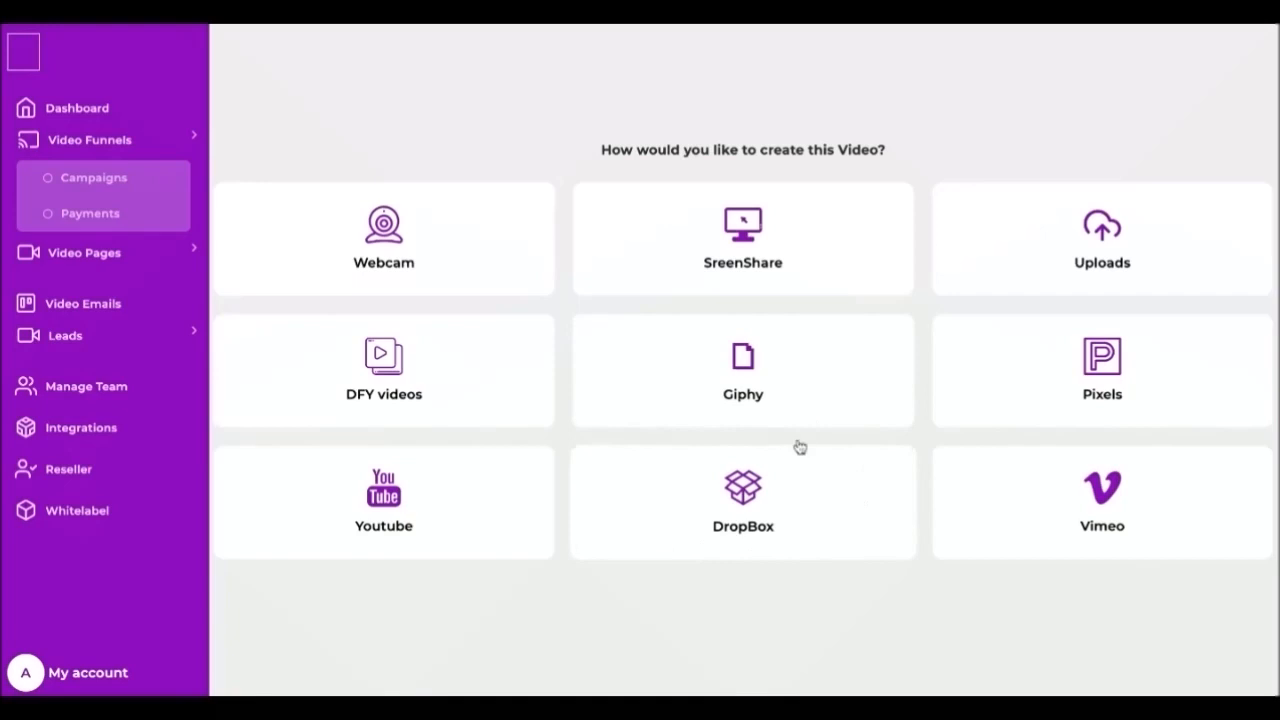
{"action": "mouse_move", "coordinate": [967, 415]}
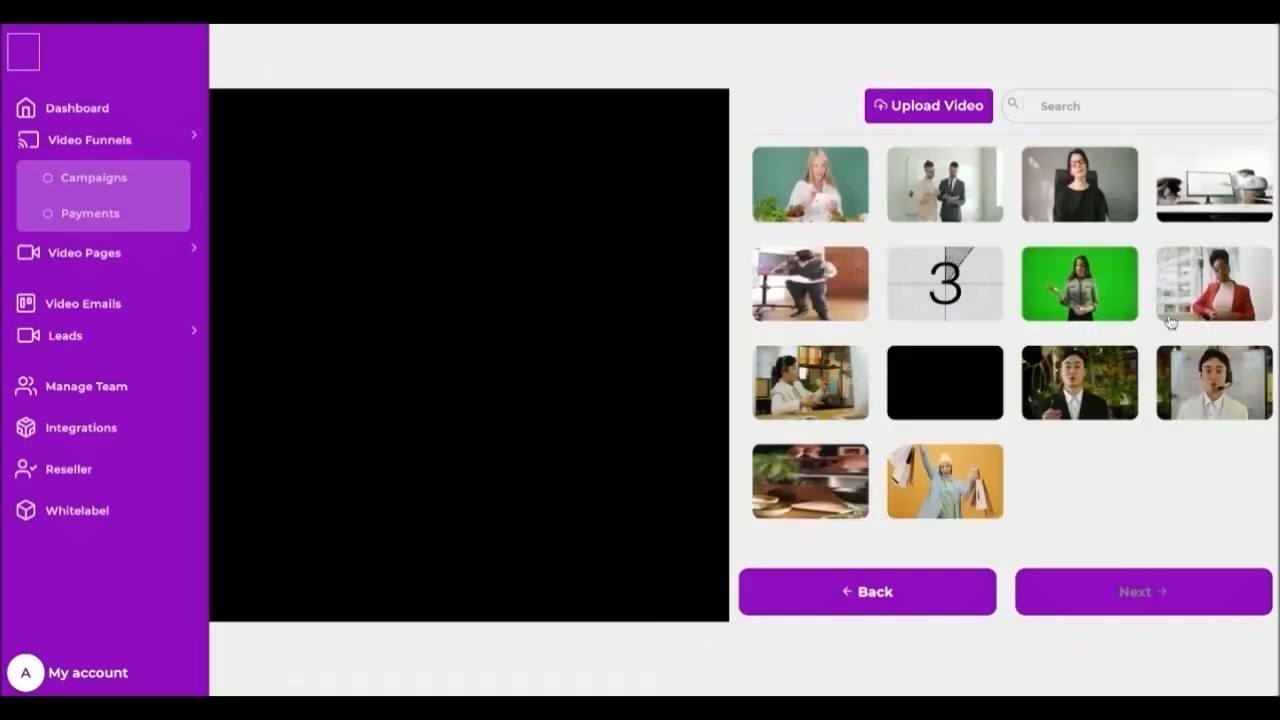
- Choose the stock clip of the woman with shopping bags and continue
{"action": "left_click", "coordinate": [944, 482]}
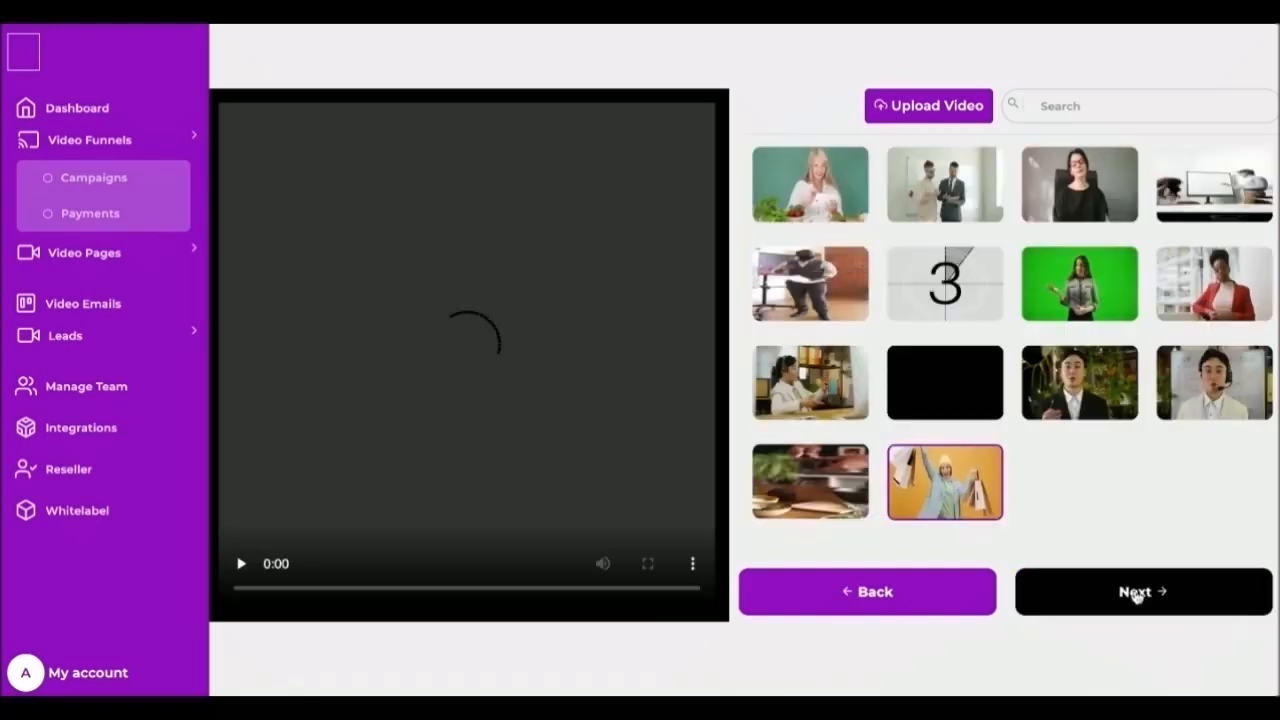
{"action": "left_click", "coordinate": [1142, 591]}
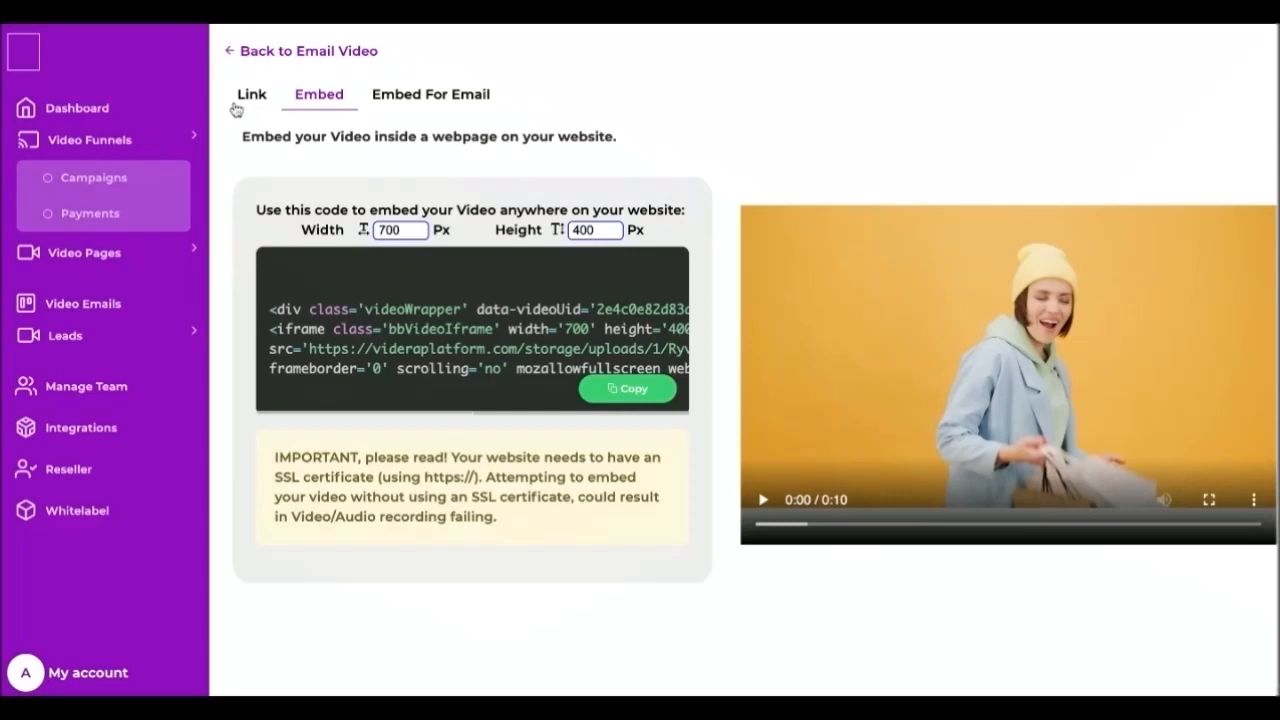
- View the share link, copy the website embed code, then show the email embed code
{"action": "left_click", "coordinate": [251, 94]}
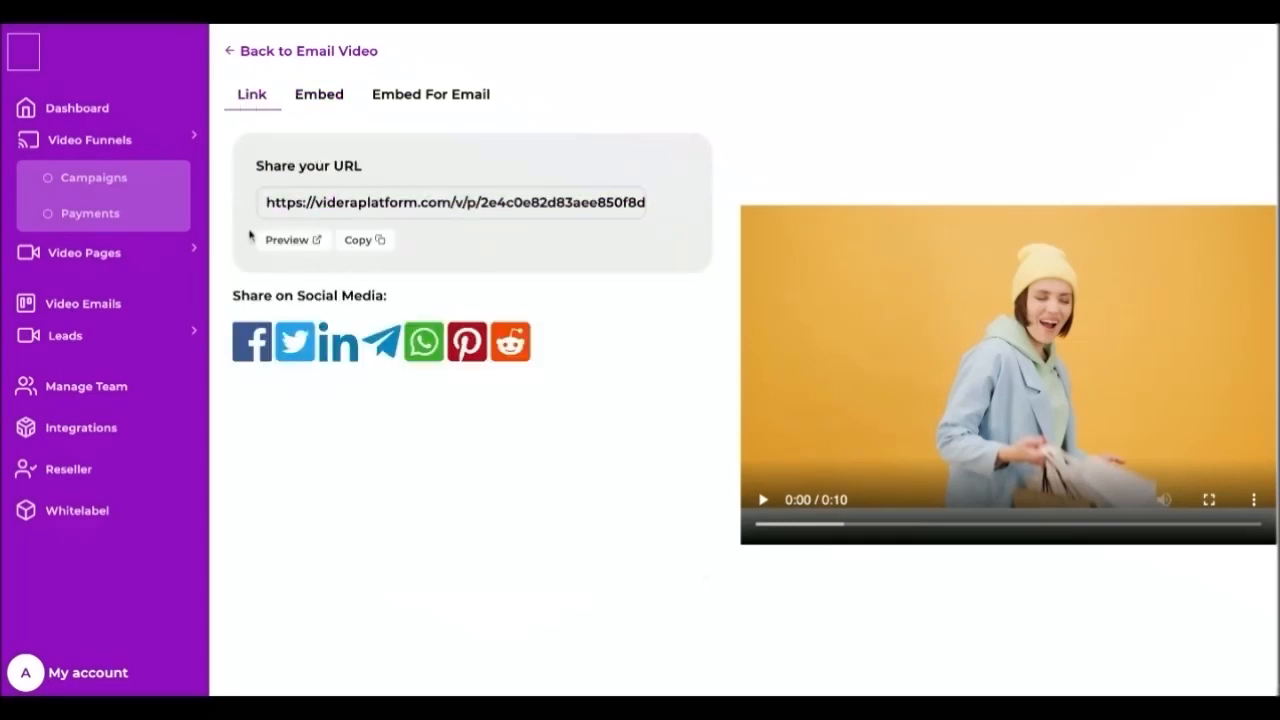
{"action": "left_click", "coordinate": [360, 240]}
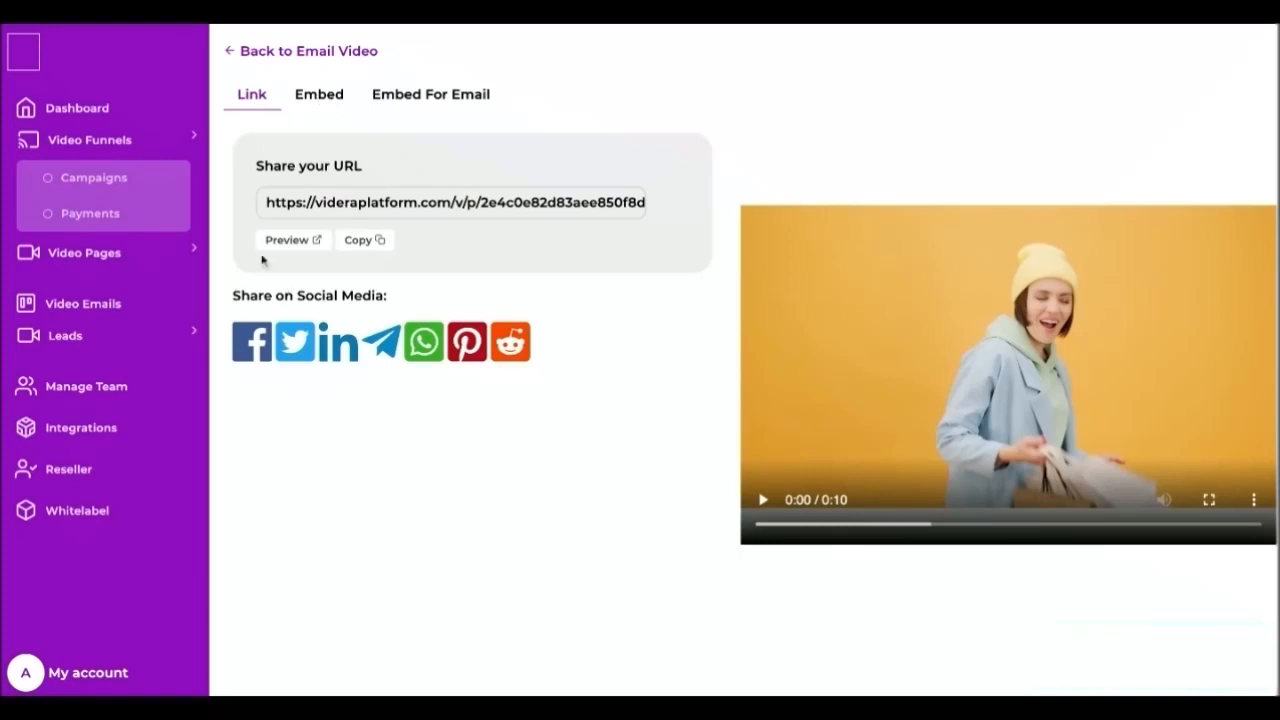
{"action": "left_click", "coordinate": [318, 94]}
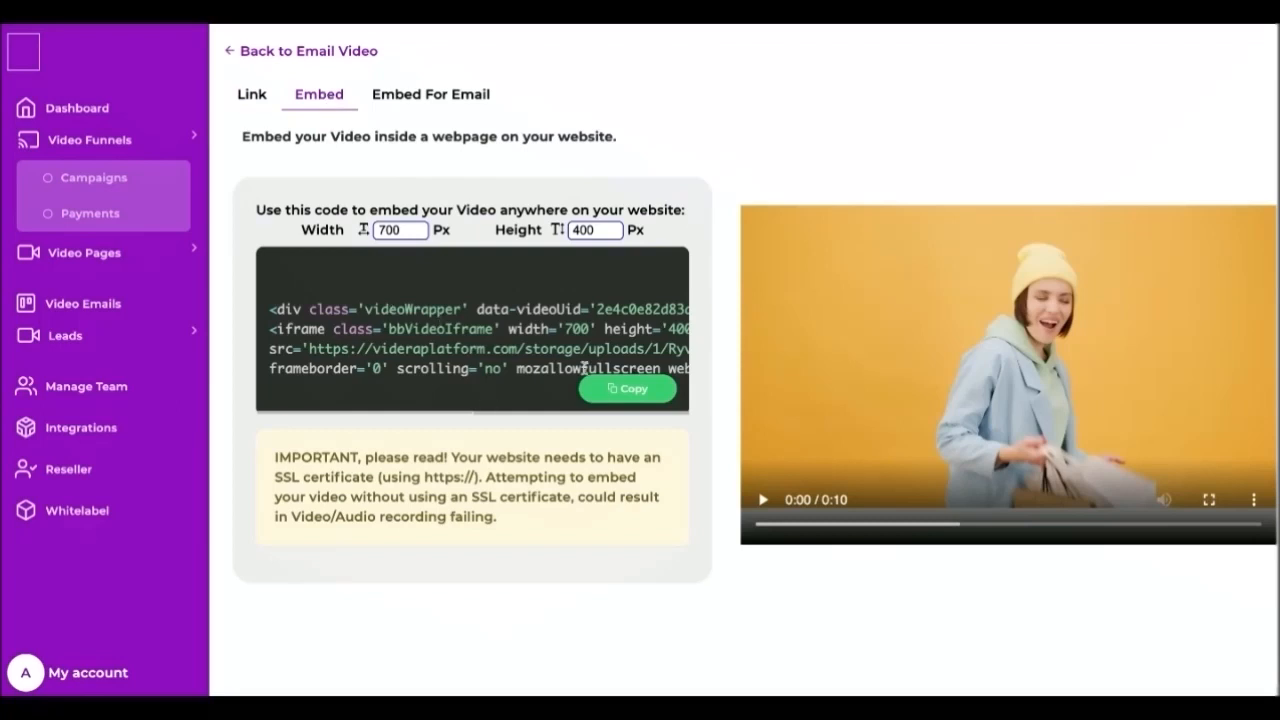
{"action": "left_click", "coordinate": [627, 389]}
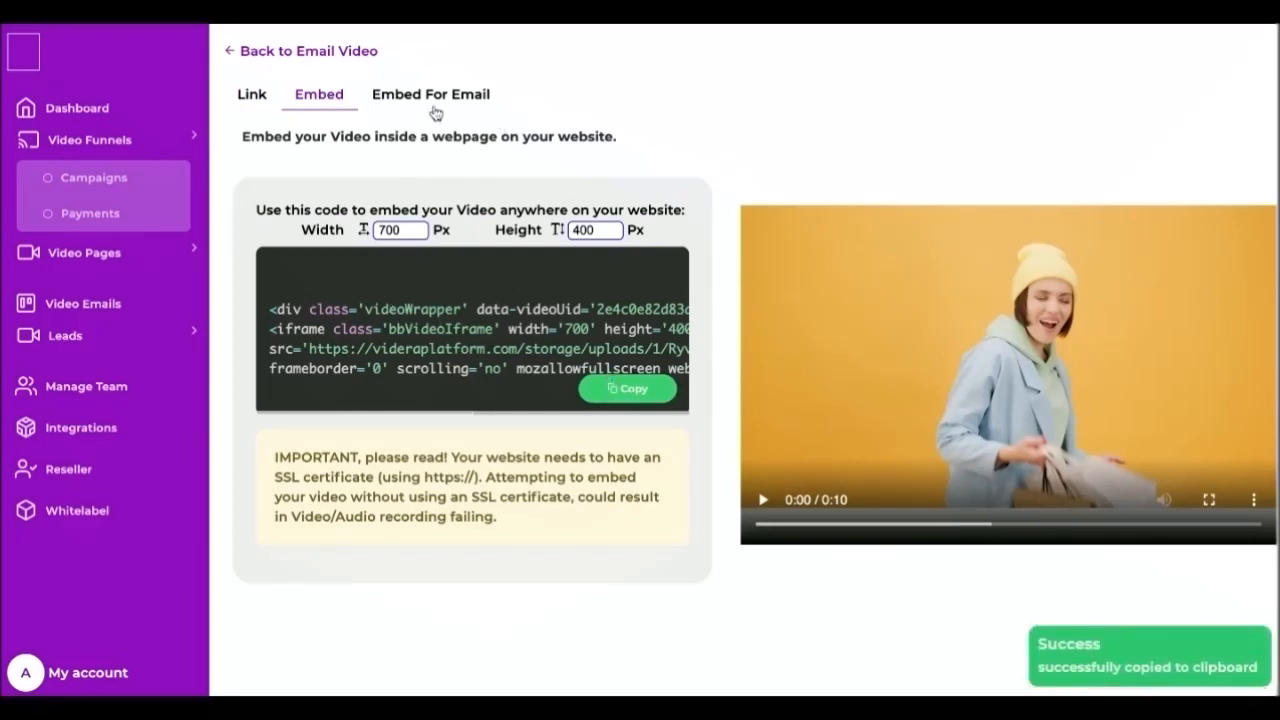
{"action": "left_click", "coordinate": [430, 94]}
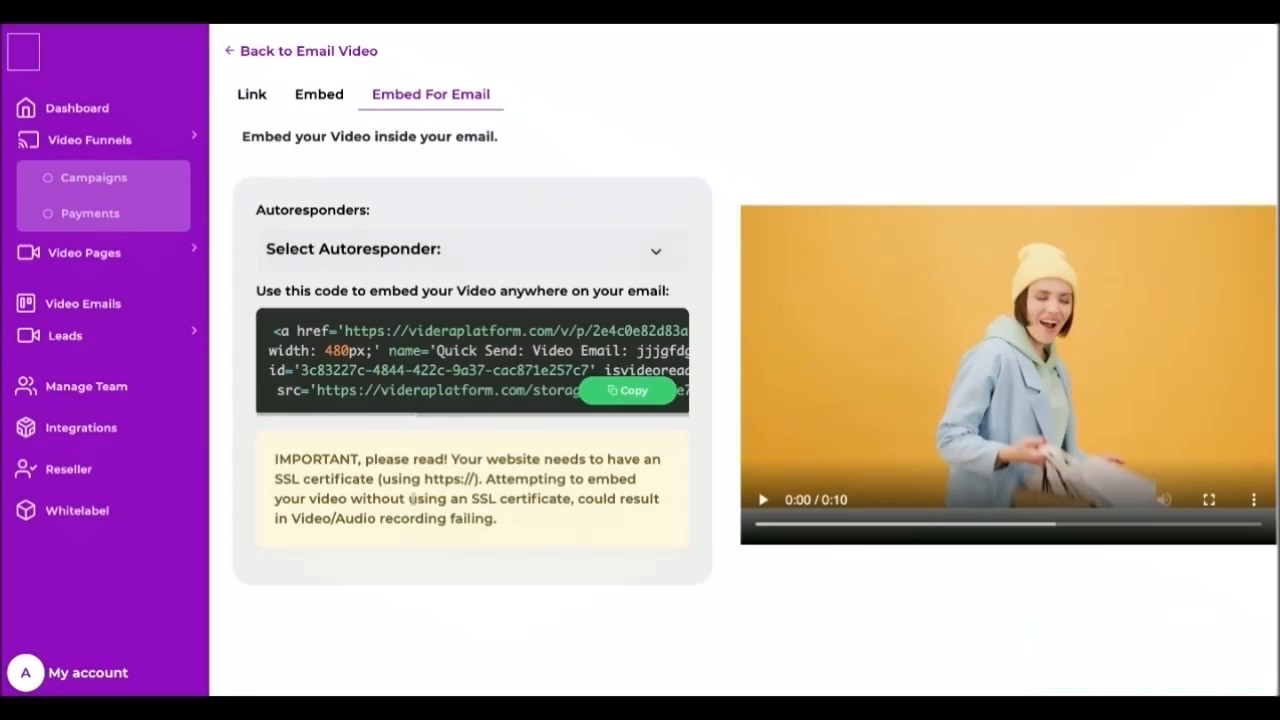
{"action": "mouse_move", "coordinate": [390, 435]}
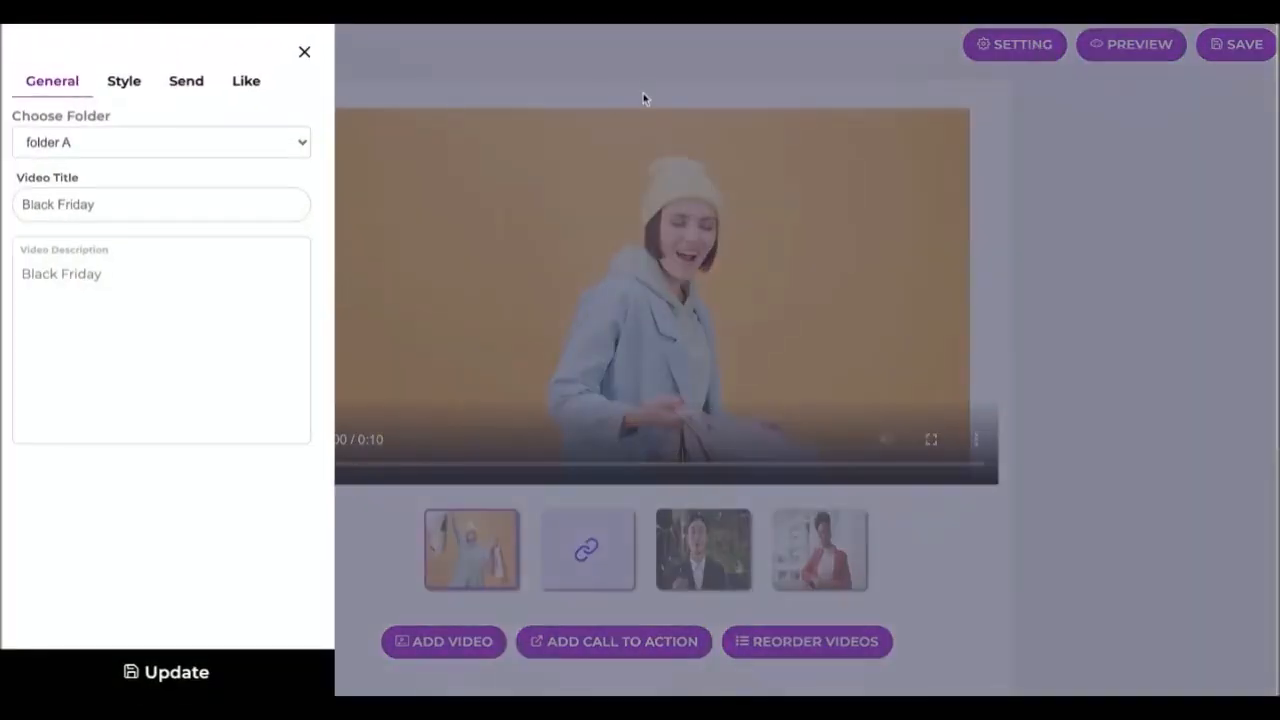
- Review the send and like button colour settings, then close the settings panel
{"action": "left_click", "coordinate": [185, 81]}
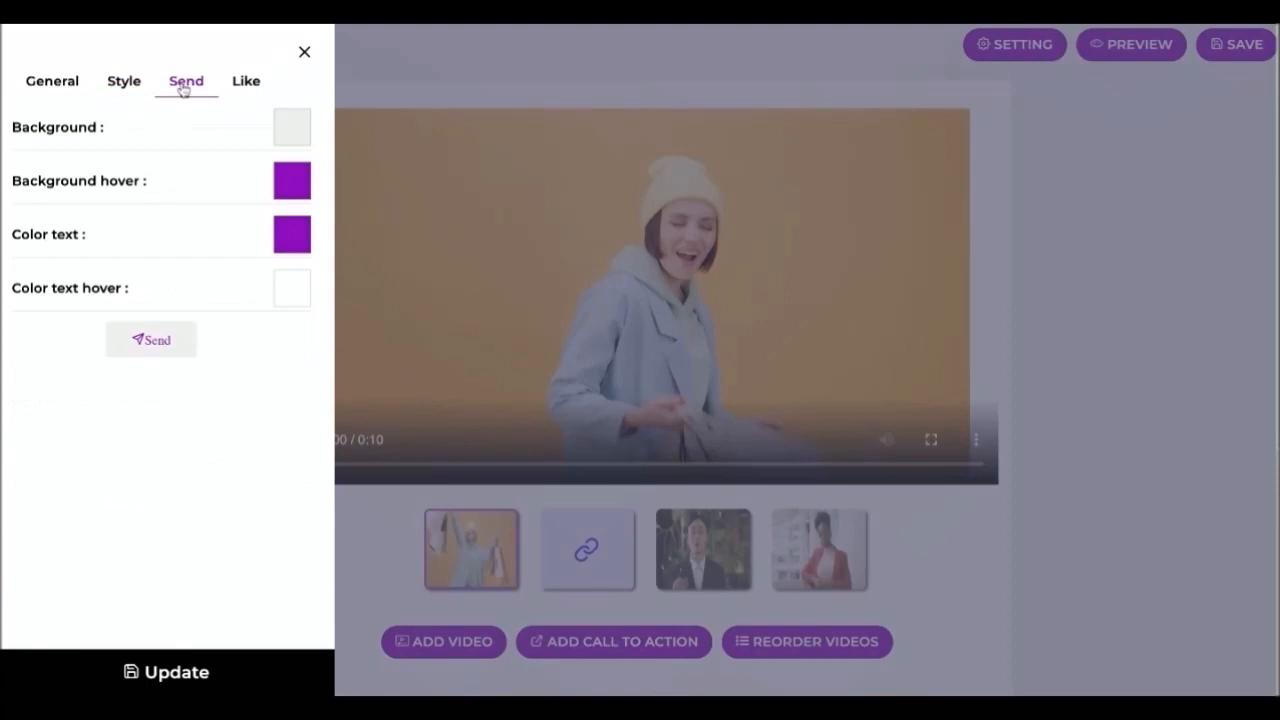
{"action": "left_click", "coordinate": [246, 81]}
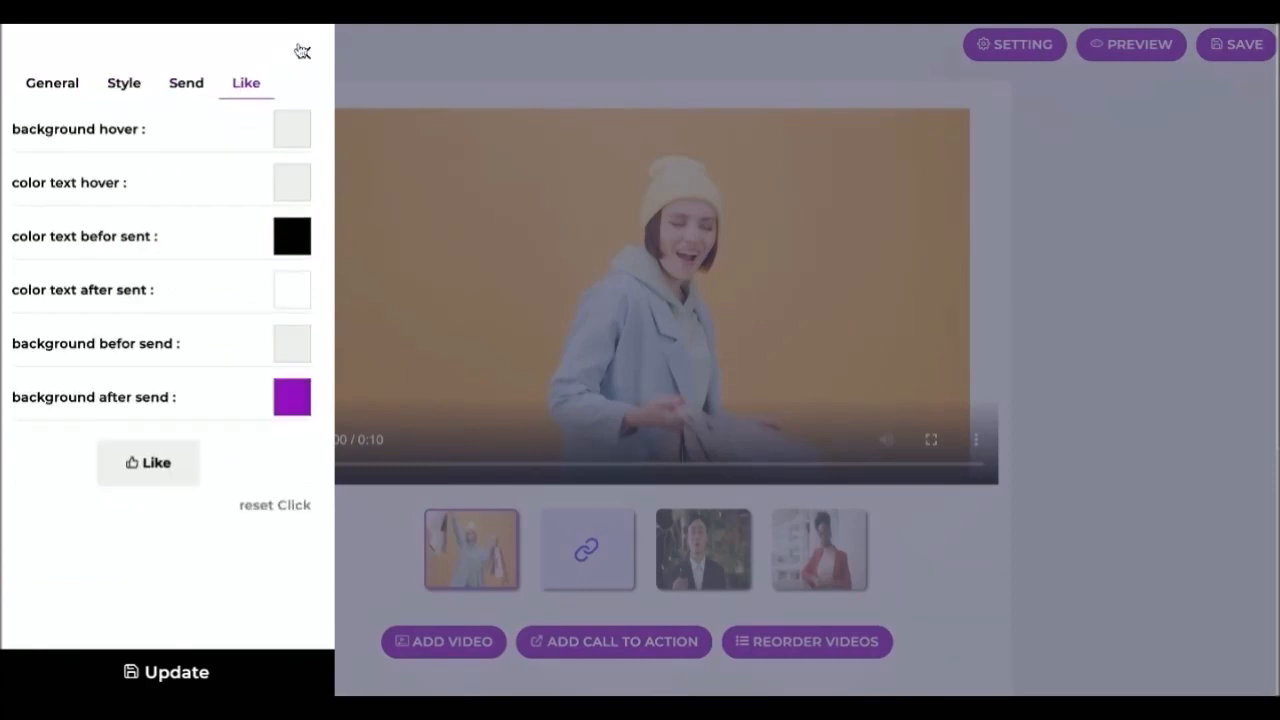
{"action": "left_click", "coordinate": [302, 51]}
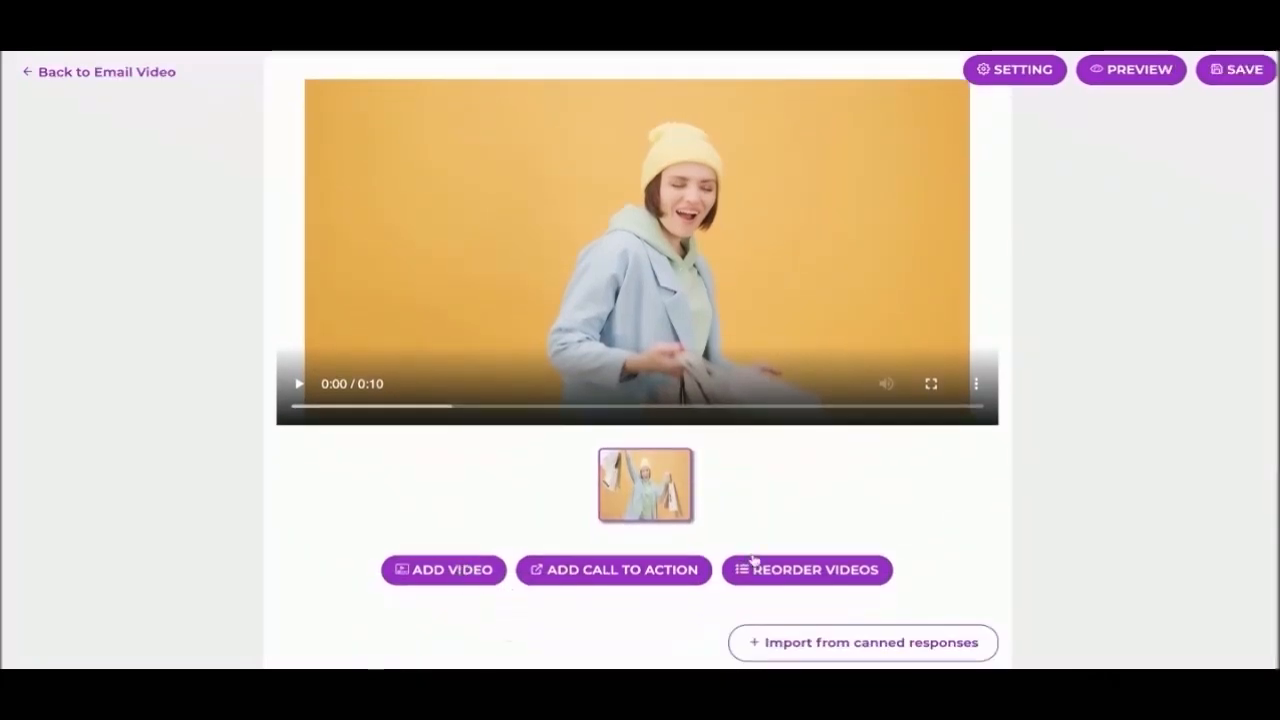
- Add Business stock clips from the DFY video library to the email
{"action": "left_click", "coordinate": [443, 569]}
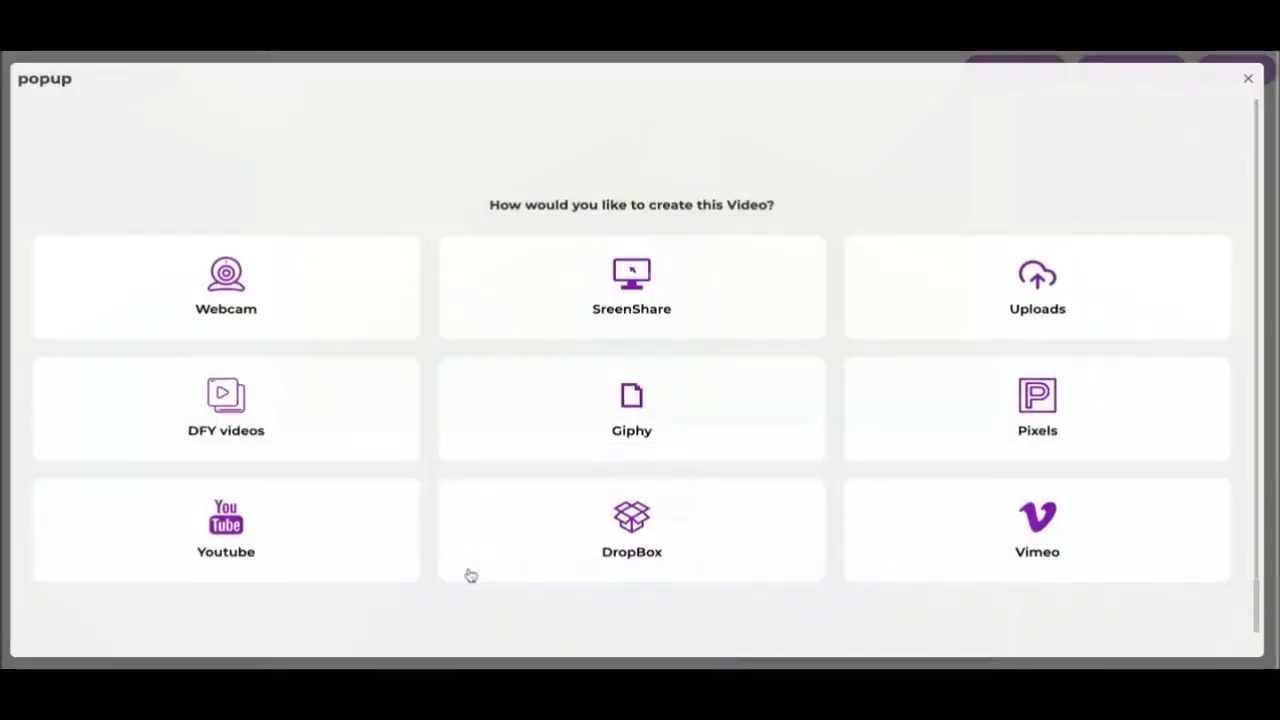
{"action": "mouse_move", "coordinate": [996, 332]}
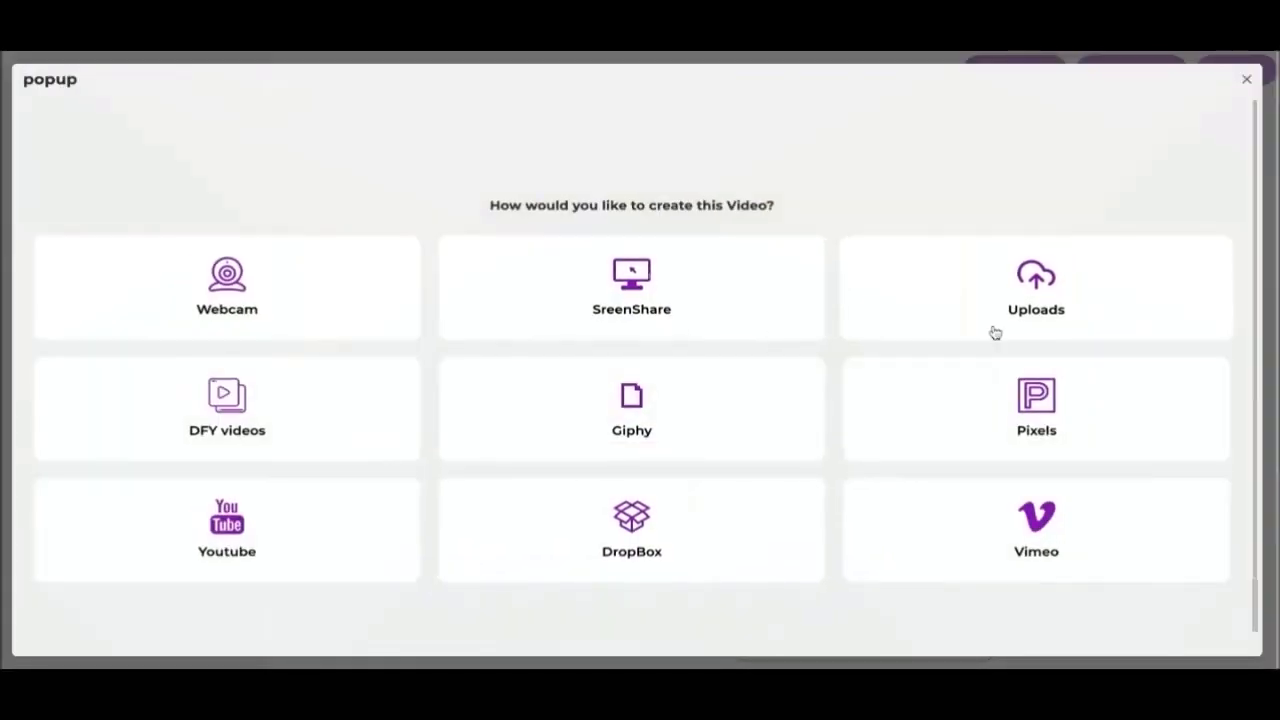
{"action": "mouse_move", "coordinate": [279, 455]}
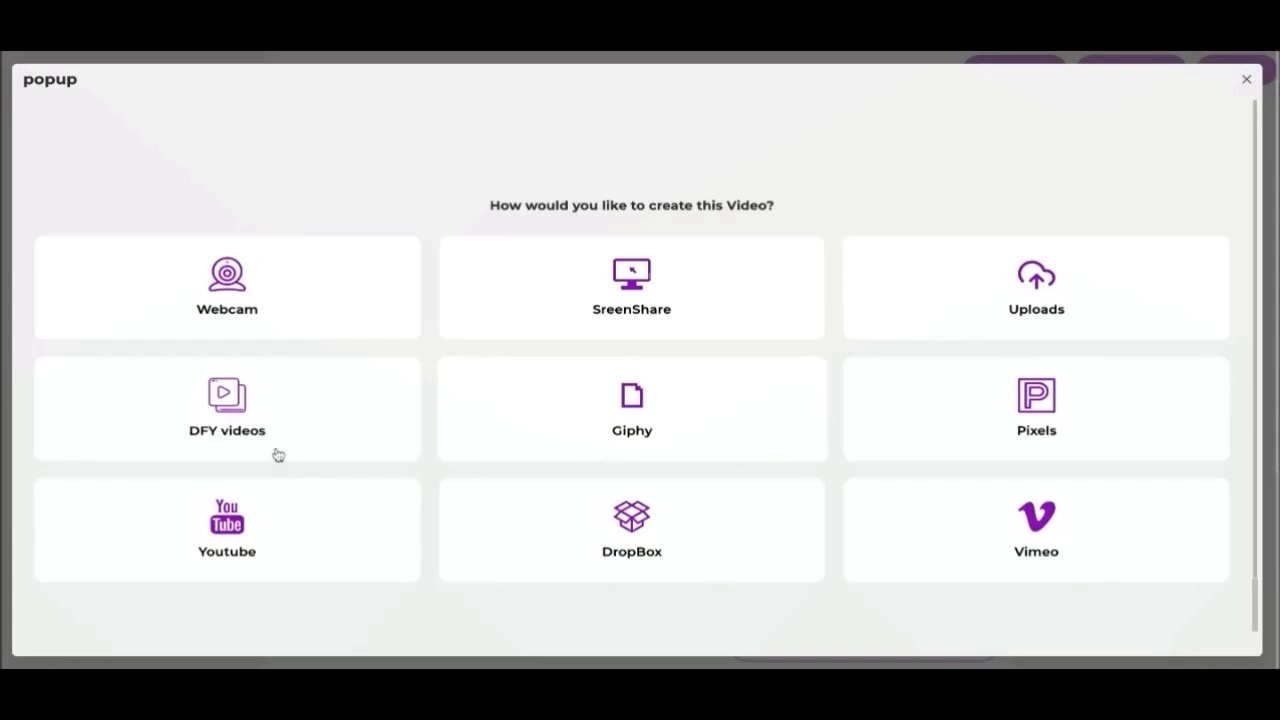
{"action": "mouse_move", "coordinate": [311, 438]}
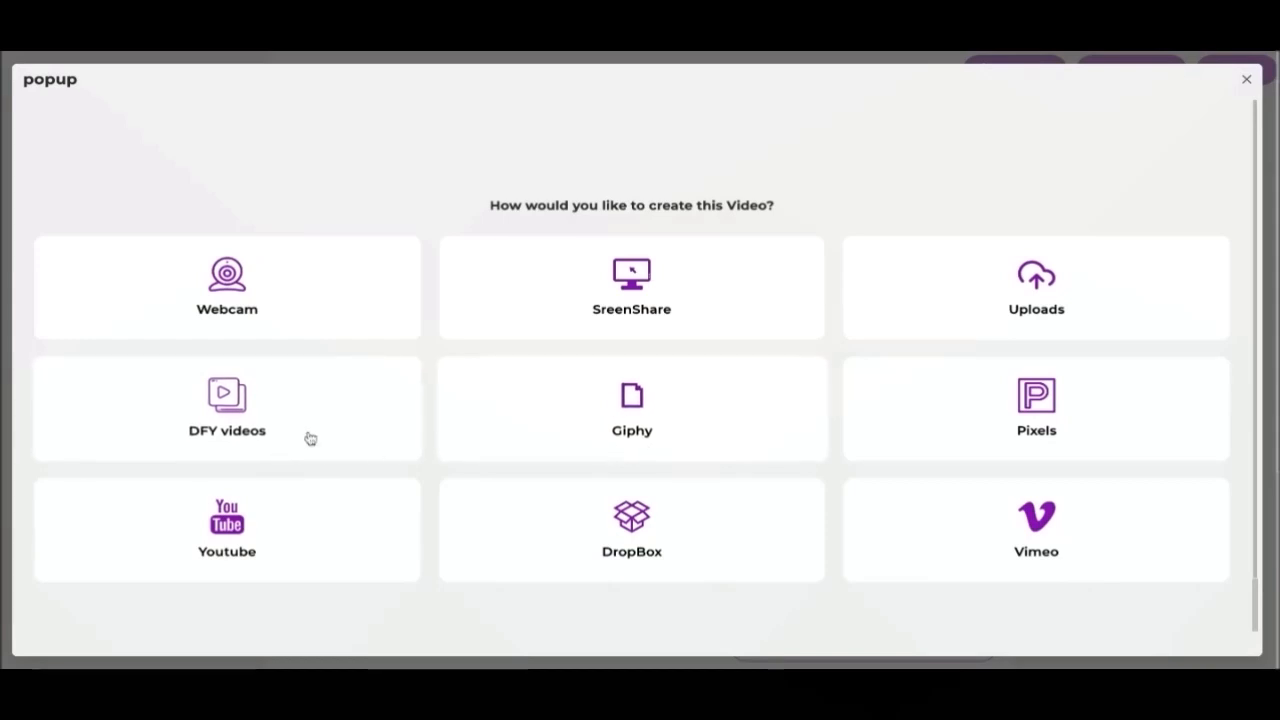
{"action": "left_click", "coordinate": [1035, 408]}
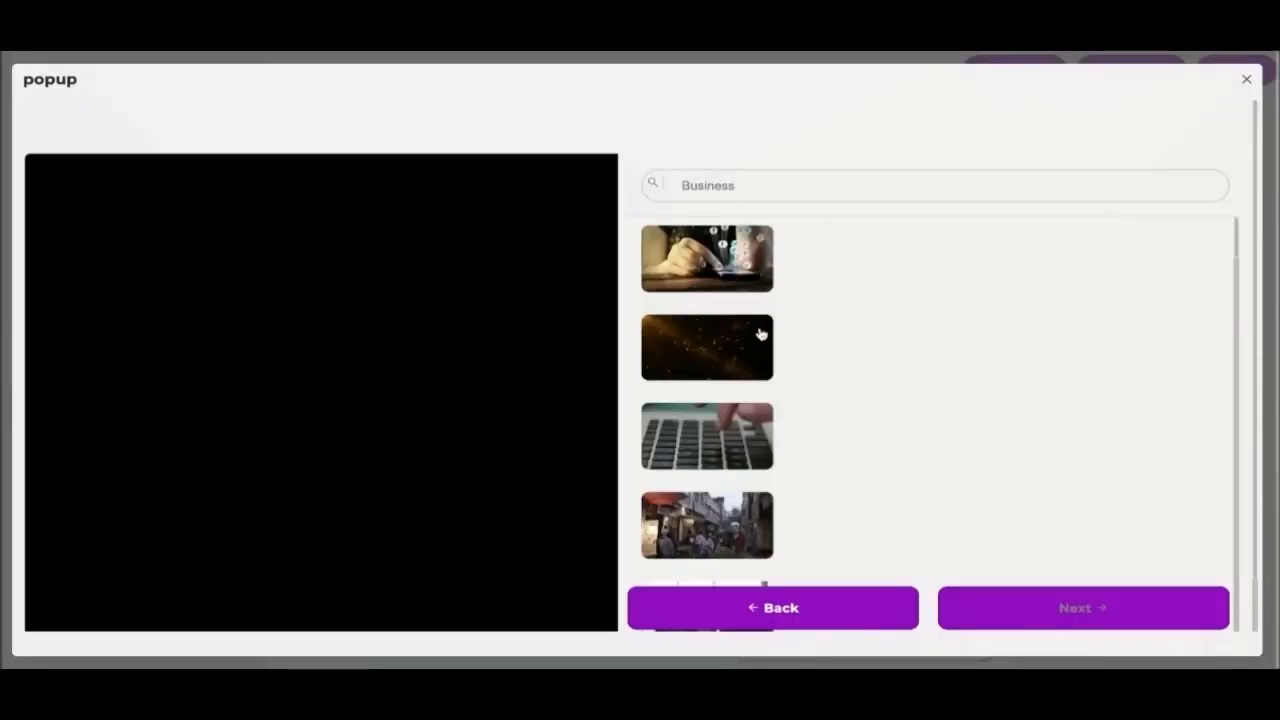
{"action": "left_click", "coordinate": [1246, 79]}
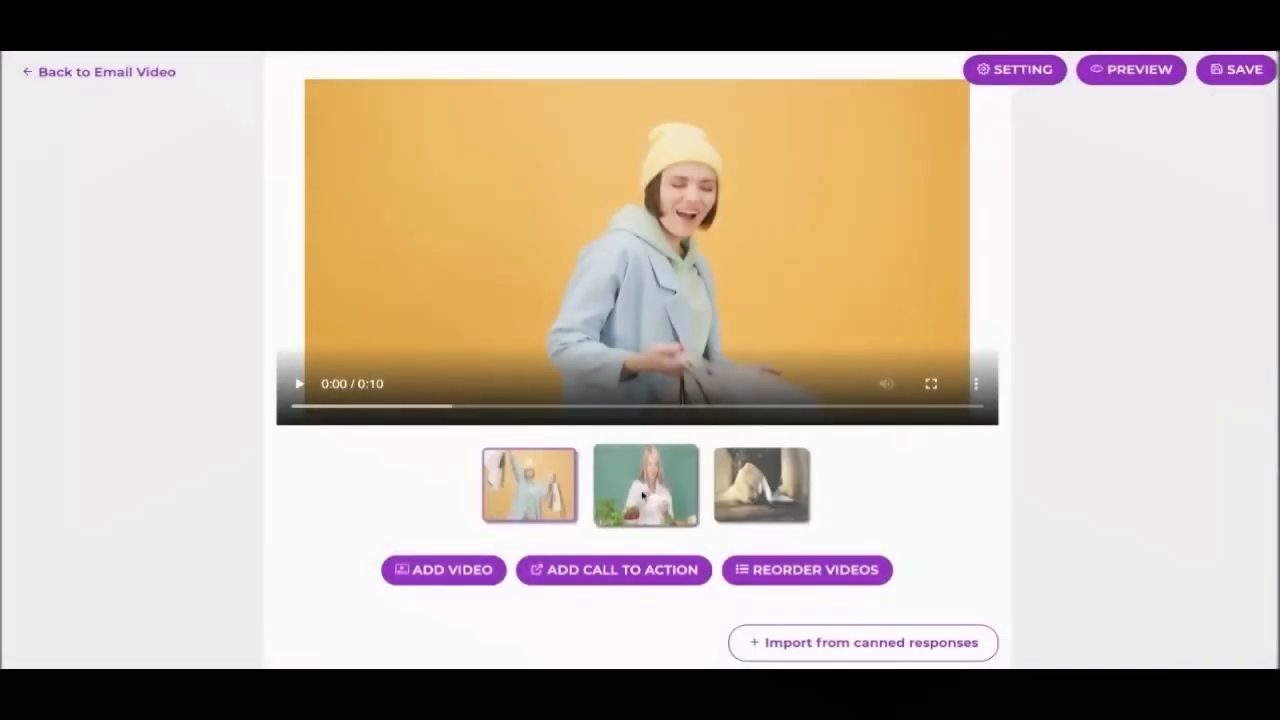
{"action": "left_click", "coordinate": [613, 569]}
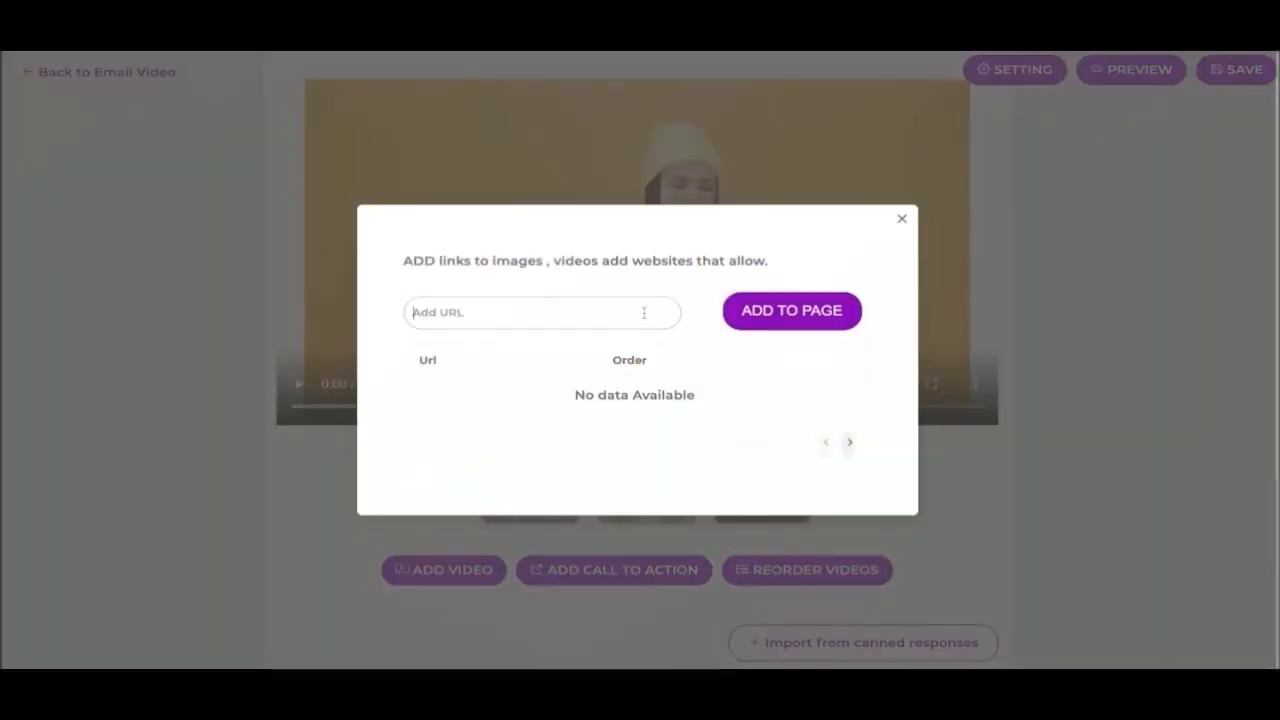
{"action": "left_click", "coordinate": [791, 311]}
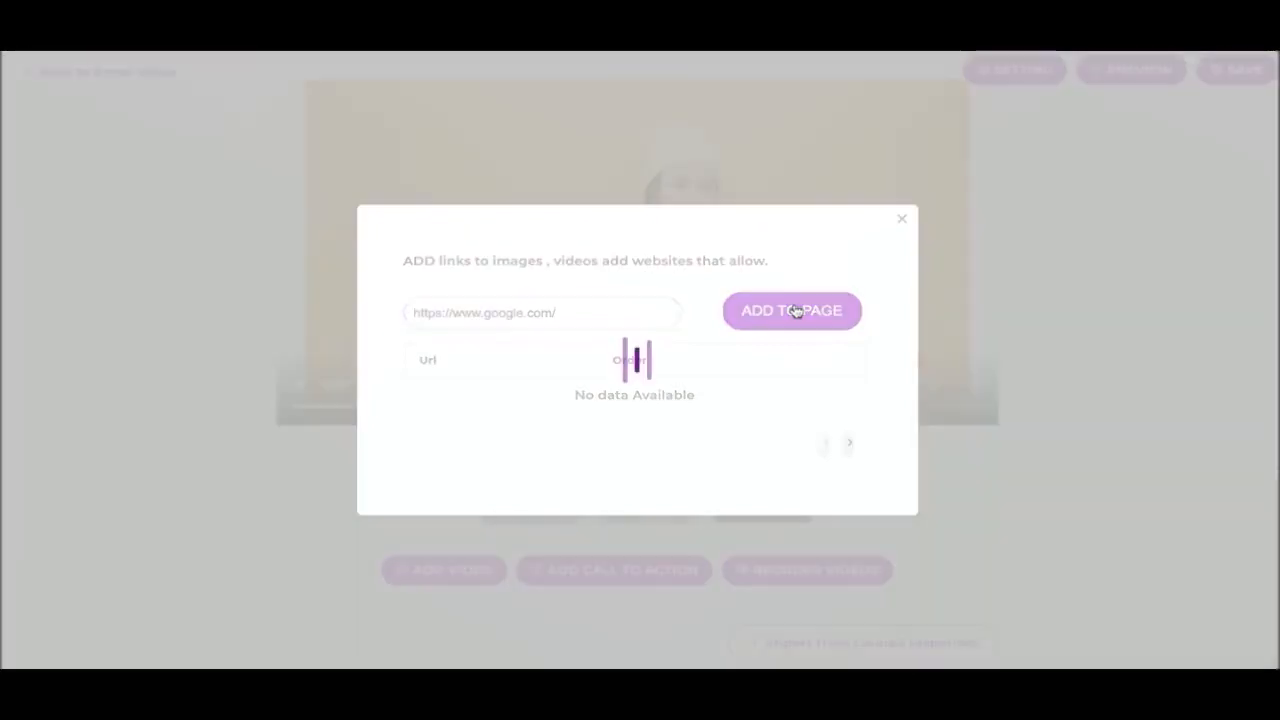
{"action": "left_click", "coordinate": [791, 310]}
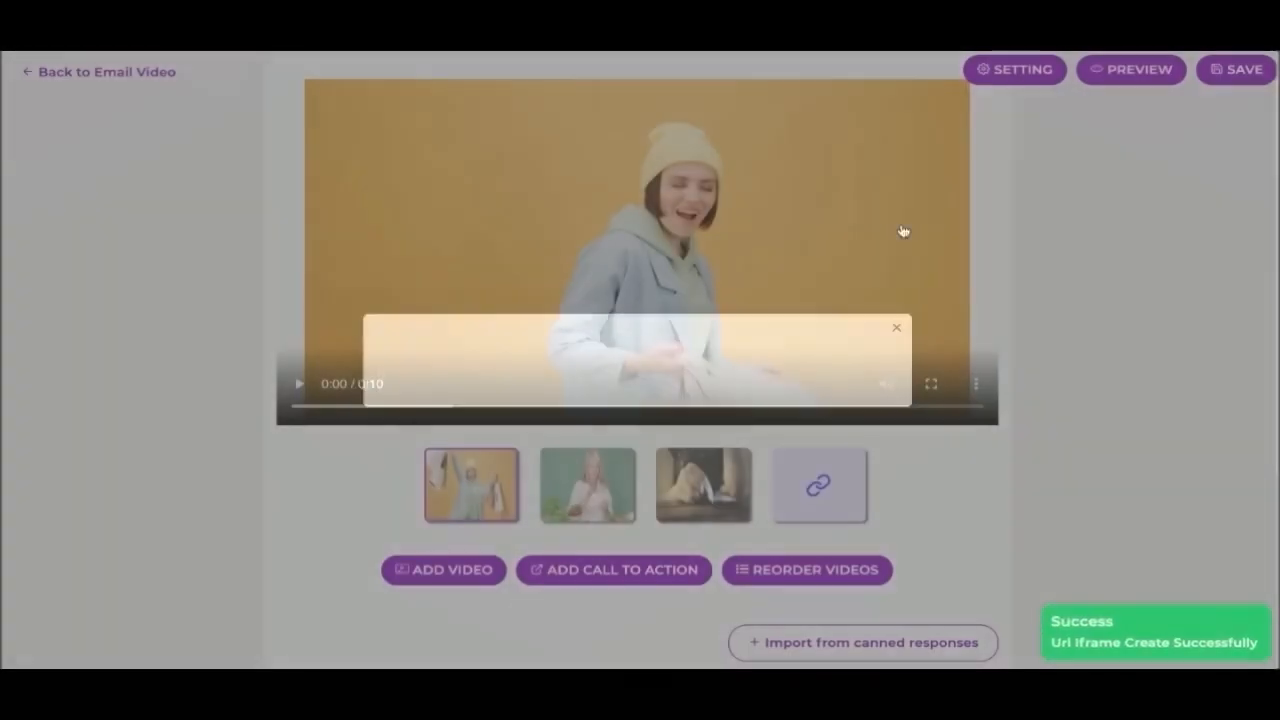
{"action": "left_click", "coordinate": [807, 569]}
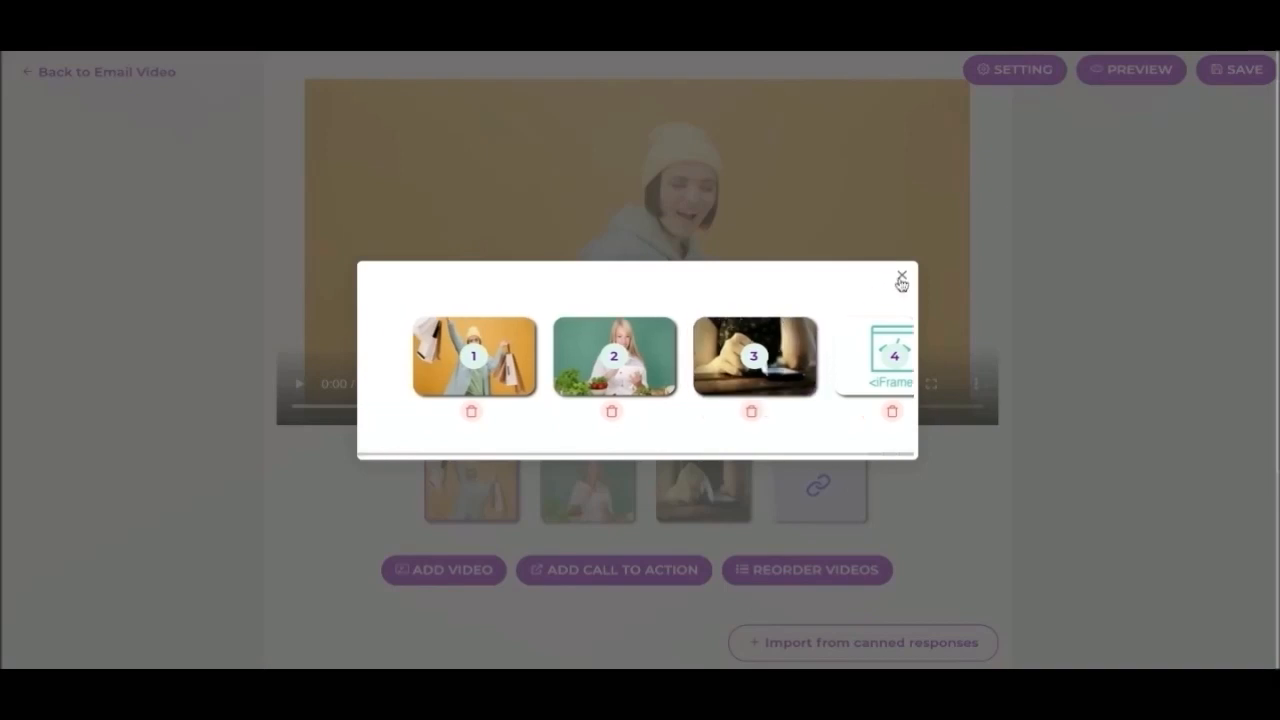
- Play the woman-with-vegetables clip and recheck the email's four-item order, then scroll to the text editor
{"action": "left_click", "coordinate": [901, 275]}
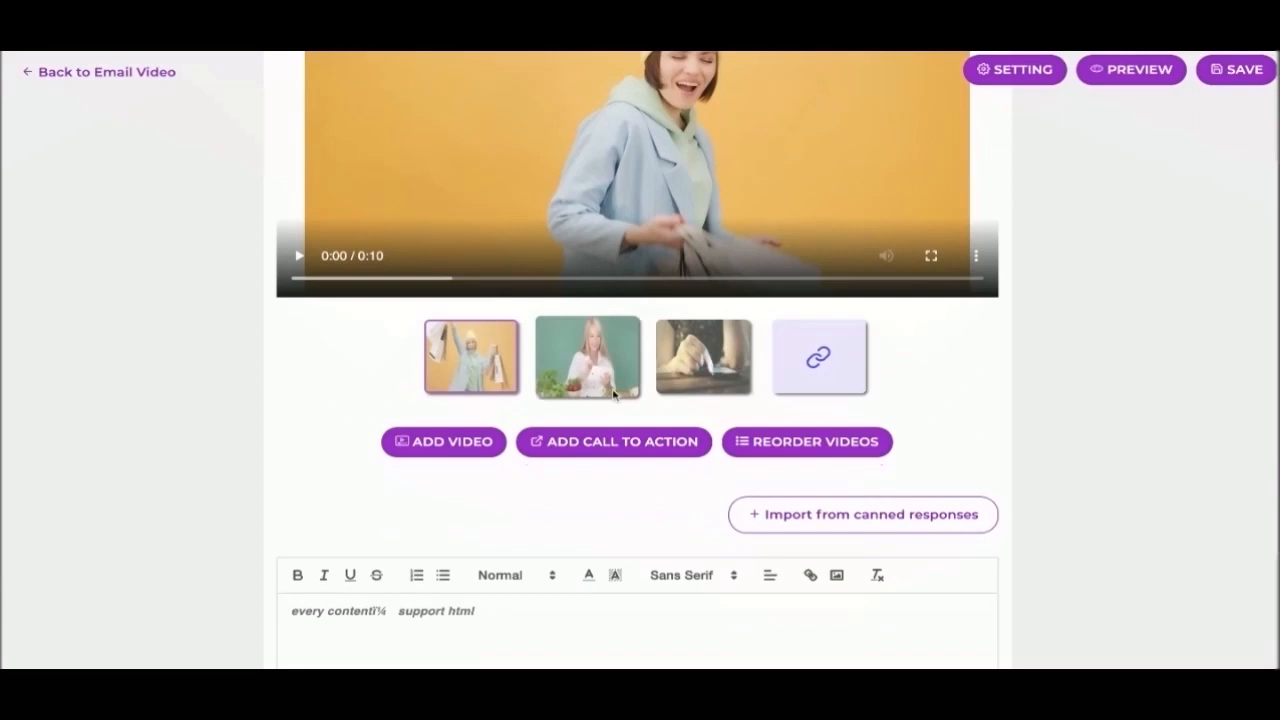
{"action": "left_click", "coordinate": [587, 357]}
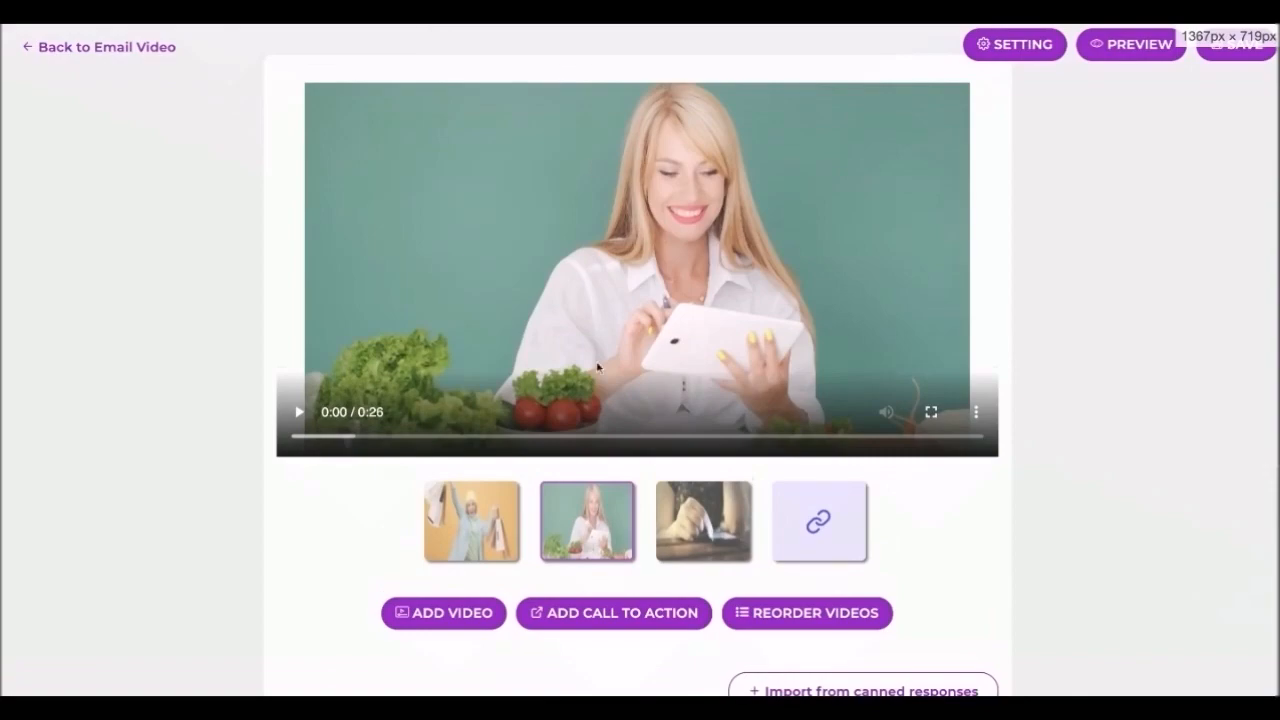
{"action": "left_click", "coordinate": [806, 613]}
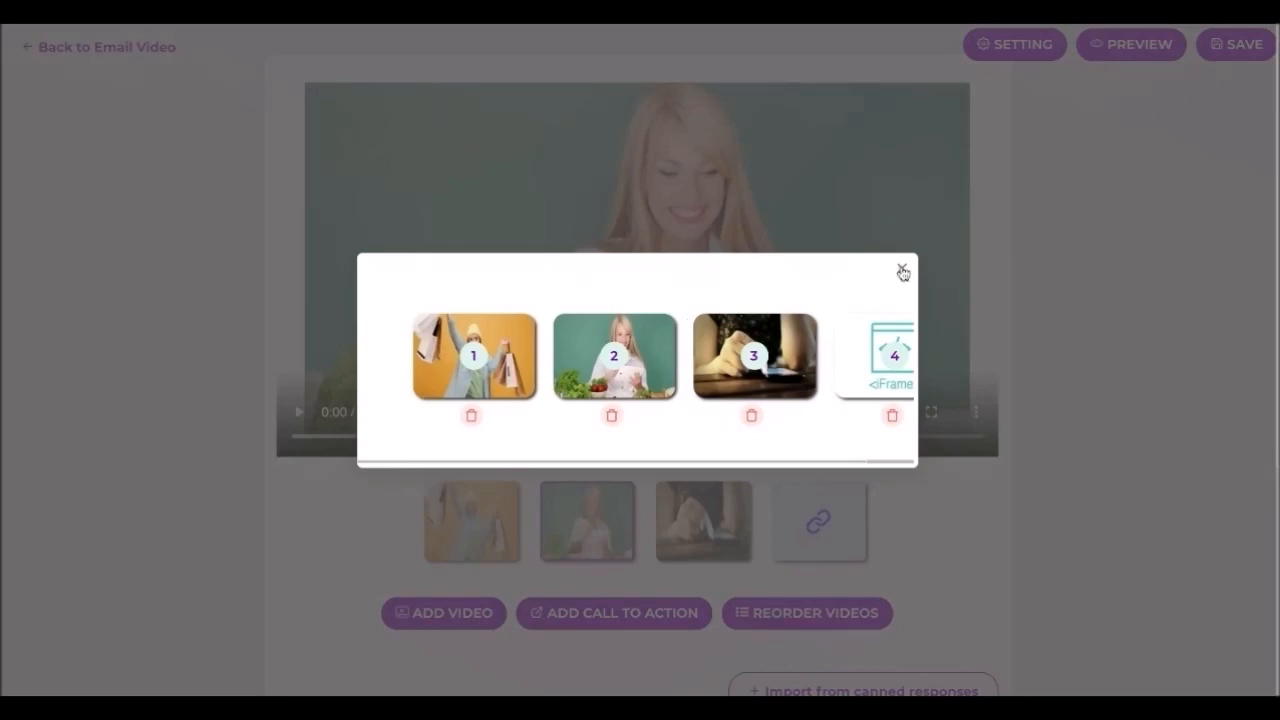
{"action": "left_click", "coordinate": [901, 272]}
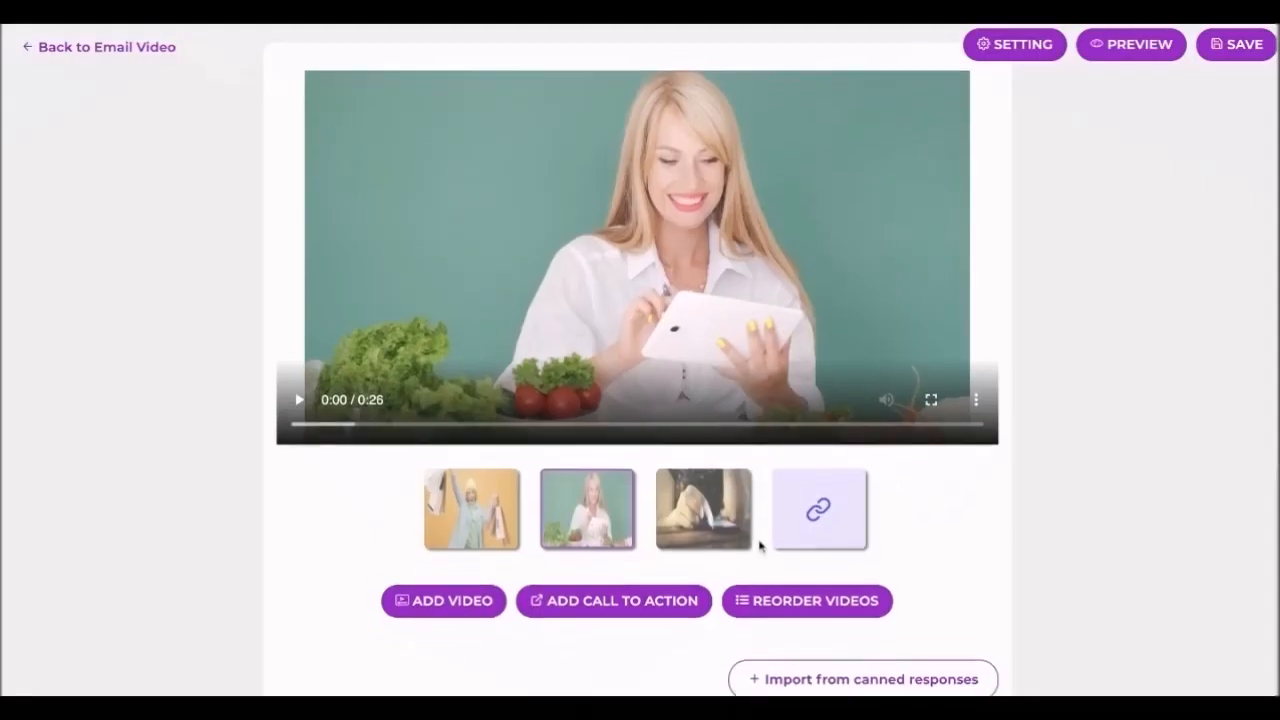
{"action": "scroll", "scroll_direction": "down", "scroll_amount": 3}
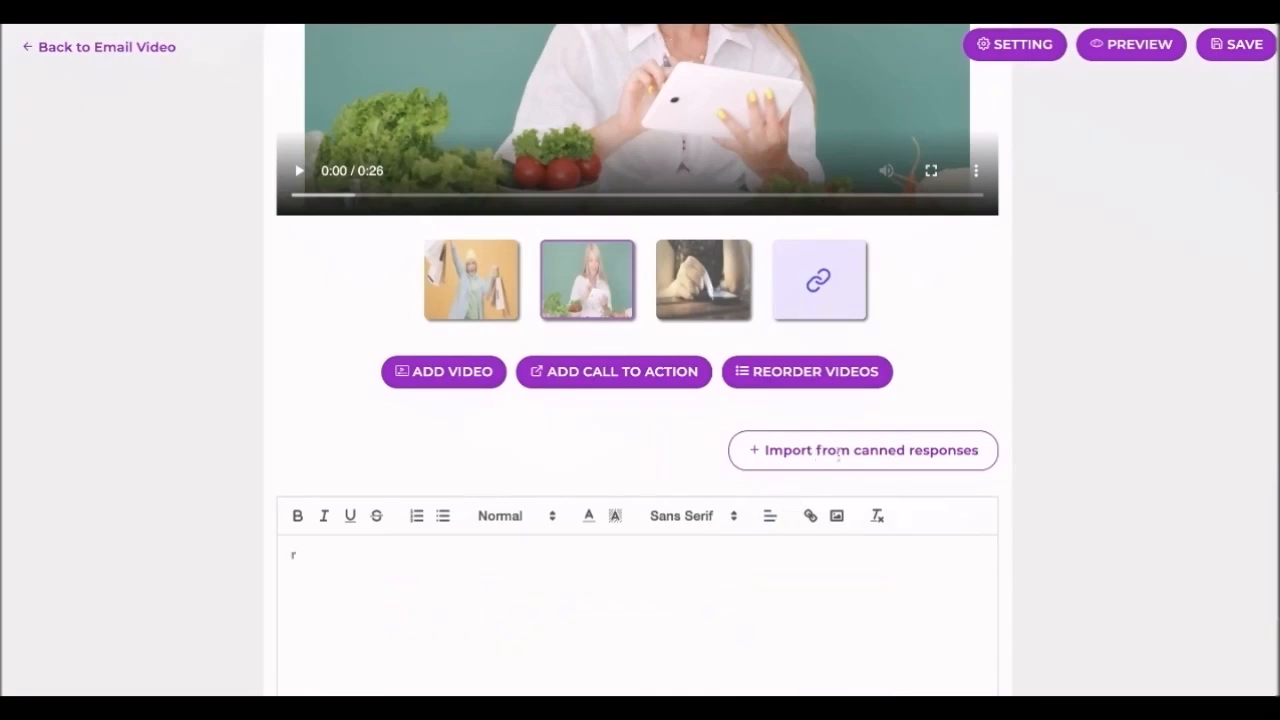
{"action": "scroll", "scroll_direction": "down", "scroll_amount": 3}
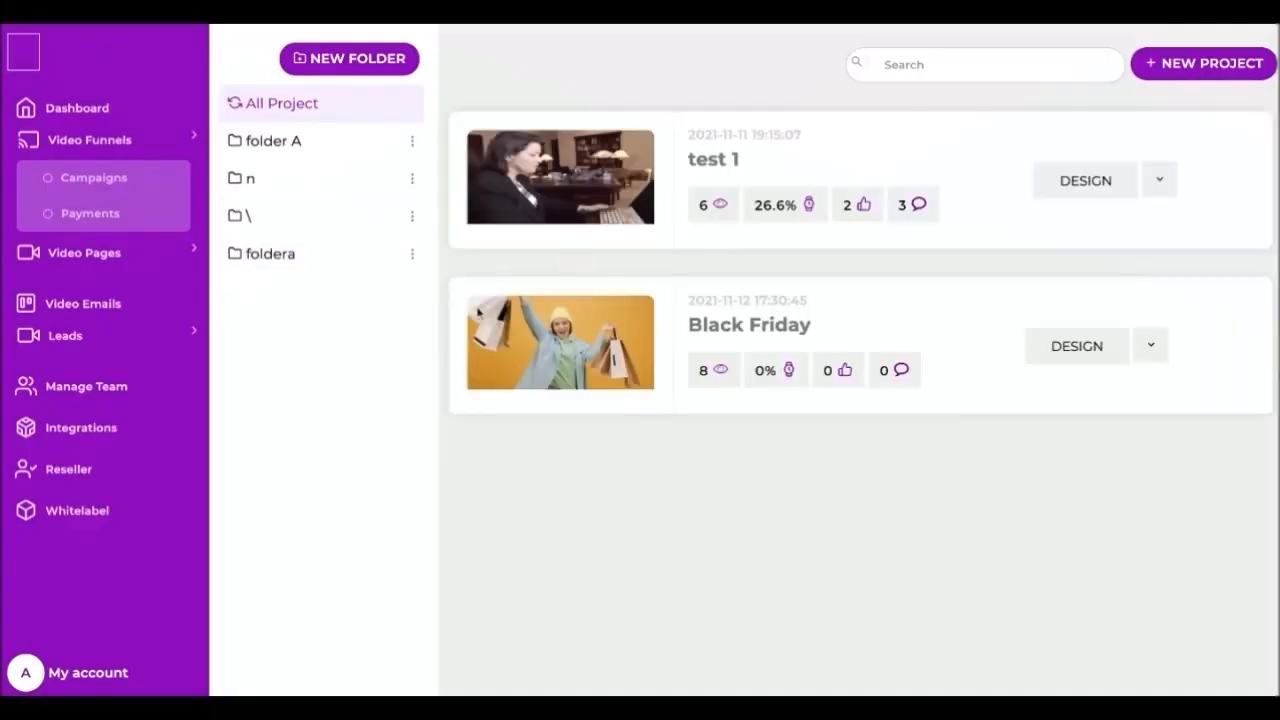
- View test 1's tracking stats: visitors, plays, likes and comments
{"action": "left_click", "coordinate": [1158, 180]}
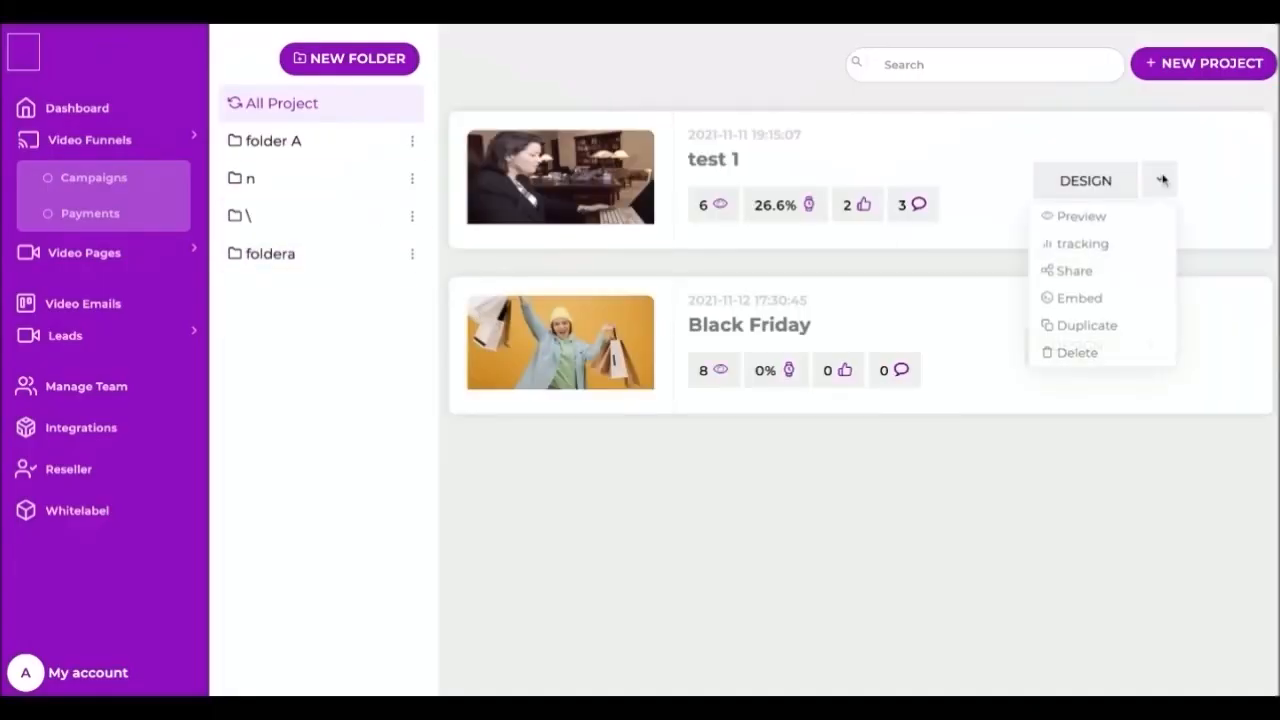
{"action": "left_click", "coordinate": [1083, 243]}
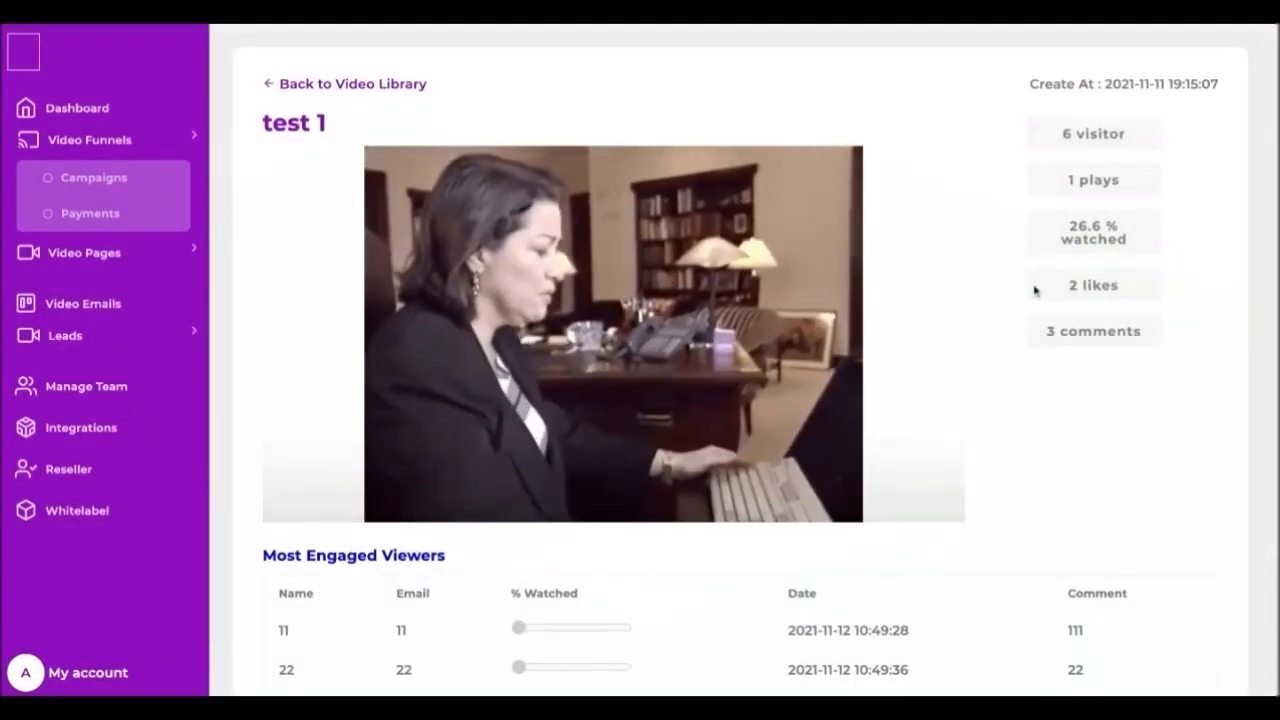
{"action": "left_click", "coordinate": [612, 333]}
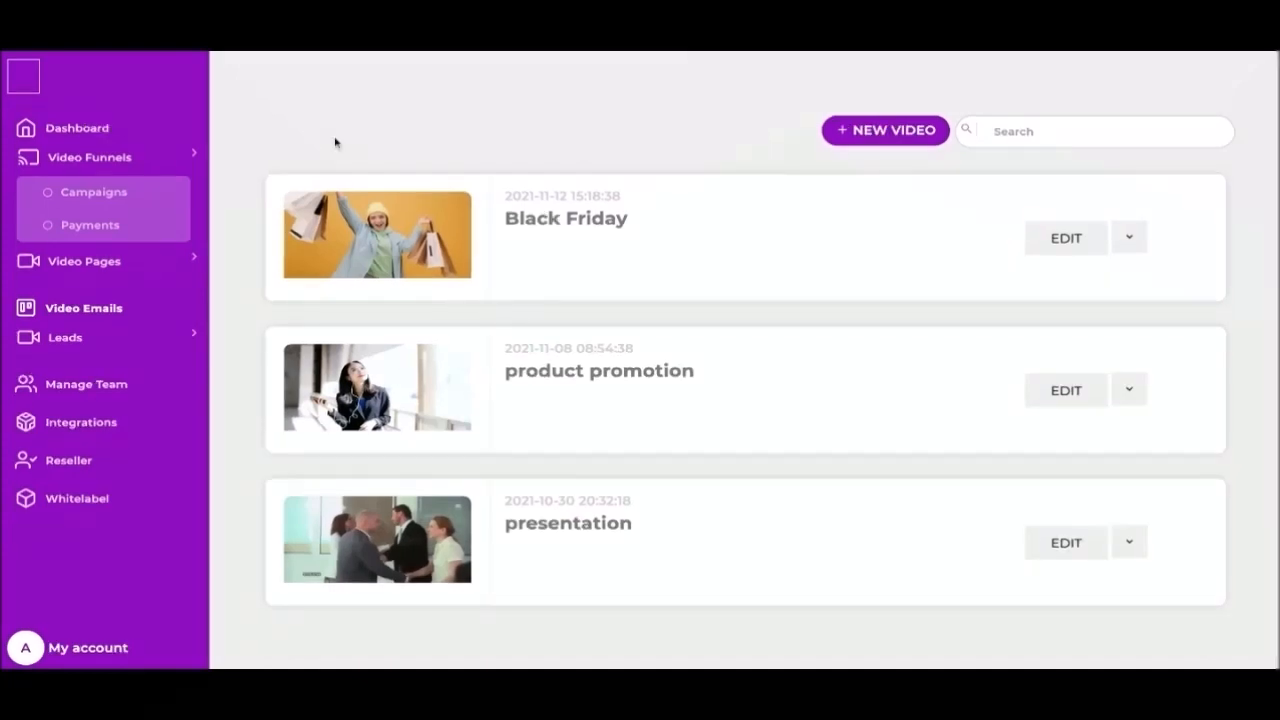
{"action": "mouse_move", "coordinate": [112, 289]}
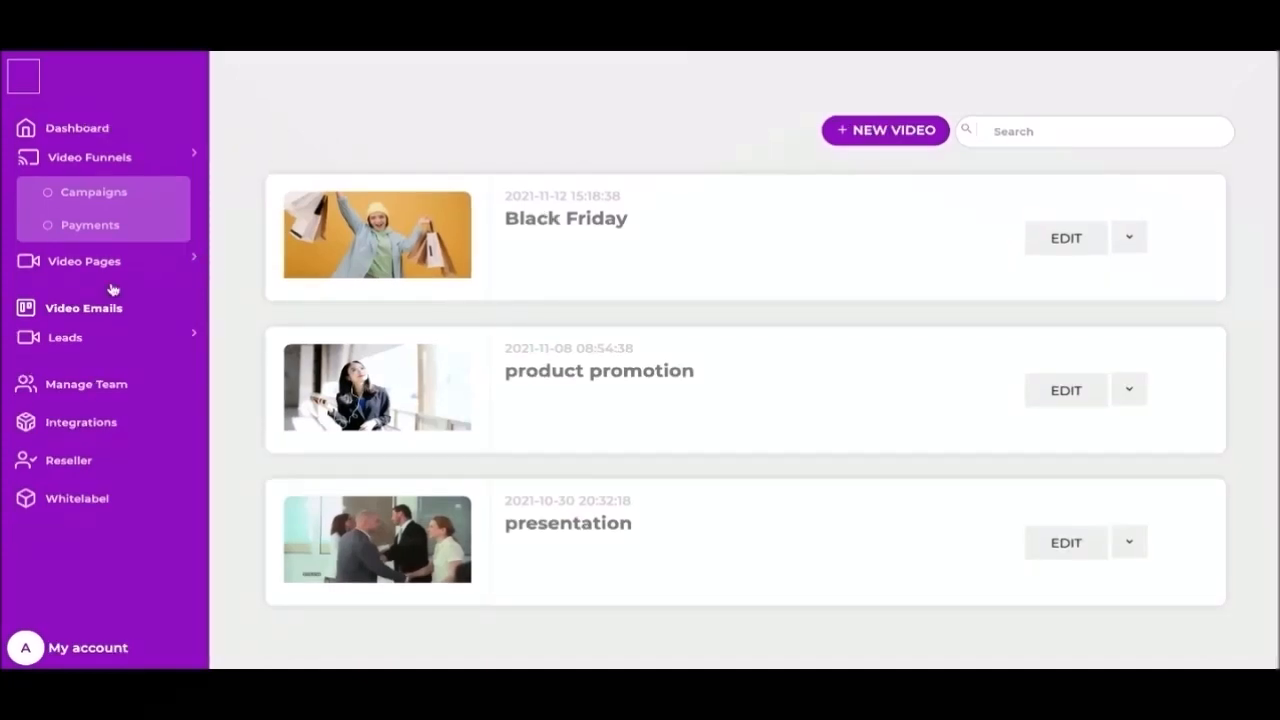
{"action": "mouse_move", "coordinate": [390, 345]}
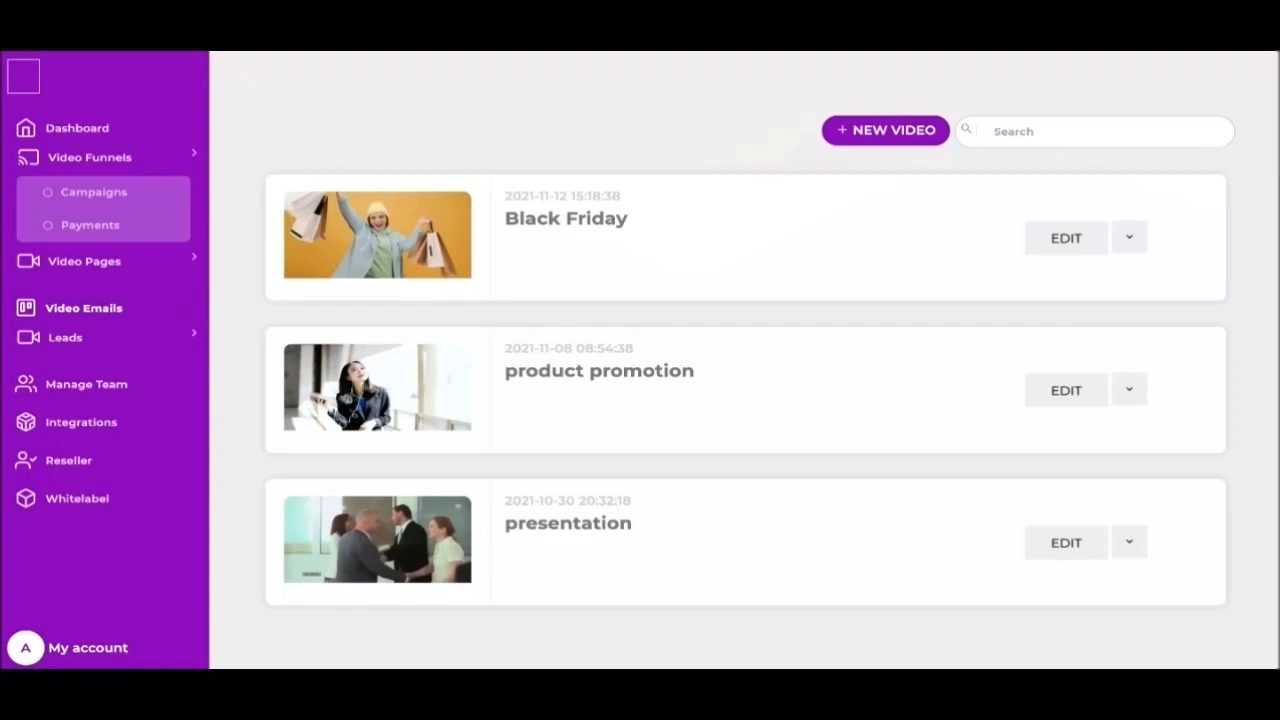
{"action": "mouse_move", "coordinate": [657, 409]}
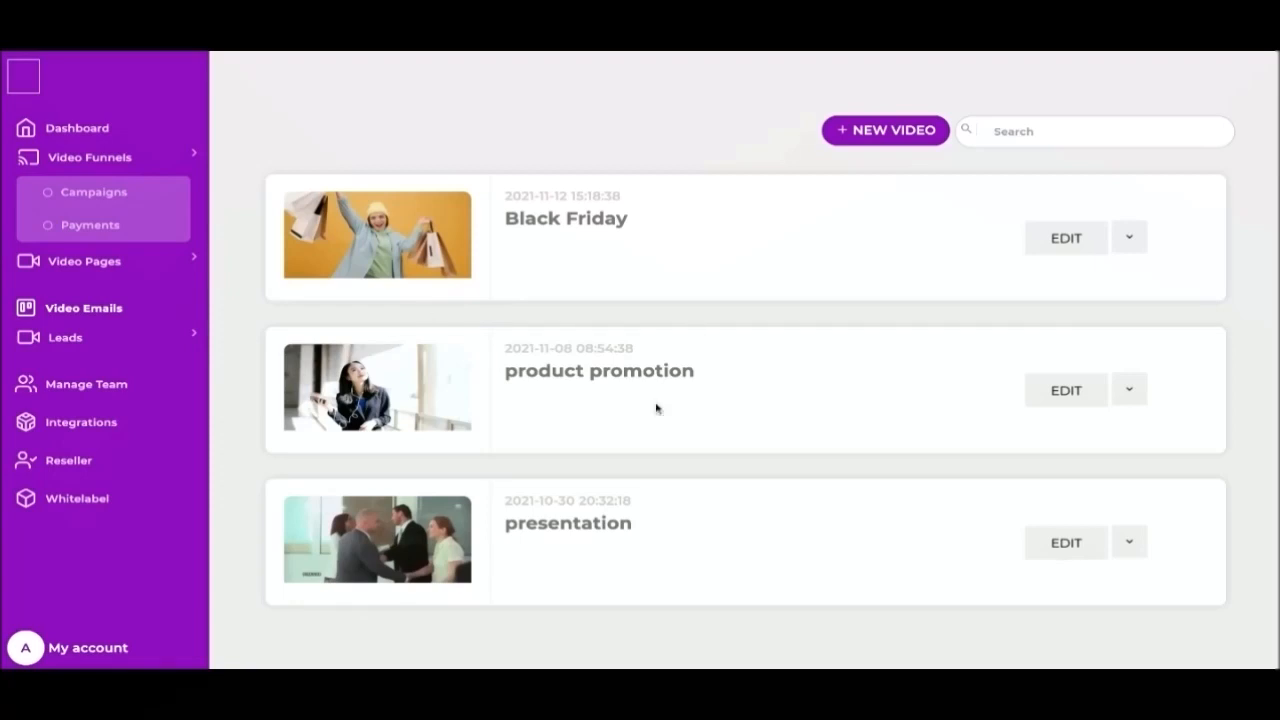
{"action": "mouse_move", "coordinate": [702, 314]}
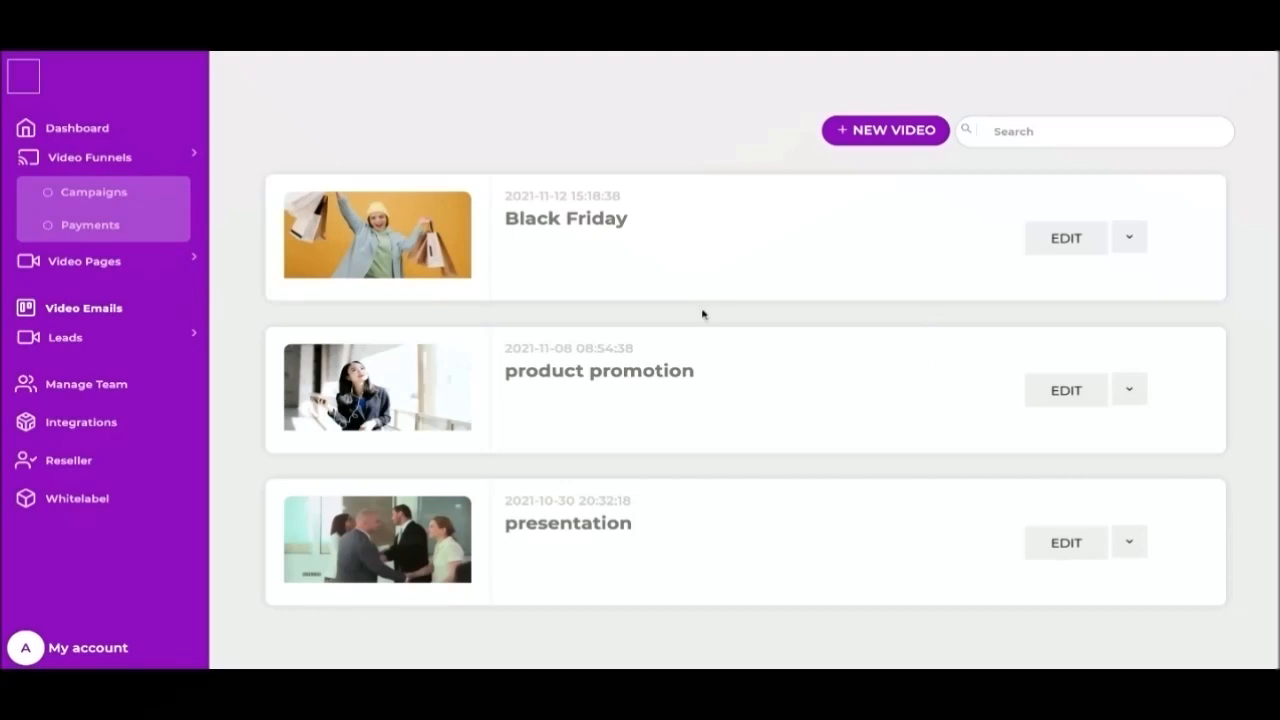
{"action": "mouse_move", "coordinate": [857, 290]}
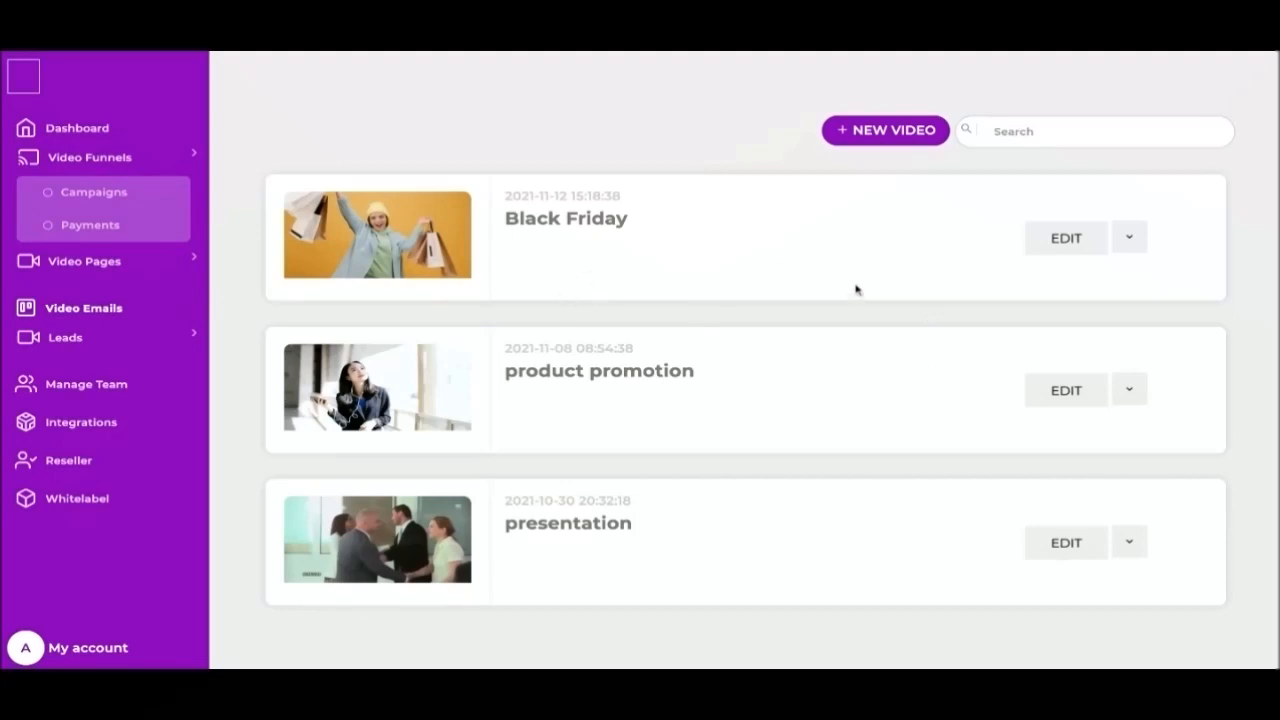
- Look over the Black Friday, product promotion and presentation video emails
{"action": "left_click", "coordinate": [1128, 237]}
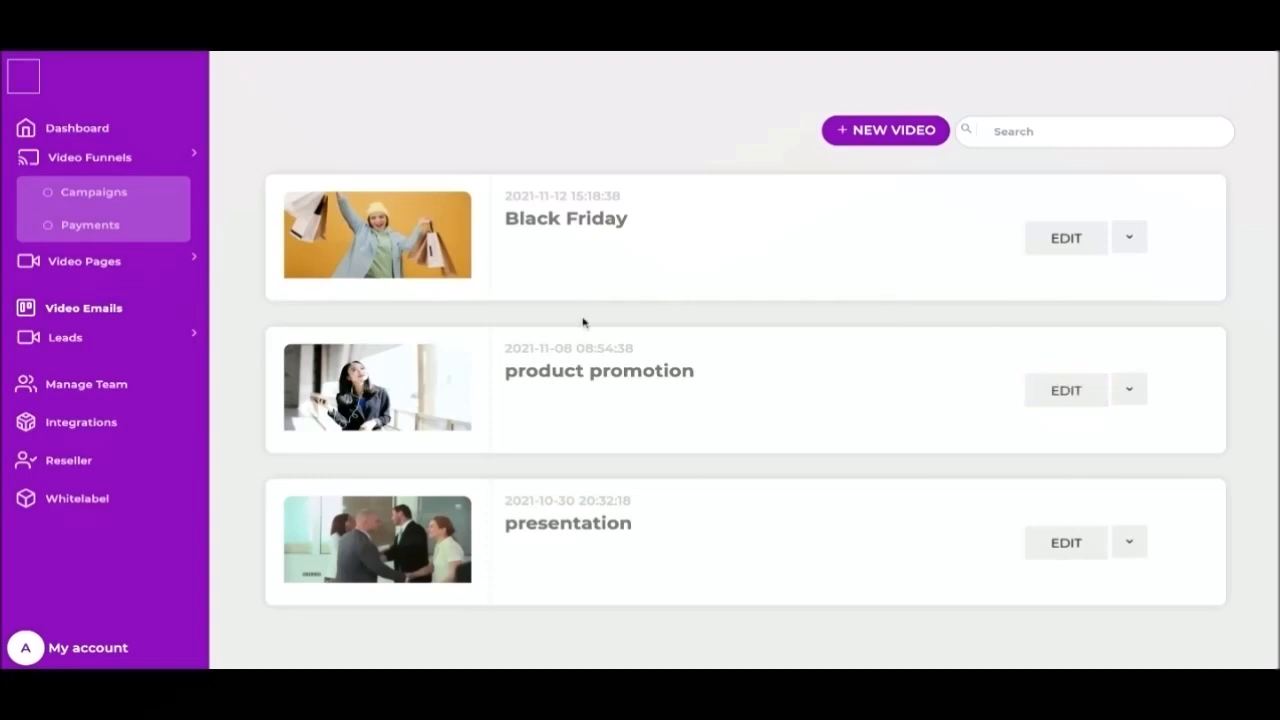
{"action": "mouse_move", "coordinate": [458, 190]}
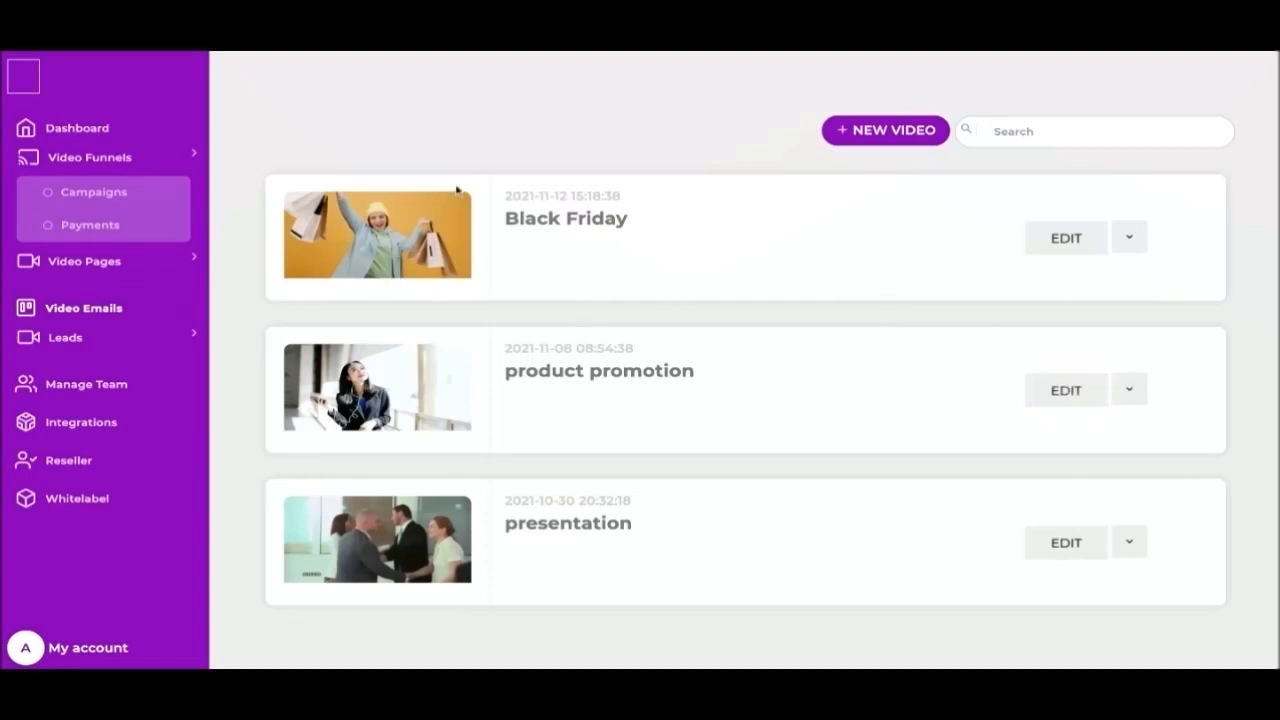
{"action": "mouse_move", "coordinate": [815, 335]}
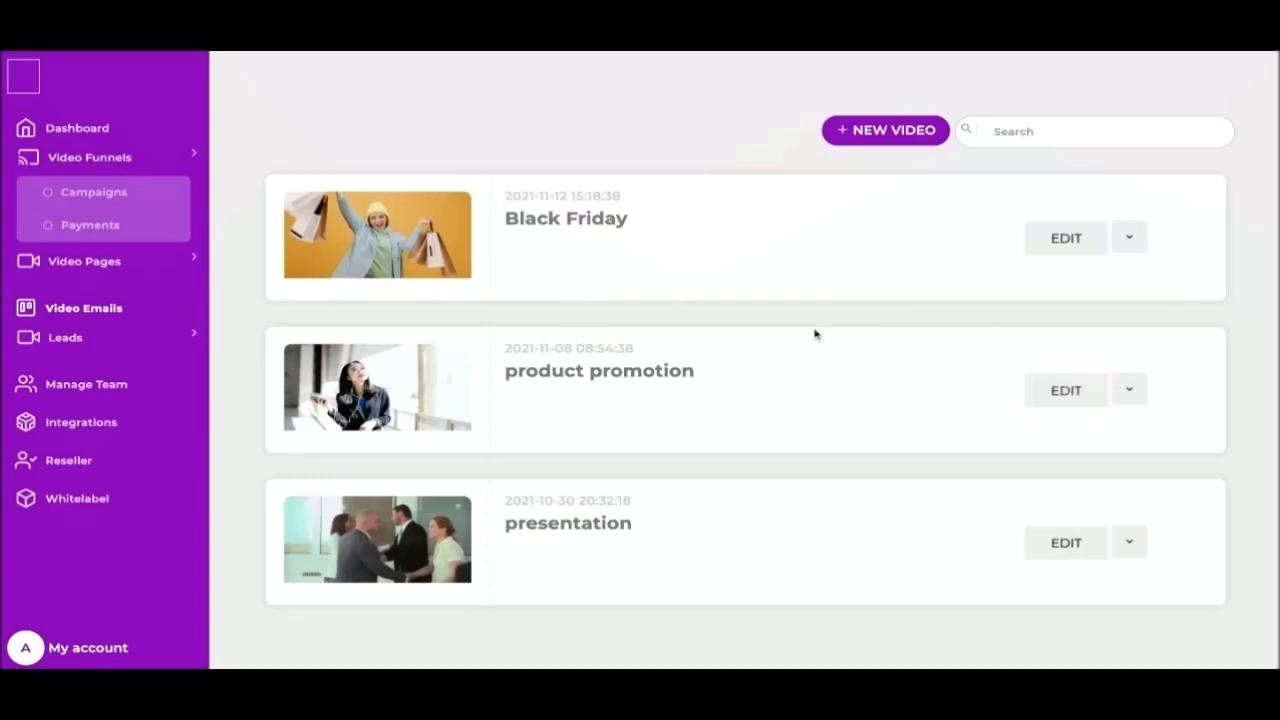
{"action": "mouse_move", "coordinate": [585, 220]}
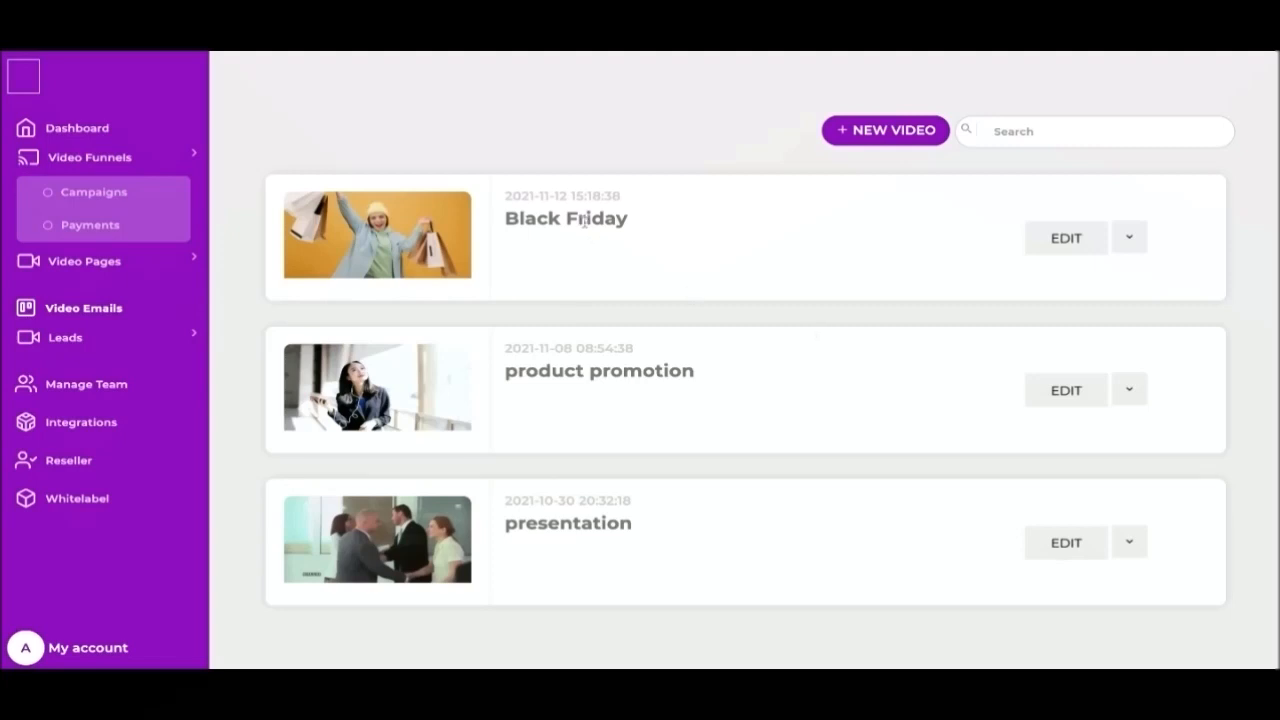
{"action": "mouse_move", "coordinate": [615, 287]}
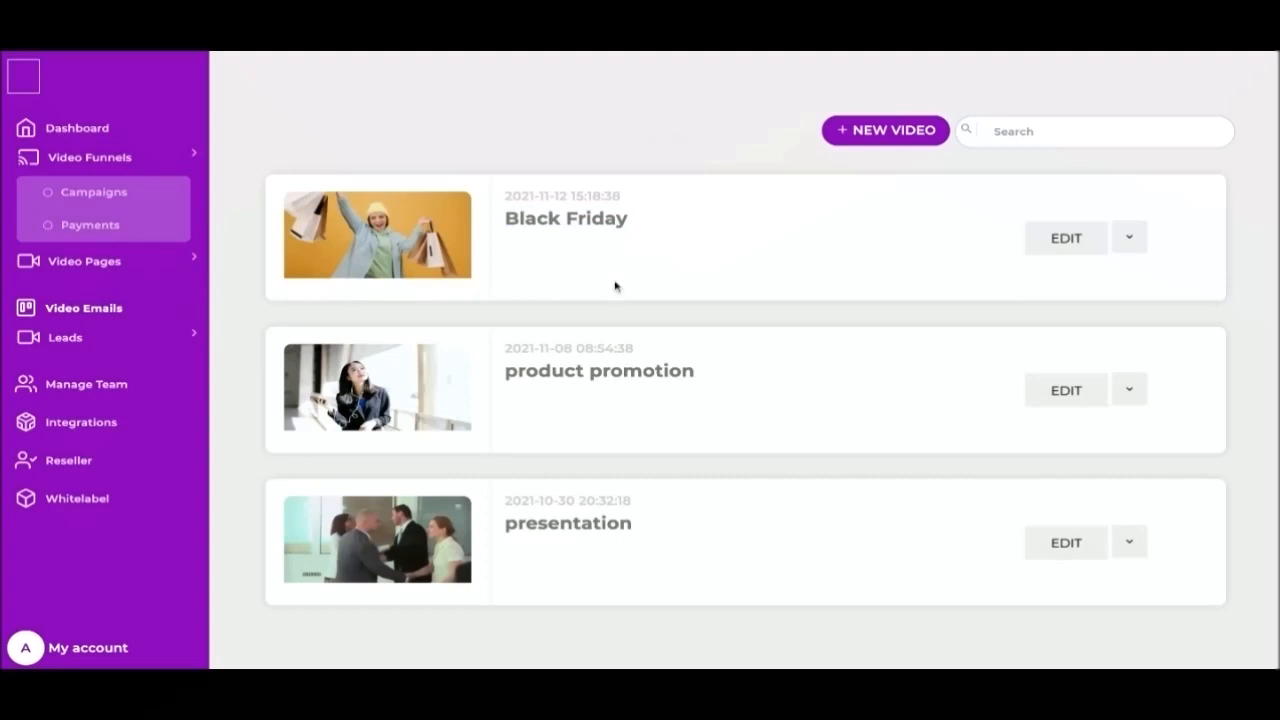
{"action": "mouse_move", "coordinate": [647, 362]}
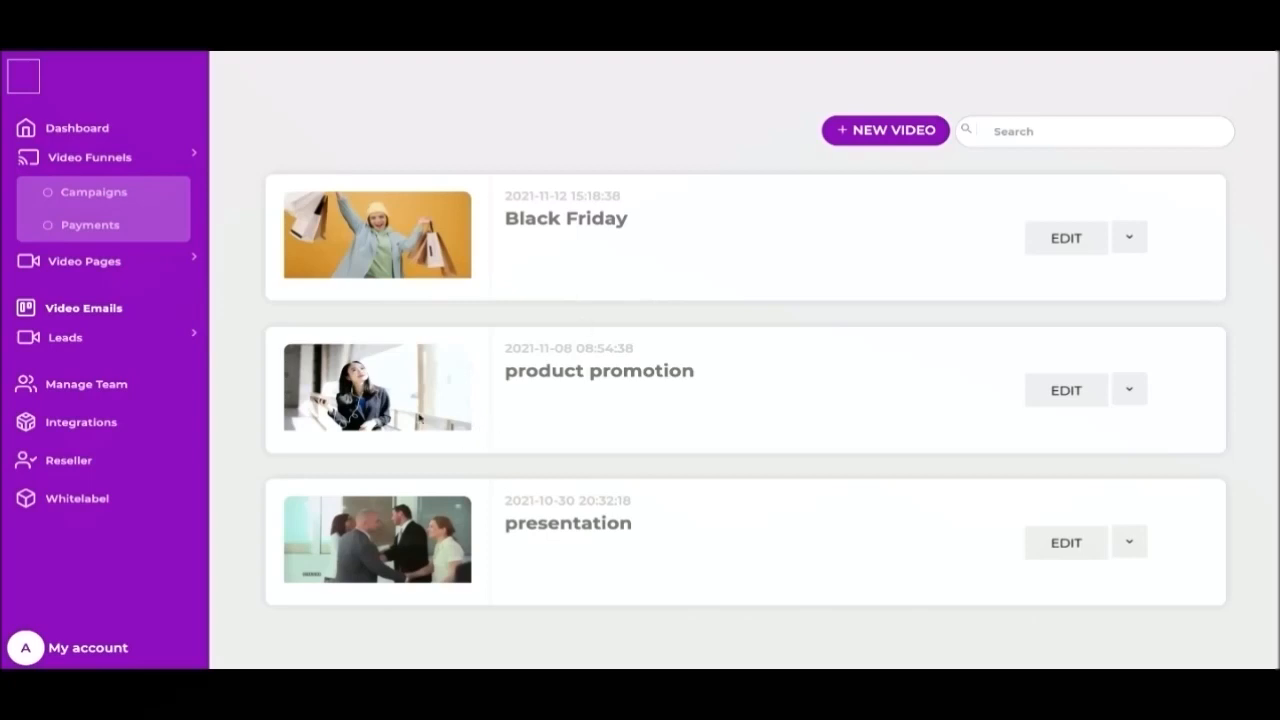
{"action": "mouse_move", "coordinate": [566, 342]}
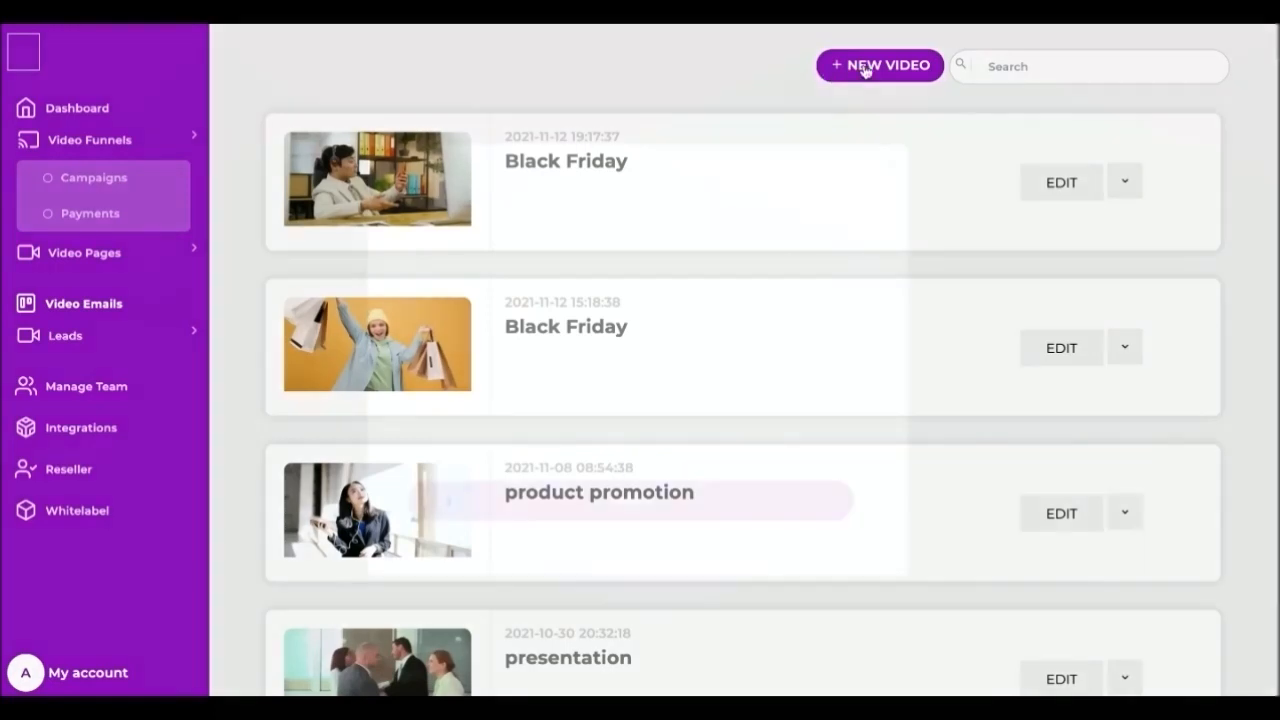
- Create a video email titled 'Black Friday' and pick a done-for-you stock clip
{"action": "left_click", "coordinate": [879, 65]}
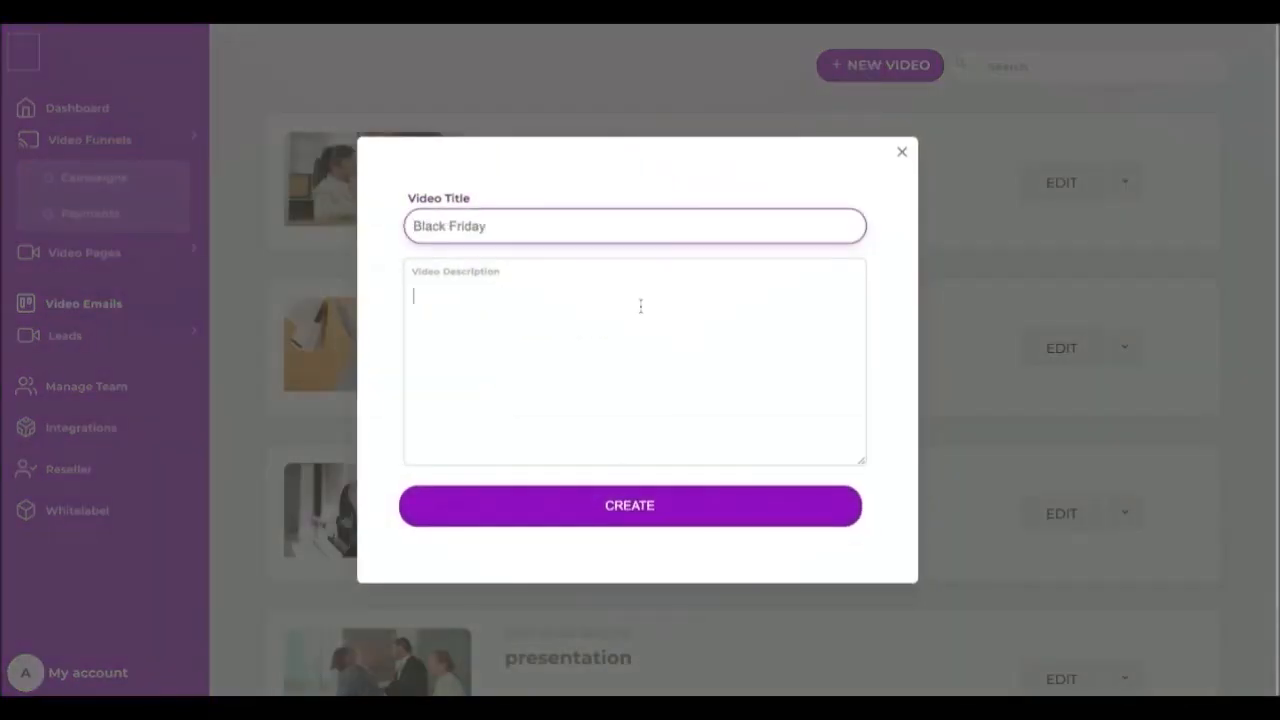
{"action": "type", "text": "Black Friday"}
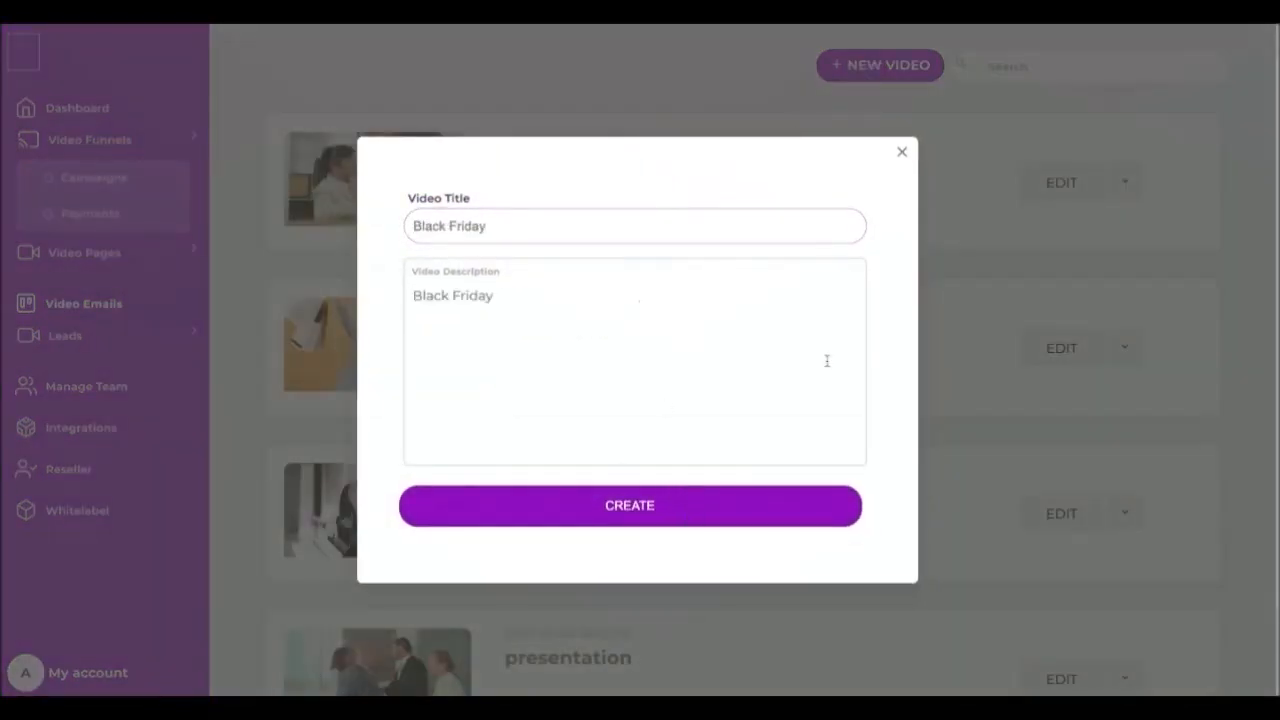
{"action": "left_click", "coordinate": [629, 505]}
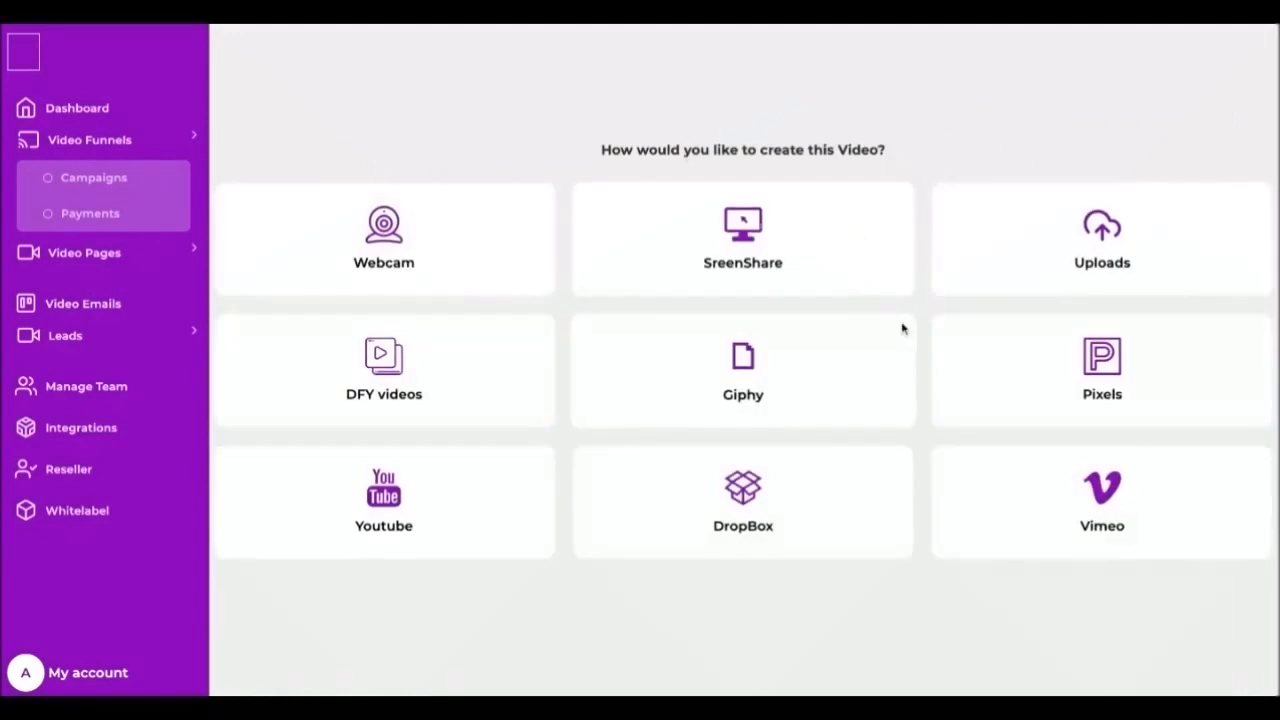
{"action": "left_click", "coordinate": [383, 370]}
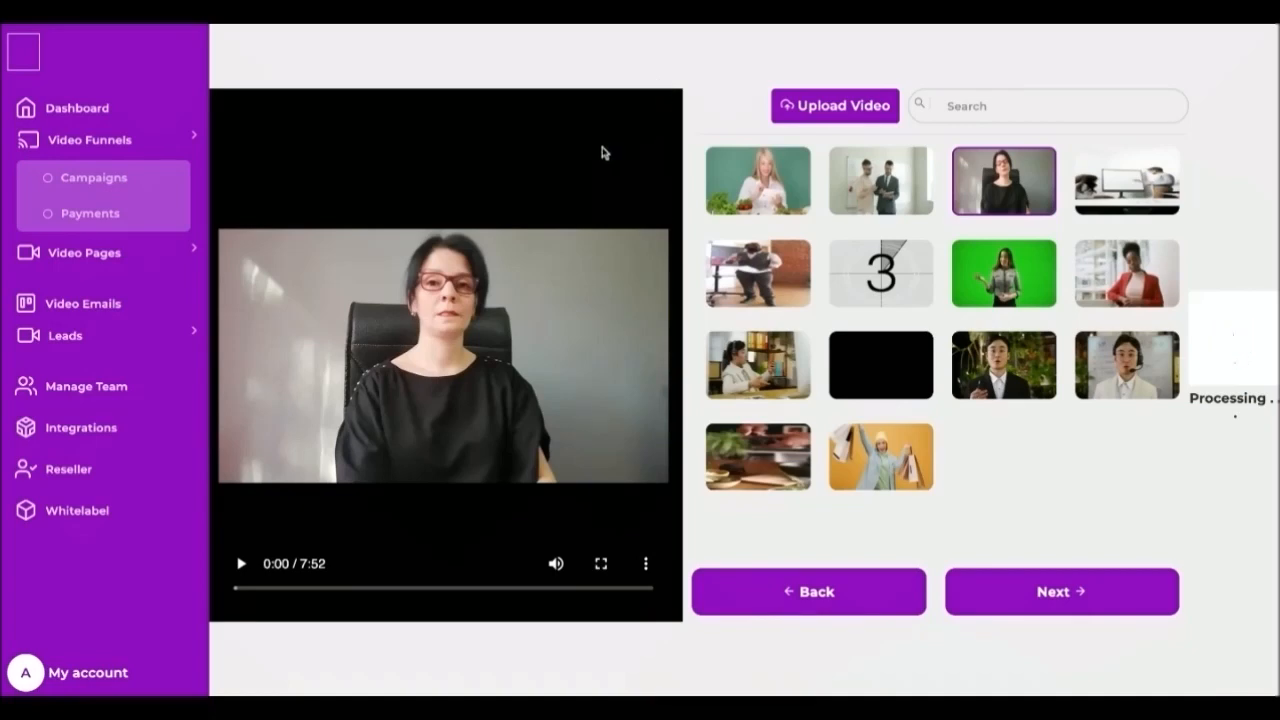
- Confirm the chosen video and choose the Videra Email Builder as the send option
{"action": "left_click", "coordinate": [1061, 591]}
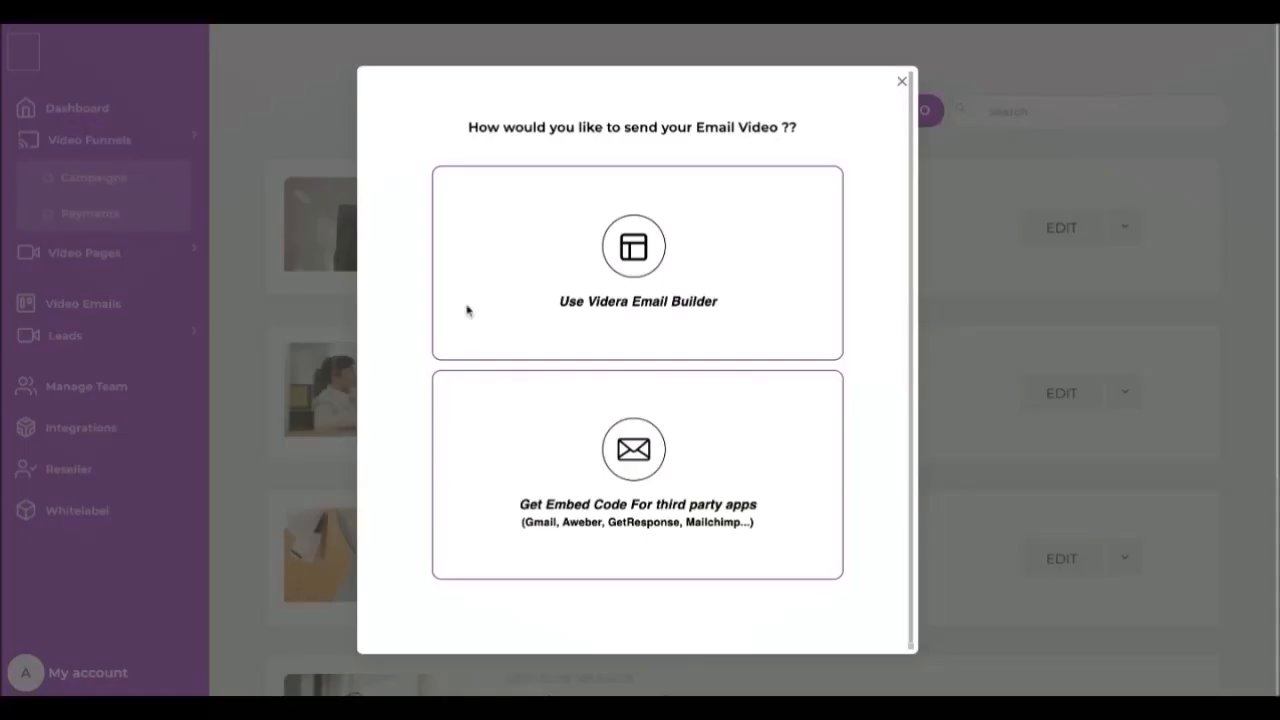
{"action": "mouse_move", "coordinate": [678, 279]}
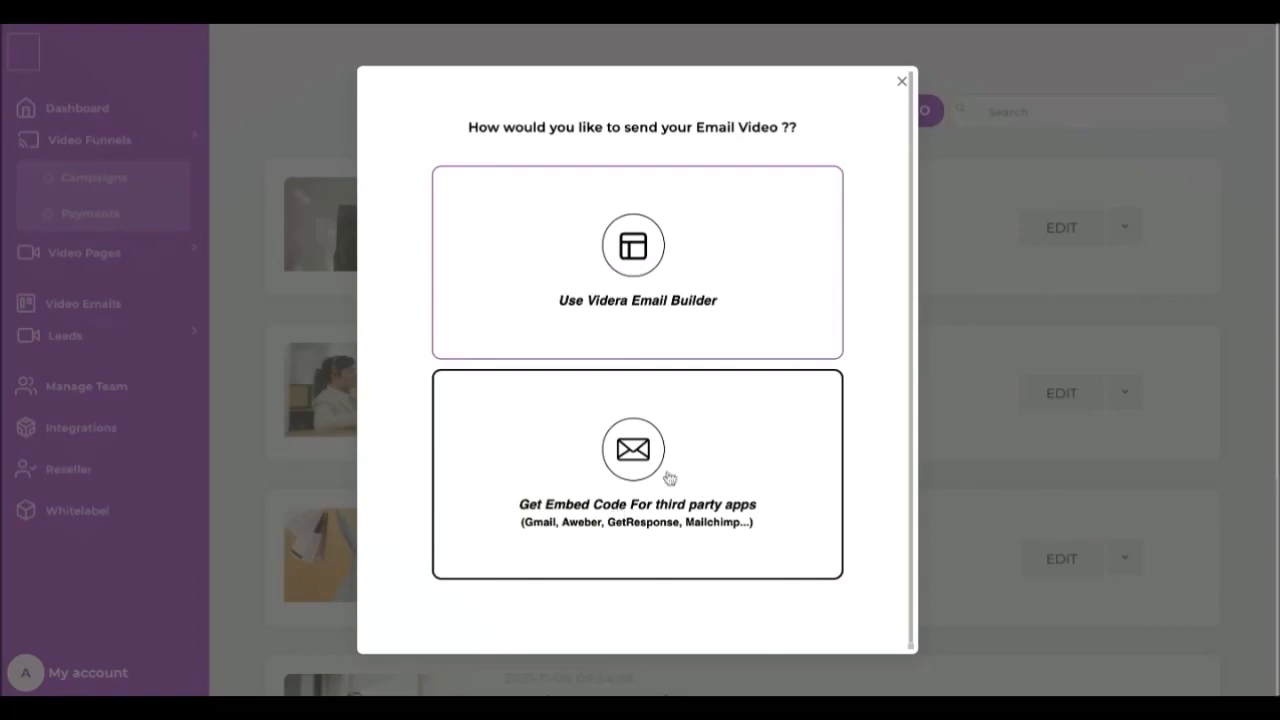
{"action": "mouse_move", "coordinate": [581, 434]}
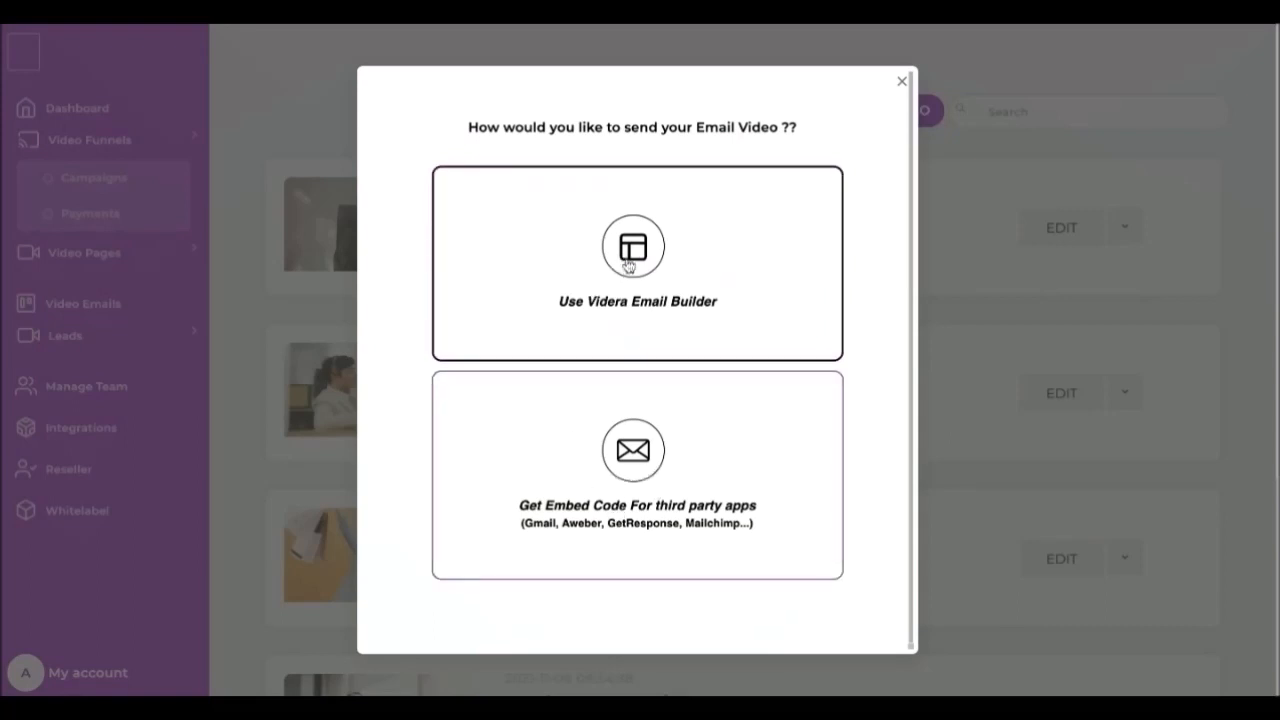
{"action": "left_click", "coordinate": [637, 264]}
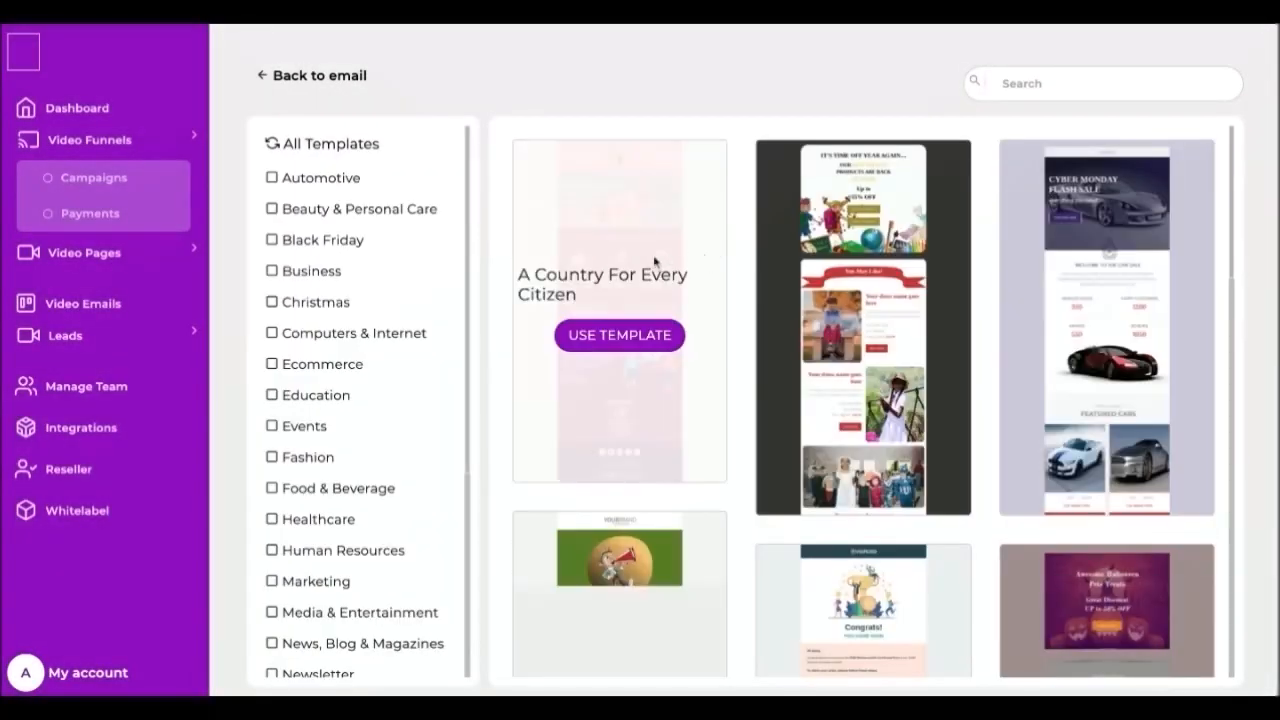
- Browse the template gallery and use the Customers Feedback Request template
{"action": "scroll", "scroll_direction": "down", "scroll_amount": 3}
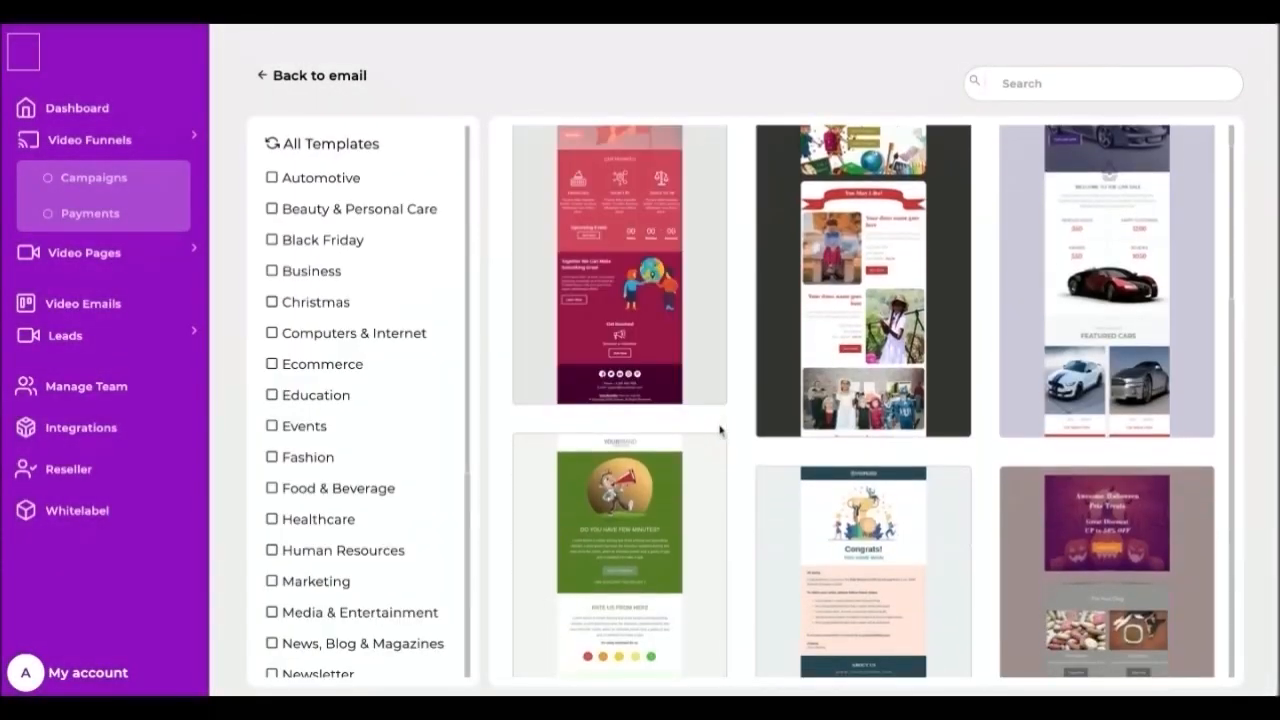
{"action": "scroll", "scroll_direction": "down", "scroll_amount": 3}
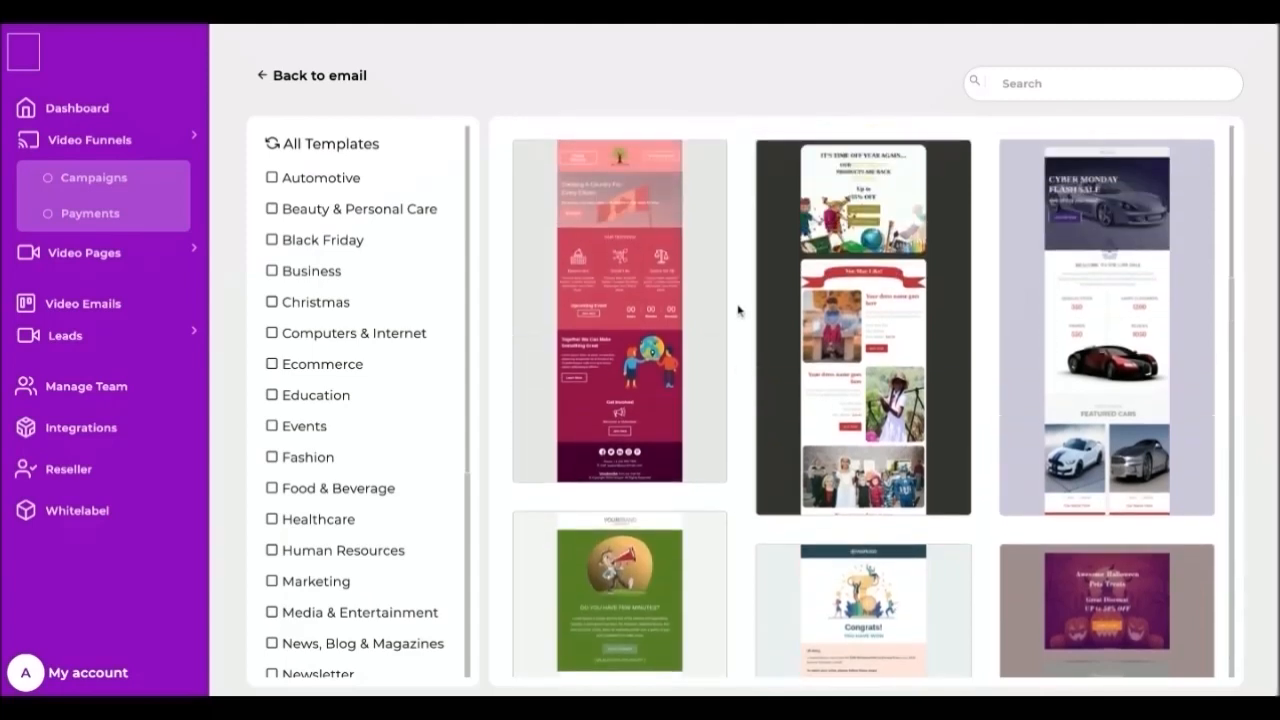
{"action": "mouse_move", "coordinate": [361, 420]}
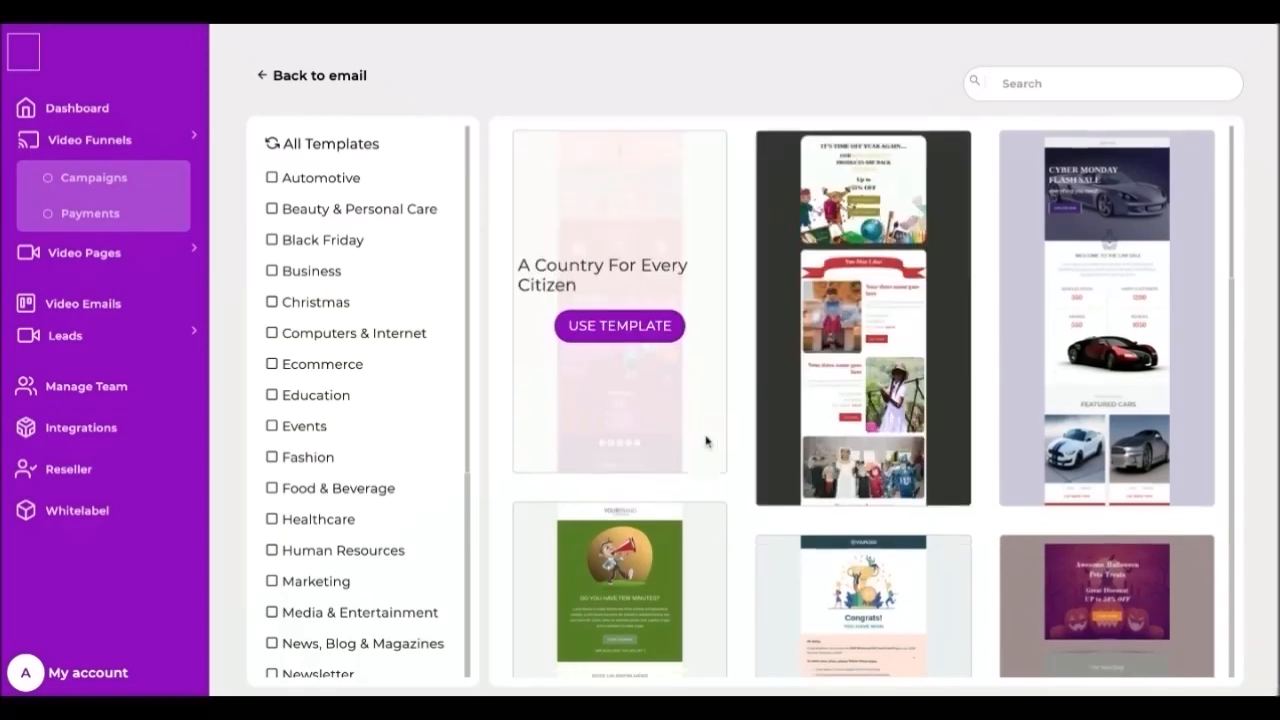
{"action": "scroll", "scroll_direction": "down", "scroll_amount": 3}
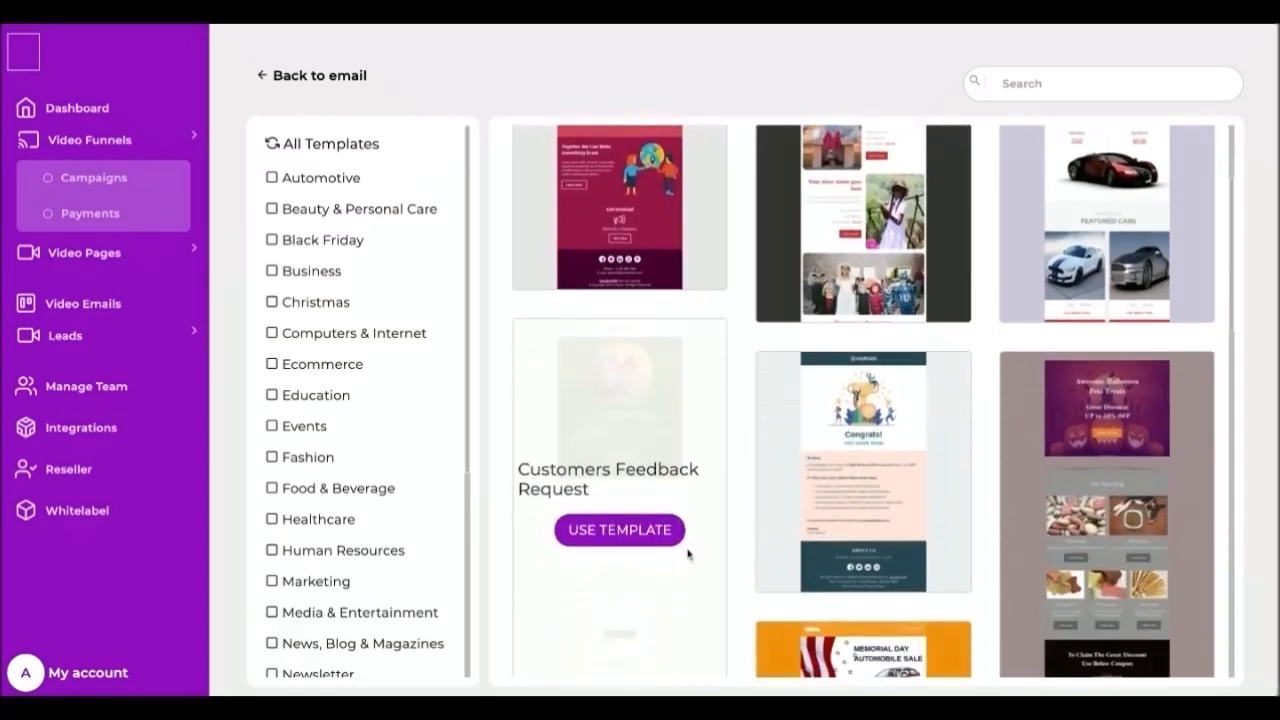
{"action": "left_click", "coordinate": [619, 530]}
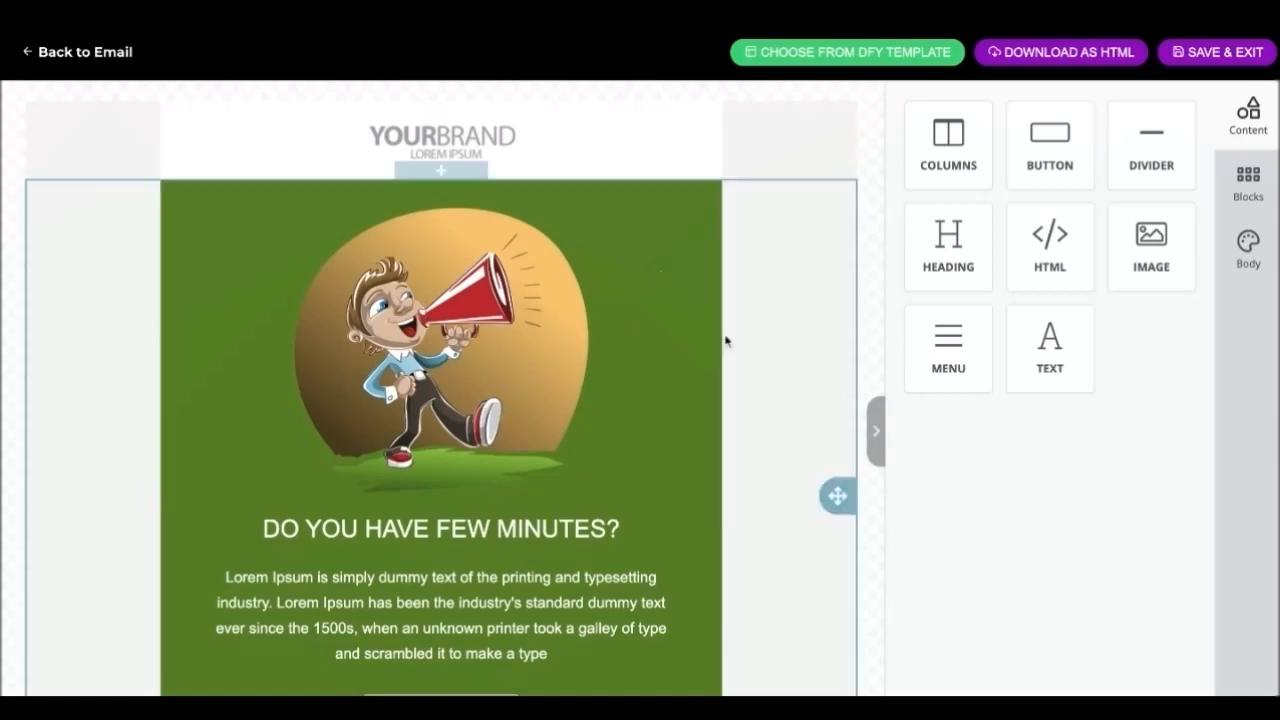
- Set the email's design to the green megaphone 'Do you have few minutes?' DFY template
{"action": "scroll", "scroll_direction": "down", "scroll_amount": 3}
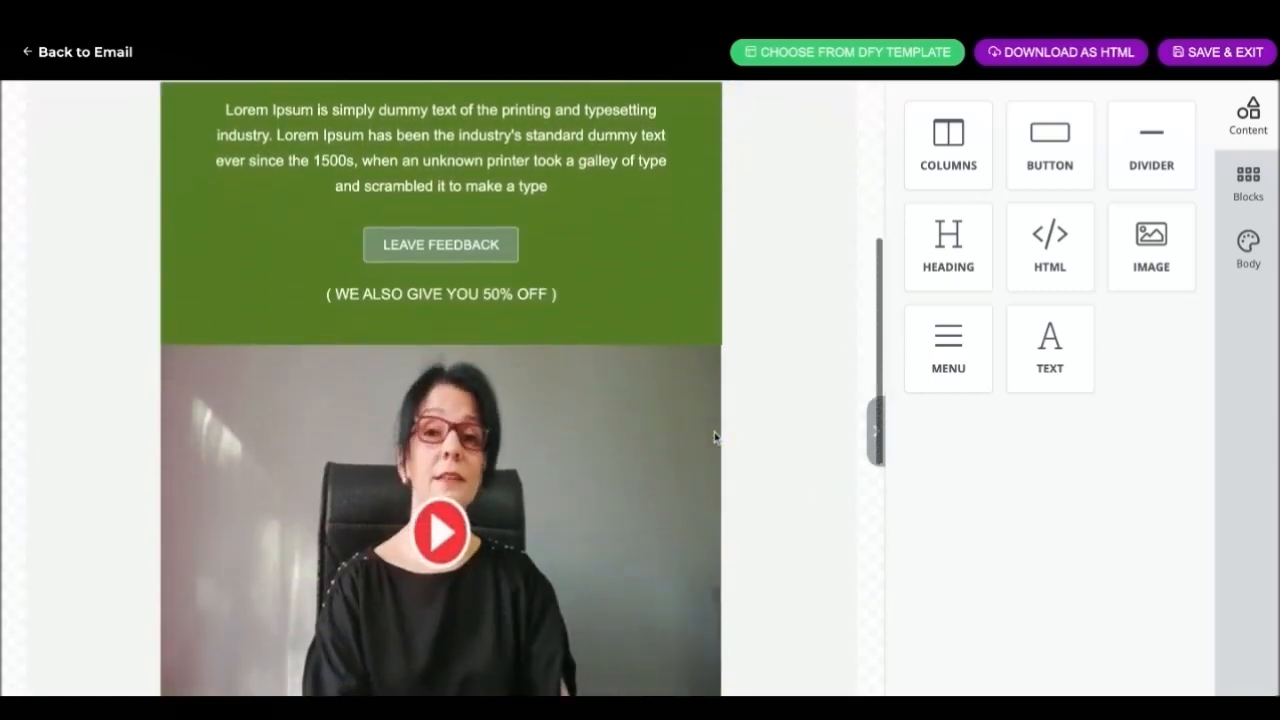
{"action": "scroll", "scroll_direction": "down", "scroll_amount": 3}
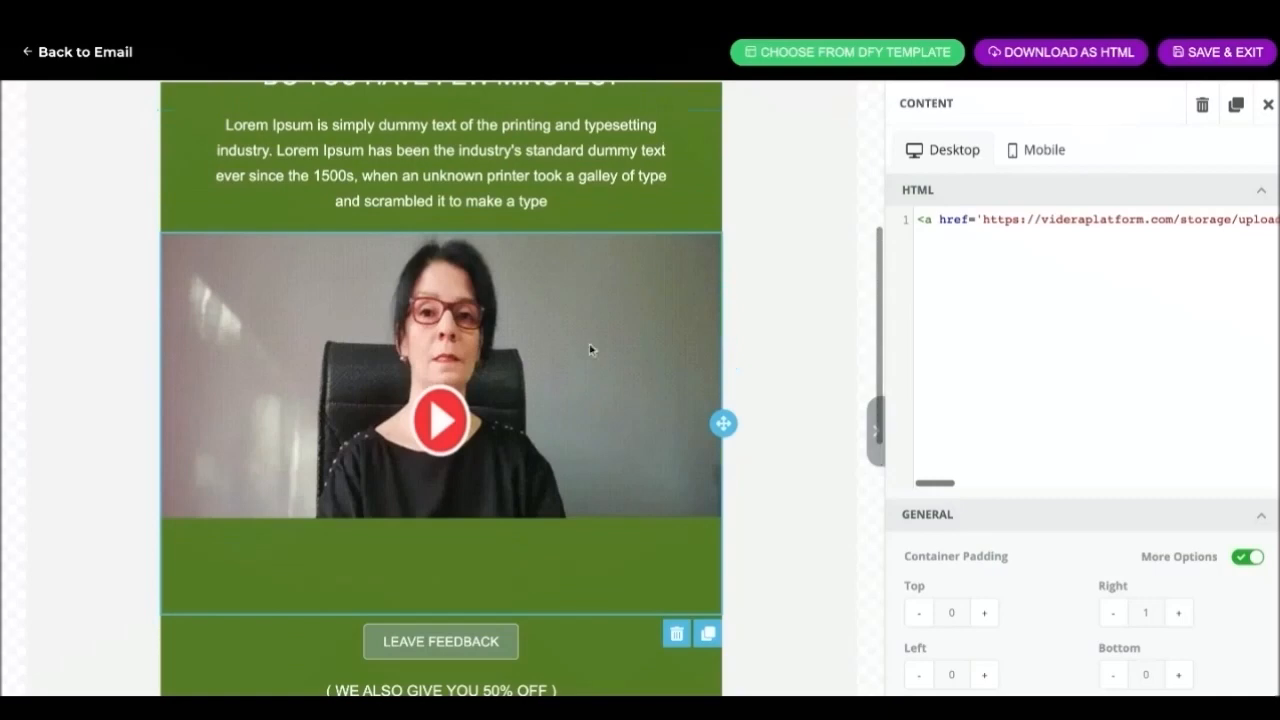
{"action": "scroll", "scroll_direction": "down", "scroll_amount": 3}
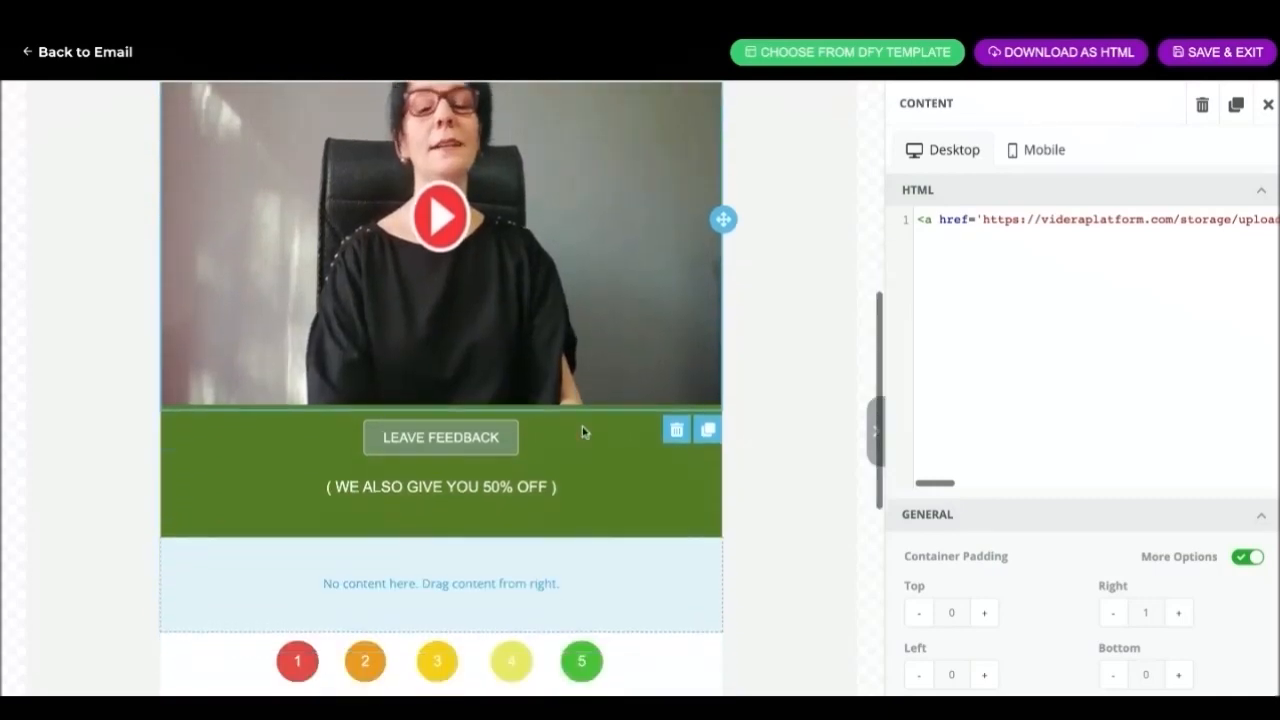
{"action": "left_click", "coordinate": [846, 52]}
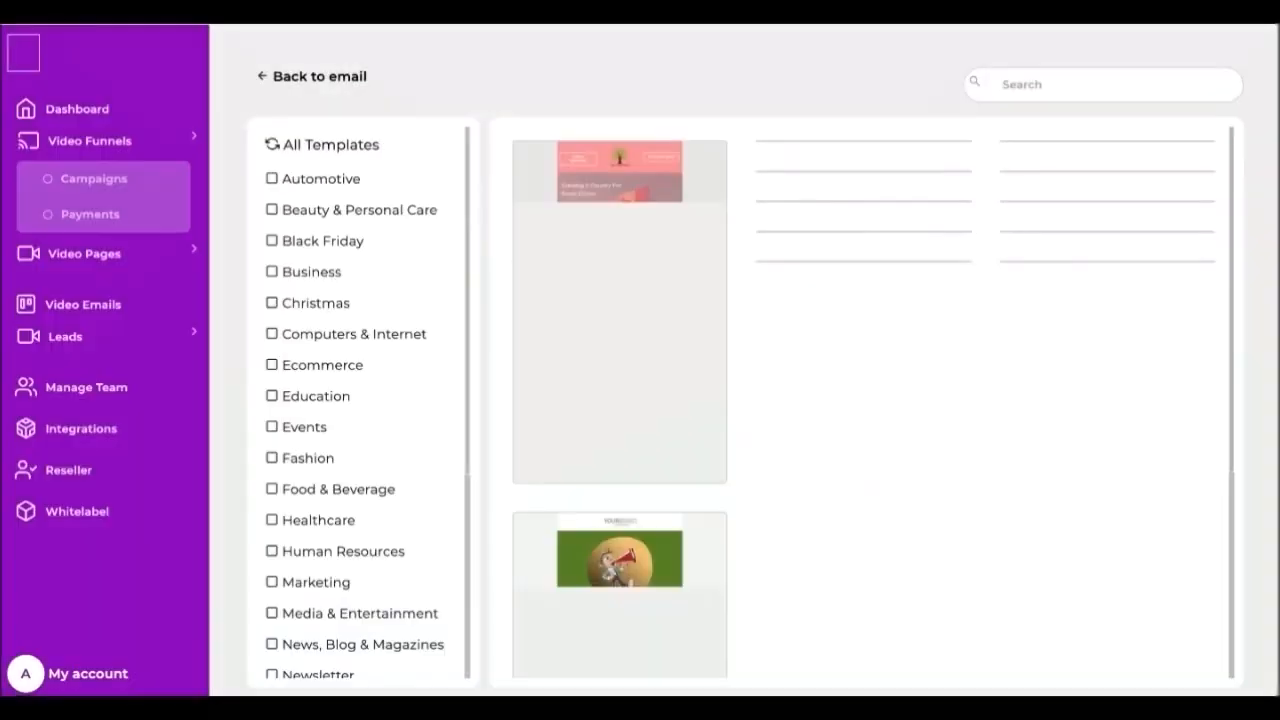
{"action": "left_click", "coordinate": [619, 558]}
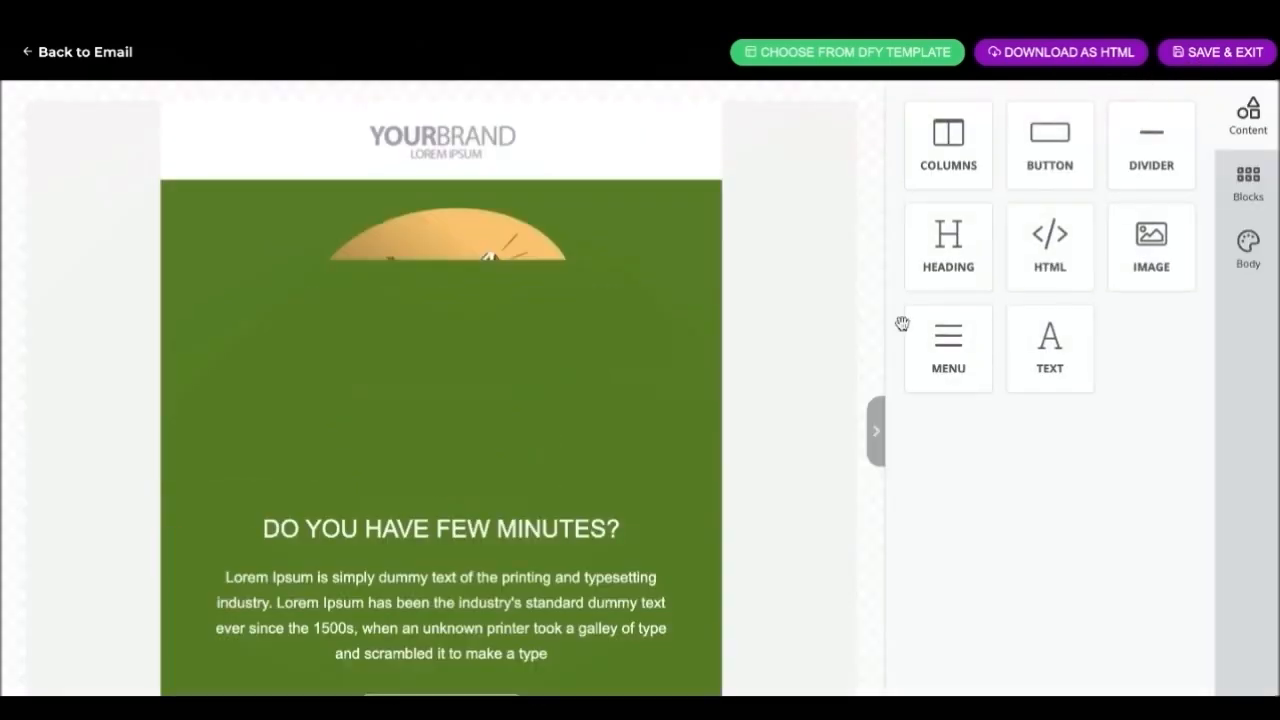
{"action": "scroll", "scroll_direction": "down", "scroll_amount": 3}
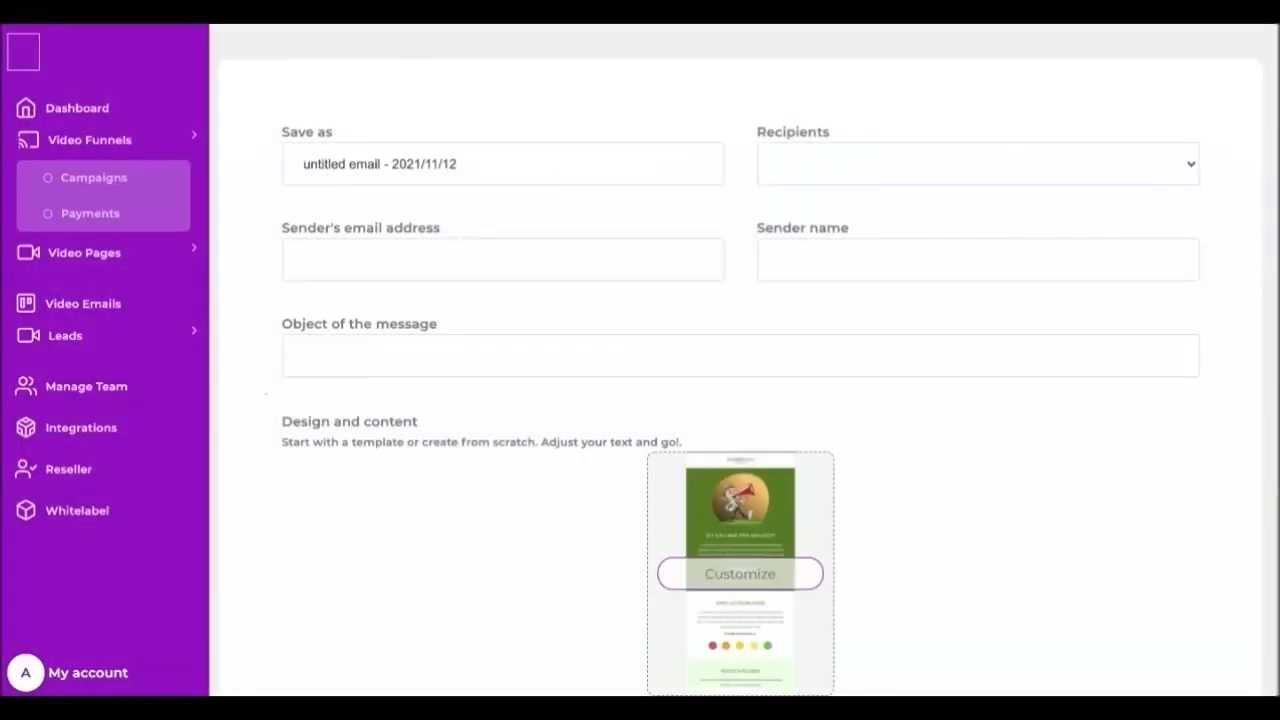
- Enter the sender address and a subject beginning 'black Frida', with list 2021 as recipients
{"action": "type", "text": "email from"}
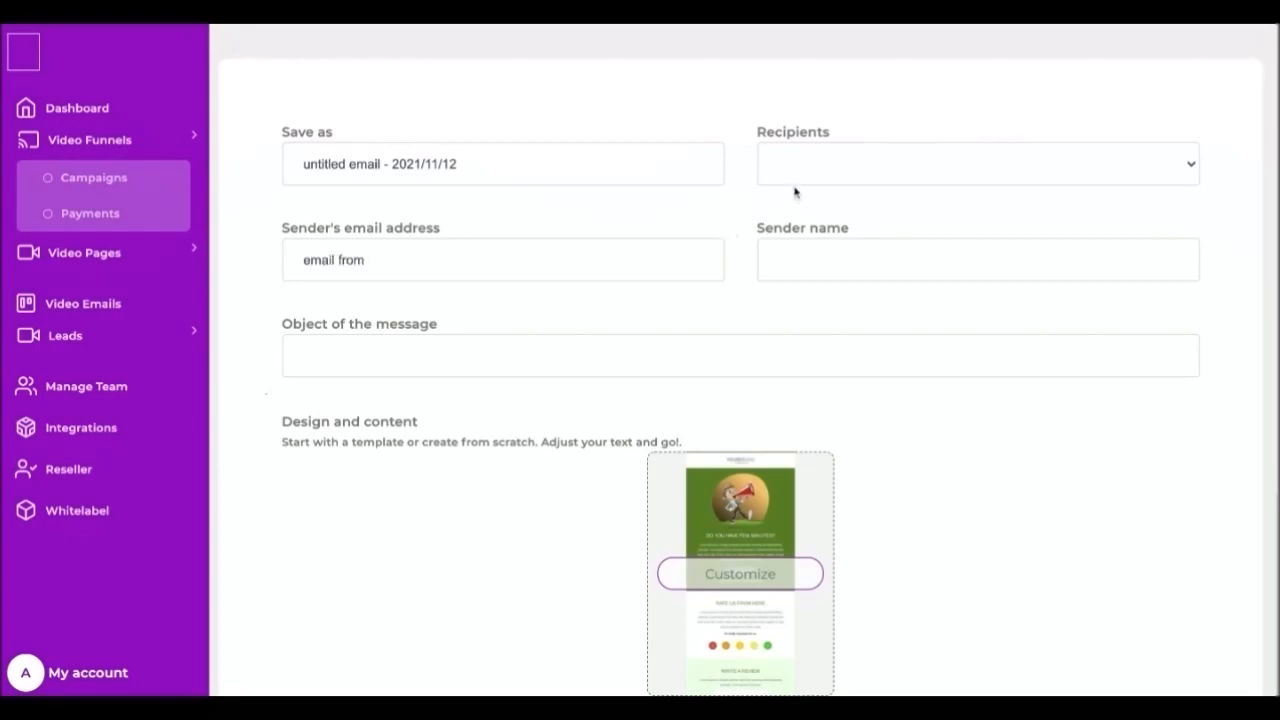
{"action": "mouse_move", "coordinate": [795, 193]}
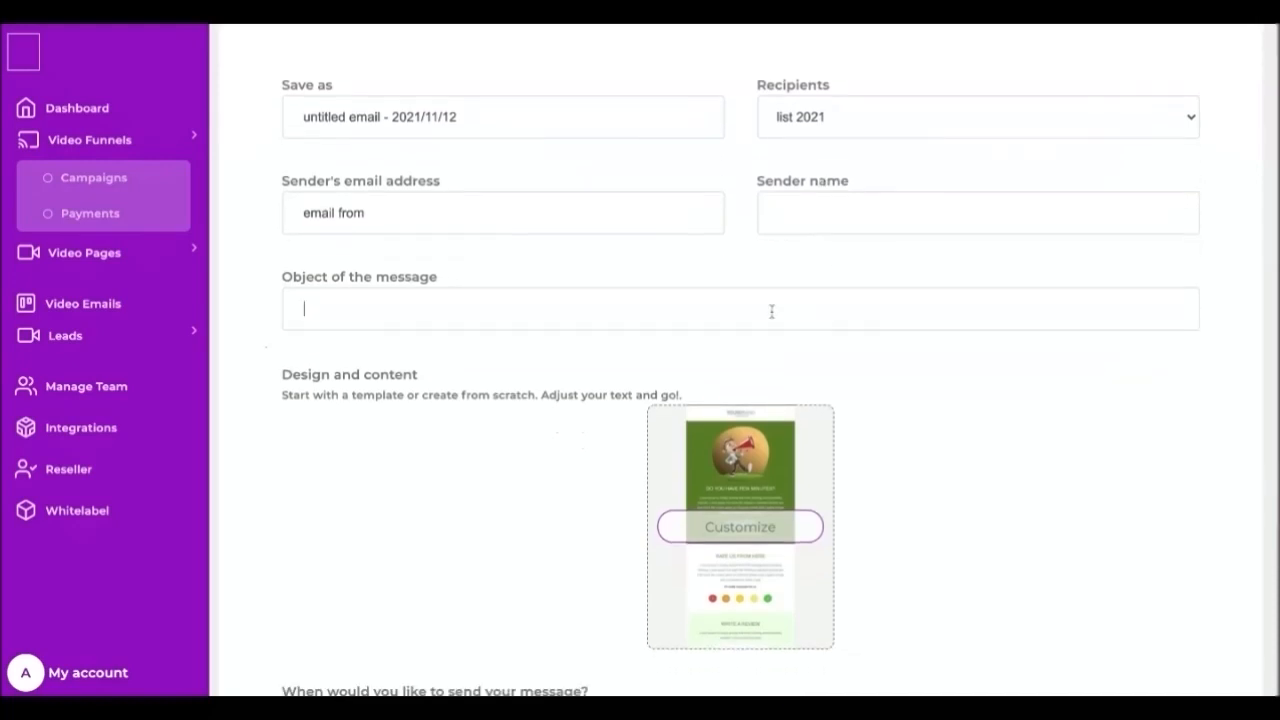
{"action": "type", "text": "black"}
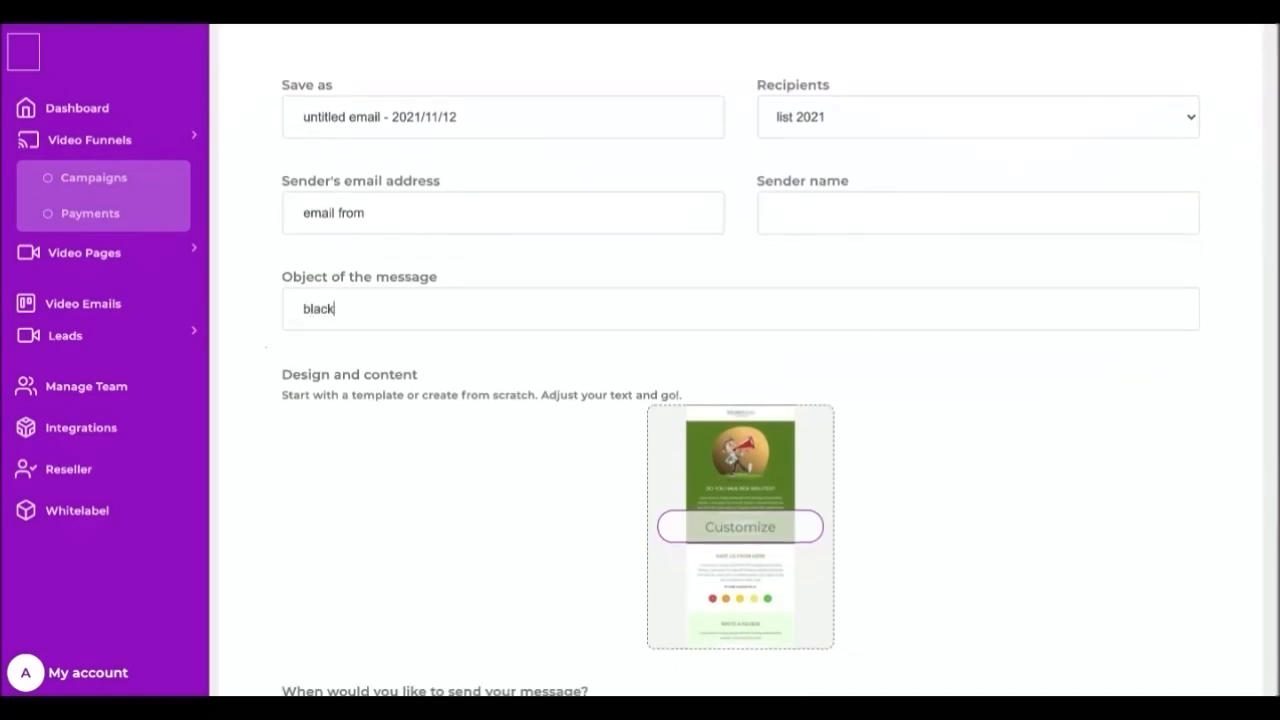
{"action": "type", "text": "Frida"}
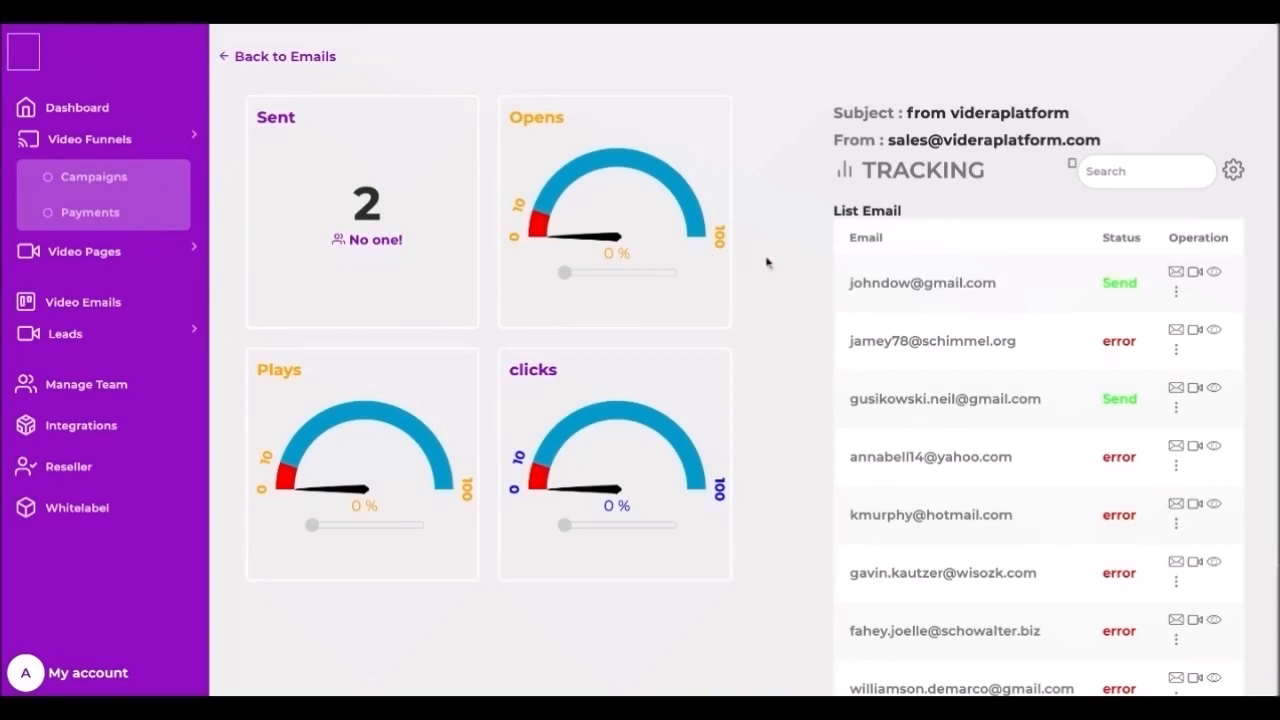
{"action": "mouse_move", "coordinate": [753, 306]}
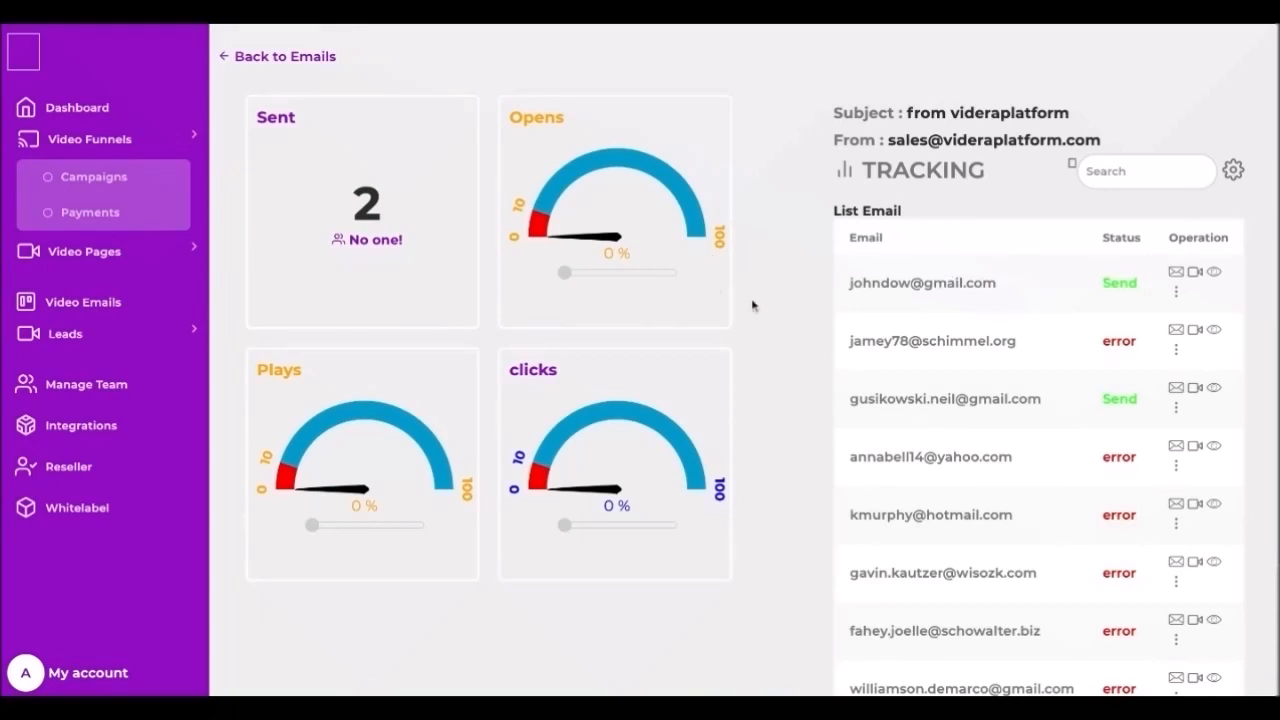
{"action": "mouse_move", "coordinate": [740, 240]}
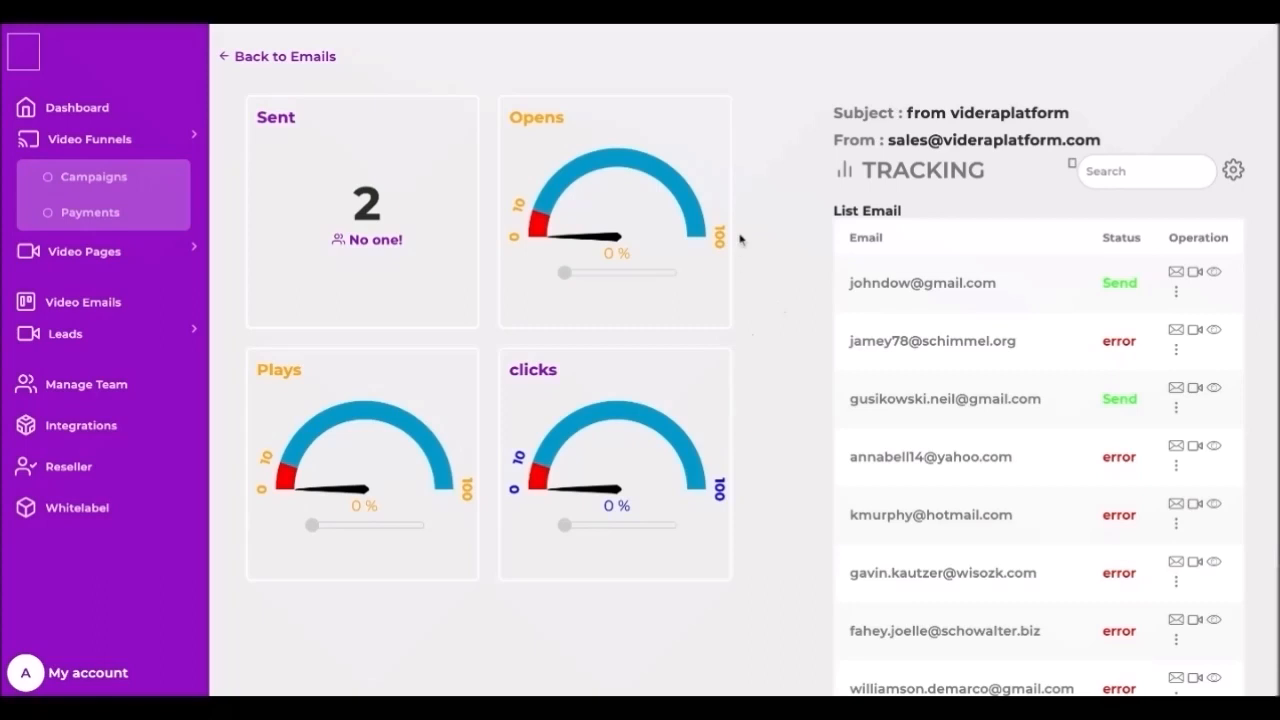
{"action": "mouse_move", "coordinate": [752, 495]}
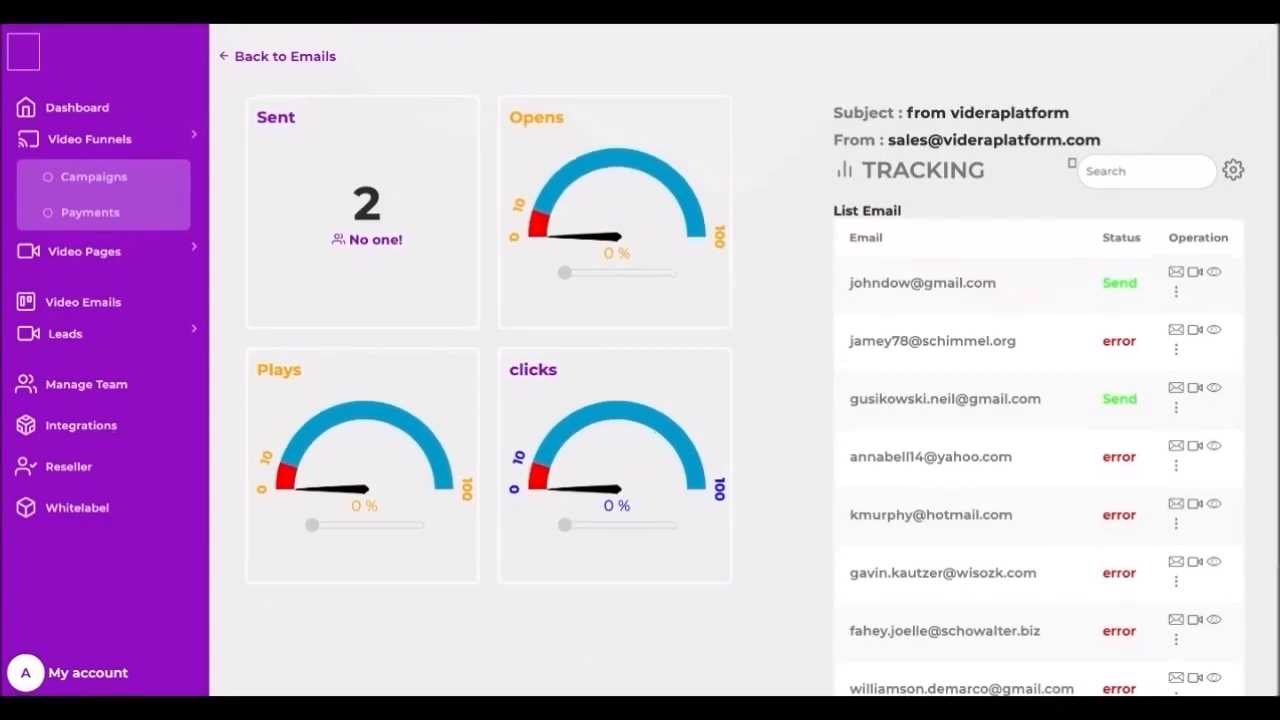
{"action": "mouse_move", "coordinate": [711, 314]}
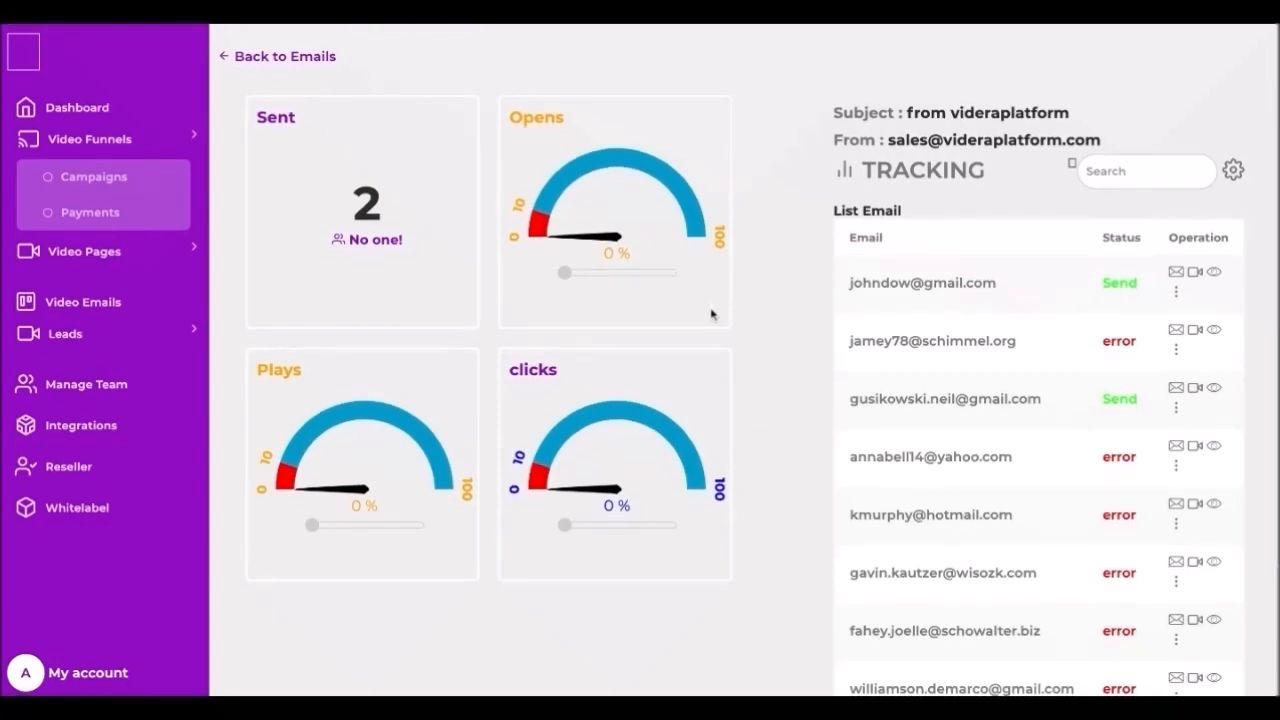
{"action": "mouse_move", "coordinate": [594, 313]}
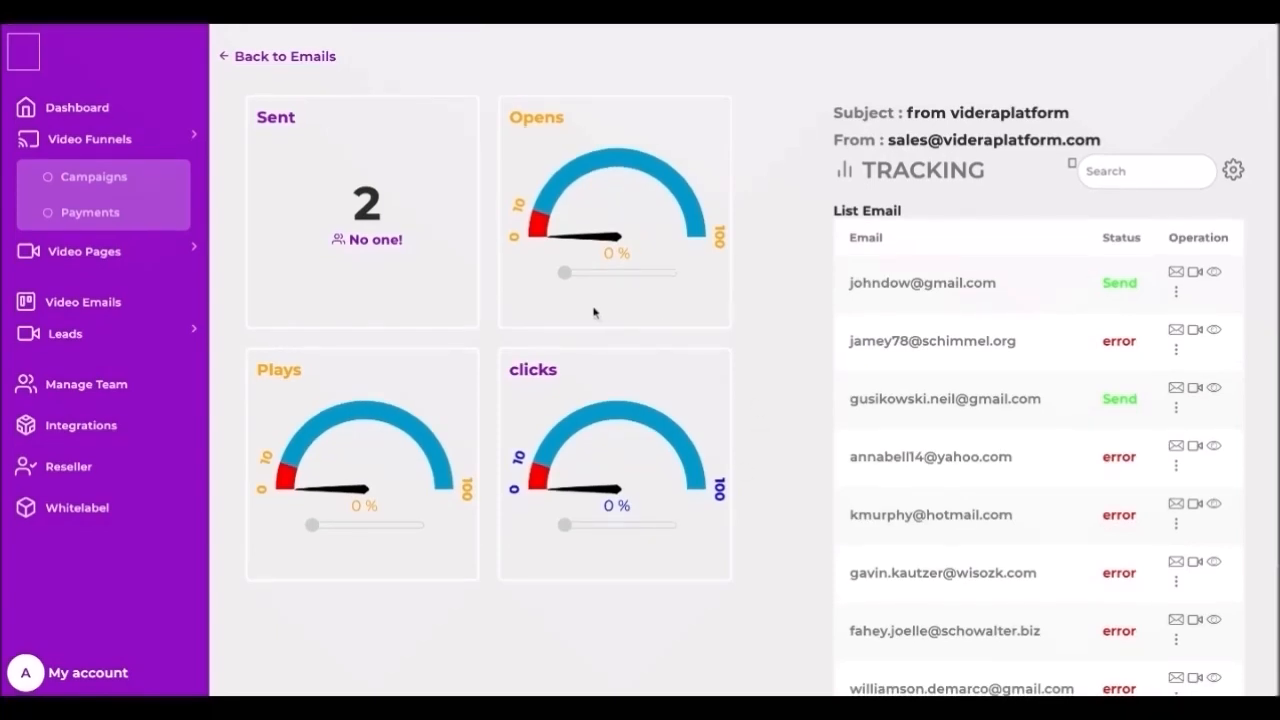
{"action": "mouse_move", "coordinate": [452, 194]}
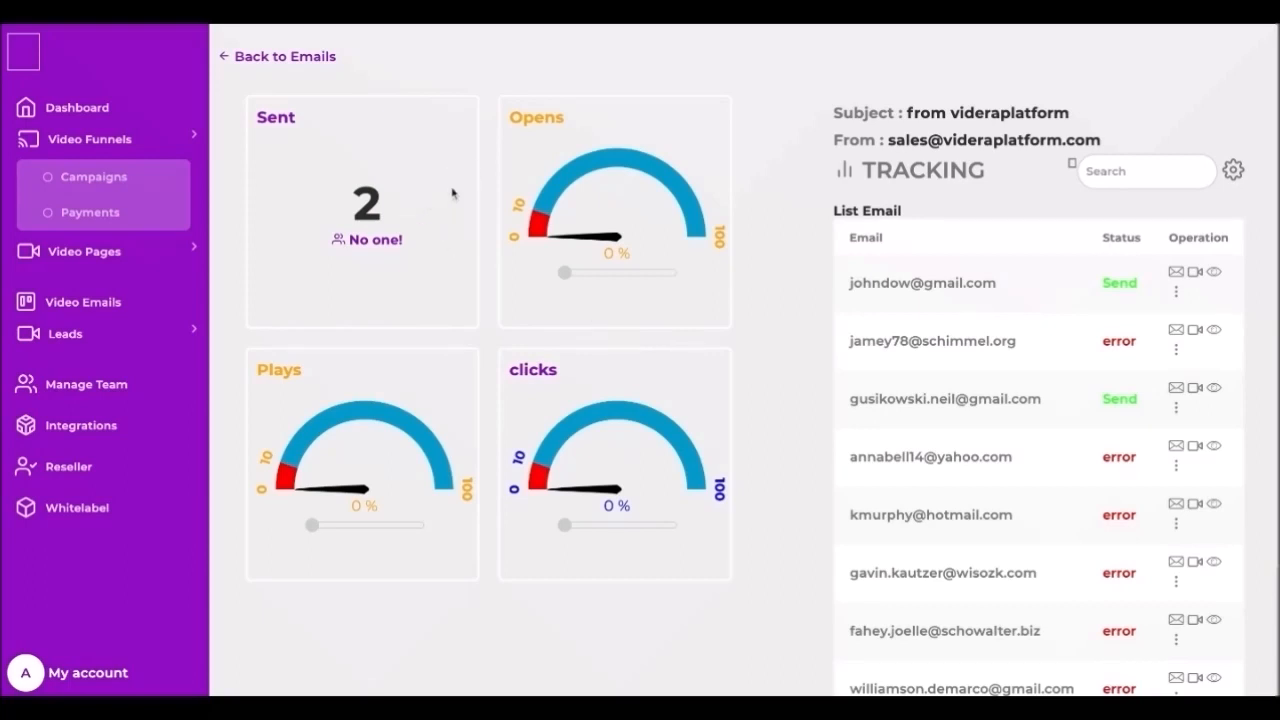
{"action": "mouse_move", "coordinate": [564, 280]}
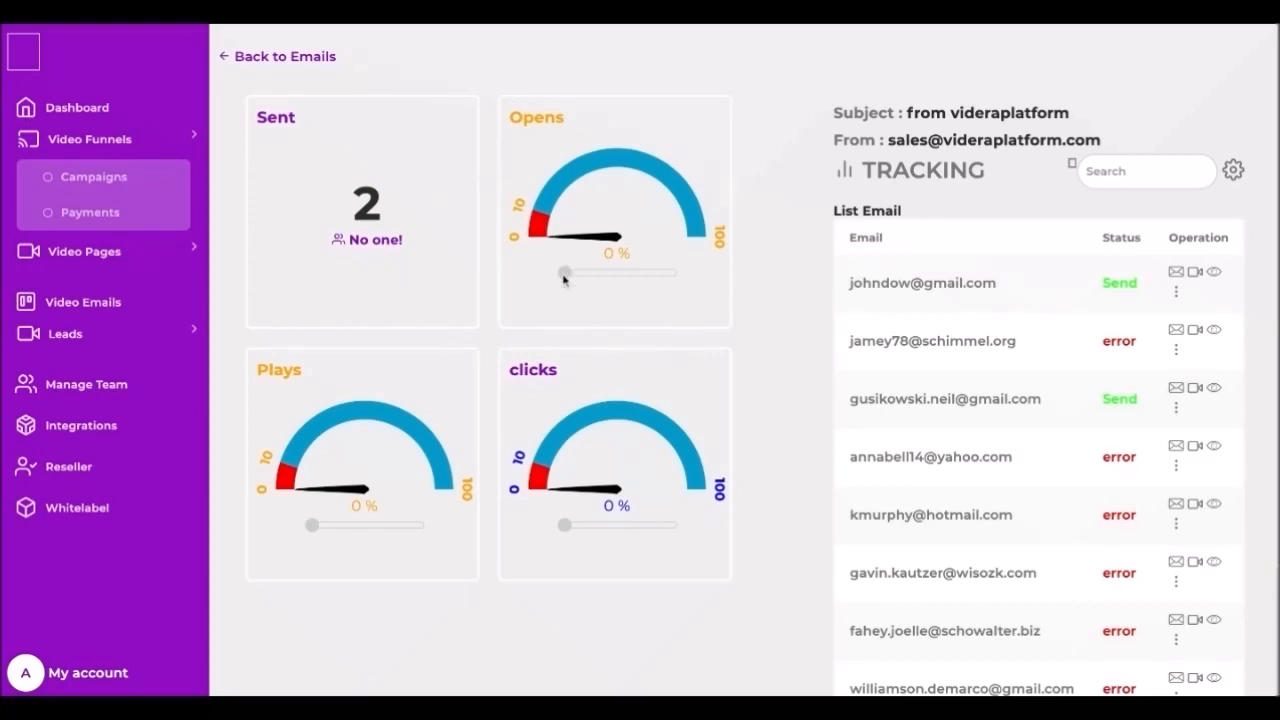
{"action": "mouse_move", "coordinate": [560, 551]}
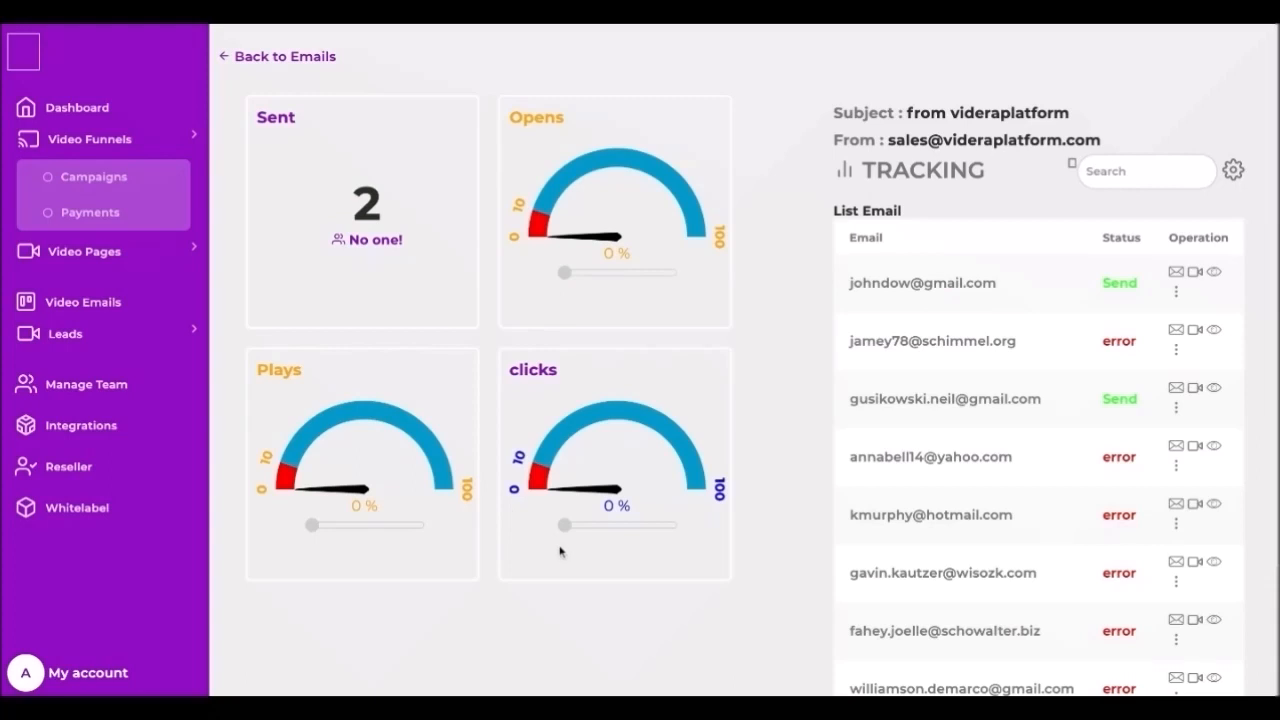
{"action": "mouse_move", "coordinate": [777, 483]}
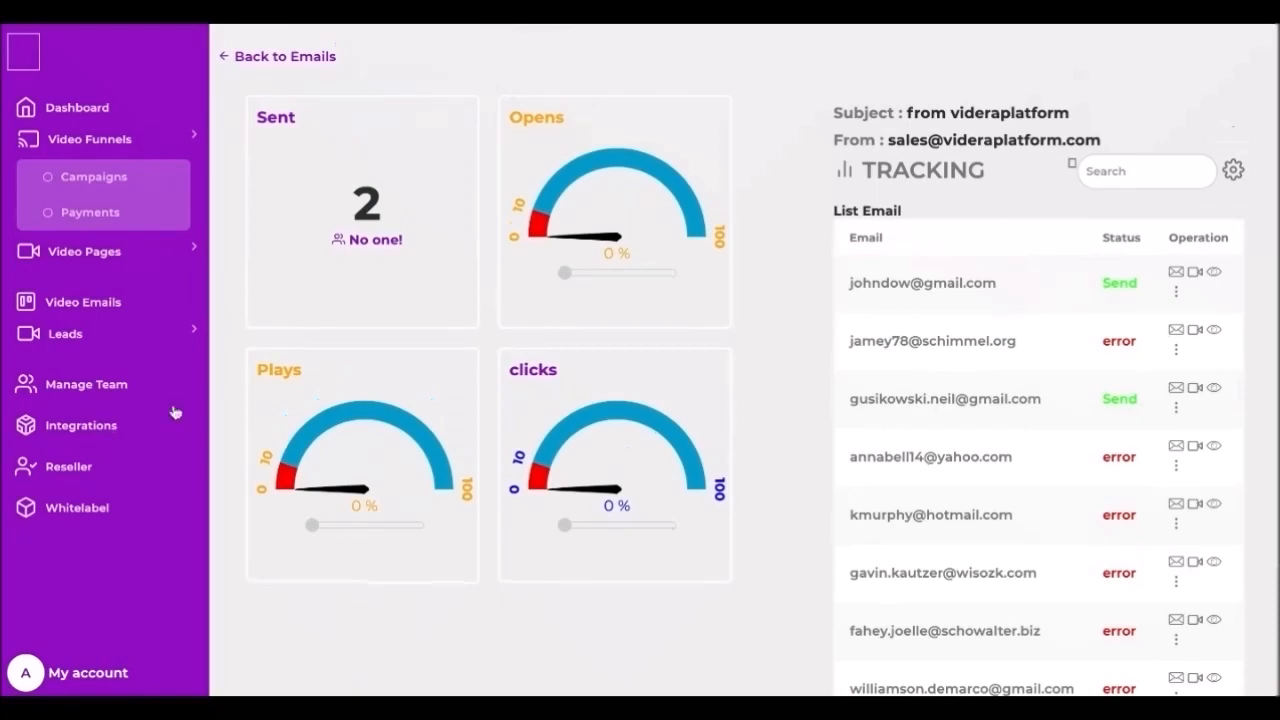
- Review the saved contact lists under Leads, then move to the team members page
{"action": "left_click", "coordinate": [65, 334]}
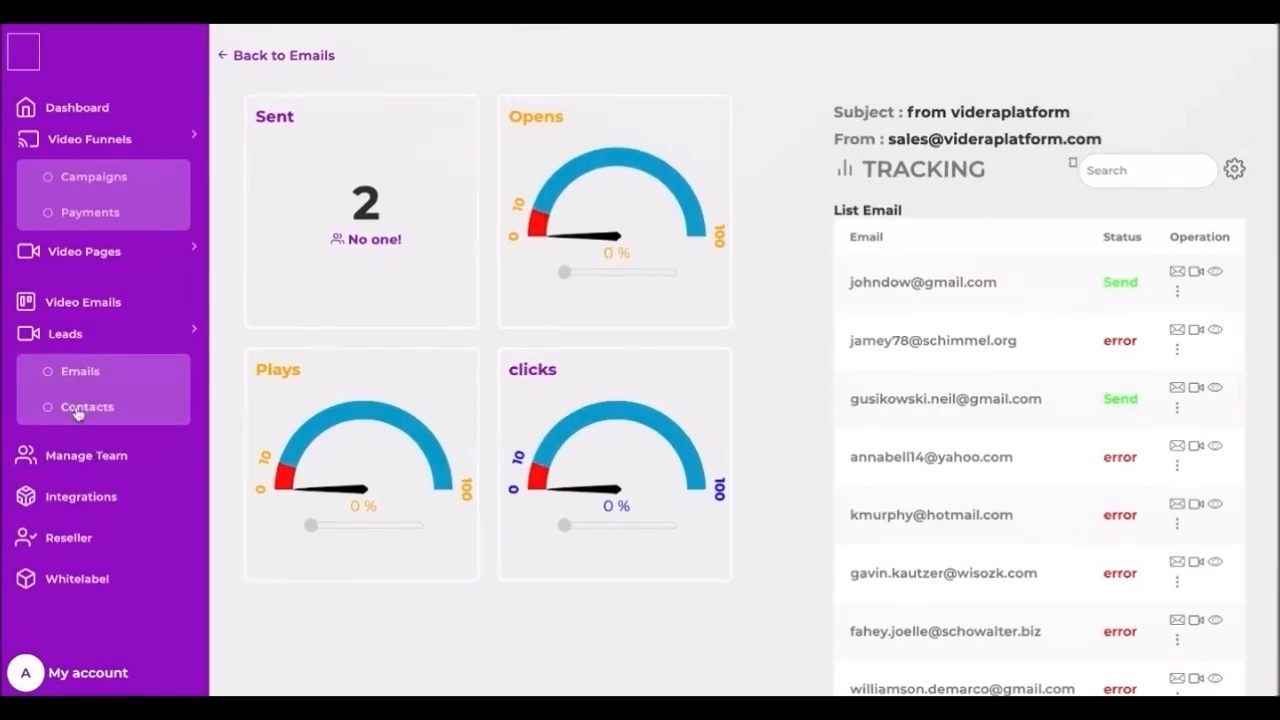
{"action": "left_click", "coordinate": [87, 407]}
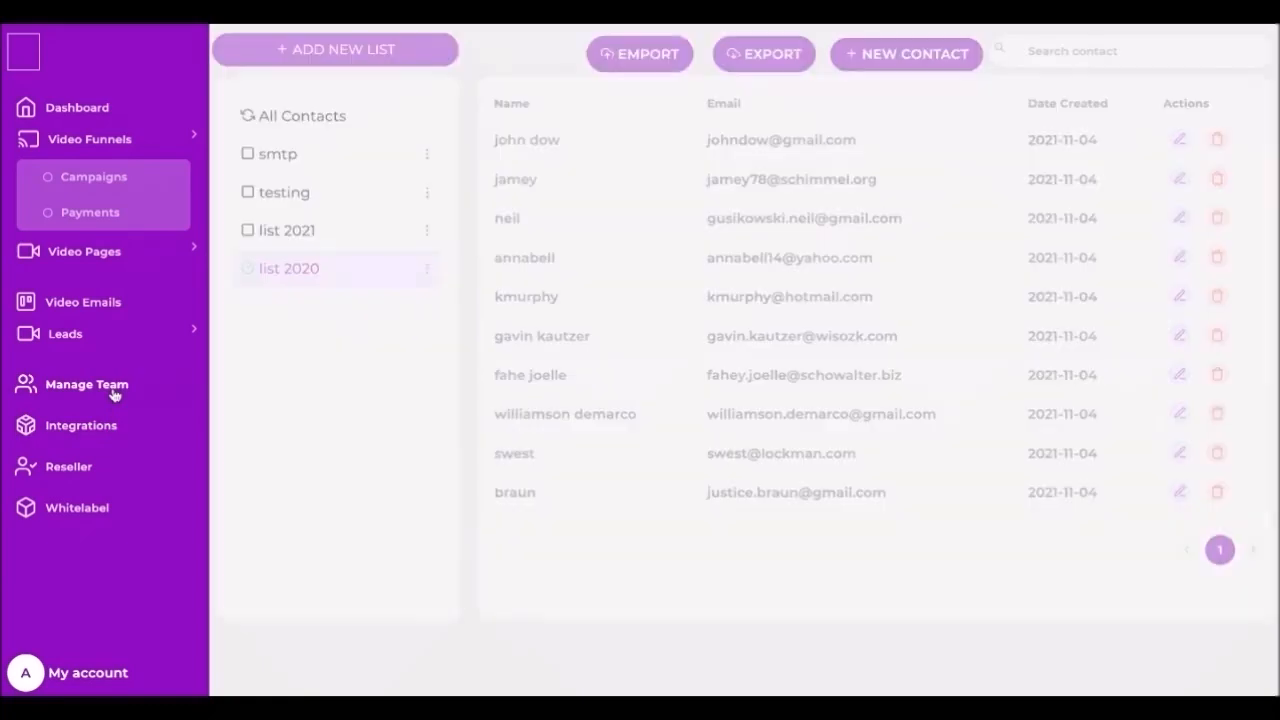
{"action": "left_click", "coordinate": [86, 384]}
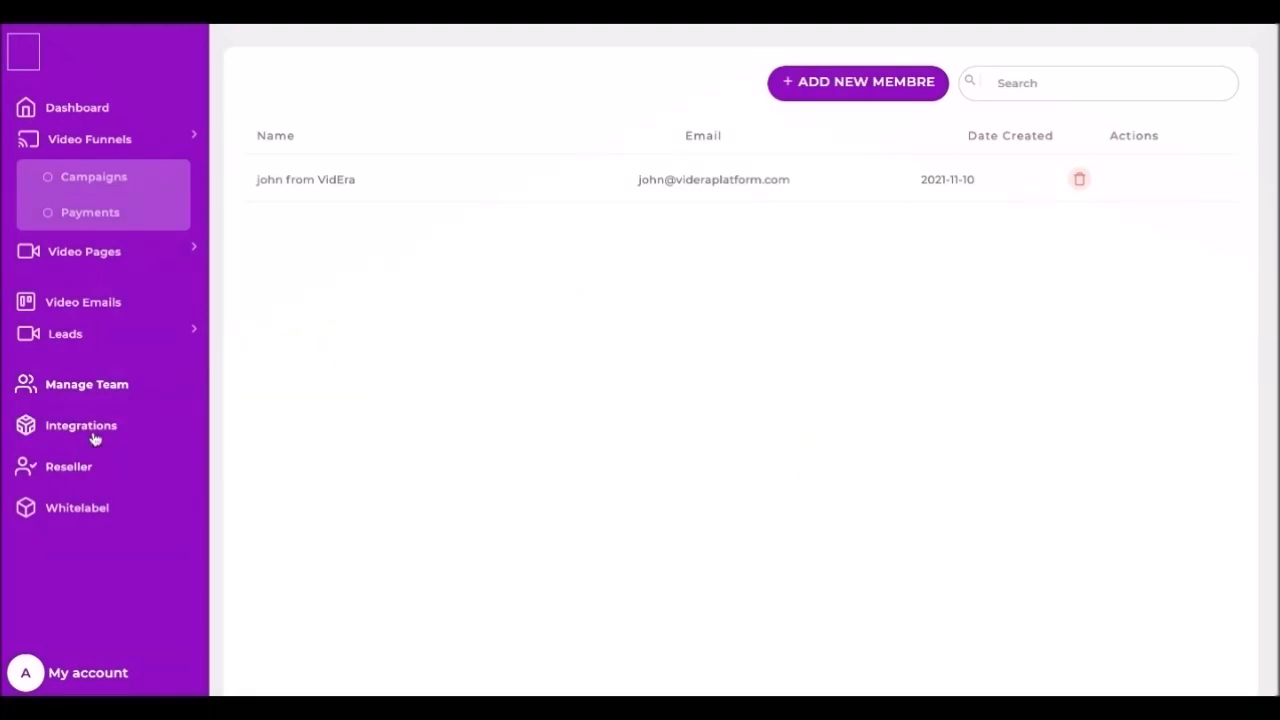
- Scroll through the Stripe, AWeber, GetResponse, ConvertKit and Benchmark integration cards
{"action": "left_click", "coordinate": [81, 425]}
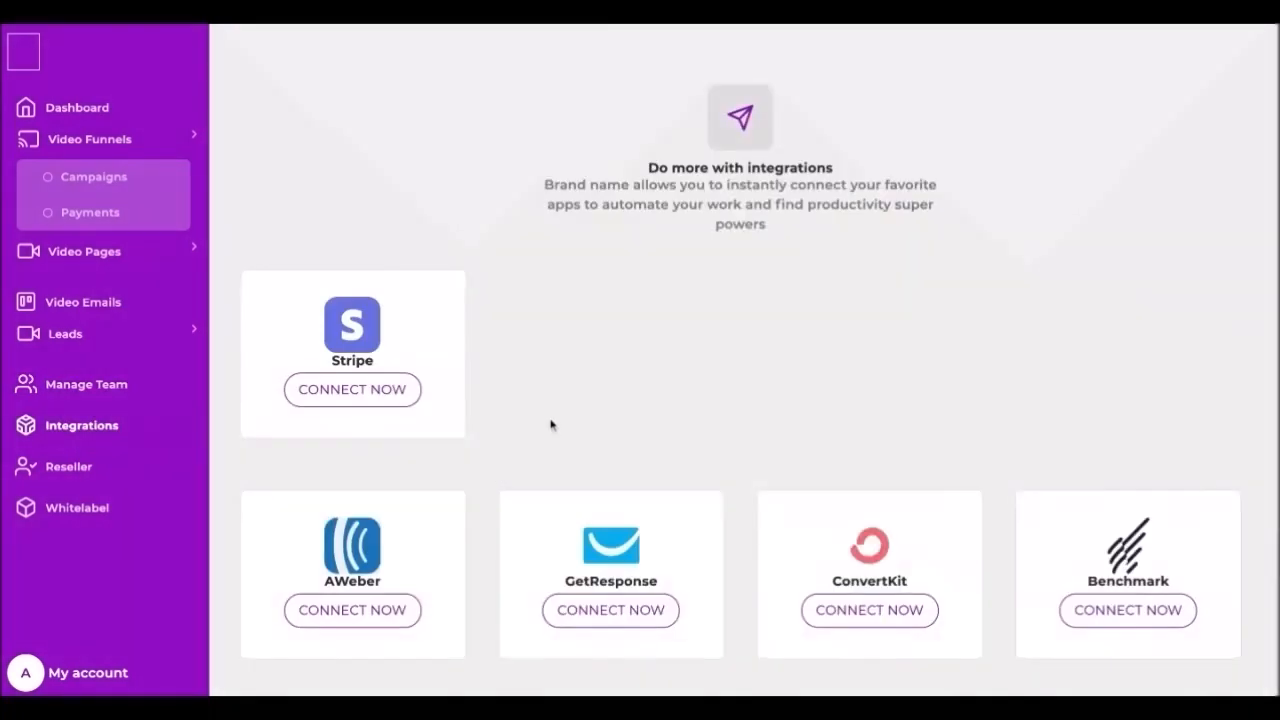
{"action": "scroll", "scroll_direction": "down", "scroll_amount": 3}
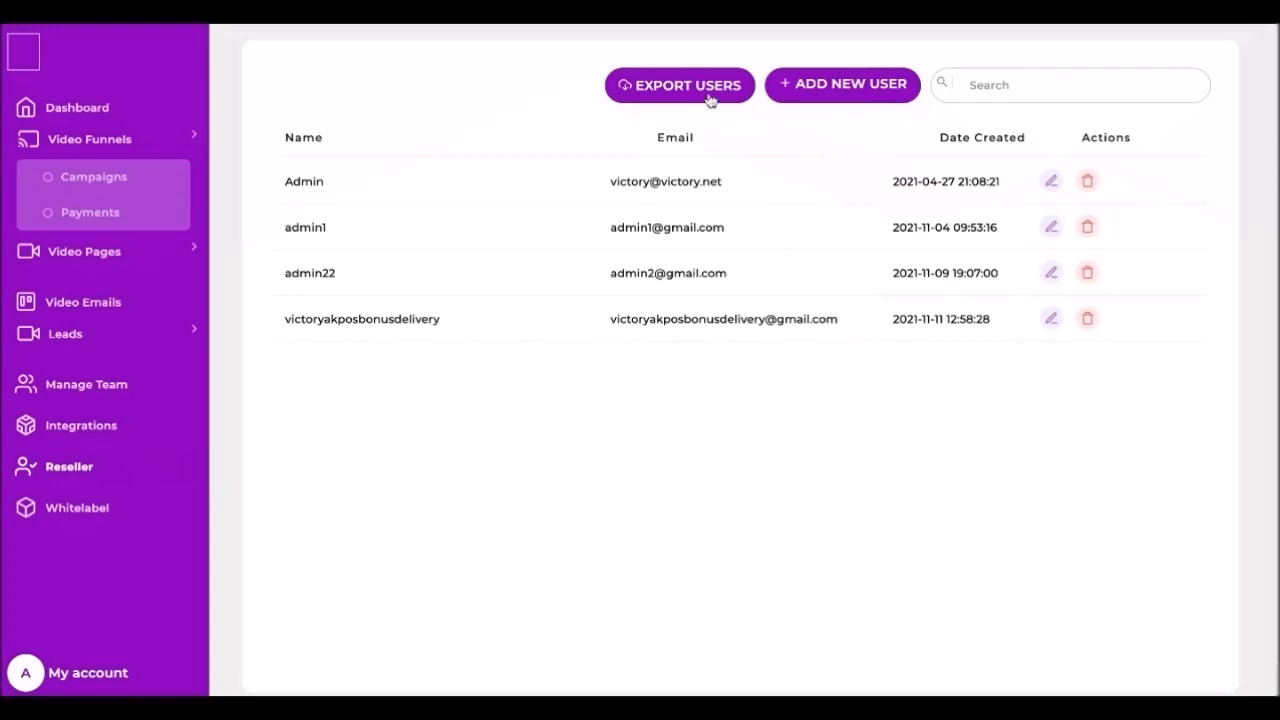
{"action": "mouse_move", "coordinate": [523, 328]}
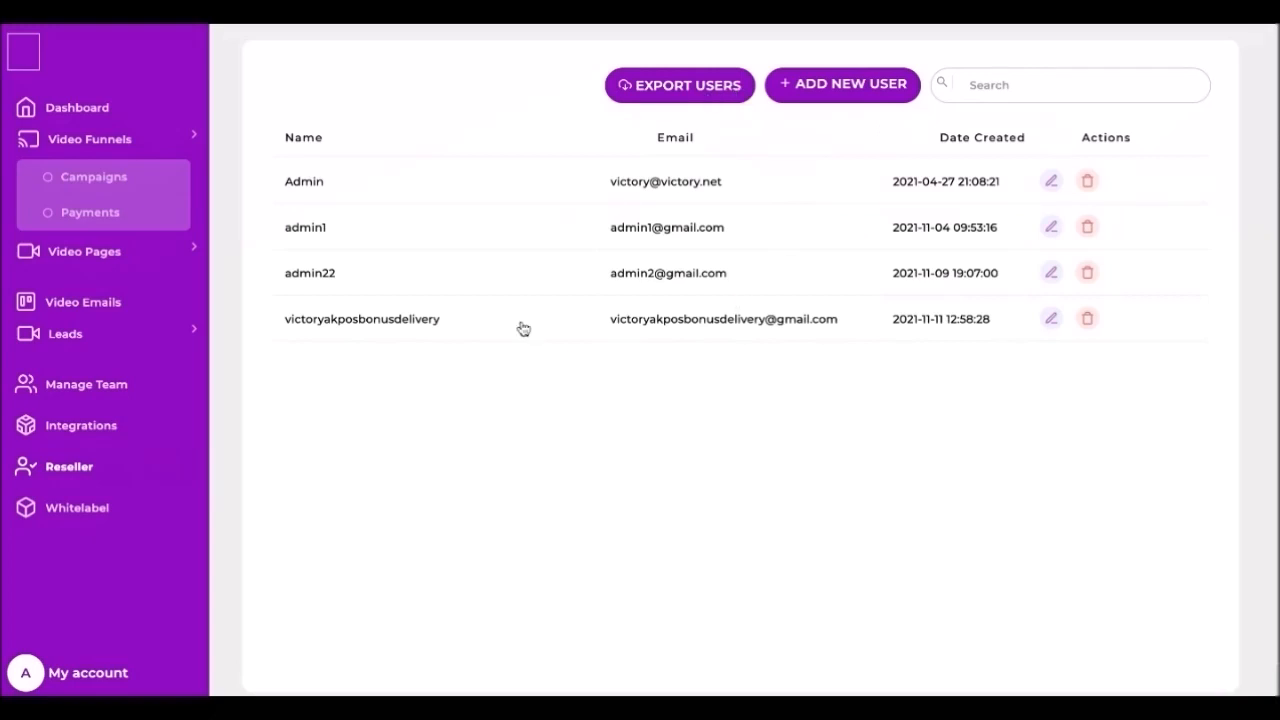
{"action": "mouse_move", "coordinate": [341, 372]}
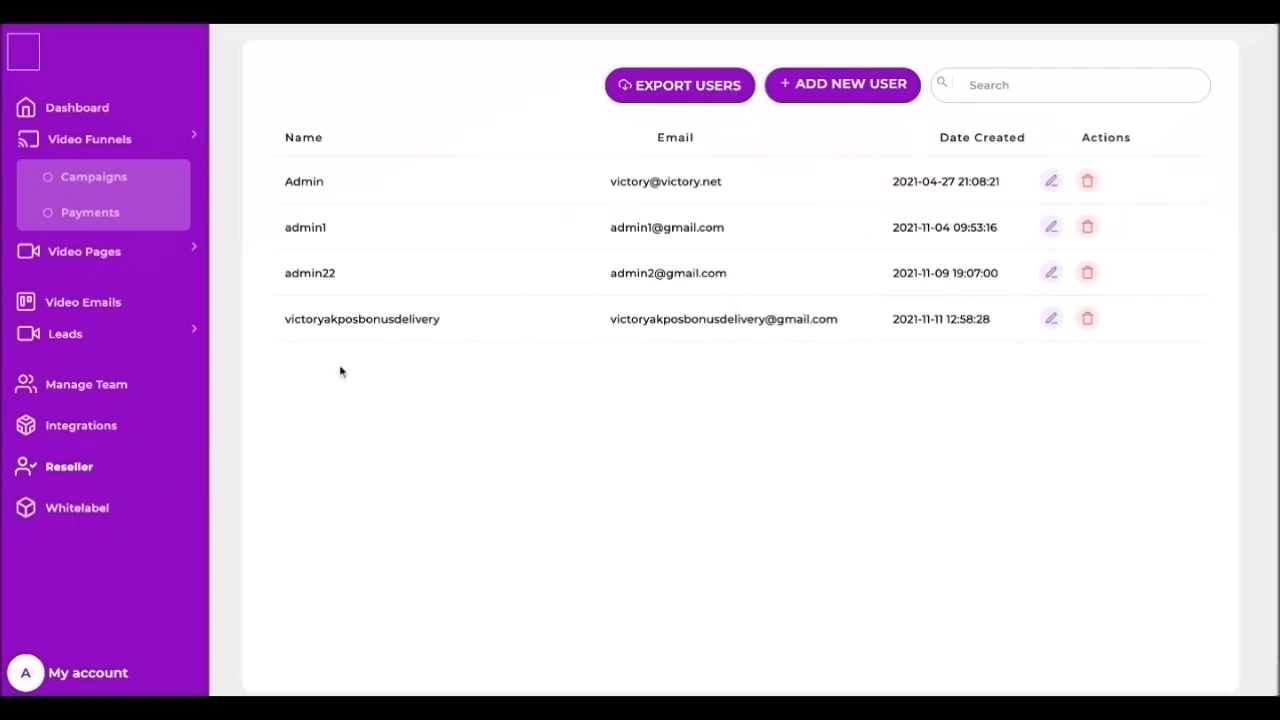
- Open the whitelabel settings showing organization VidEra with theme colour, logo and favicon
{"action": "left_click", "coordinate": [77, 510]}
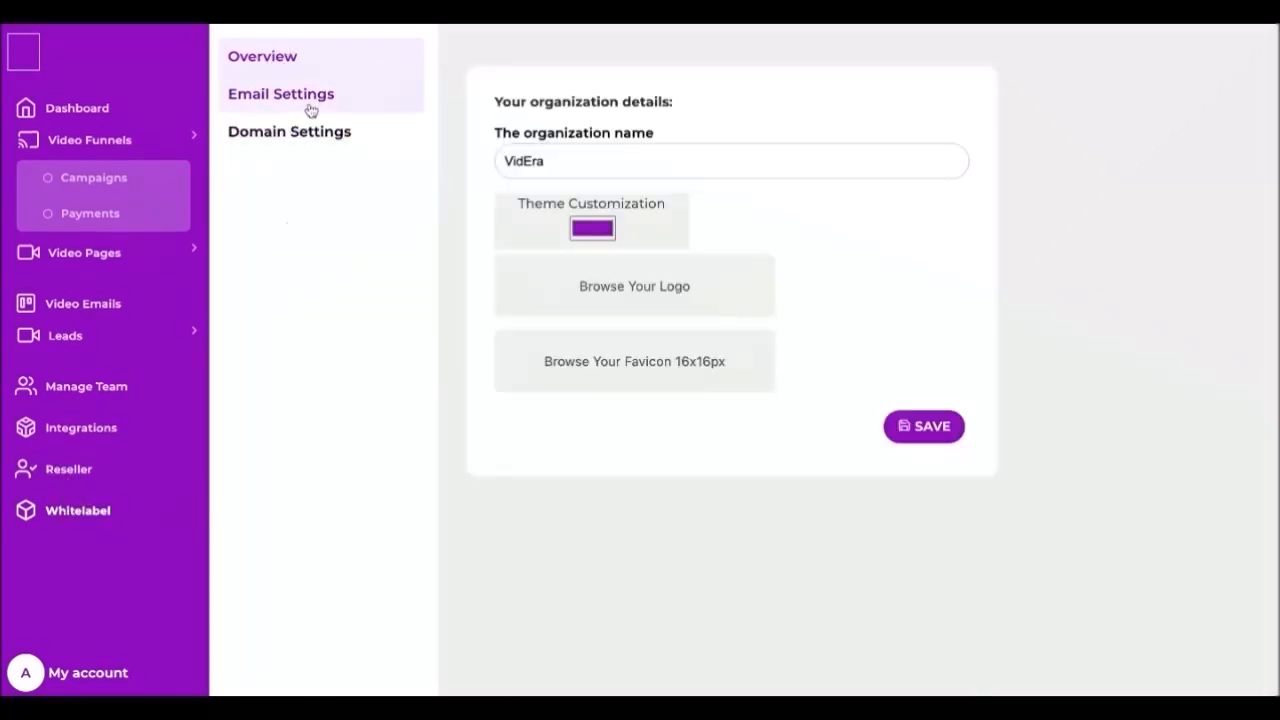
- Review the overview and SMTP email whitelabel settings, then the videraplatform.com custom domain
{"action": "left_click", "coordinate": [262, 56]}
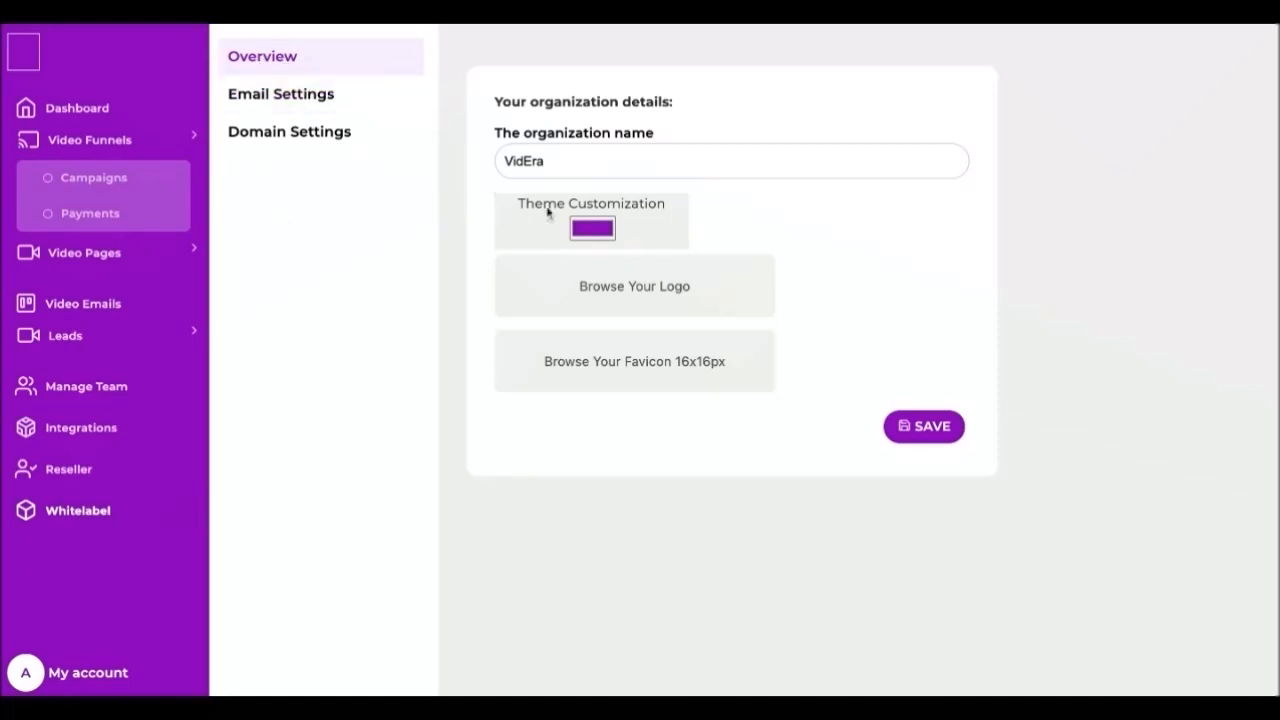
{"action": "mouse_move", "coordinate": [586, 268]}
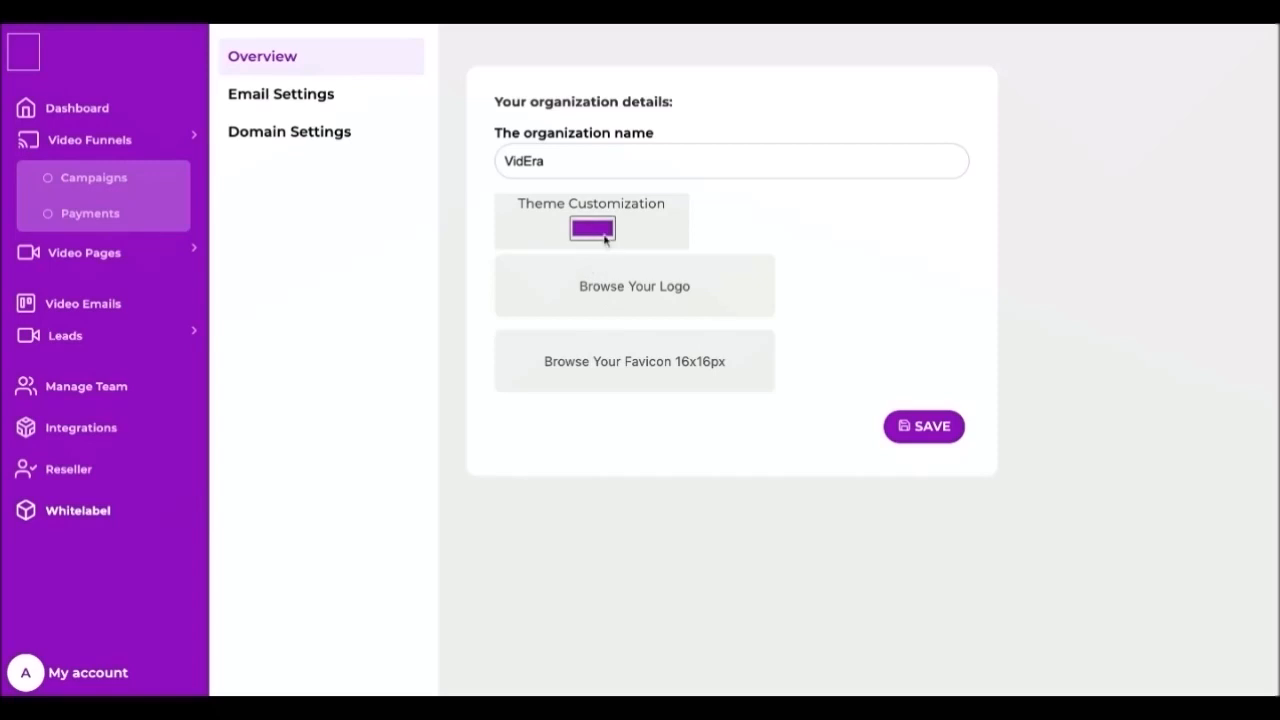
{"action": "left_click", "coordinate": [281, 93]}
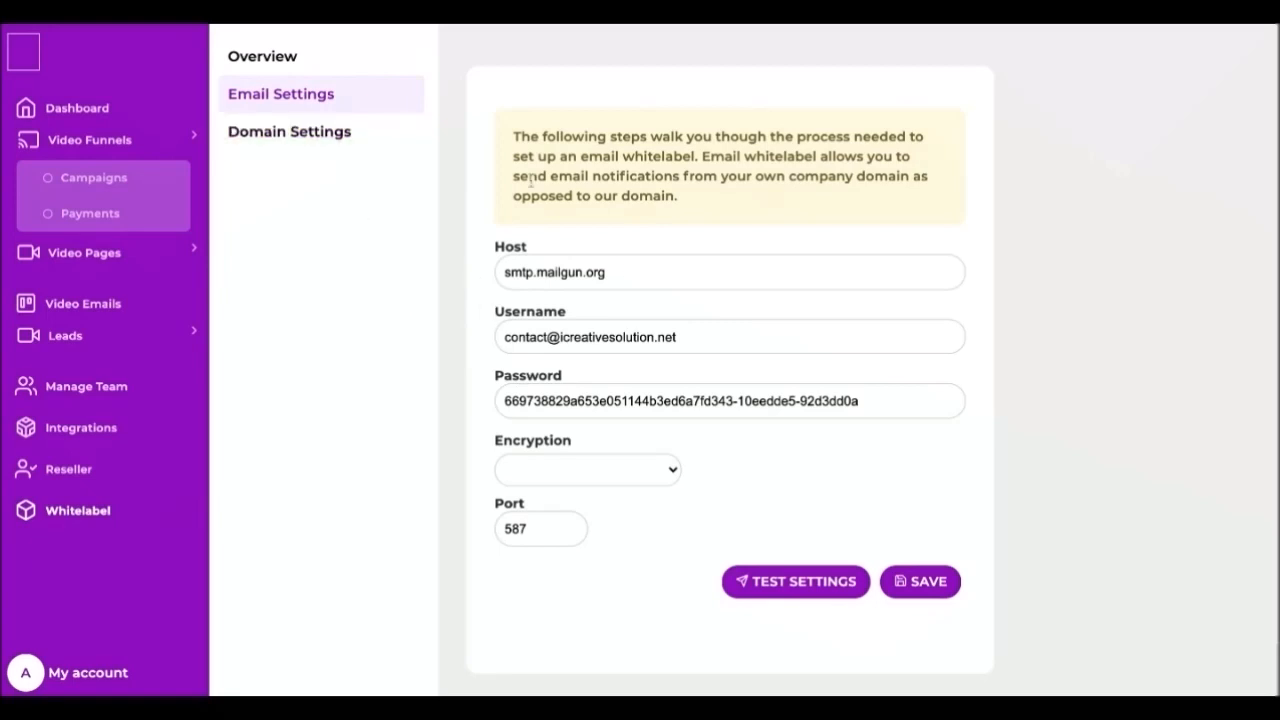
{"action": "scroll", "scroll_direction": "down", "scroll_amount": 3}
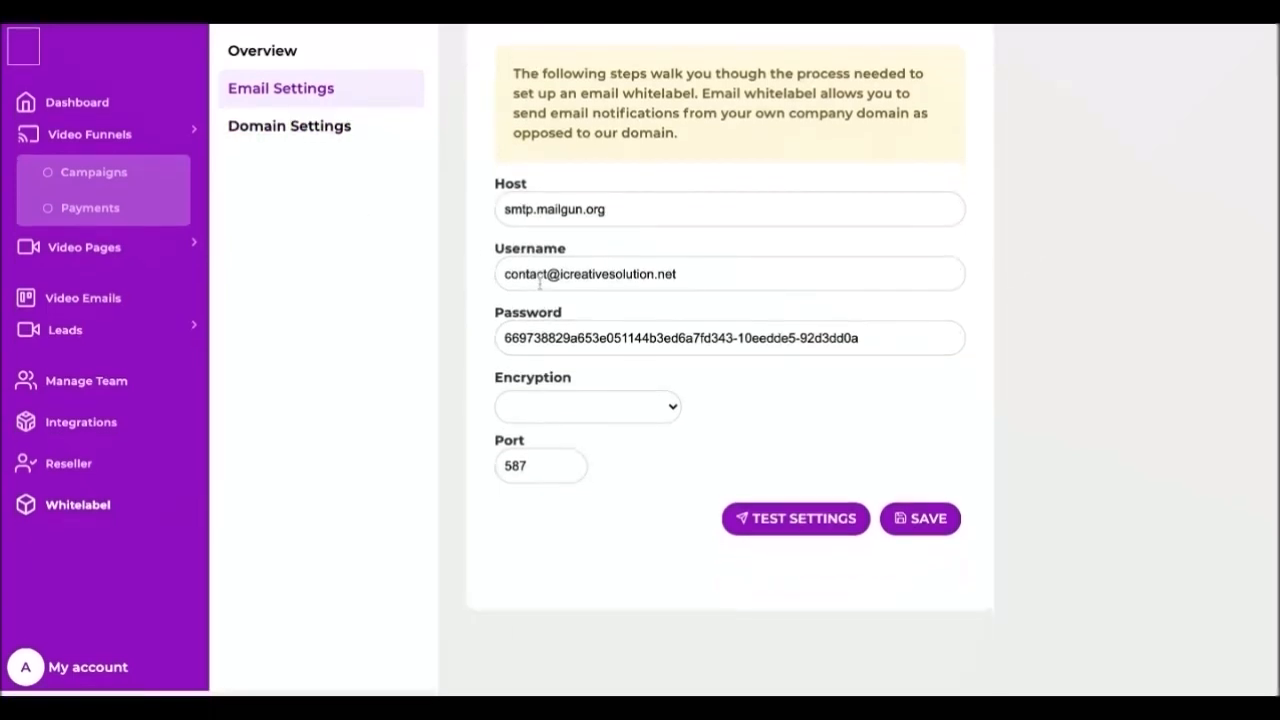
{"action": "left_click", "coordinate": [289, 131]}
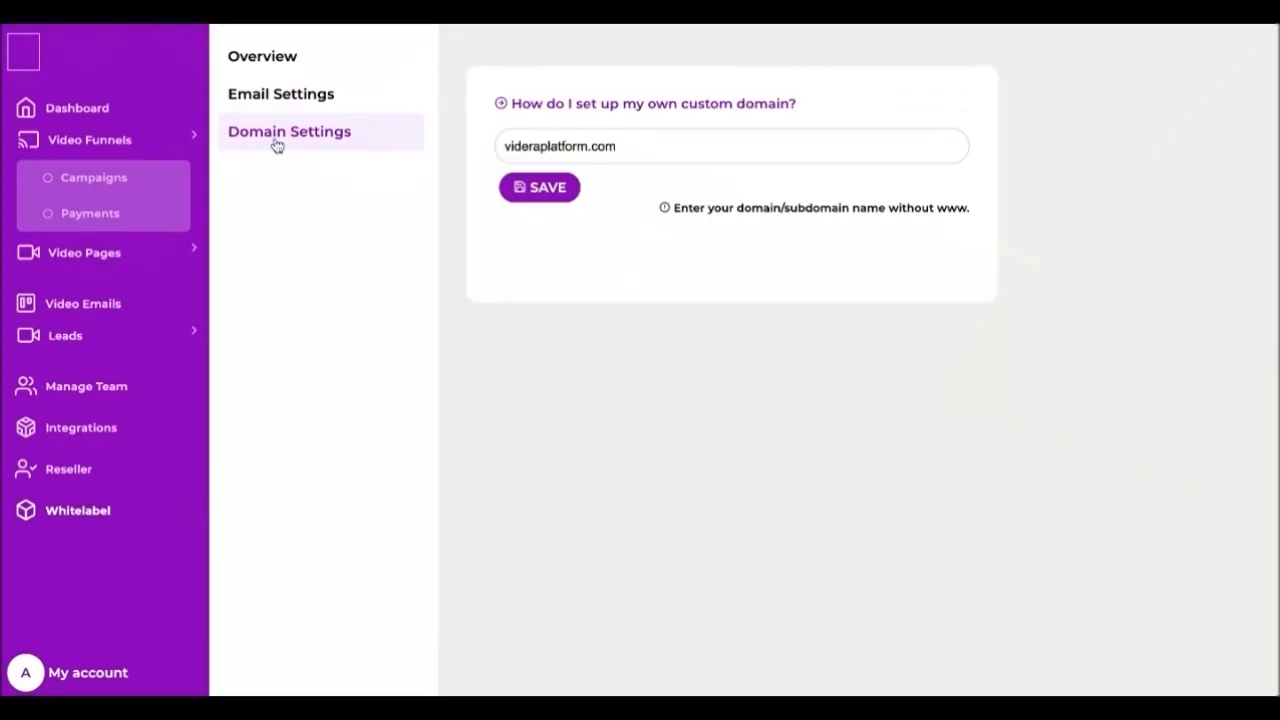